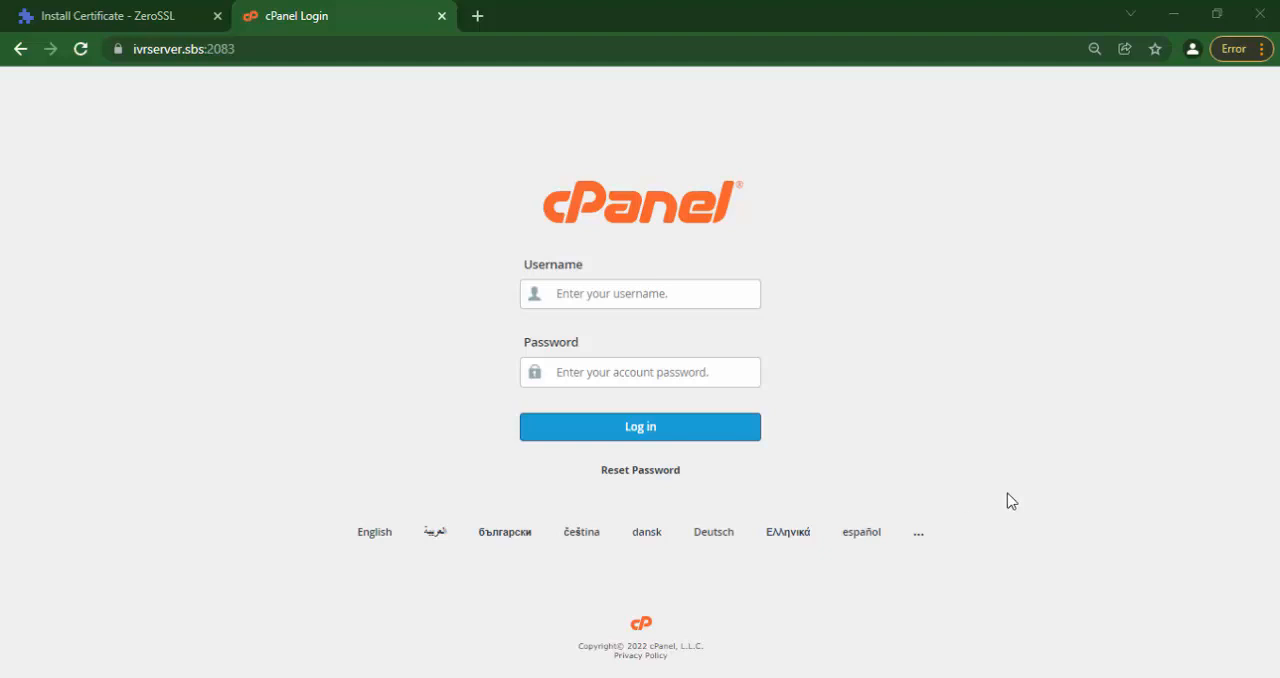
{"action": "mouse_move", "coordinate": [1003, 563]}
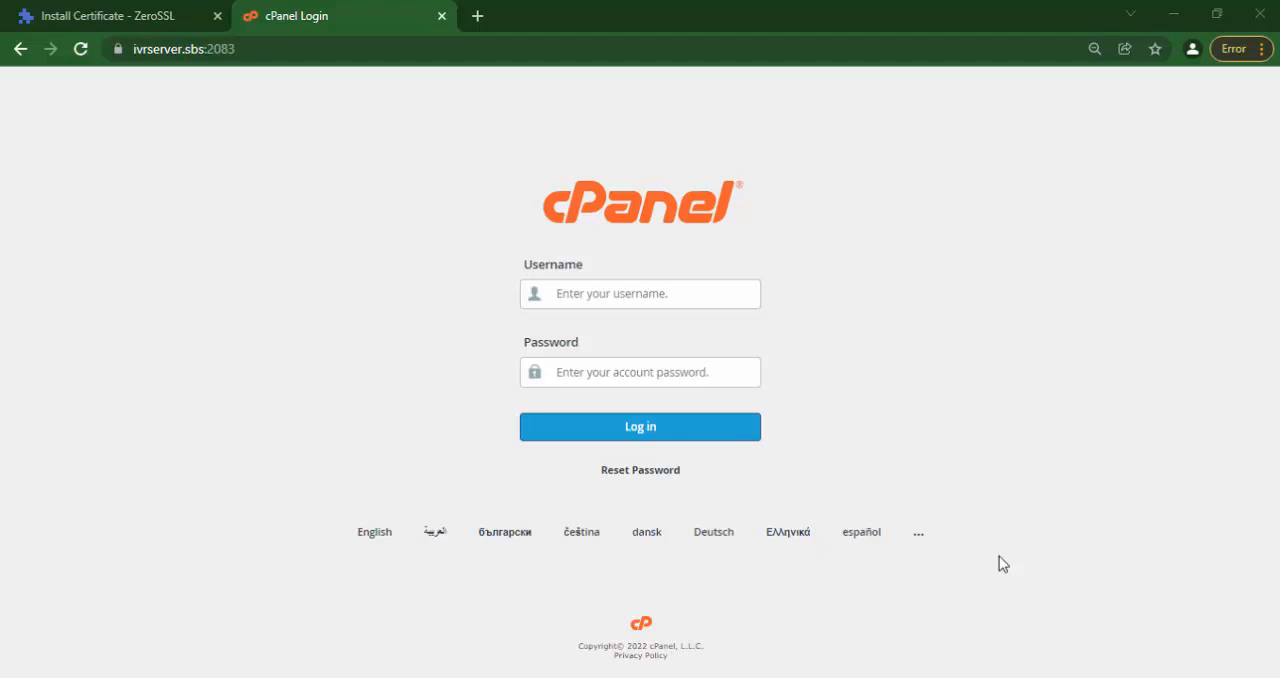
{"action": "mouse_move", "coordinate": [1083, 320]}
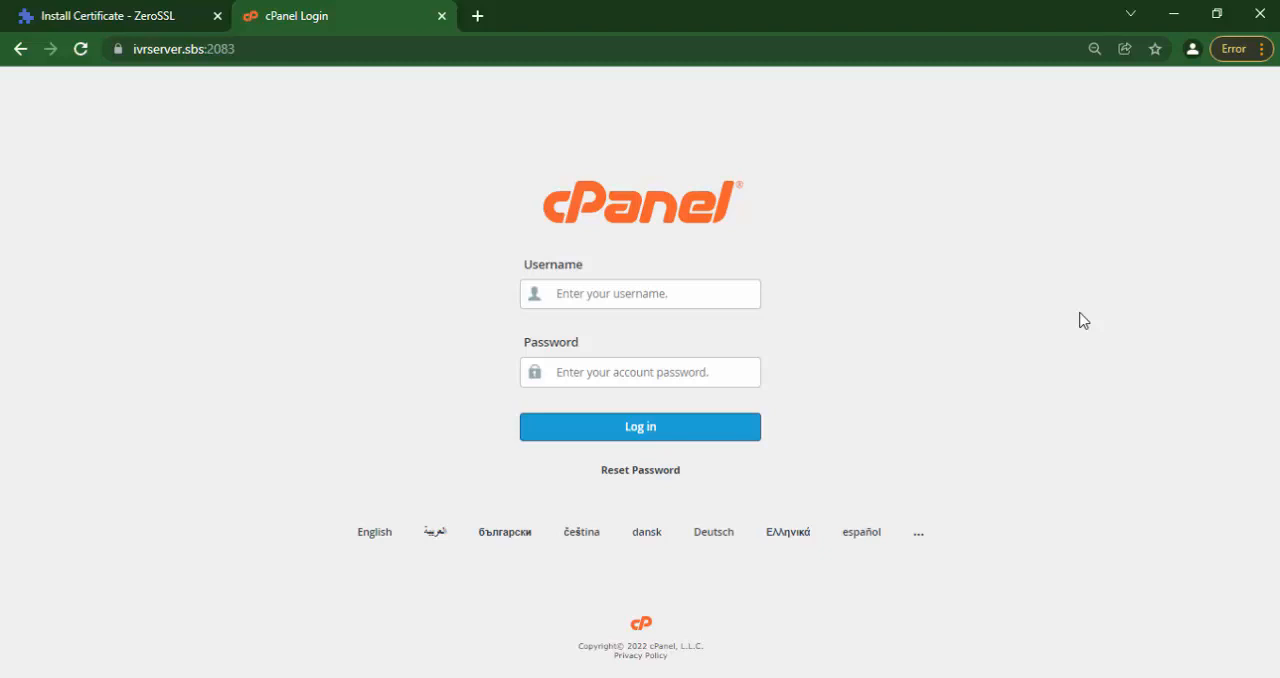
{"action": "mouse_move", "coordinate": [620, 242]}
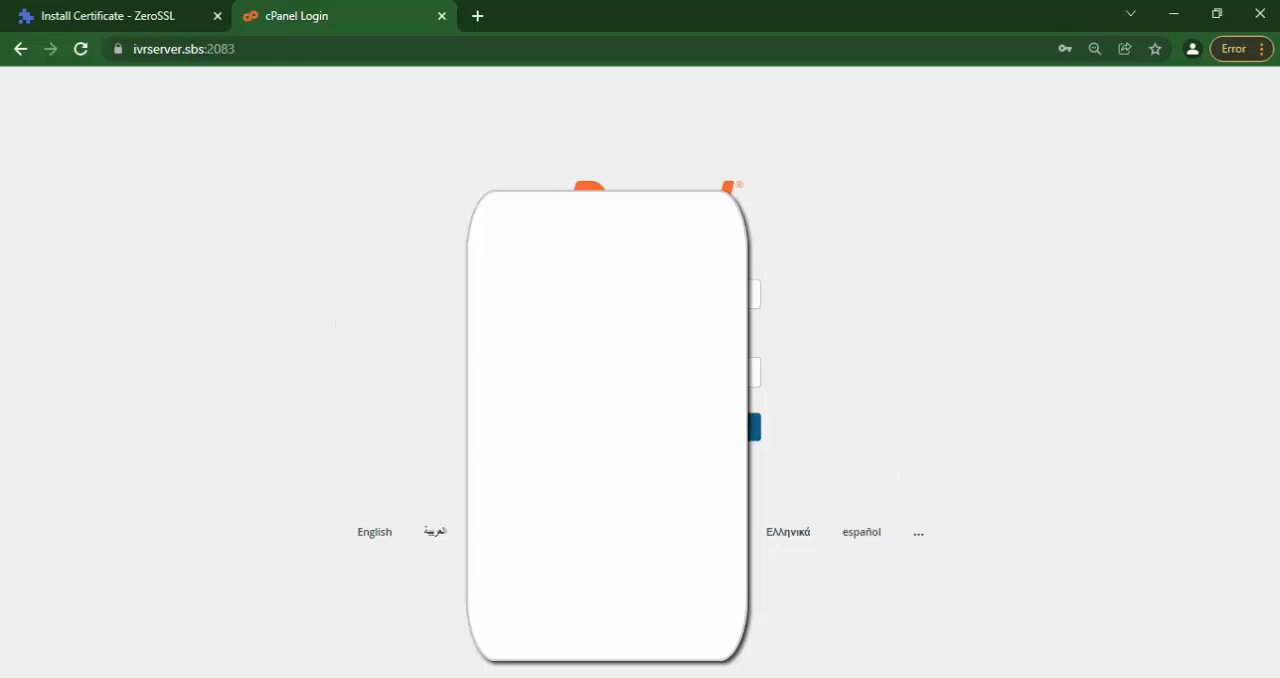
- Log in to cPanel, decline saving the password, and scroll down the dashboard
{"action": "left_click", "coordinate": [754, 427]}
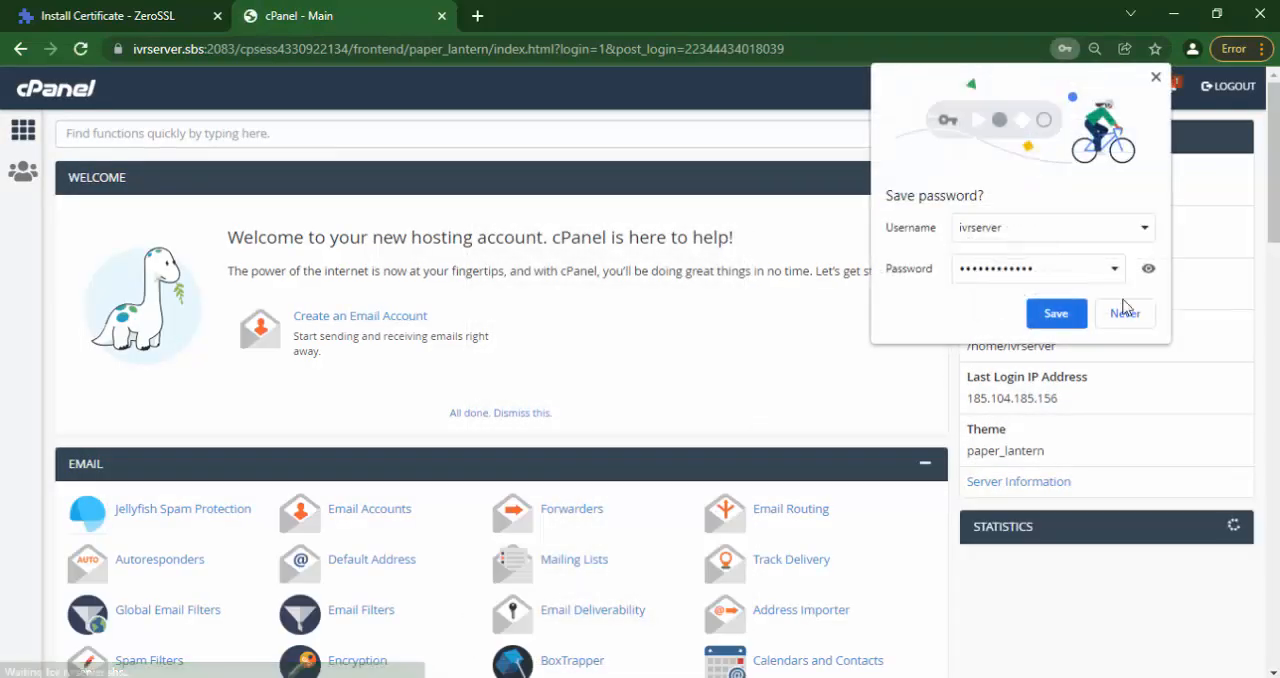
{"action": "left_click", "coordinate": [1124, 313]}
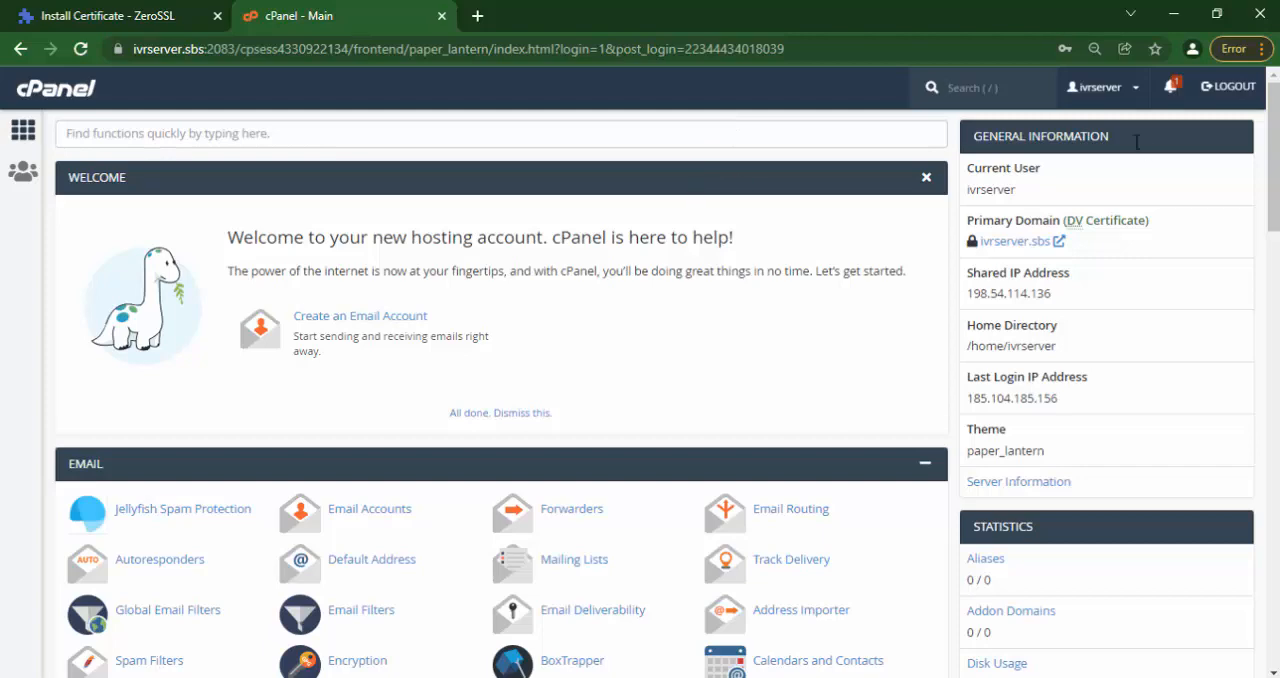
{"action": "scroll", "scroll_direction": "down", "scroll_amount": 3}
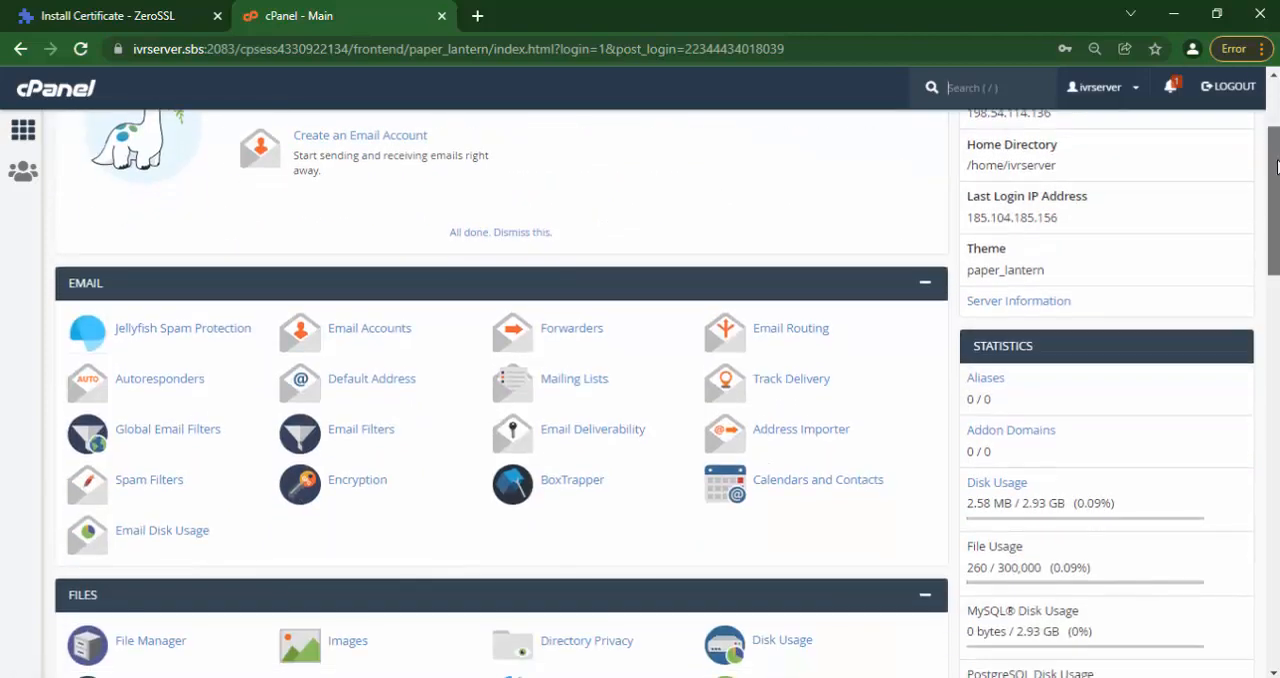
{"action": "scroll", "scroll_direction": "down", "scroll_amount": 3}
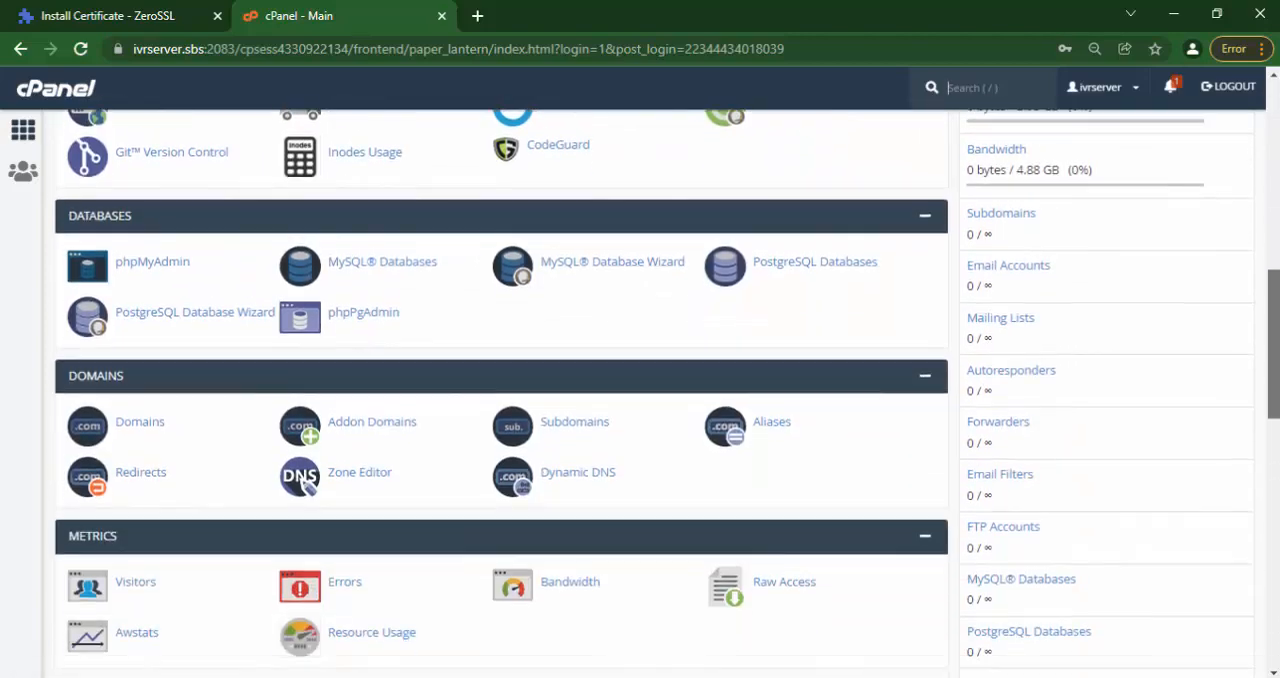
{"action": "scroll", "scroll_direction": "down", "scroll_amount": 3}
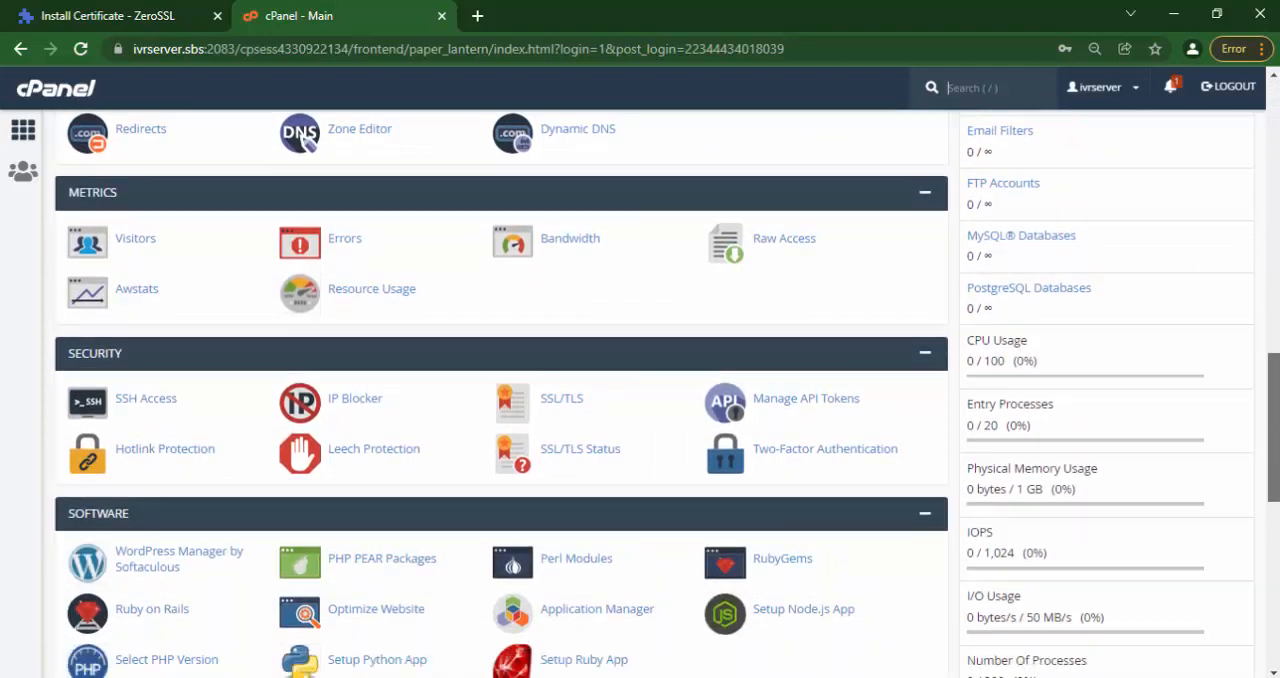
{"action": "scroll", "scroll_direction": "down", "scroll_amount": 3}
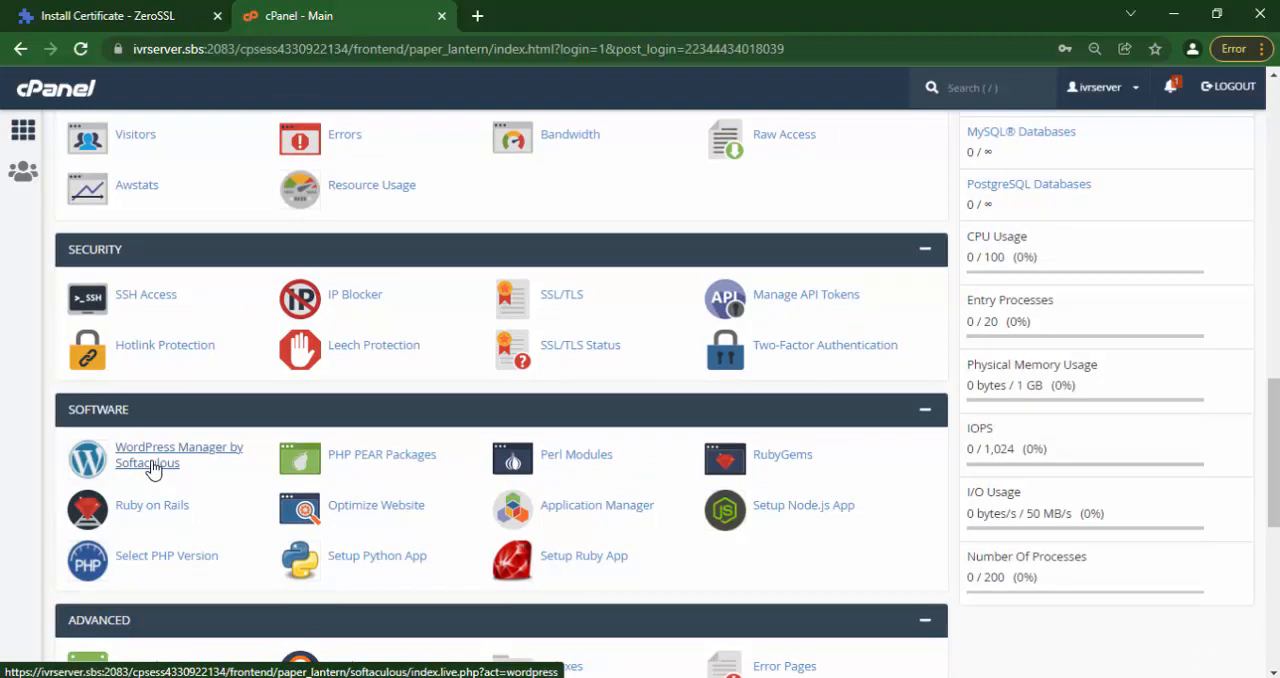
- Confirm Softaculous WordPress Manager lists no installations, then return to the cPanel control panel
{"action": "left_click", "coordinate": [178, 454]}
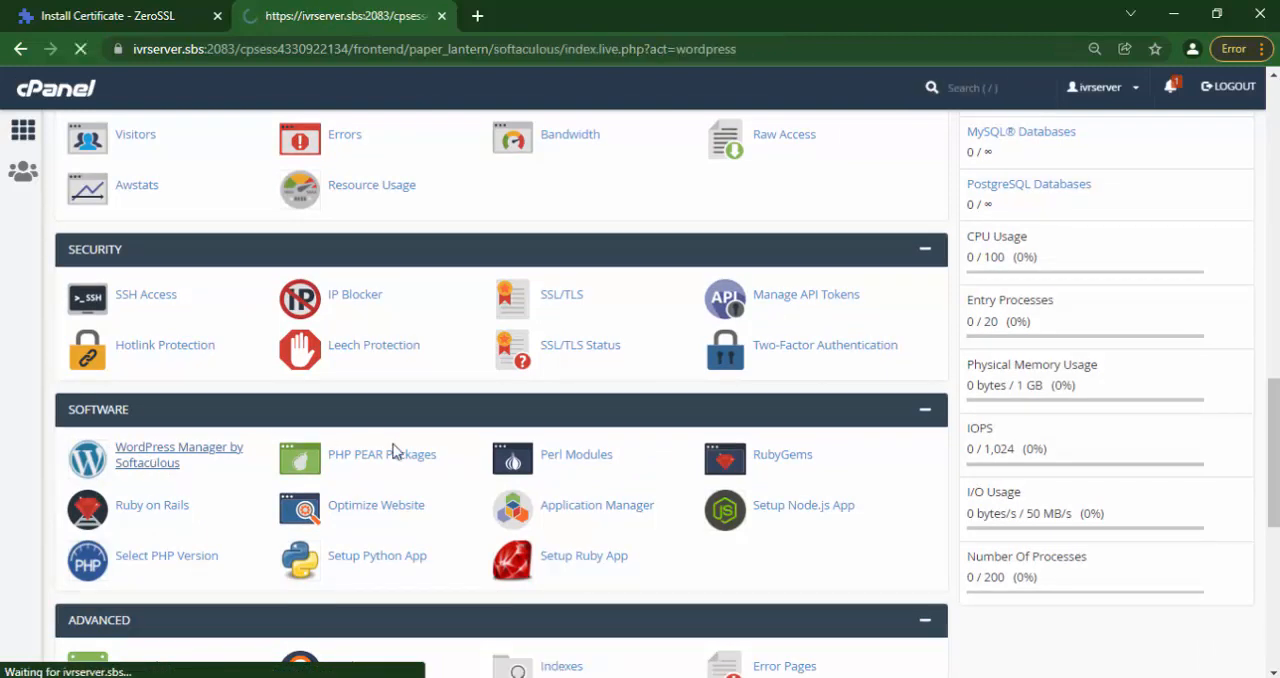
{"action": "left_click", "coordinate": [179, 454]}
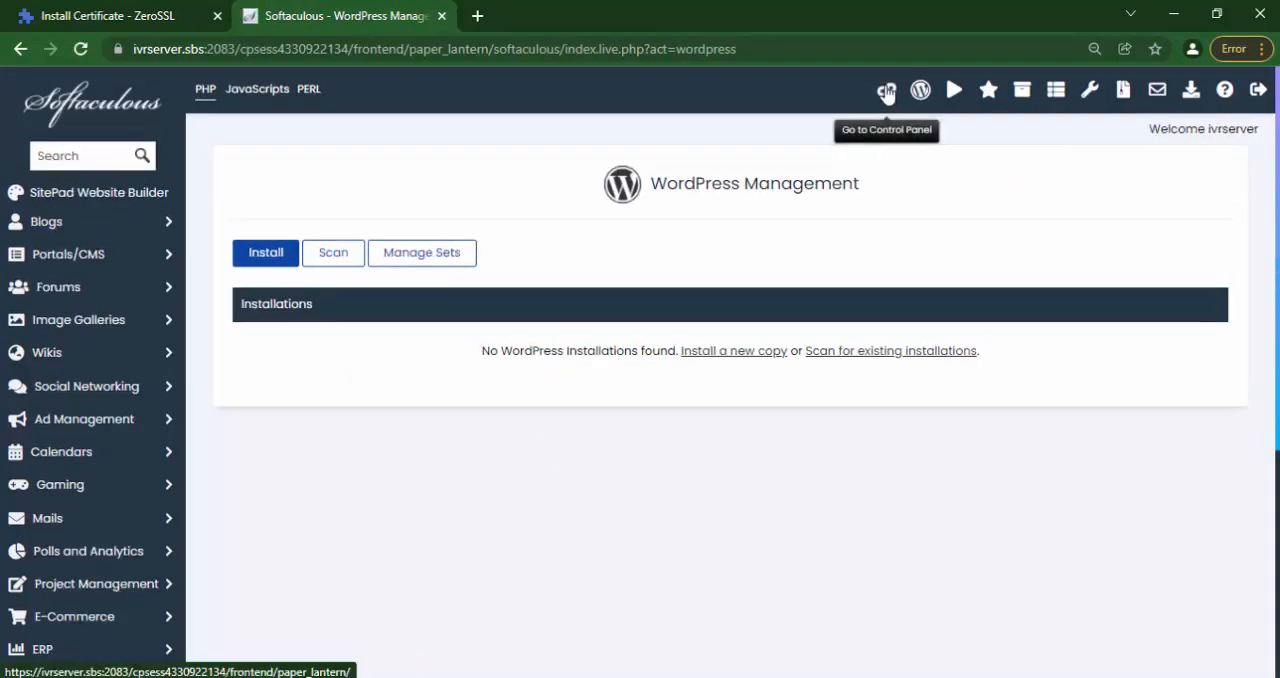
{"action": "left_click", "coordinate": [886, 89]}
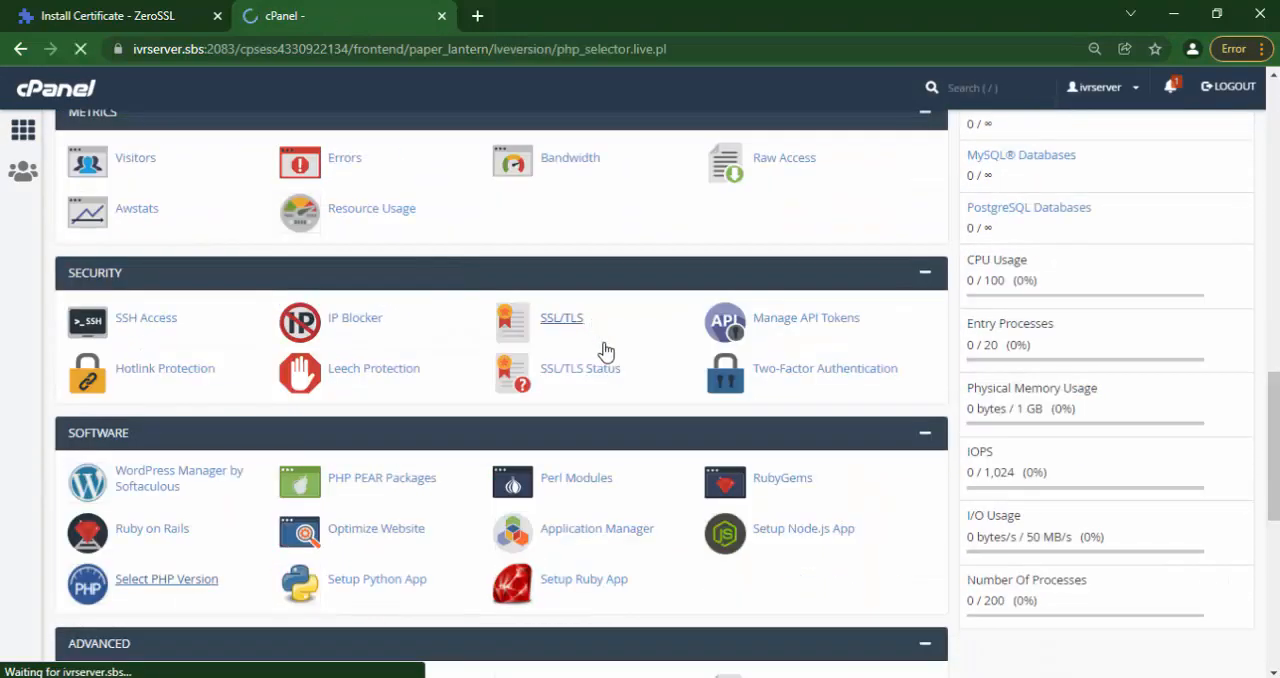
{"action": "left_click", "coordinate": [561, 317]}
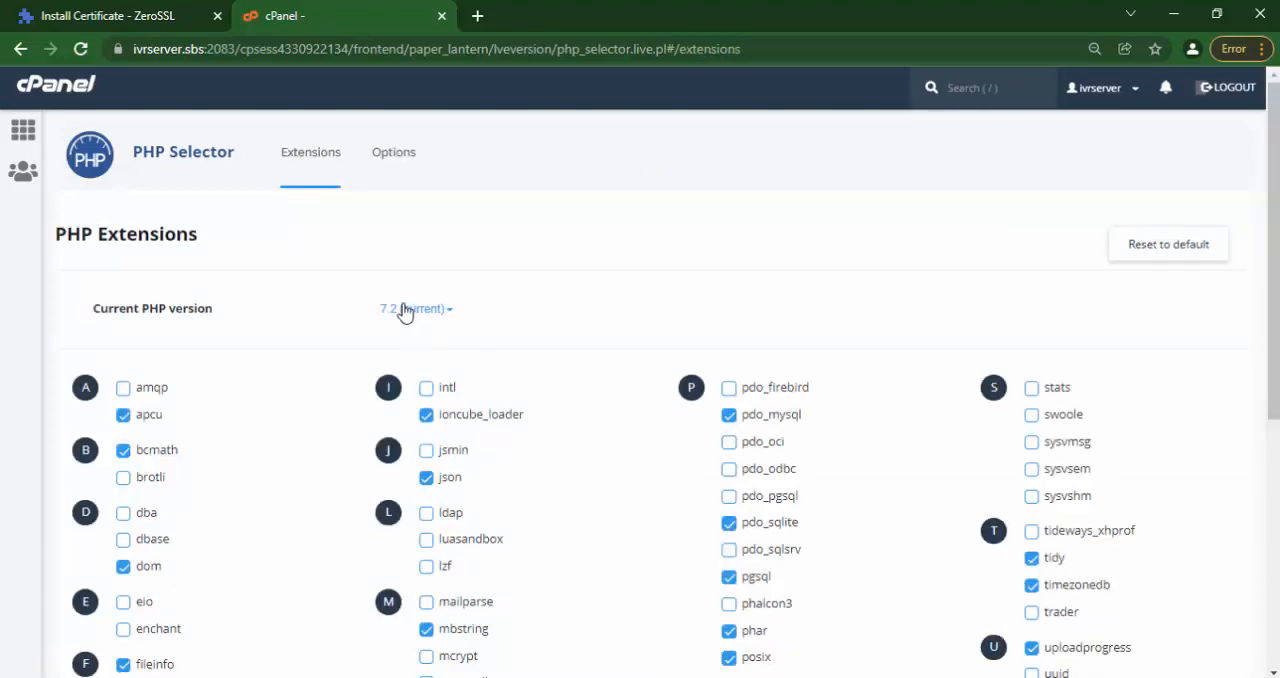
{"action": "left_click", "coordinate": [398, 308]}
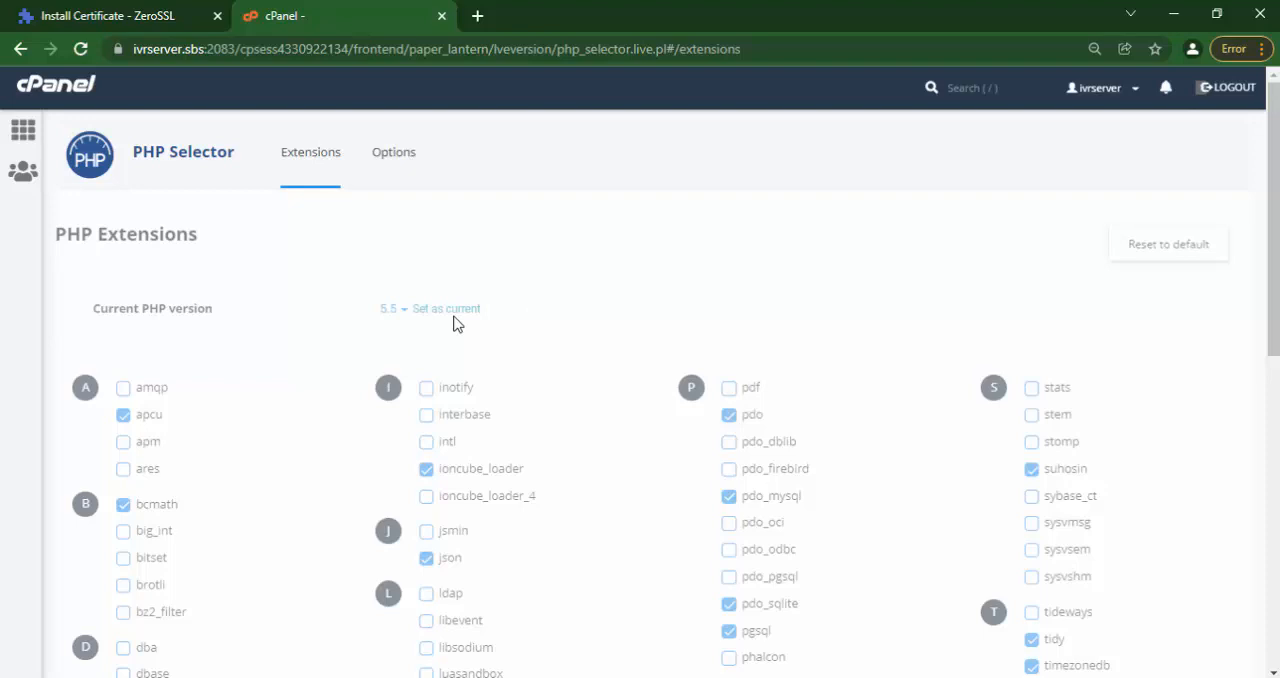
{"action": "left_click", "coordinate": [445, 308]}
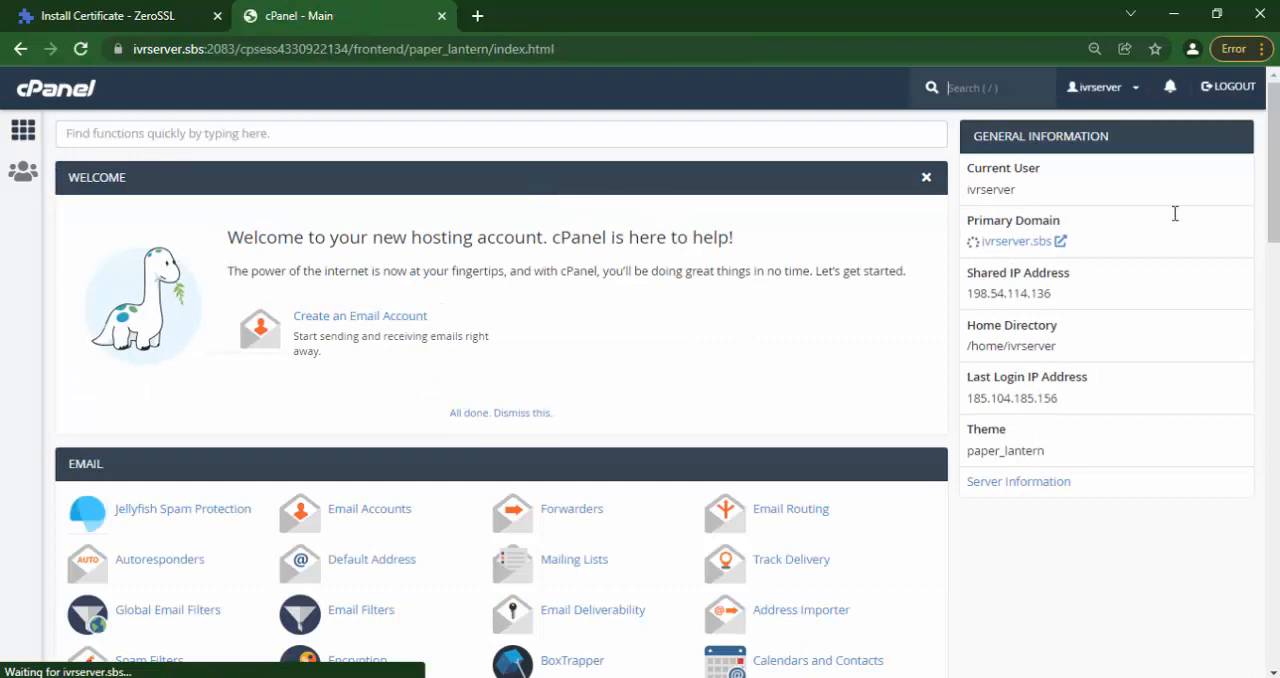
- Open WordPress Manager by Softaculous from the Software section and start a new install
{"action": "scroll", "scroll_direction": "down", "scroll_amount": 3}
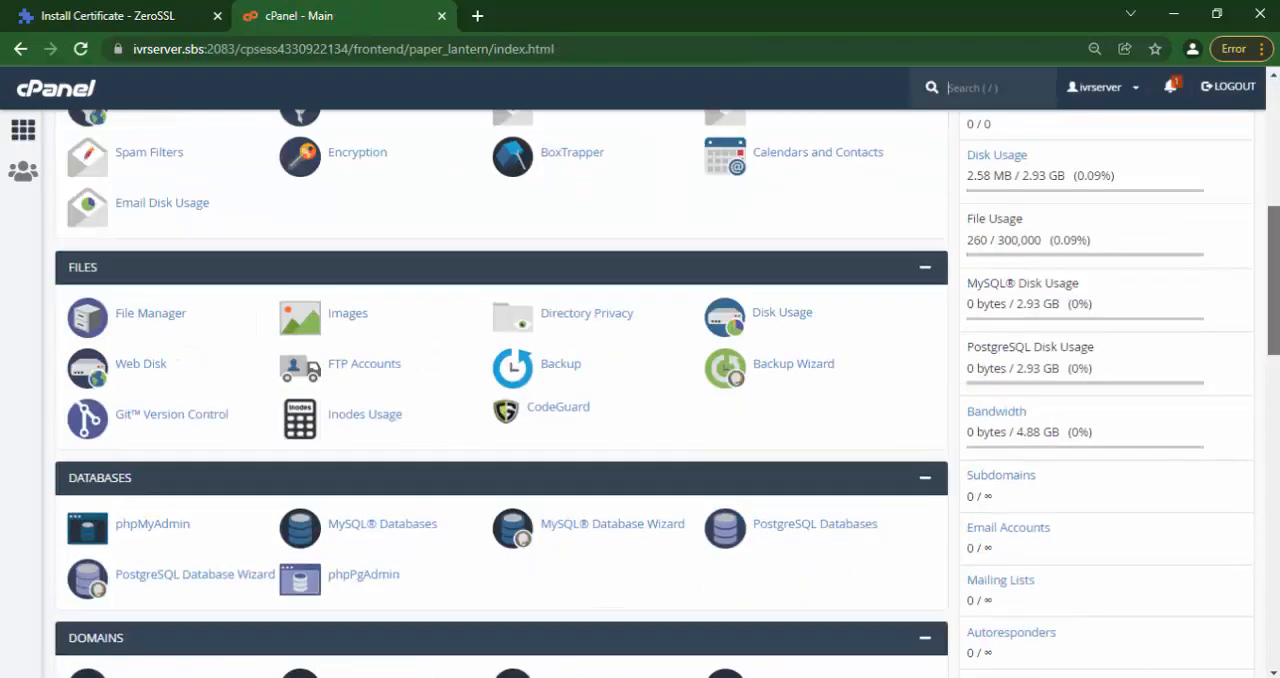
{"action": "scroll", "scroll_direction": "down", "scroll_amount": 3}
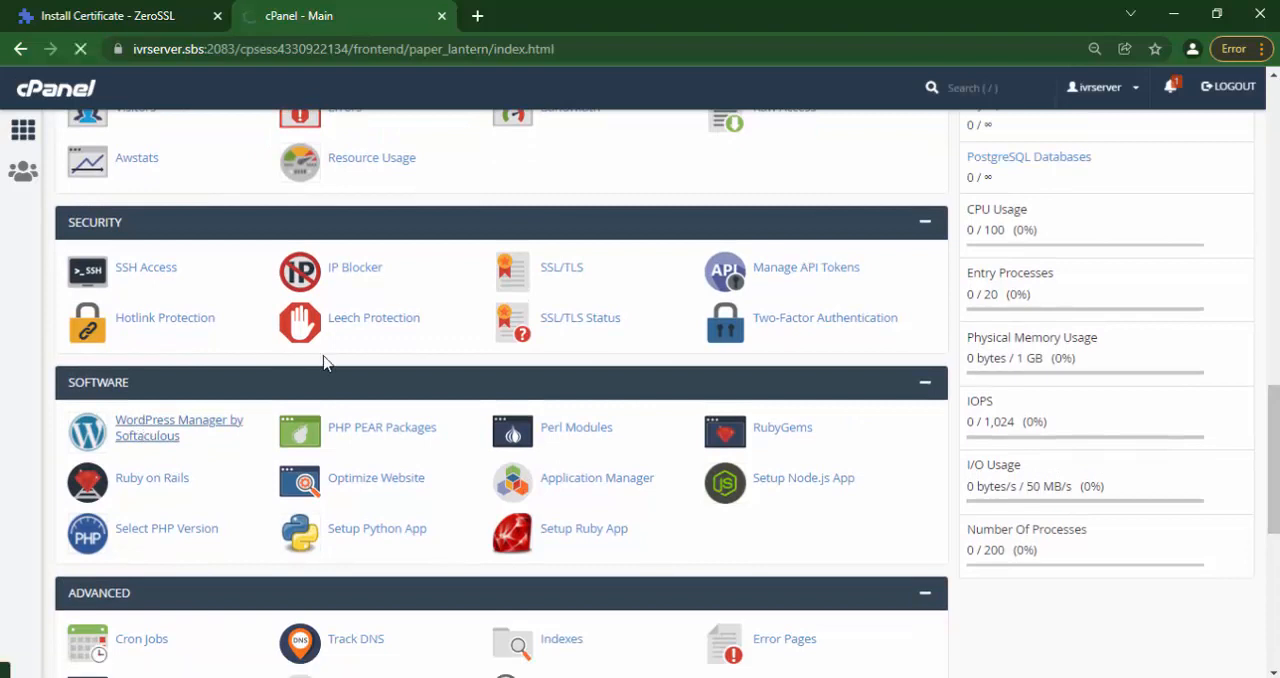
{"action": "left_click", "coordinate": [179, 427]}
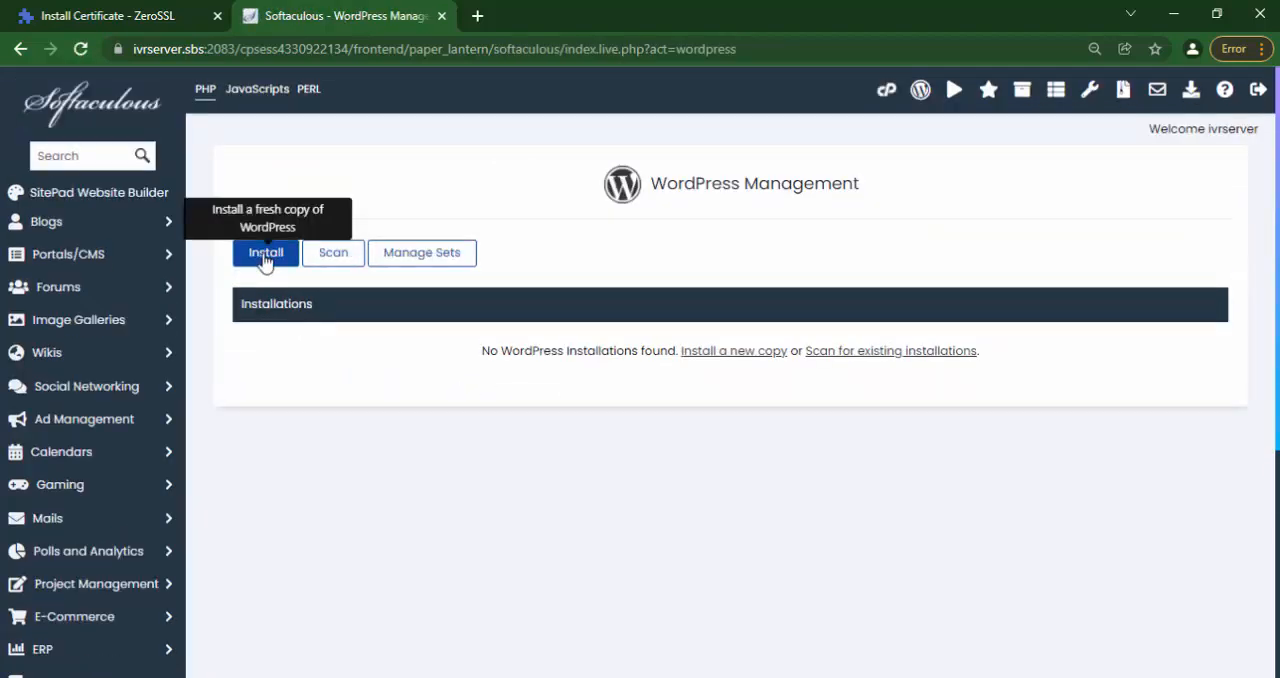
{"action": "left_click", "coordinate": [265, 252]}
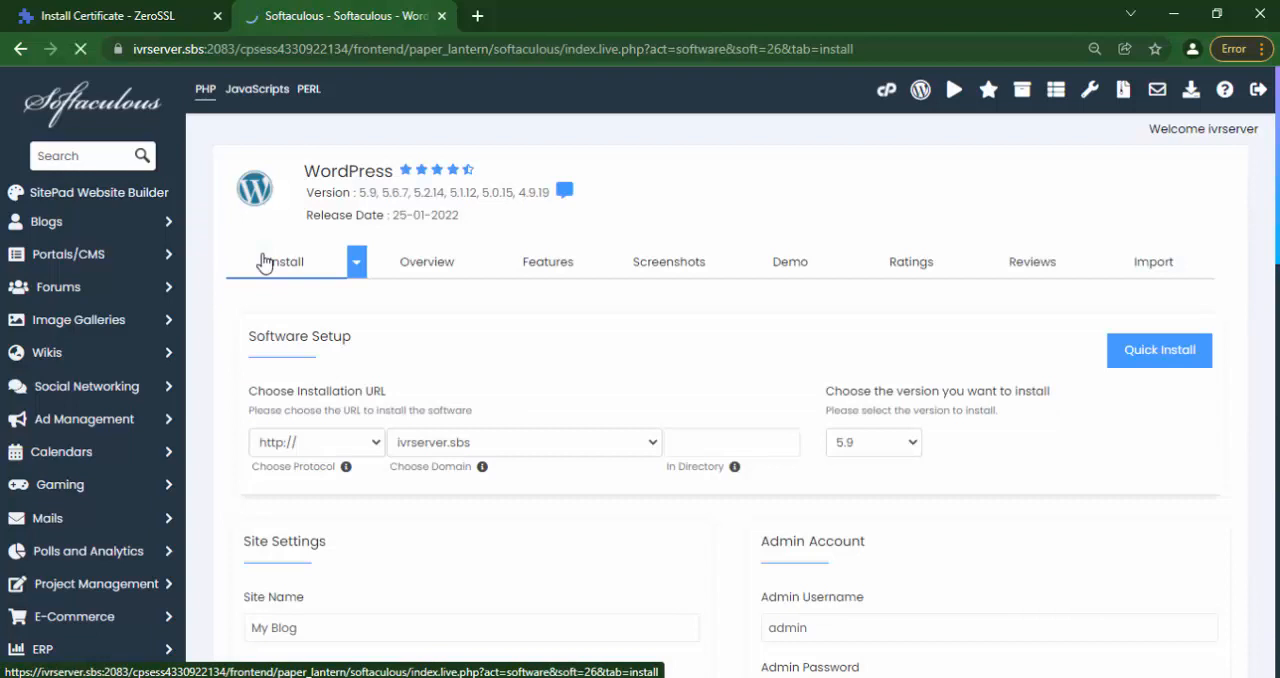
{"action": "left_click", "coordinate": [286, 261]}
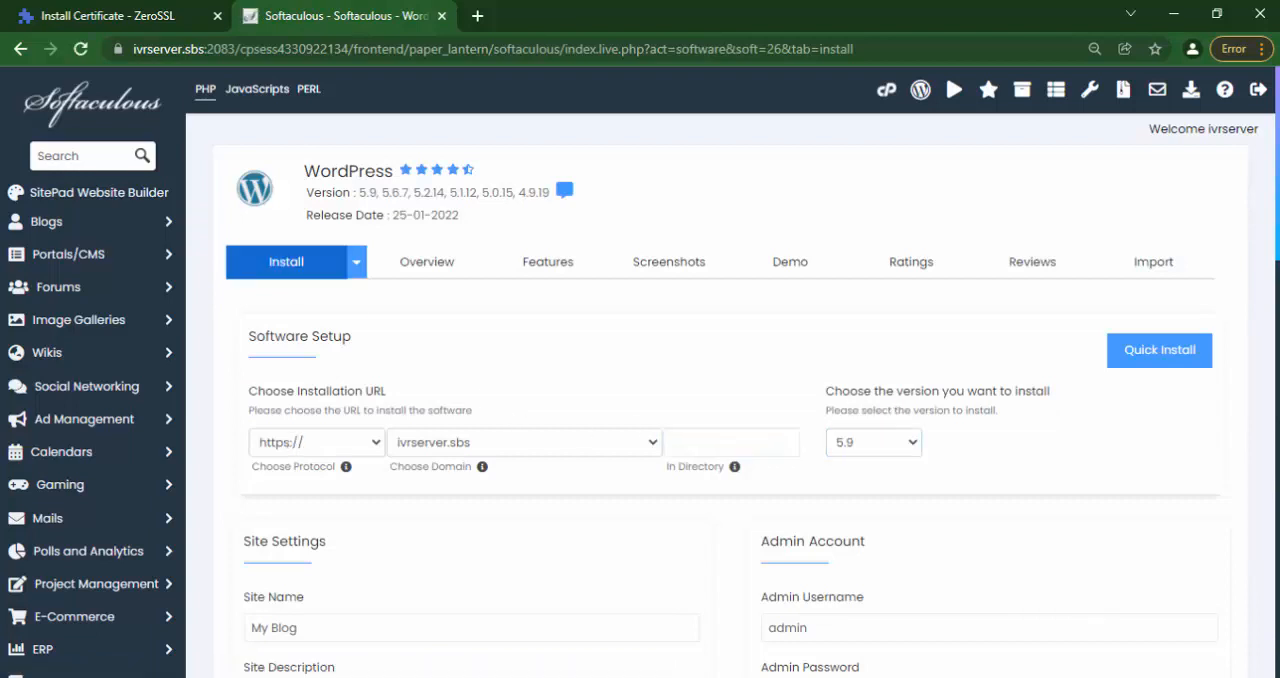
{"action": "scroll", "scroll_direction": "down", "scroll_amount": 3}
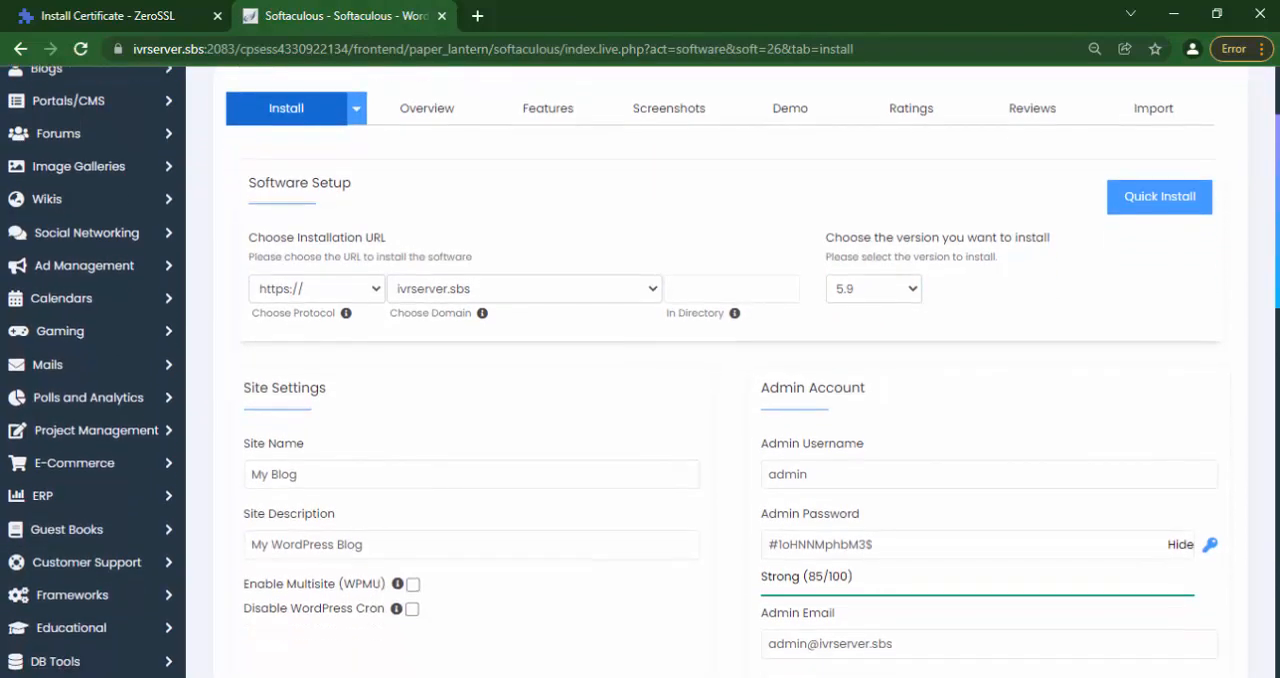
{"action": "left_click", "coordinate": [872, 288]}
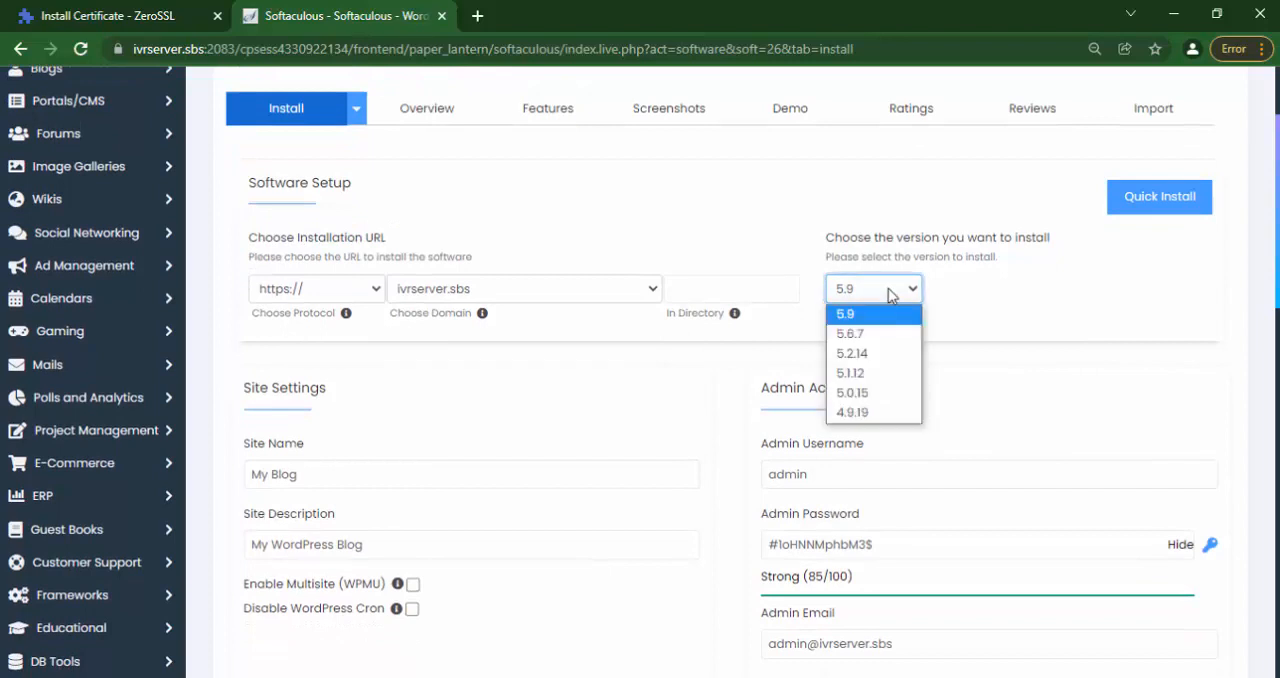
{"action": "mouse_move", "coordinate": [873, 372]}
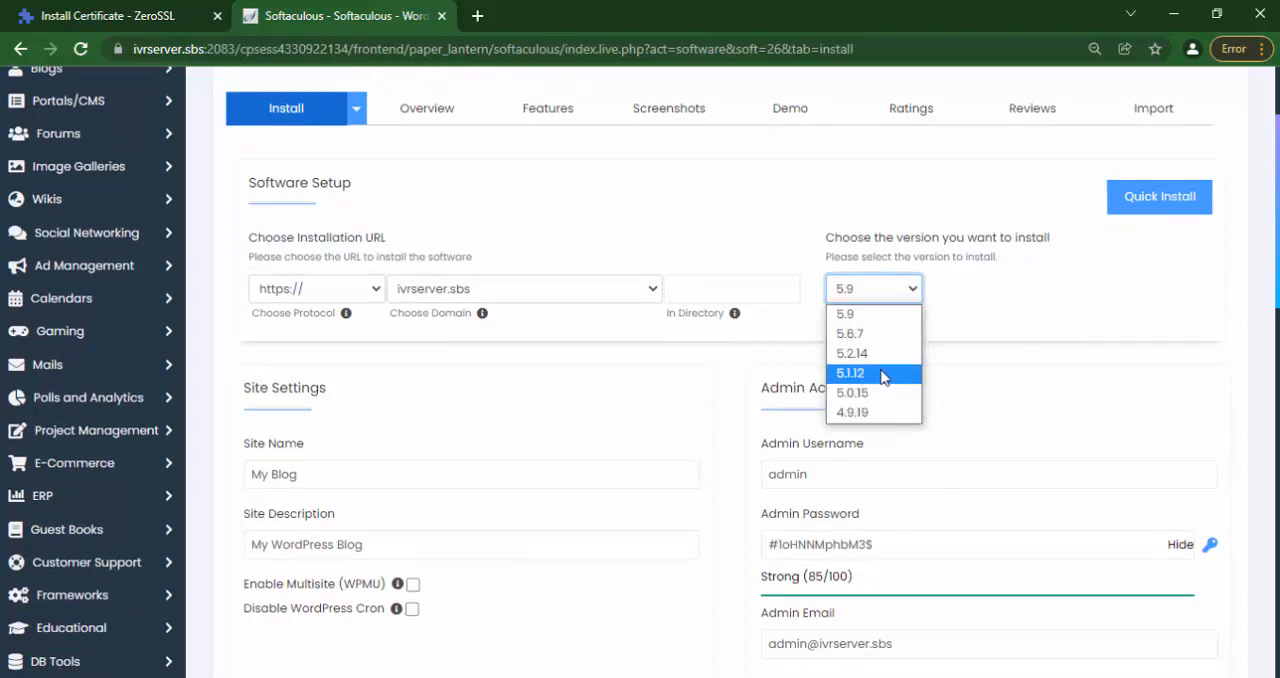
{"action": "left_click", "coordinate": [849, 372]}
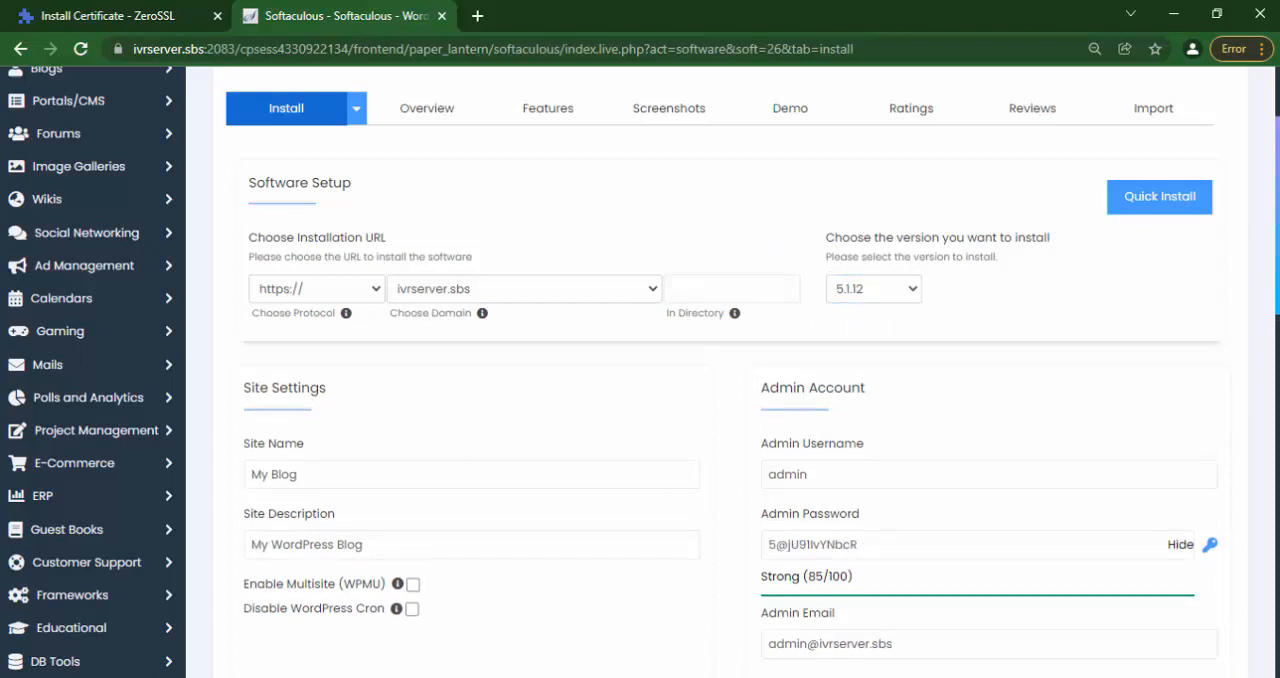
{"action": "scroll", "scroll_direction": "down", "scroll_amount": 3}
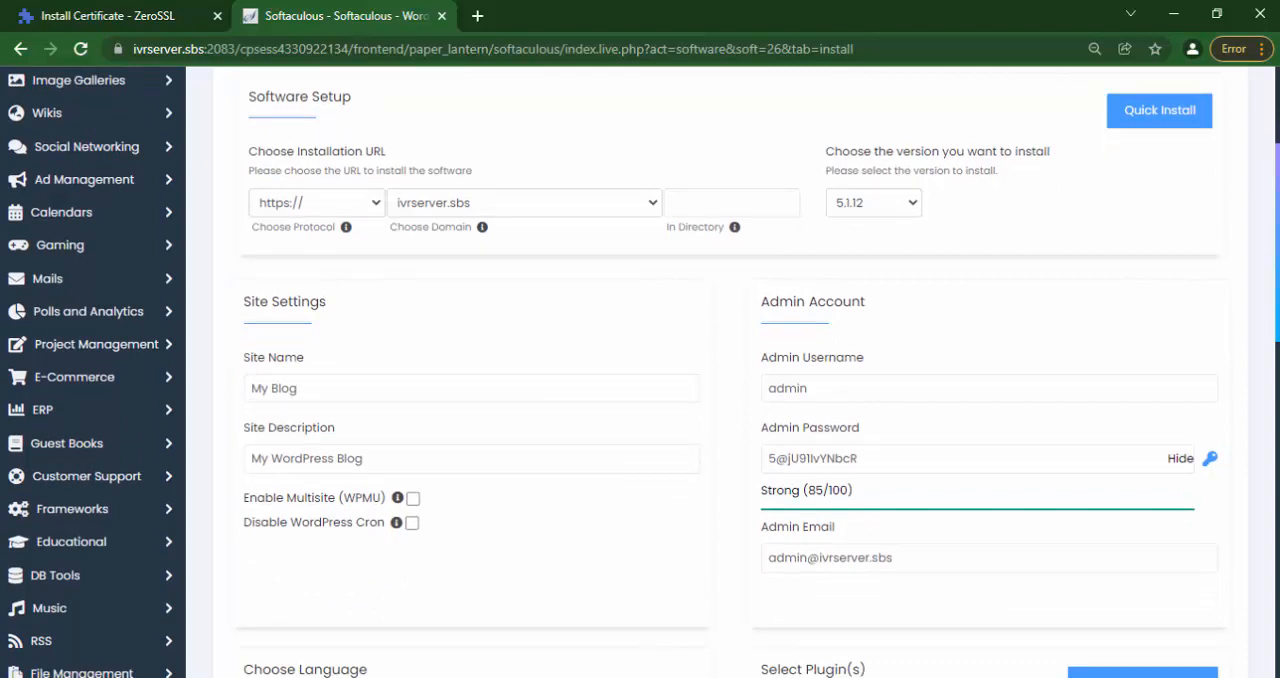
{"action": "scroll", "scroll_direction": "down", "scroll_amount": 3}
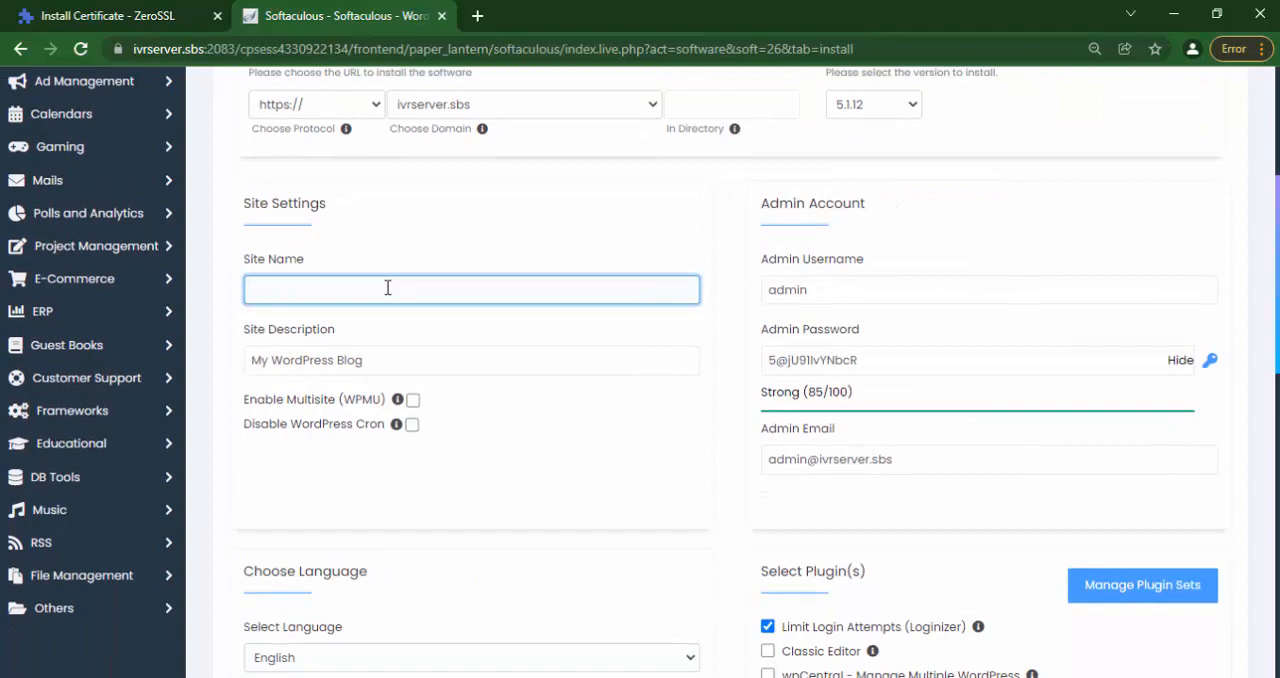
- Enter site name 'MY IVR SERVER' and description 'Get An IVR System For Your Business'
{"action": "type", "text": "MY"}
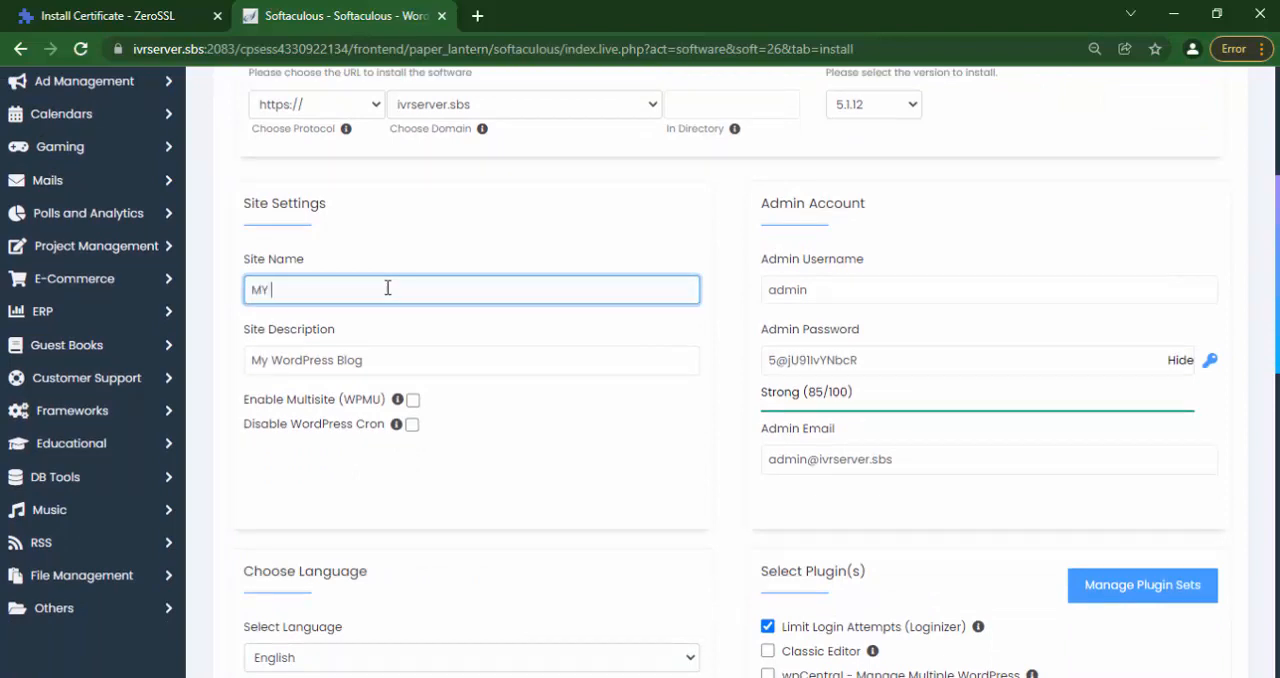
{"action": "type", "text": "IVR"}
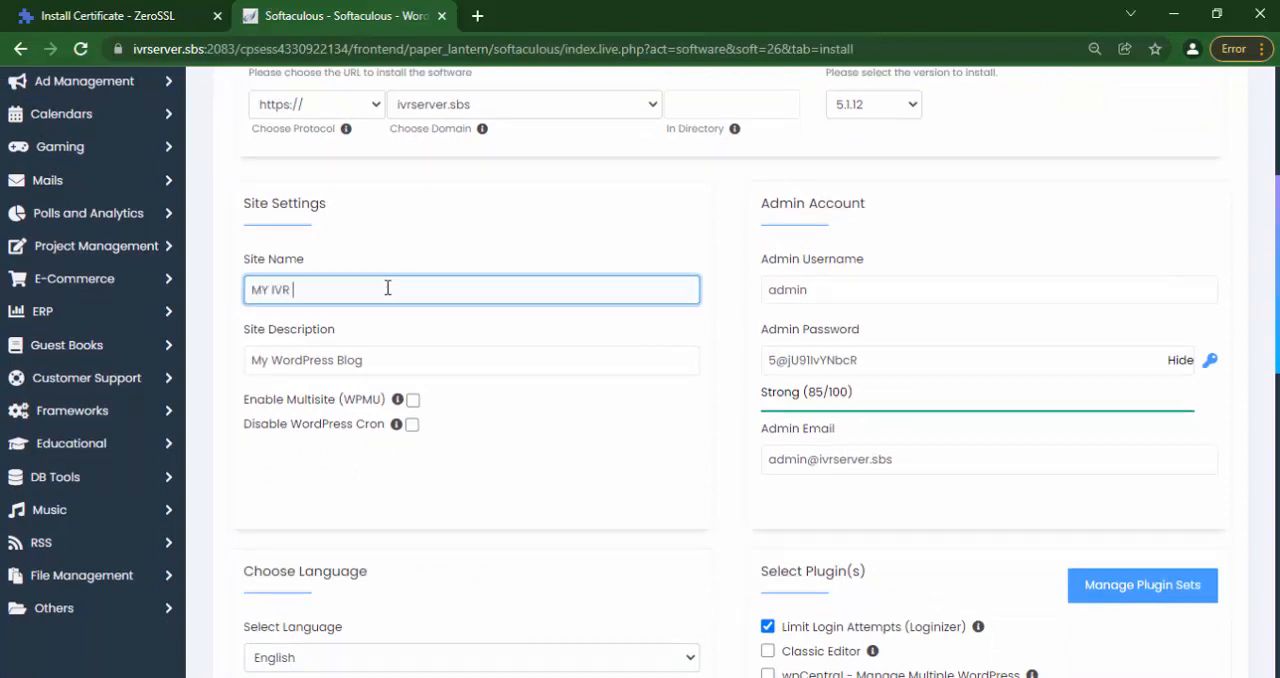
{"action": "type", "text": "SE"}
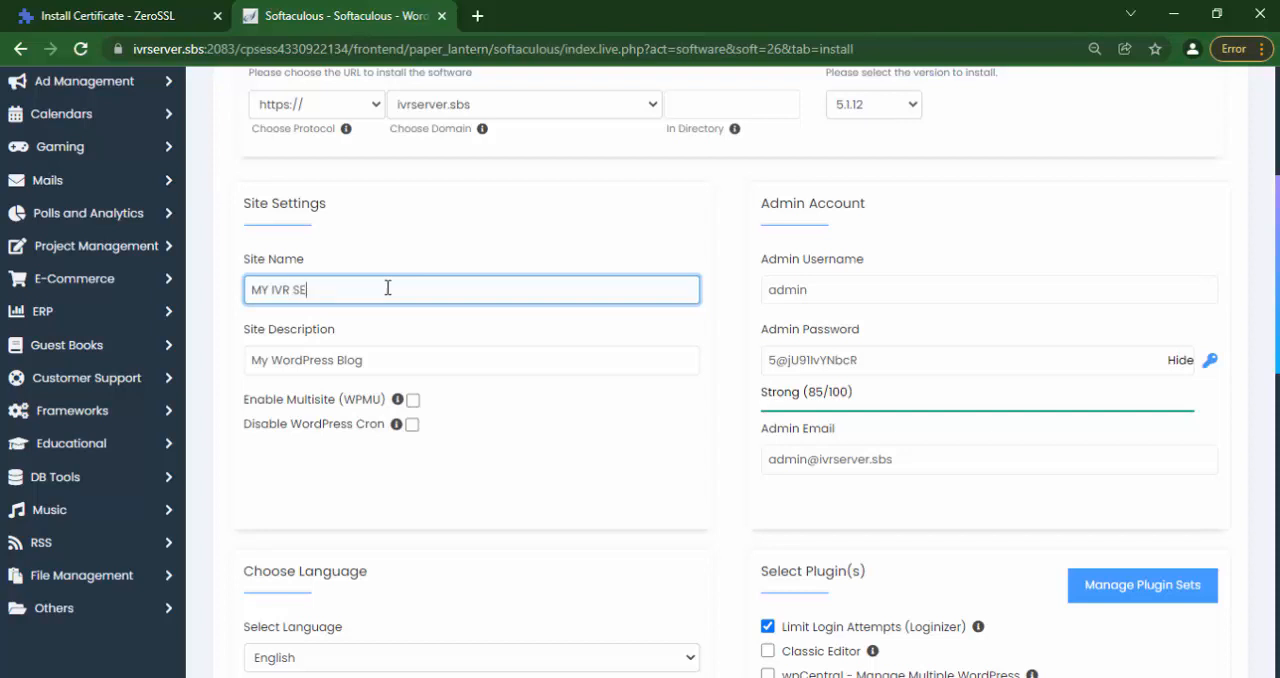
{"action": "type", "text": "RVER"}
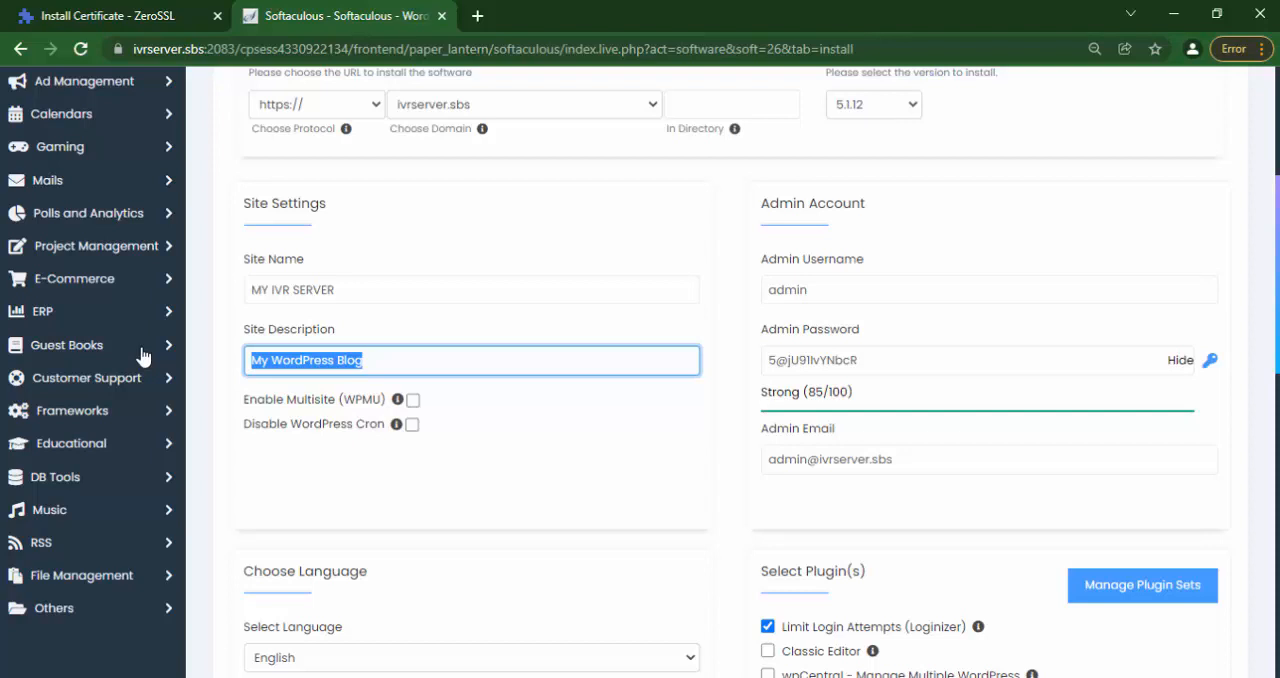
{"action": "type", "text": "Get"}
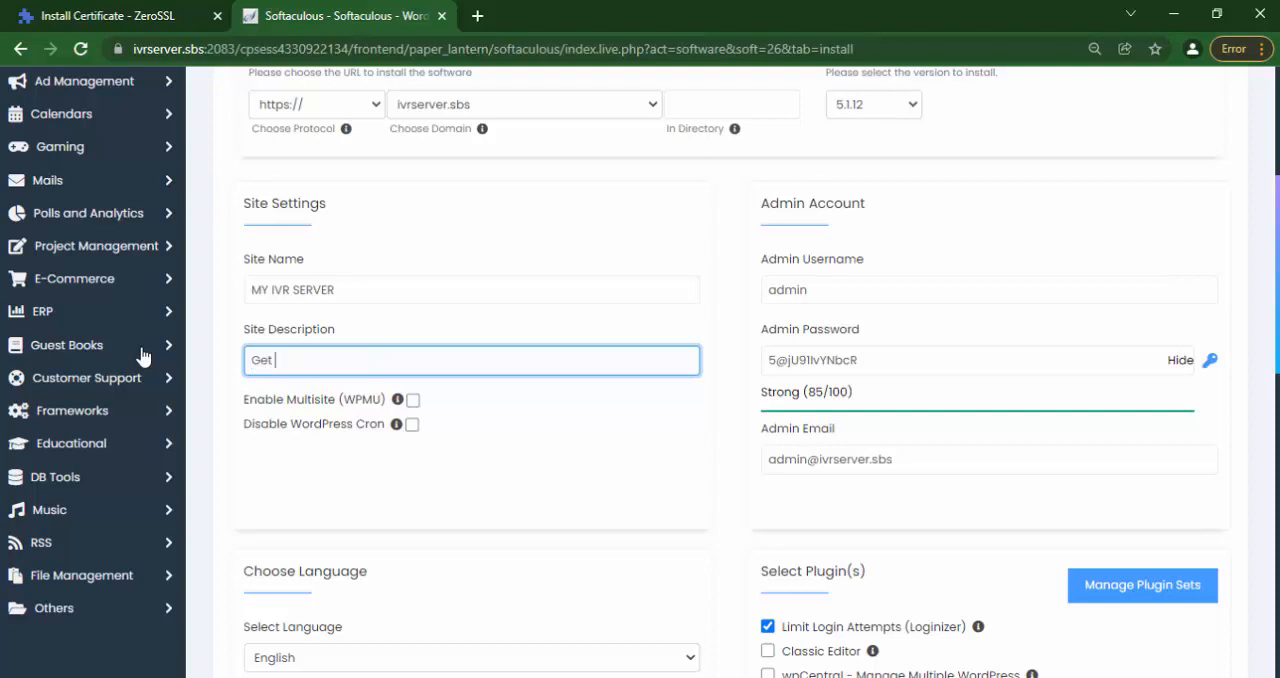
{"action": "type", "text": "An"}
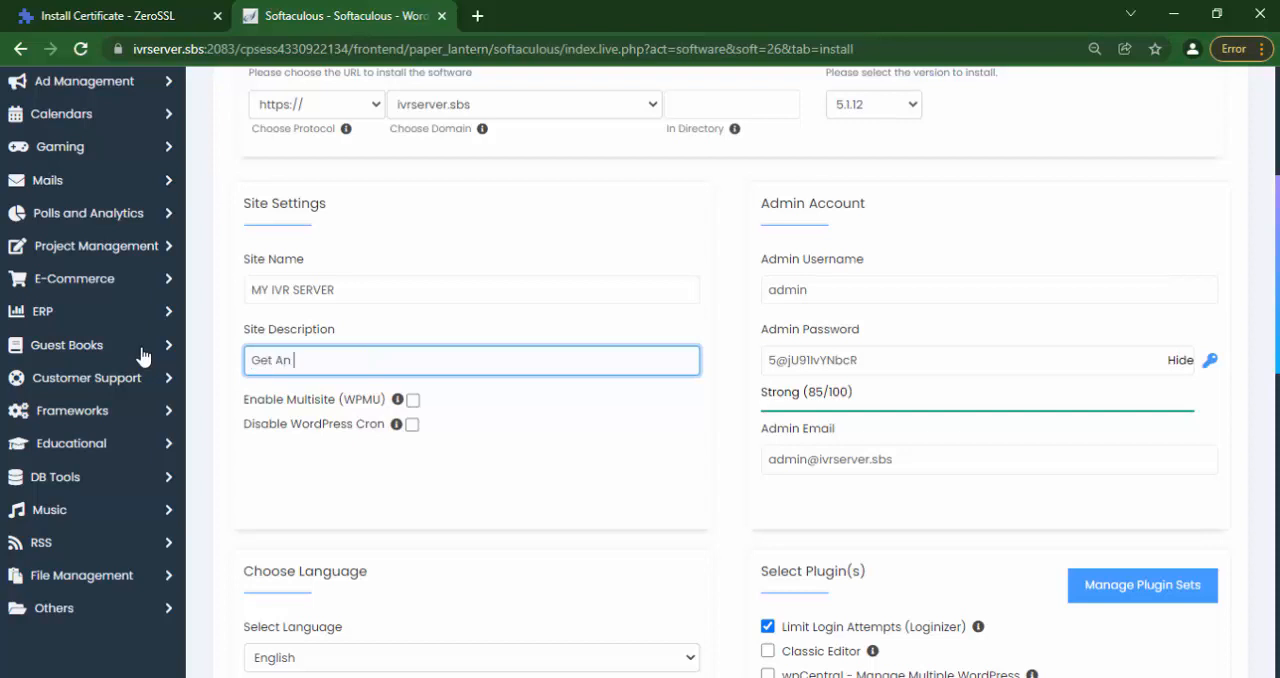
{"action": "type", "text": "IVR S"}
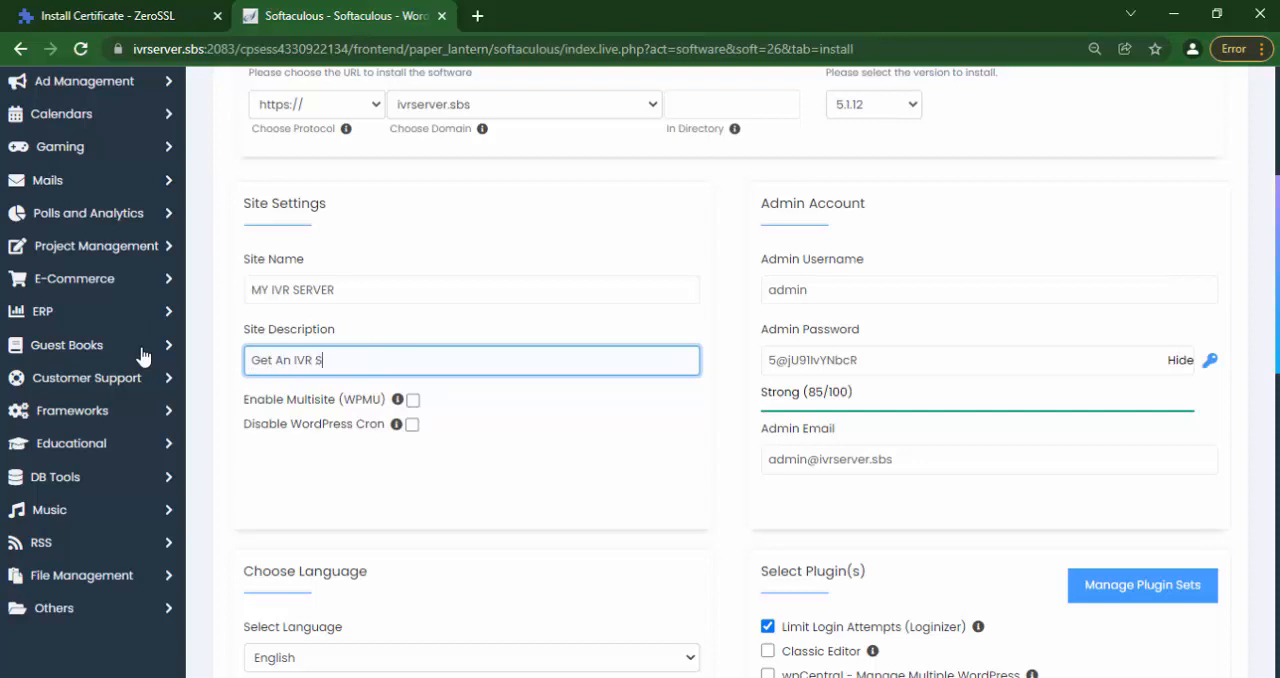
{"action": "type", "text": "ystem"}
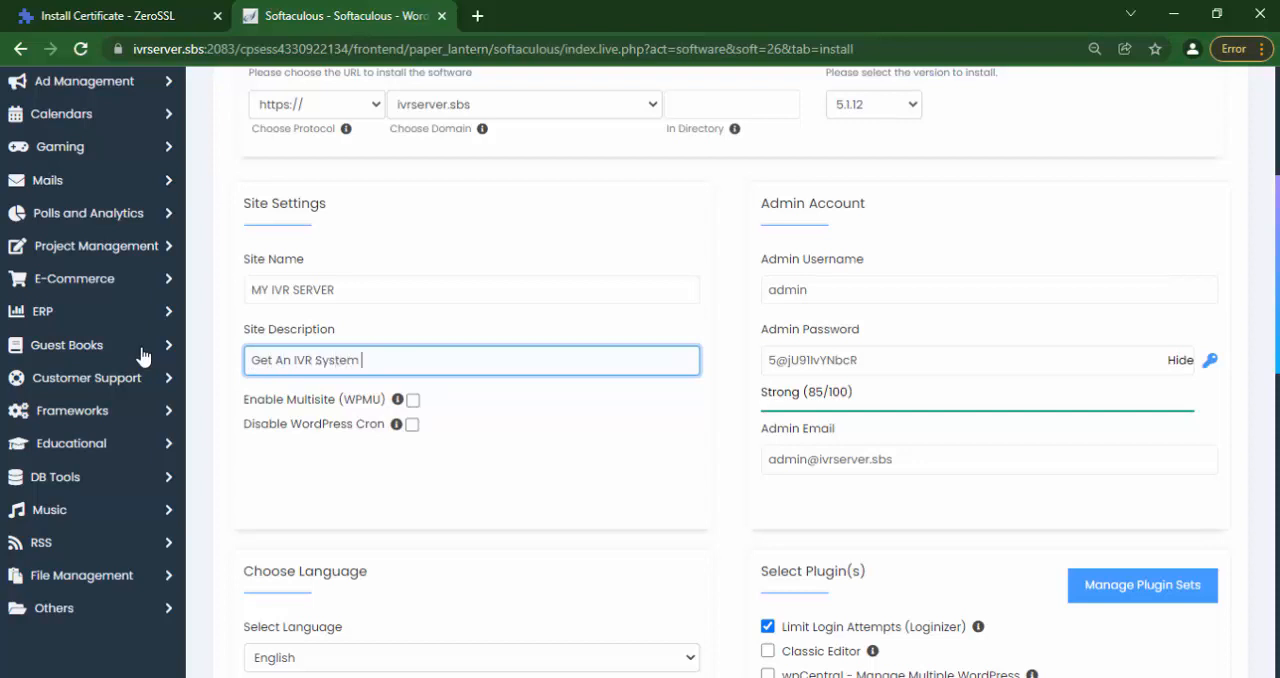
{"action": "type", "text": "For Y"}
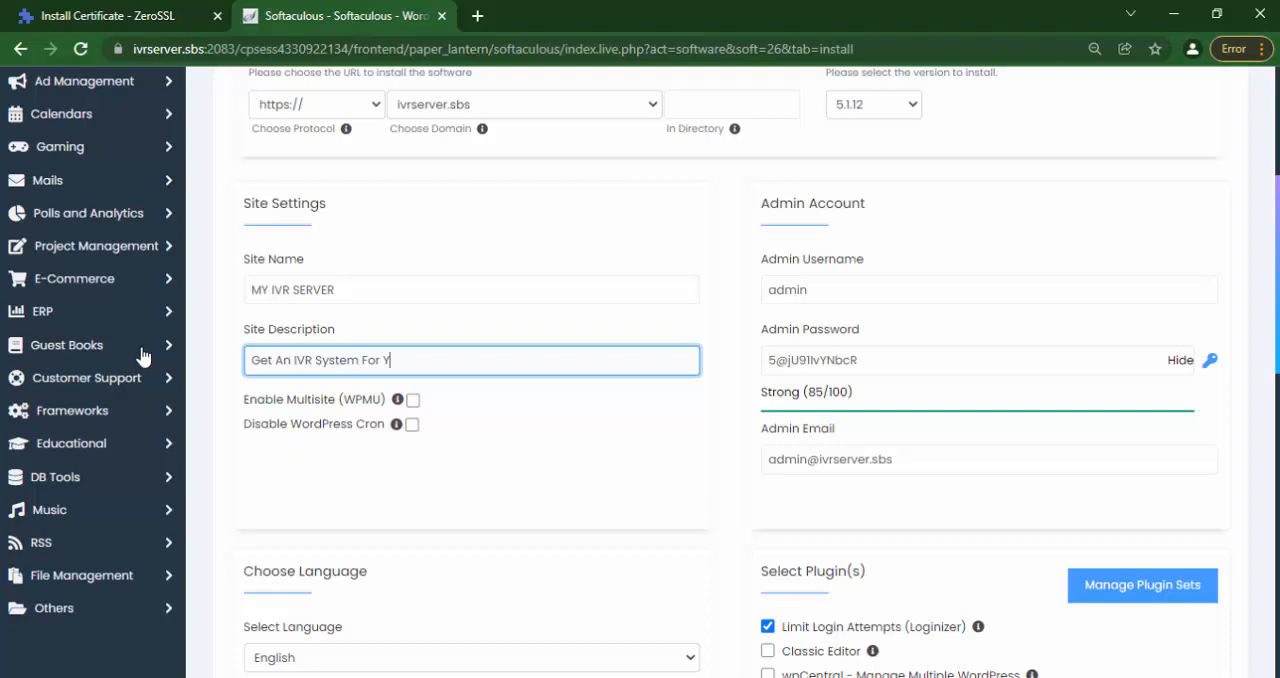
{"action": "type", "text": "our BUsiness"}
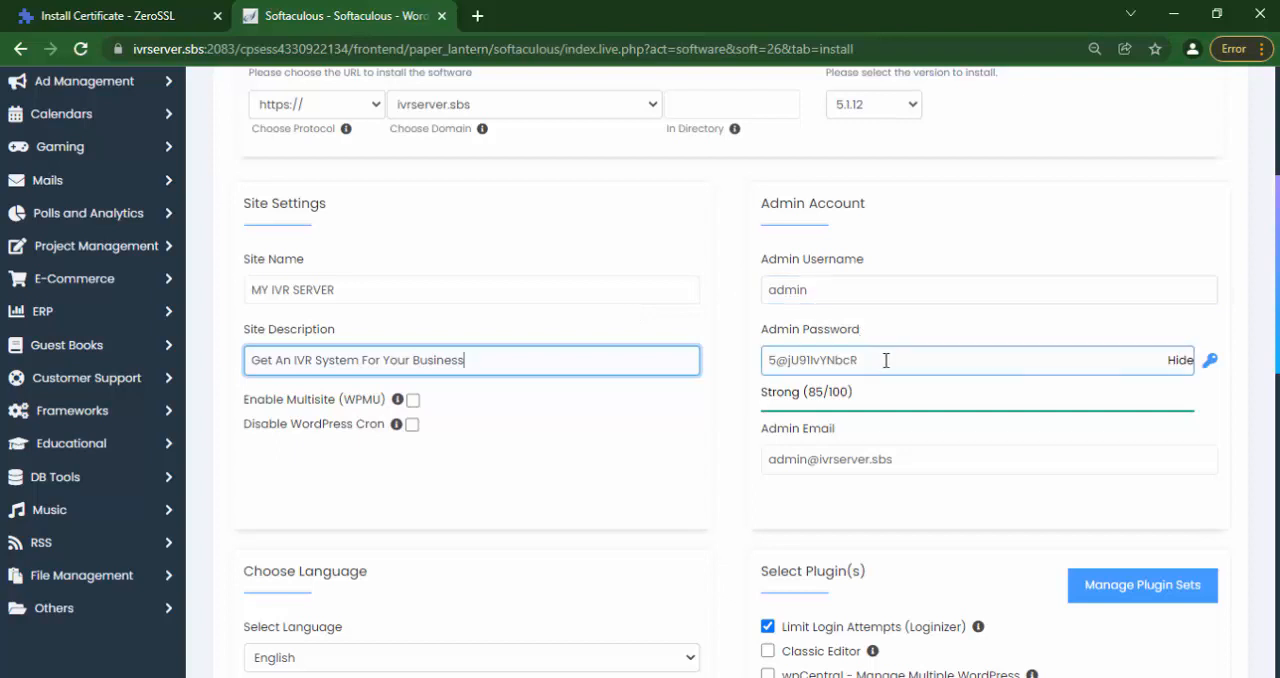
{"action": "left_click", "coordinate": [900, 360]}
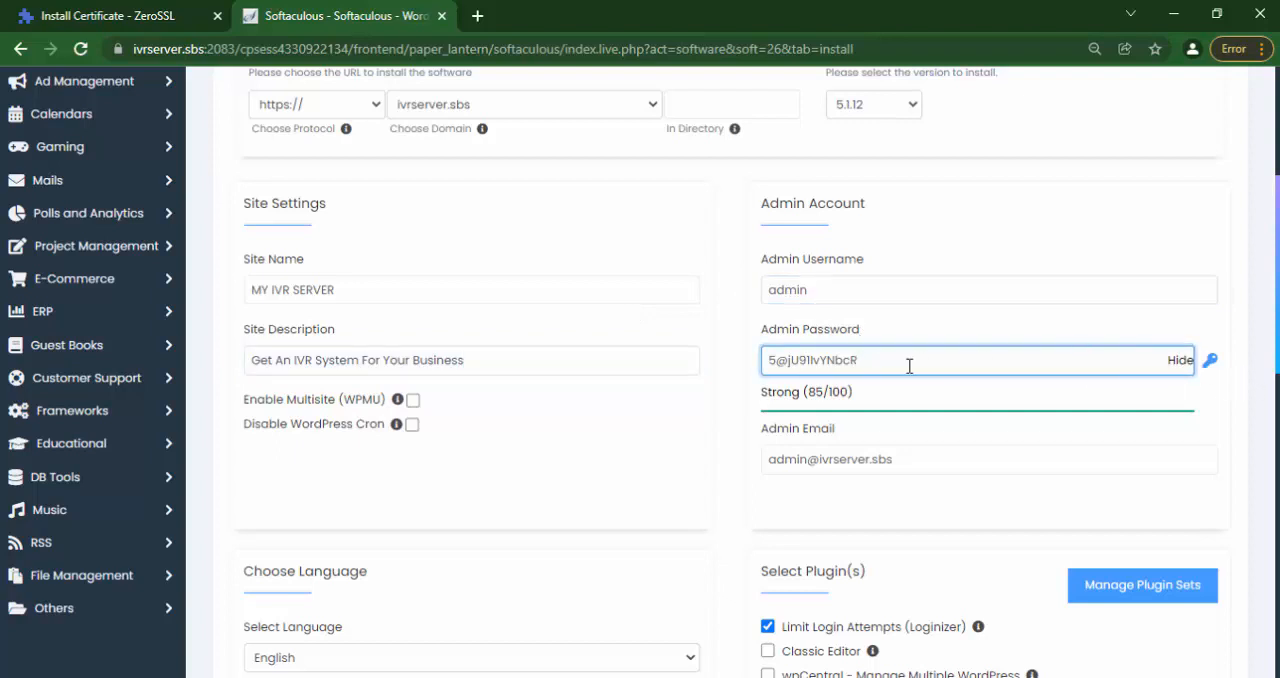
{"action": "double_click", "coordinate": [810, 360]}
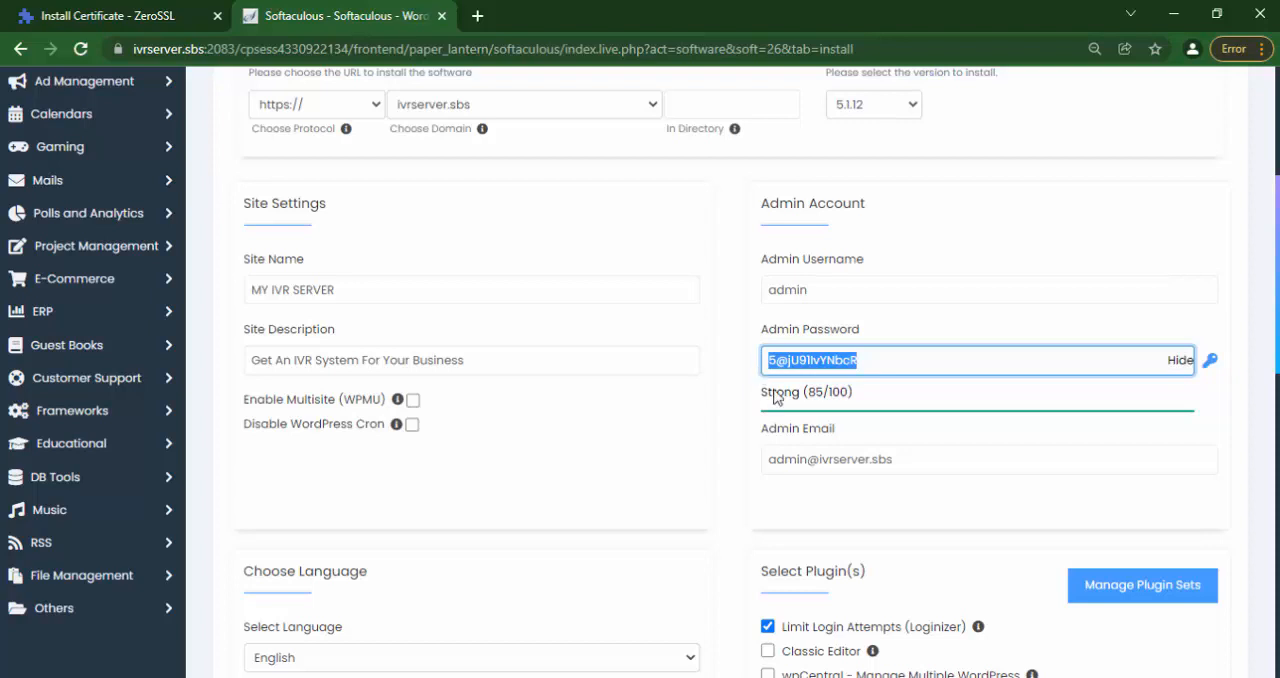
{"action": "left_click", "coordinate": [988, 459]}
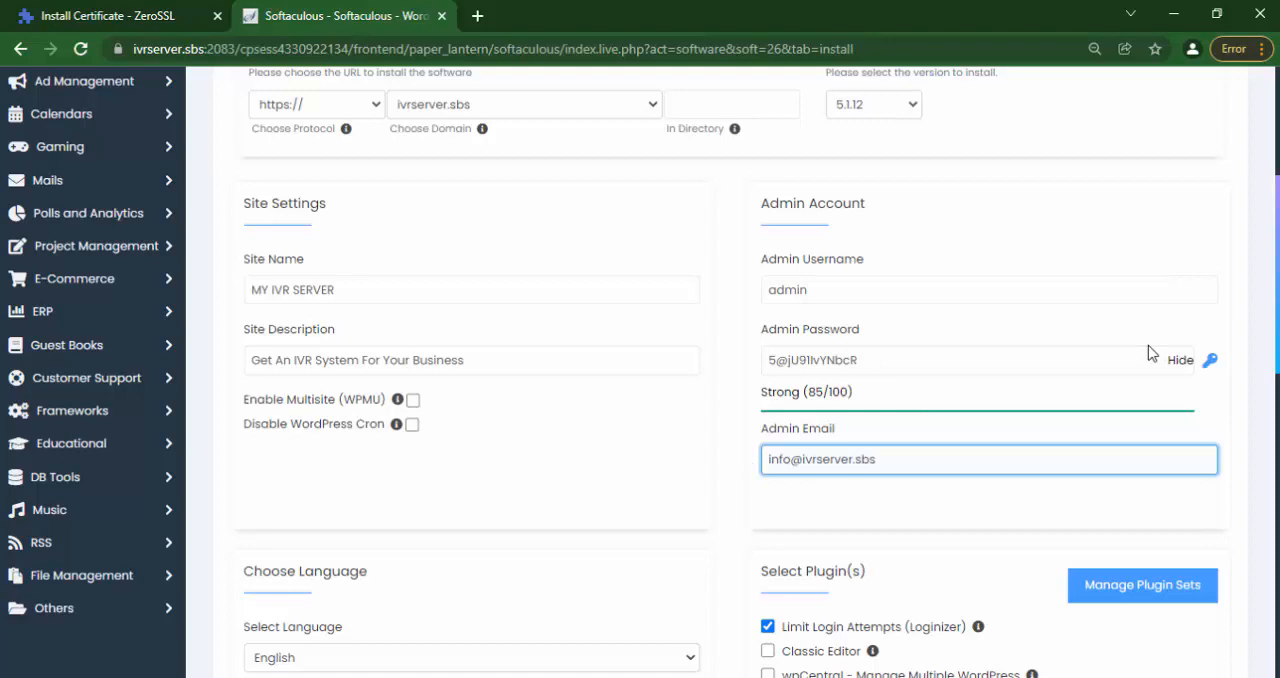
{"action": "scroll", "scroll_direction": "down", "scroll_amount": 3}
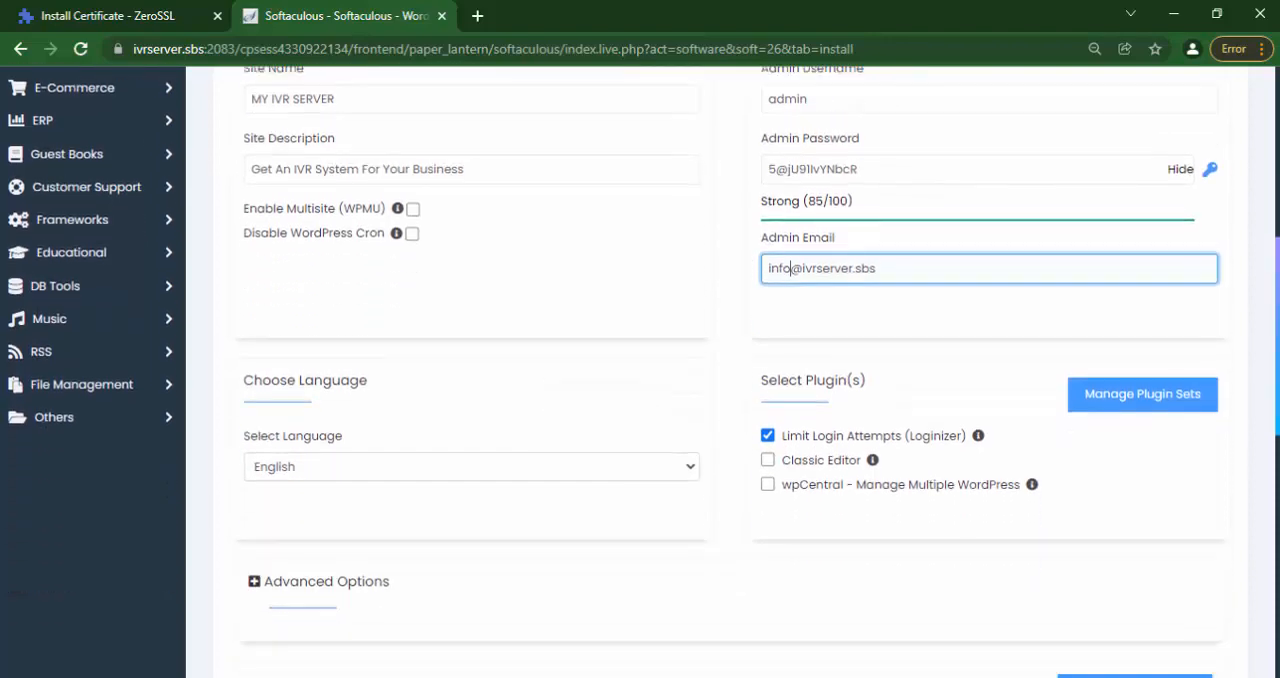
{"action": "scroll", "scroll_direction": "down", "scroll_amount": 3}
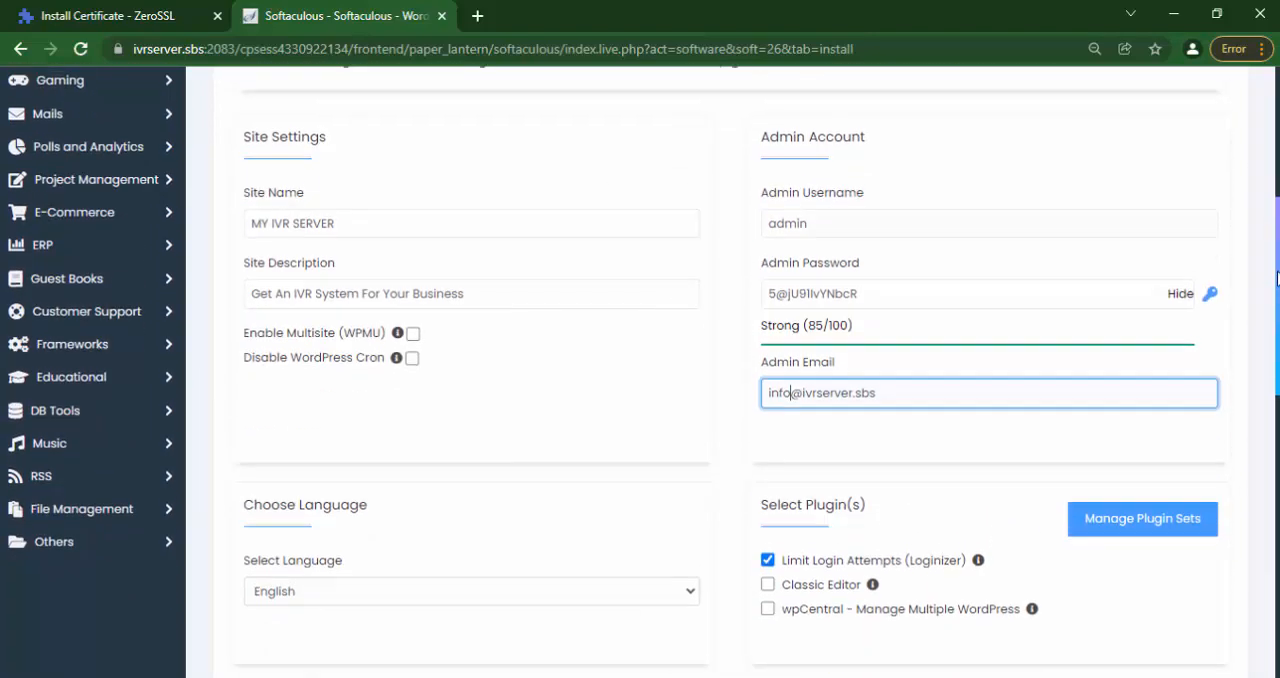
{"action": "scroll", "scroll_direction": "down", "scroll_amount": 3}
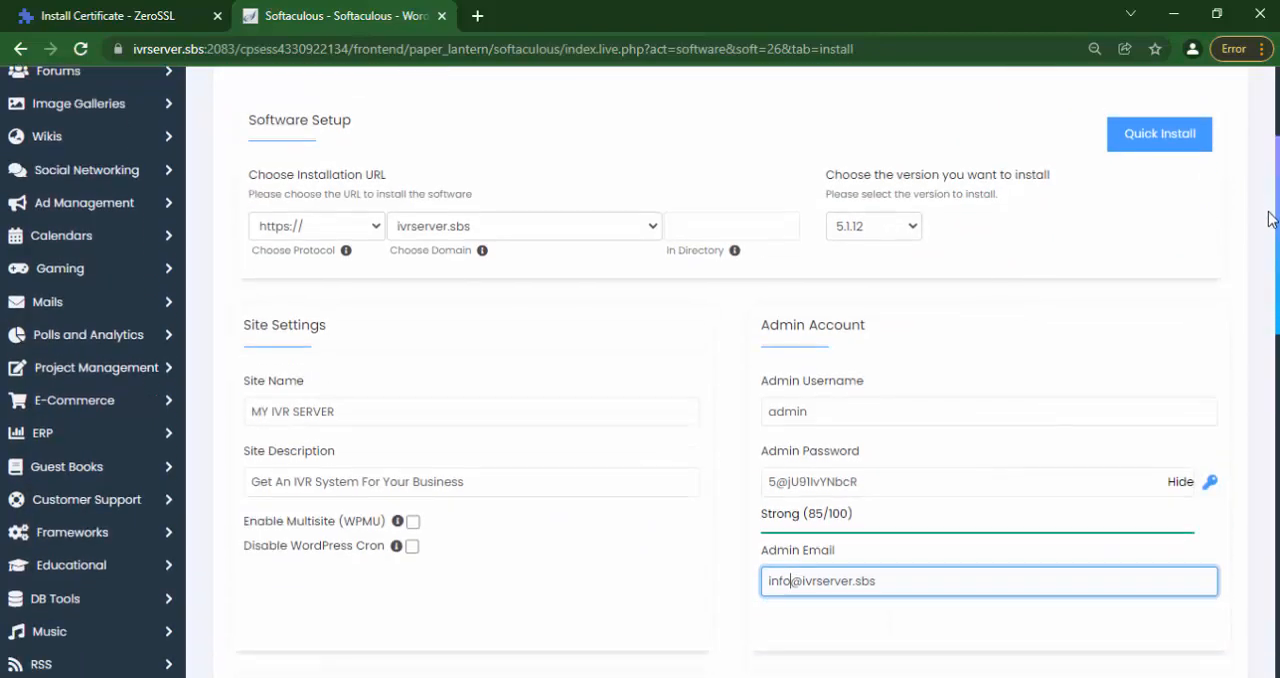
{"action": "scroll", "scroll_direction": "down", "scroll_amount": 3}
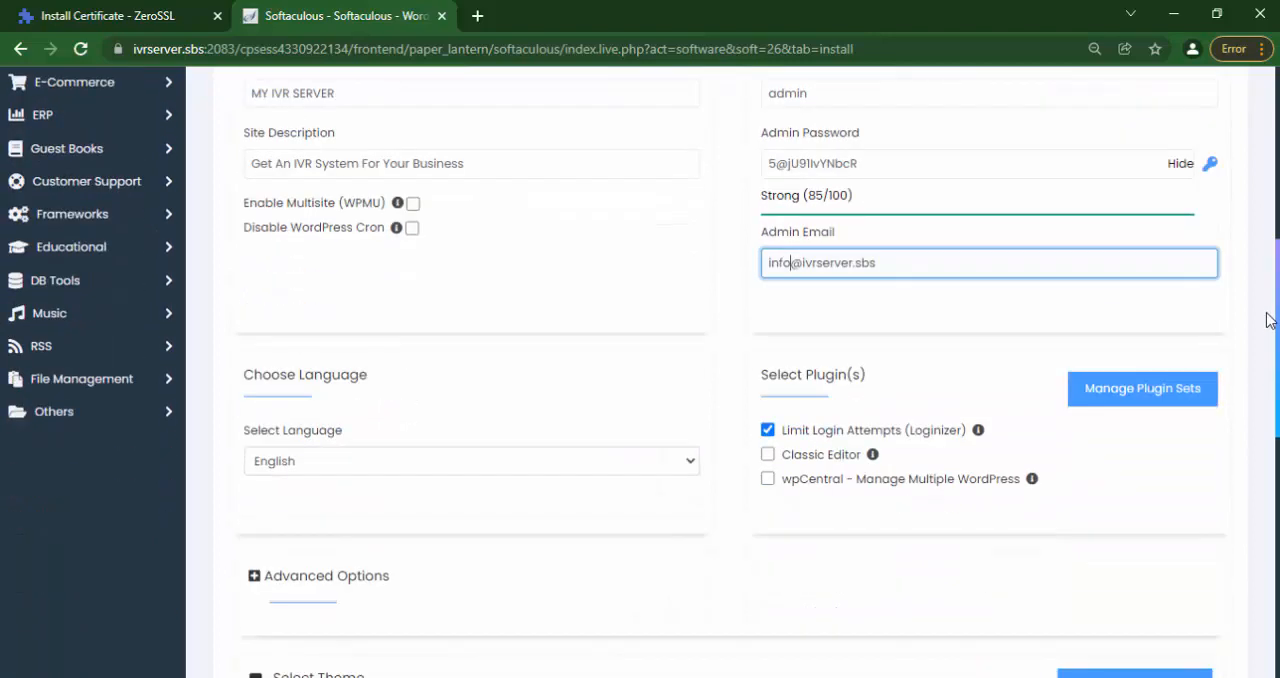
{"action": "scroll", "scroll_direction": "down", "scroll_amount": 3}
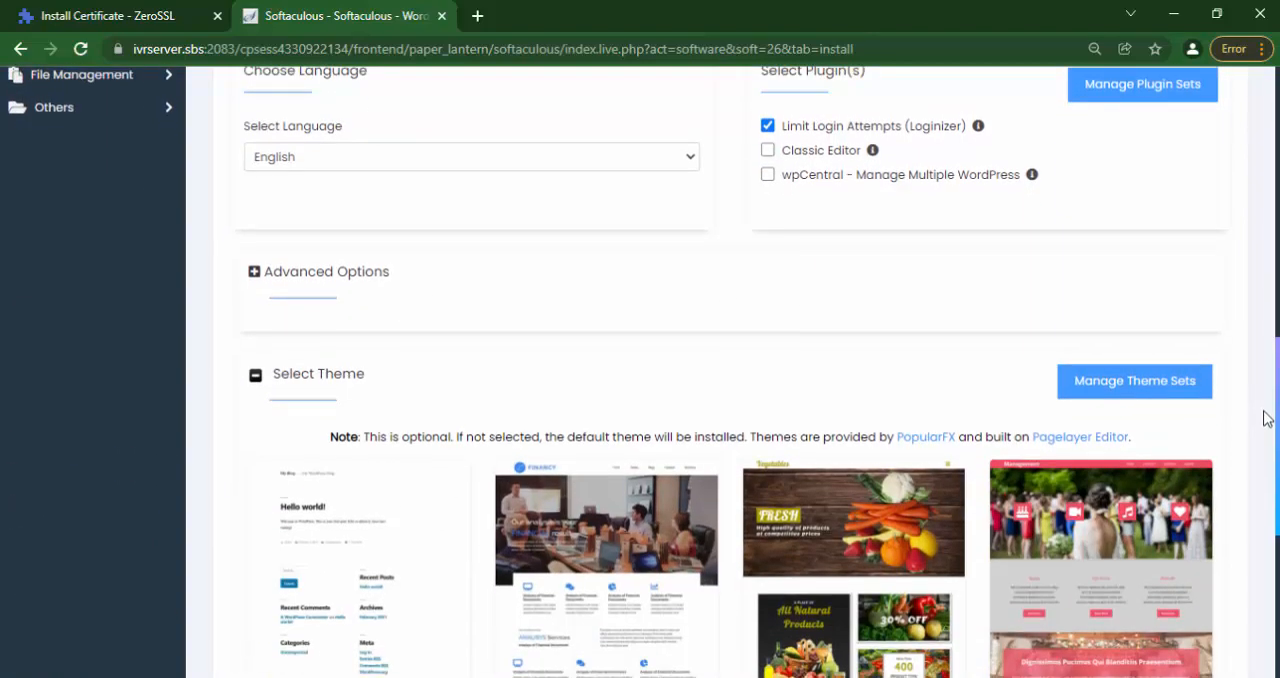
{"action": "scroll", "scroll_direction": "down", "scroll_amount": 3}
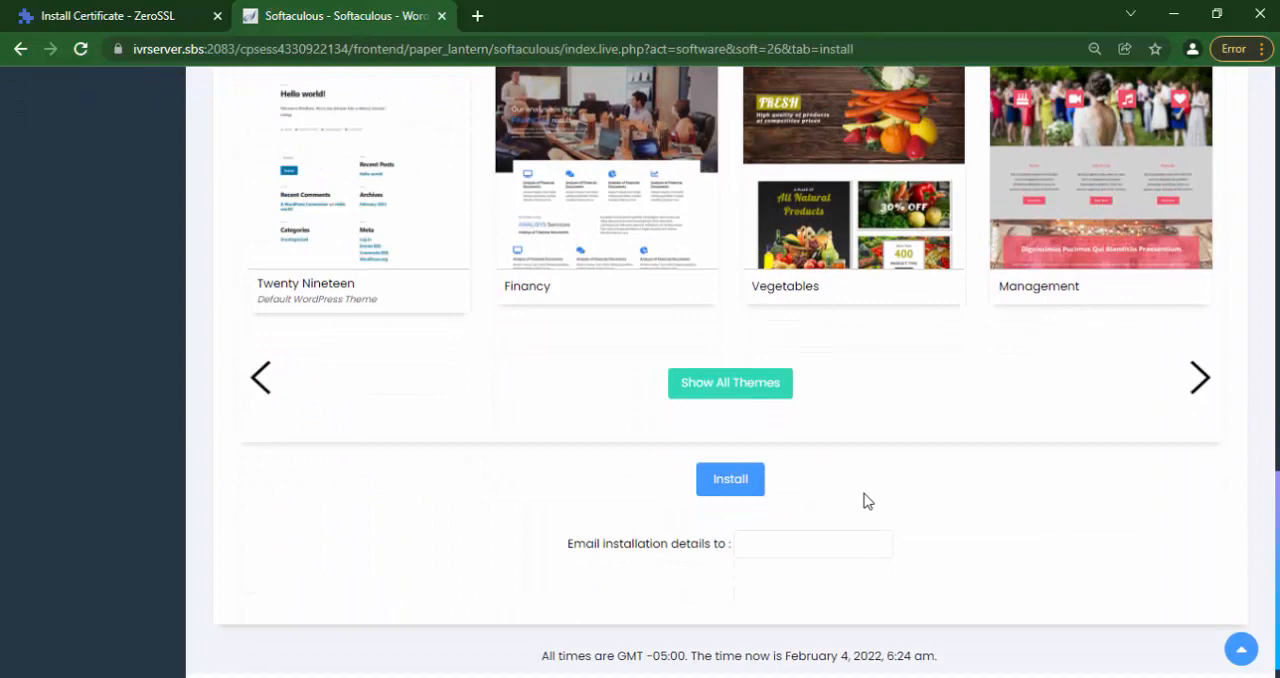
{"action": "left_click", "coordinate": [730, 478]}
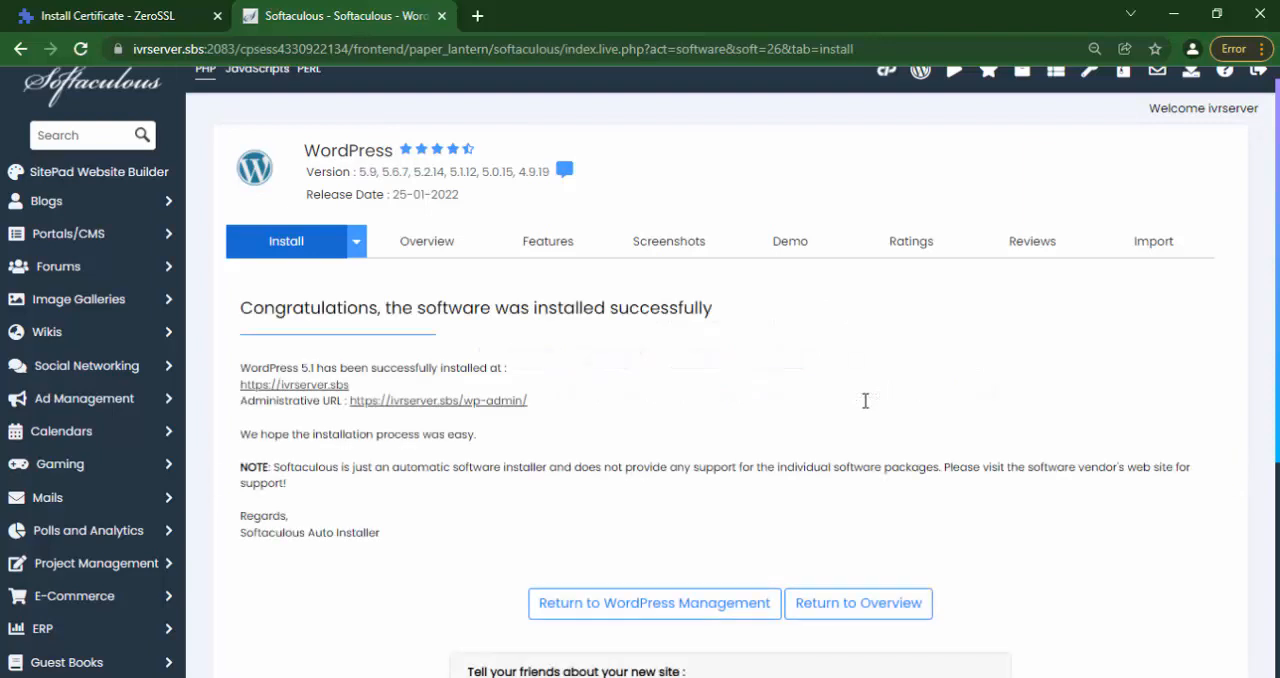
{"action": "mouse_move", "coordinate": [555, 407]}
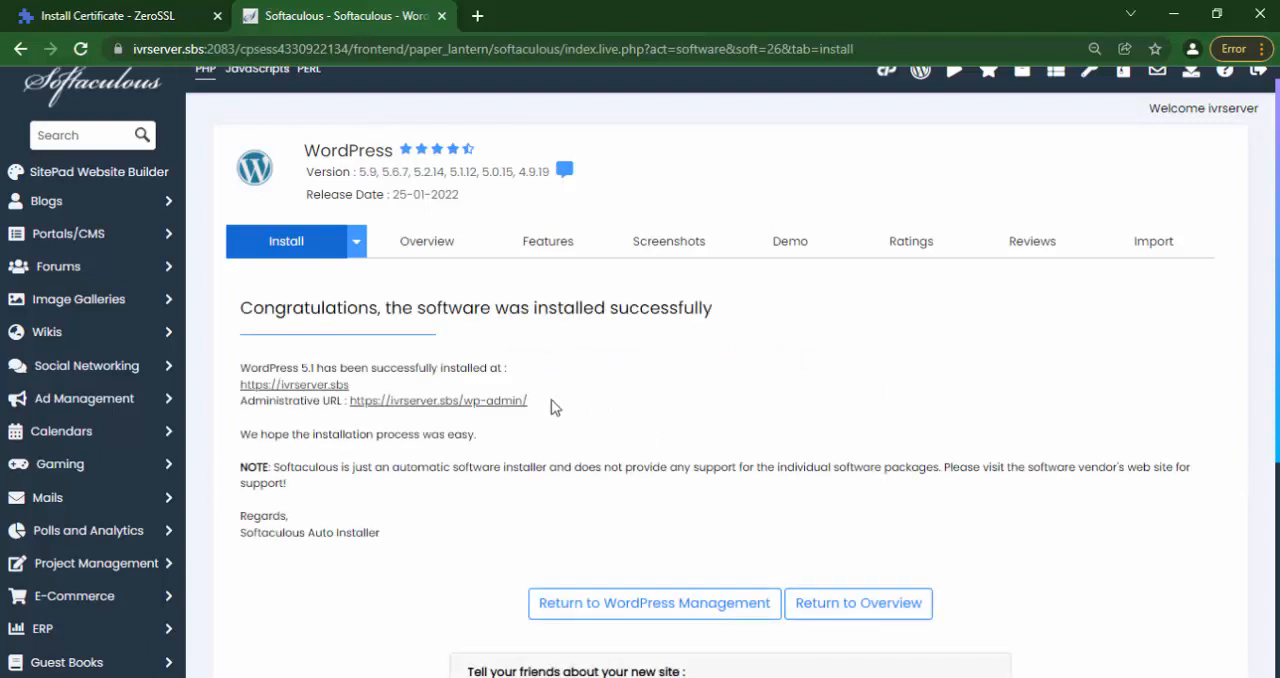
{"action": "mouse_move", "coordinate": [437, 400]}
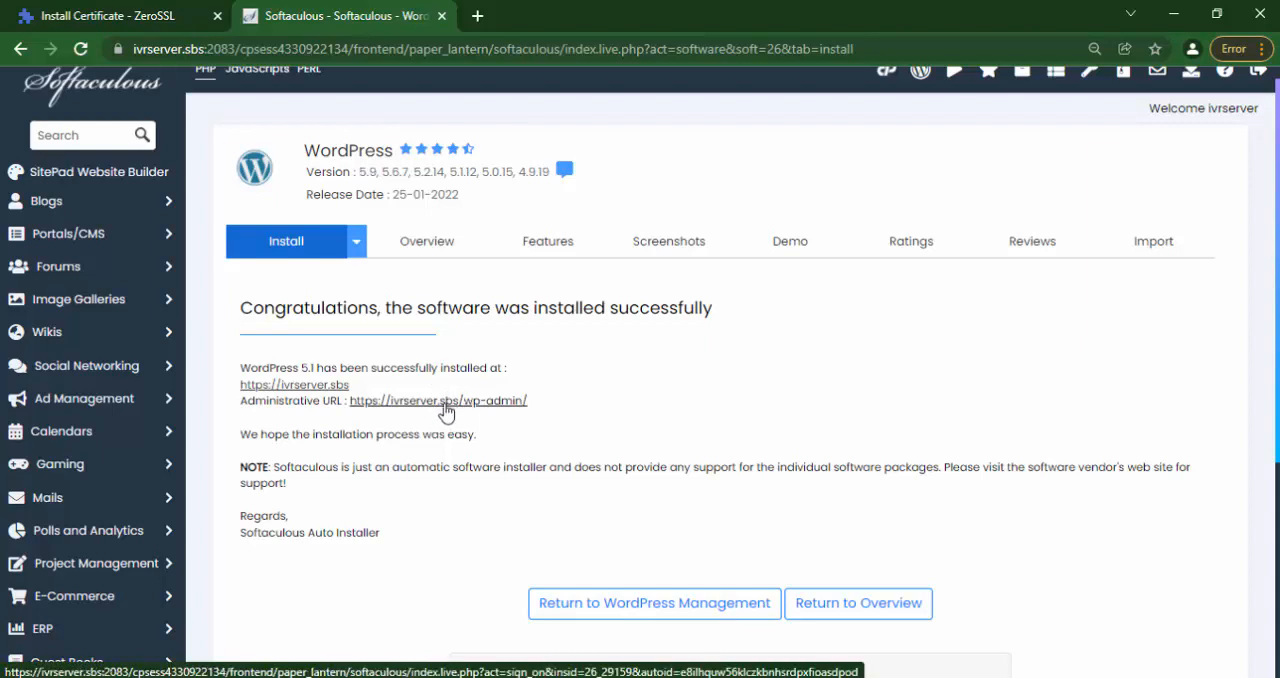
- Follow the Administrative URL link to the MY IVR SERVER wp-admin Dashboard
{"action": "left_click", "coordinate": [438, 400]}
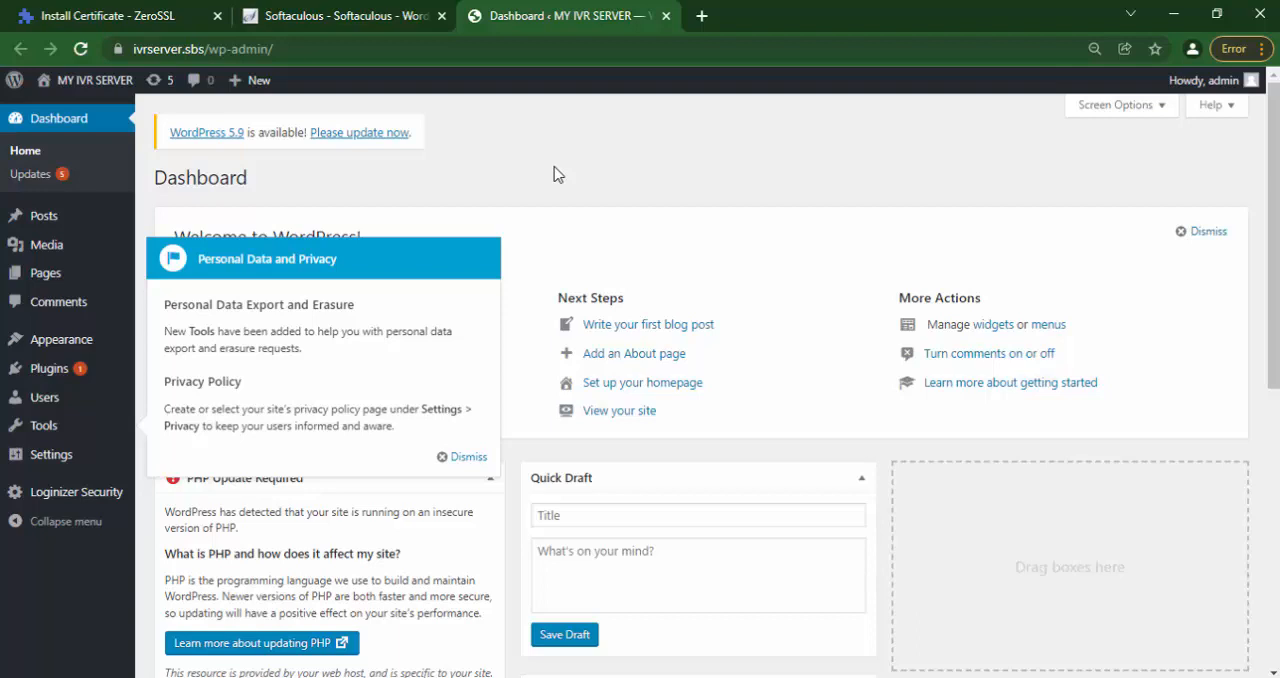
{"action": "mouse_move", "coordinate": [496, 180]}
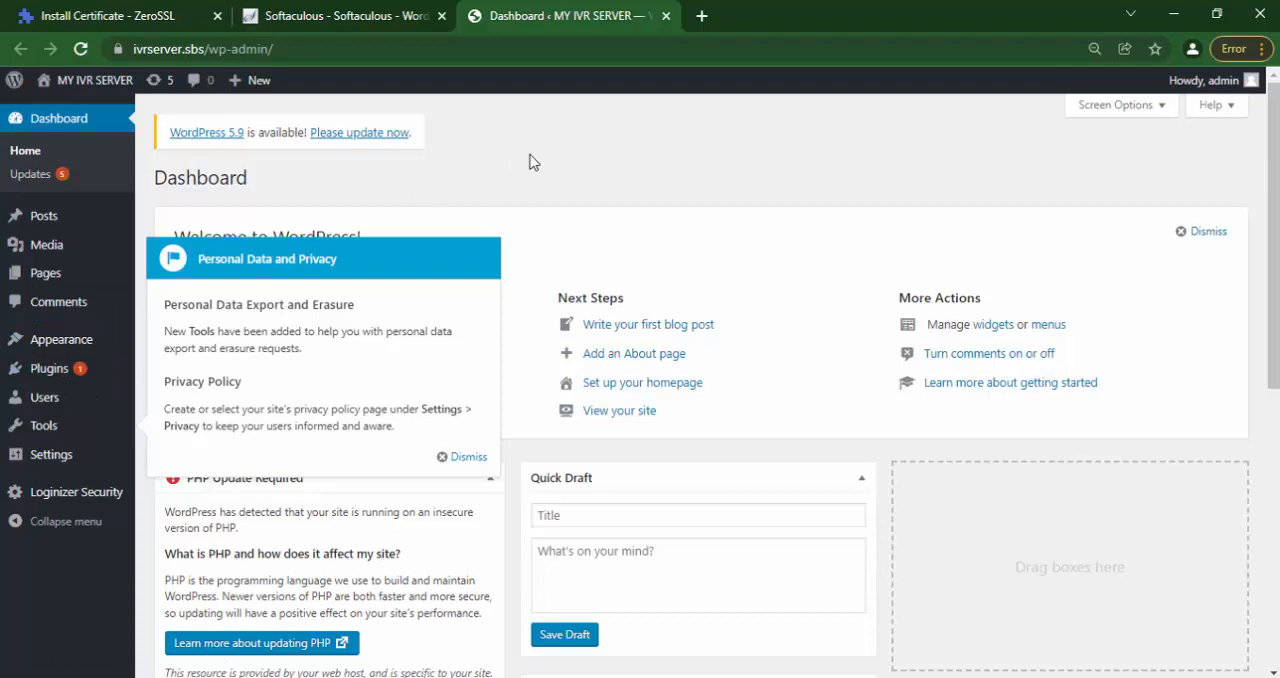
{"action": "mouse_move", "coordinate": [49, 368]}
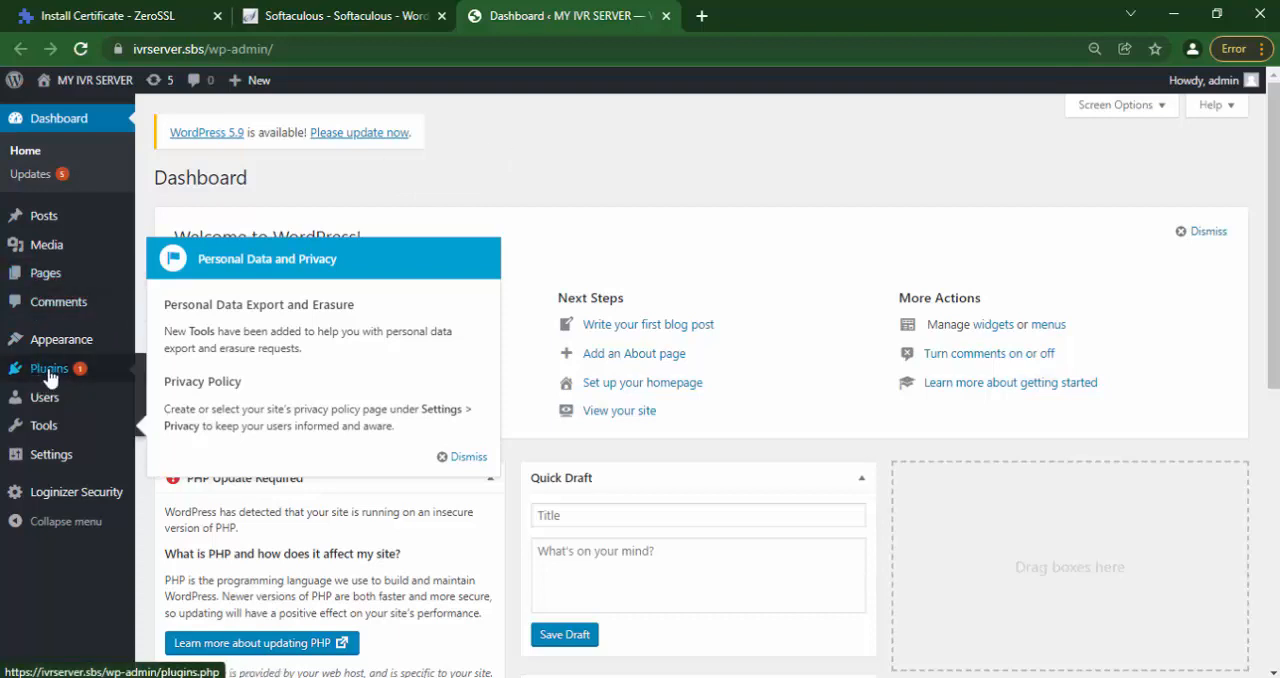
- Choose the codecanyon IVR plugin zip from Downloads\New folder in Upload Plugin
{"action": "left_click", "coordinate": [49, 368]}
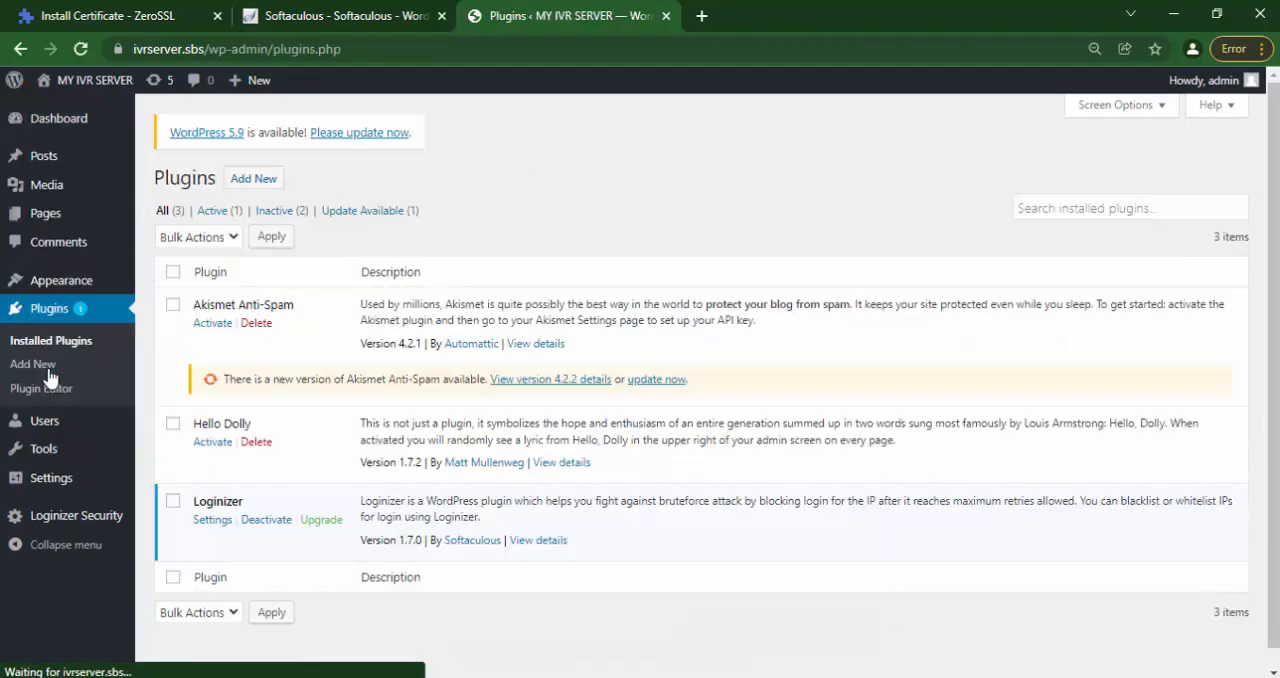
{"action": "mouse_move", "coordinate": [253, 178]}
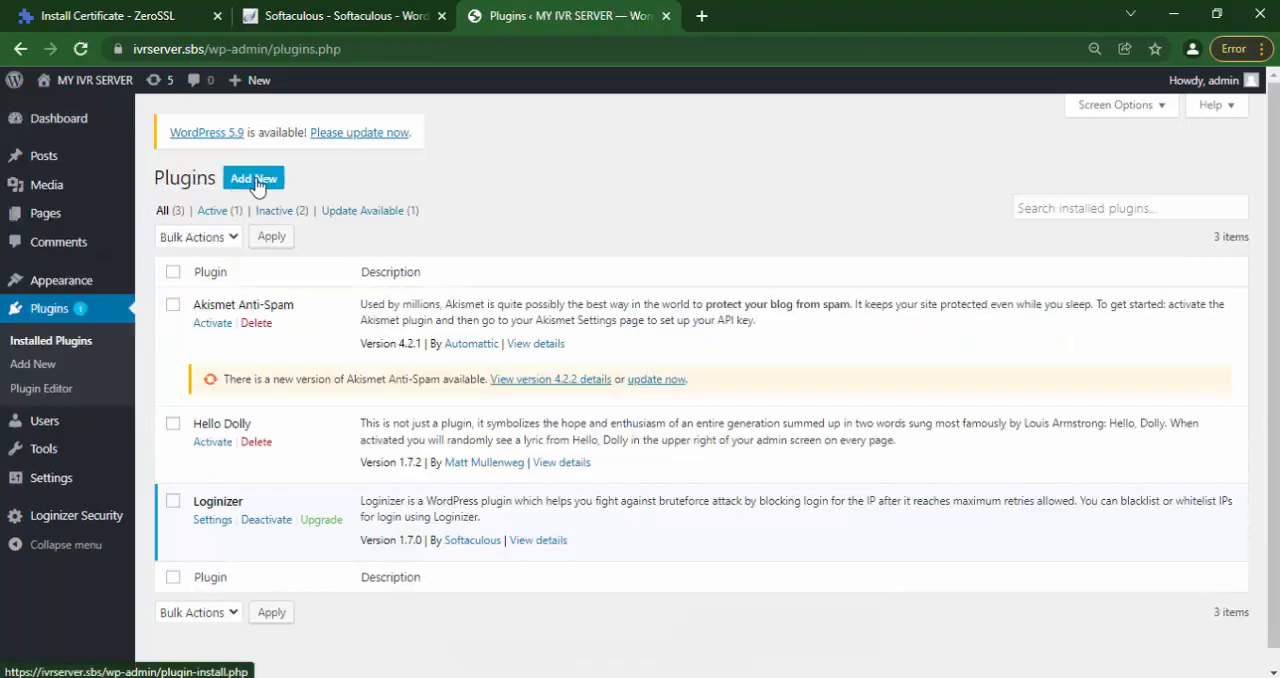
{"action": "left_click", "coordinate": [253, 178]}
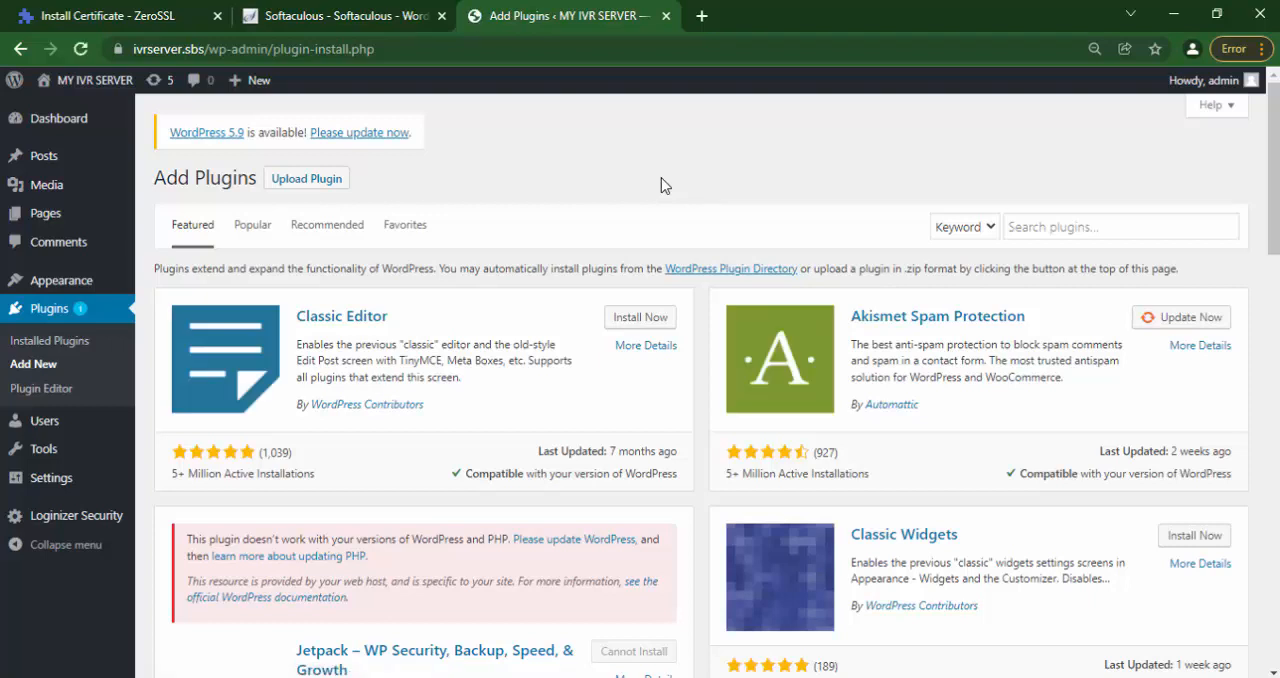
{"action": "mouse_move", "coordinate": [1011, 216]}
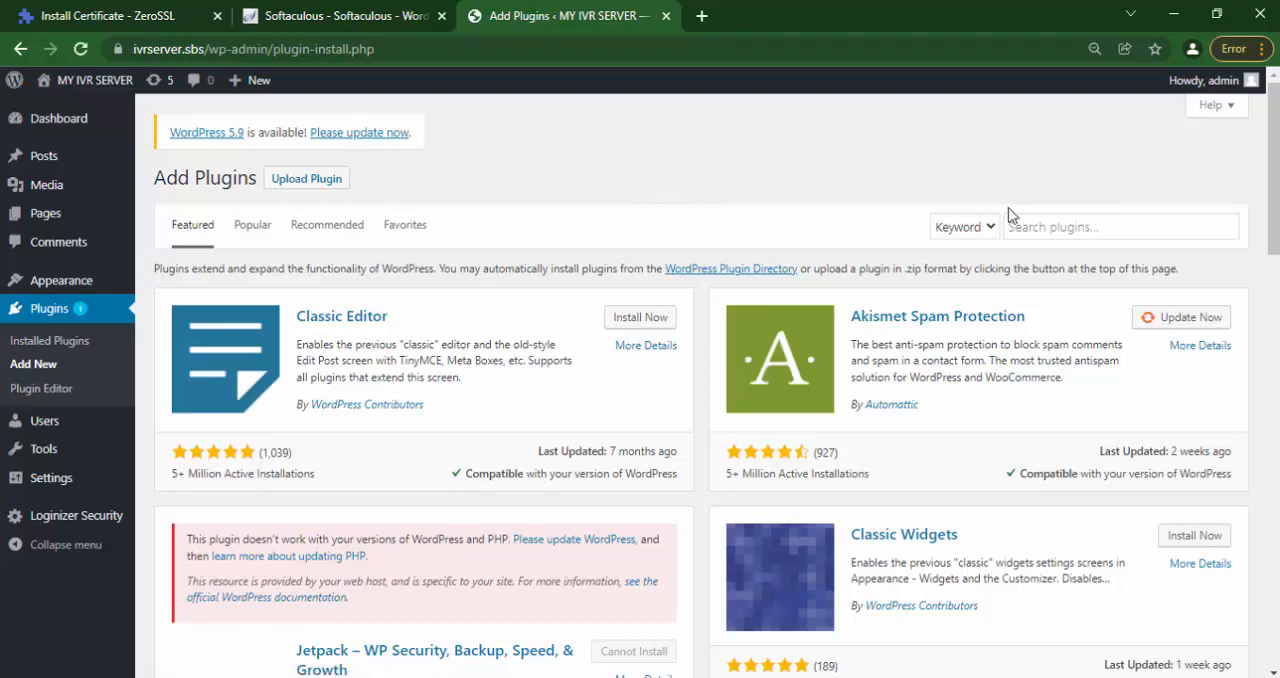
{"action": "left_click", "coordinate": [306, 178]}
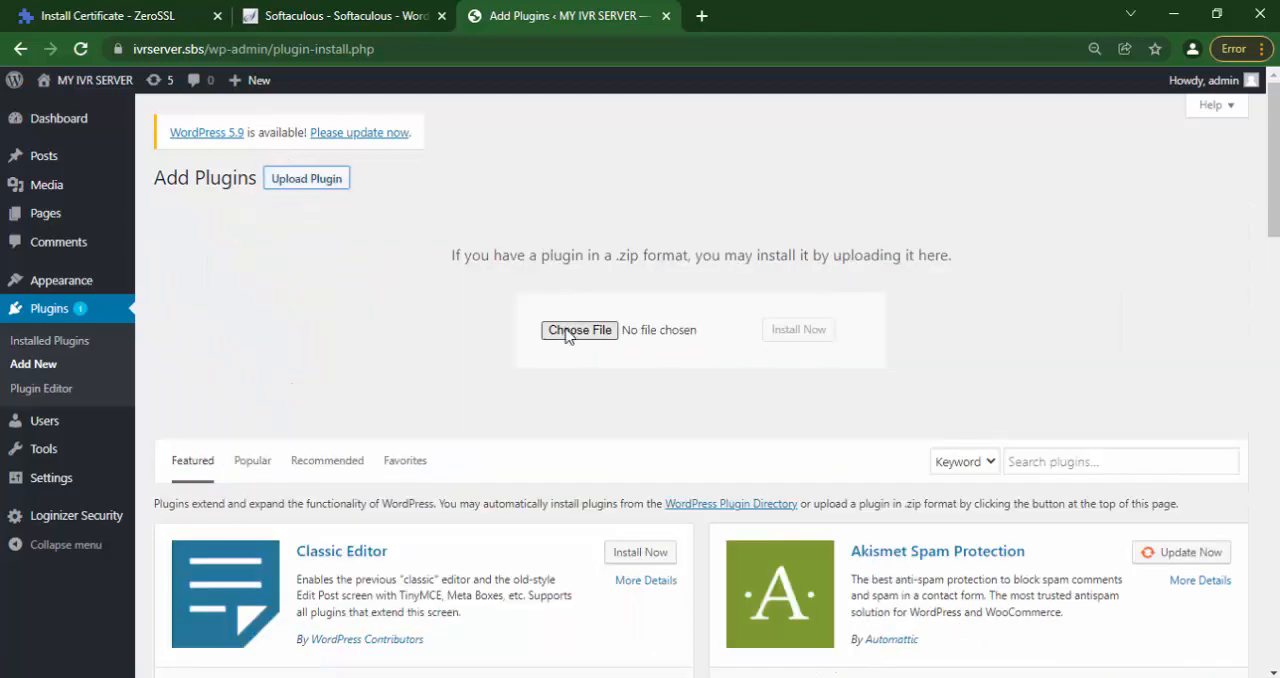
{"action": "left_click", "coordinate": [579, 330]}
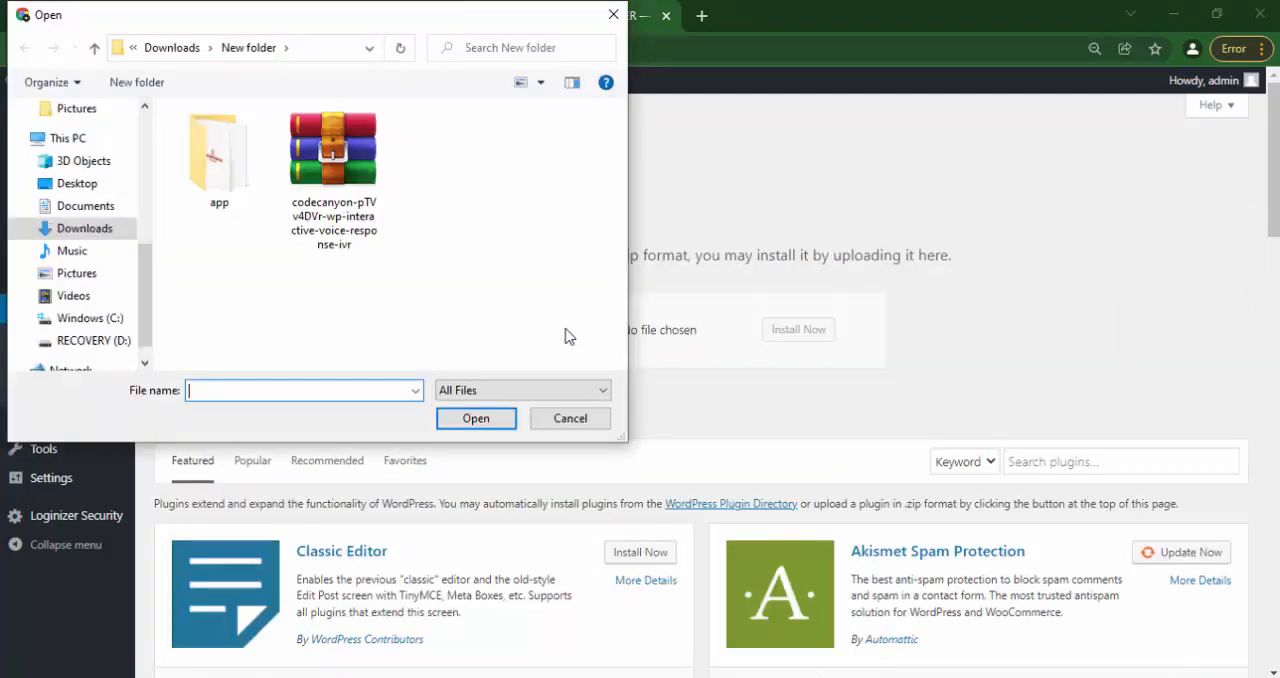
{"action": "mouse_move", "coordinate": [333, 150]}
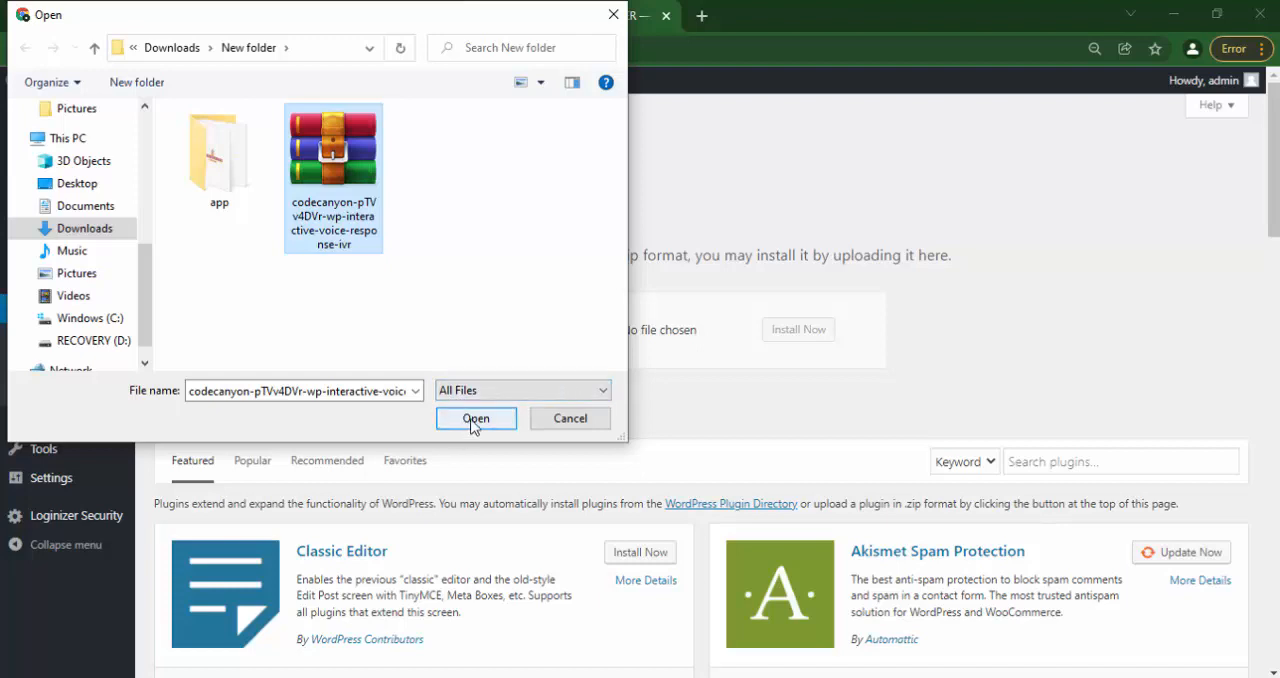
{"action": "left_click", "coordinate": [476, 418]}
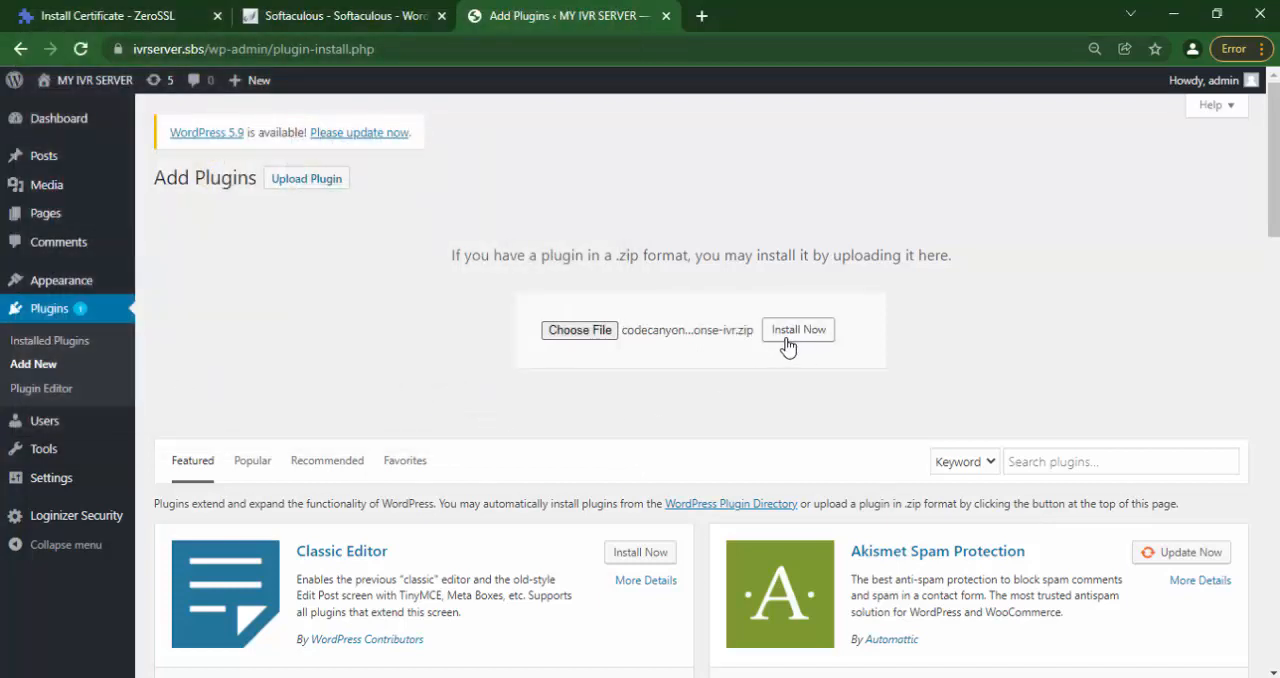
- Install the WP IVR plugin from the uploaded zip and activate it
{"action": "left_click", "coordinate": [798, 329]}
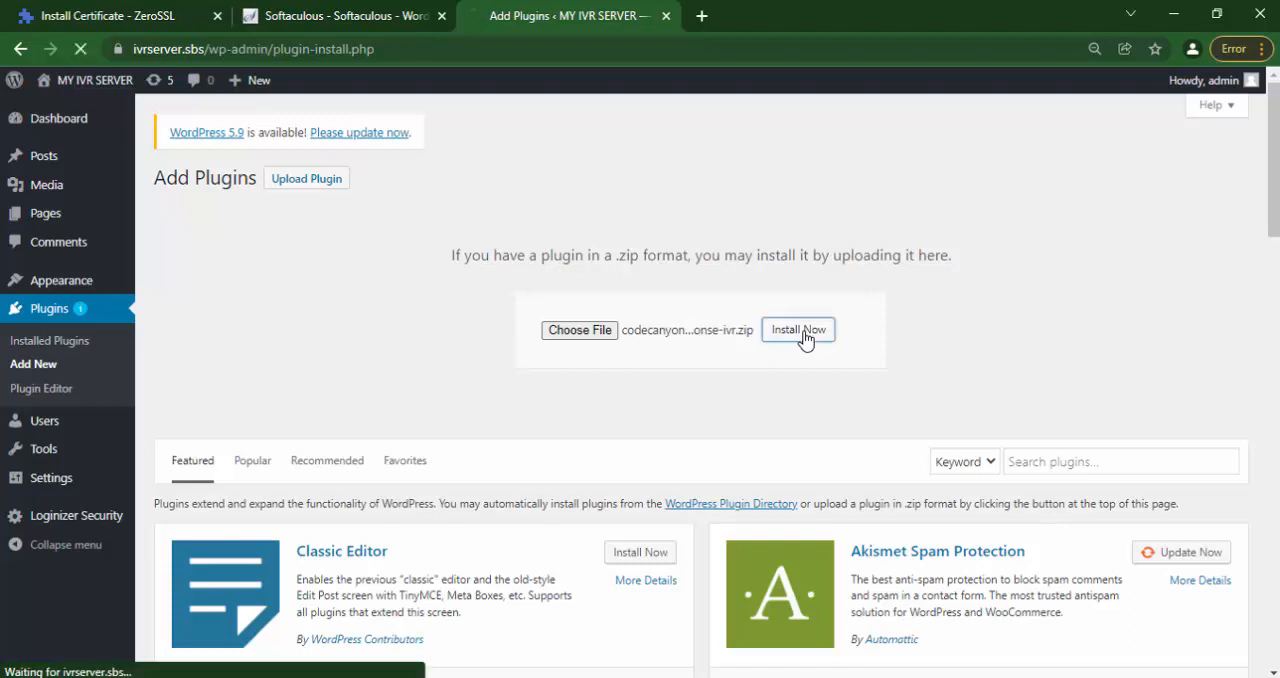
{"action": "left_click", "coordinate": [798, 329]}
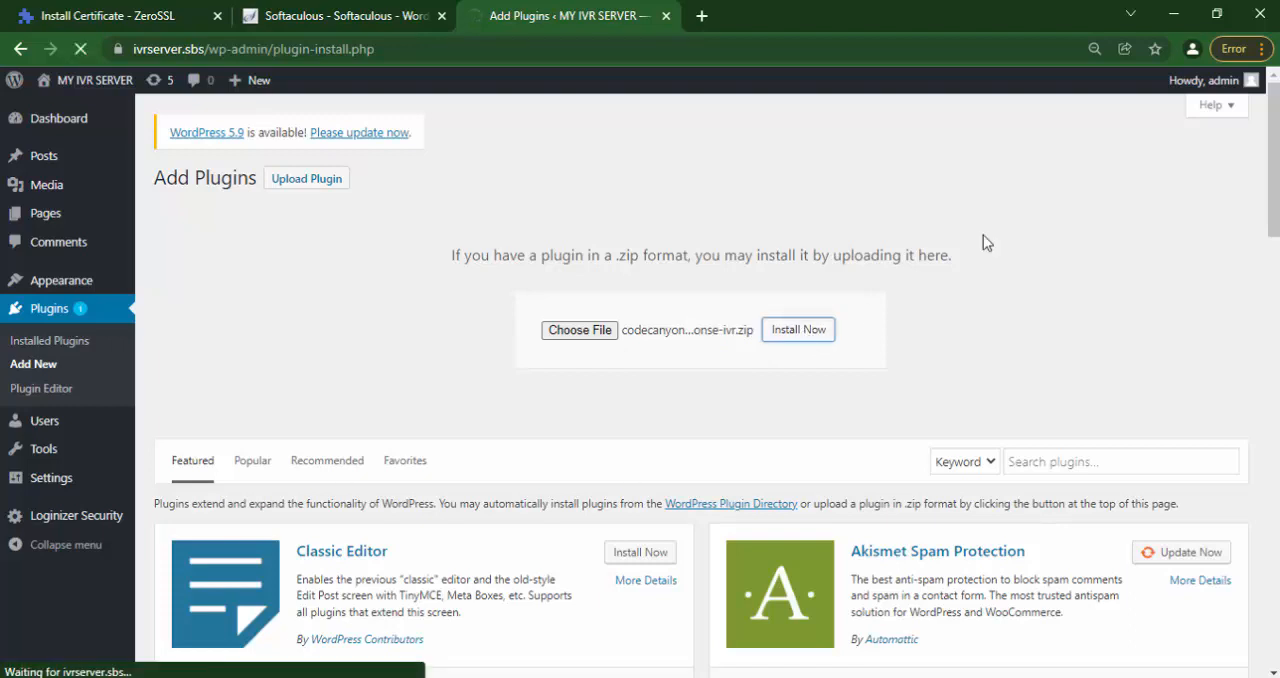
{"action": "left_click", "coordinate": [797, 329]}
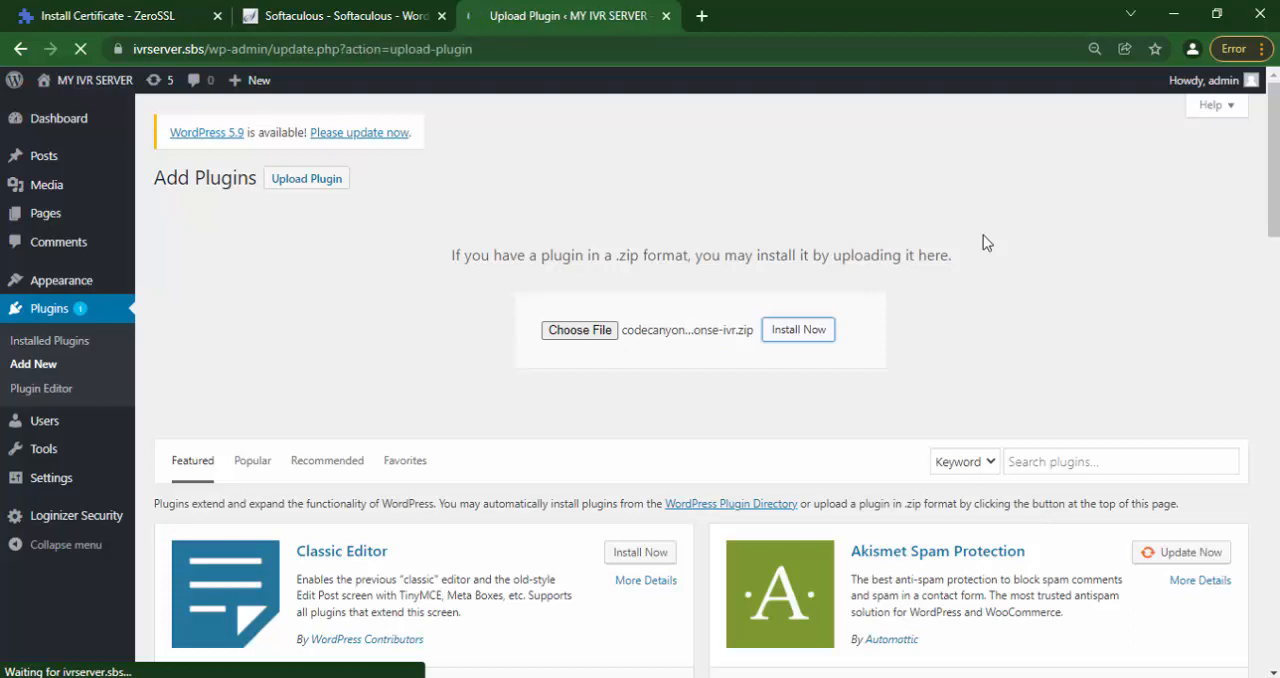
{"action": "left_click", "coordinate": [797, 329]}
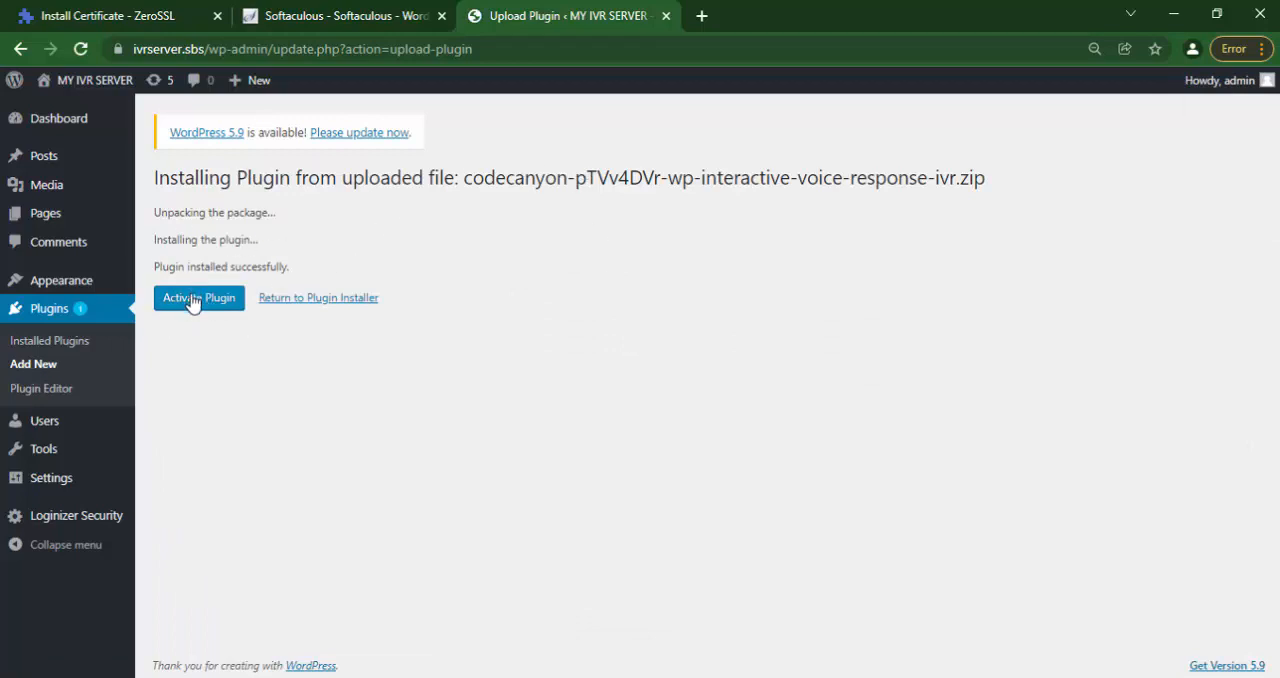
{"action": "left_click", "coordinate": [198, 297]}
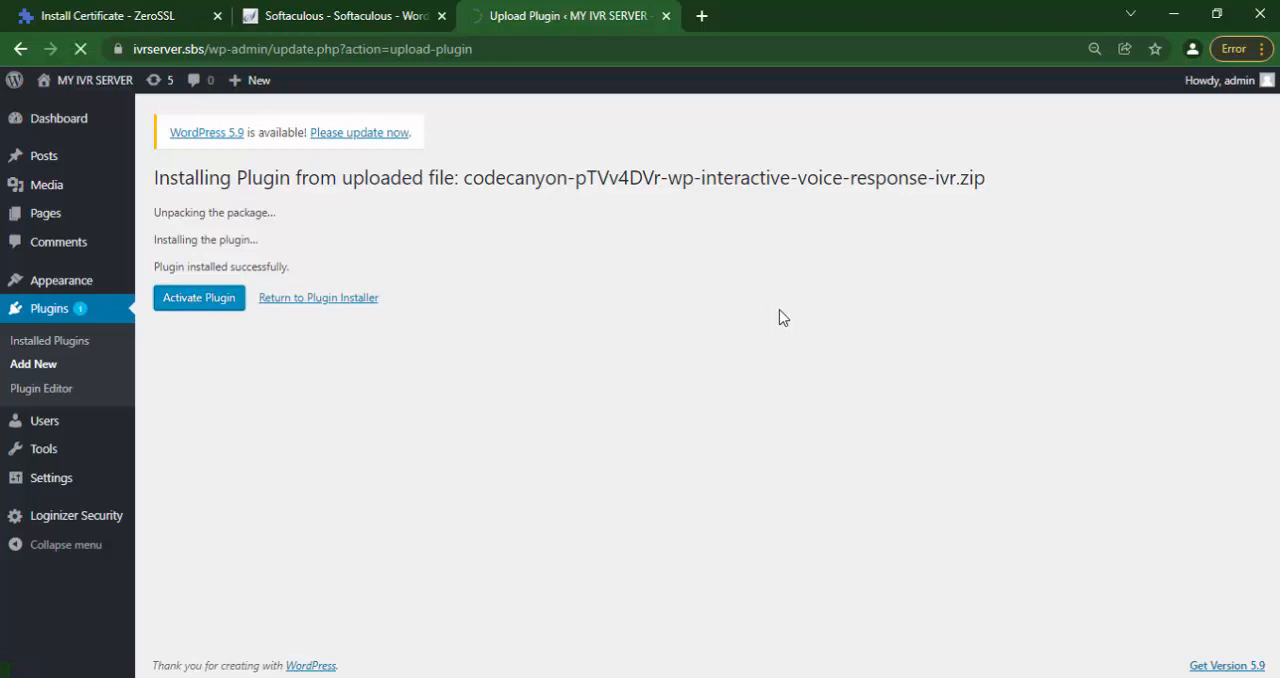
{"action": "left_click", "coordinate": [198, 297]}
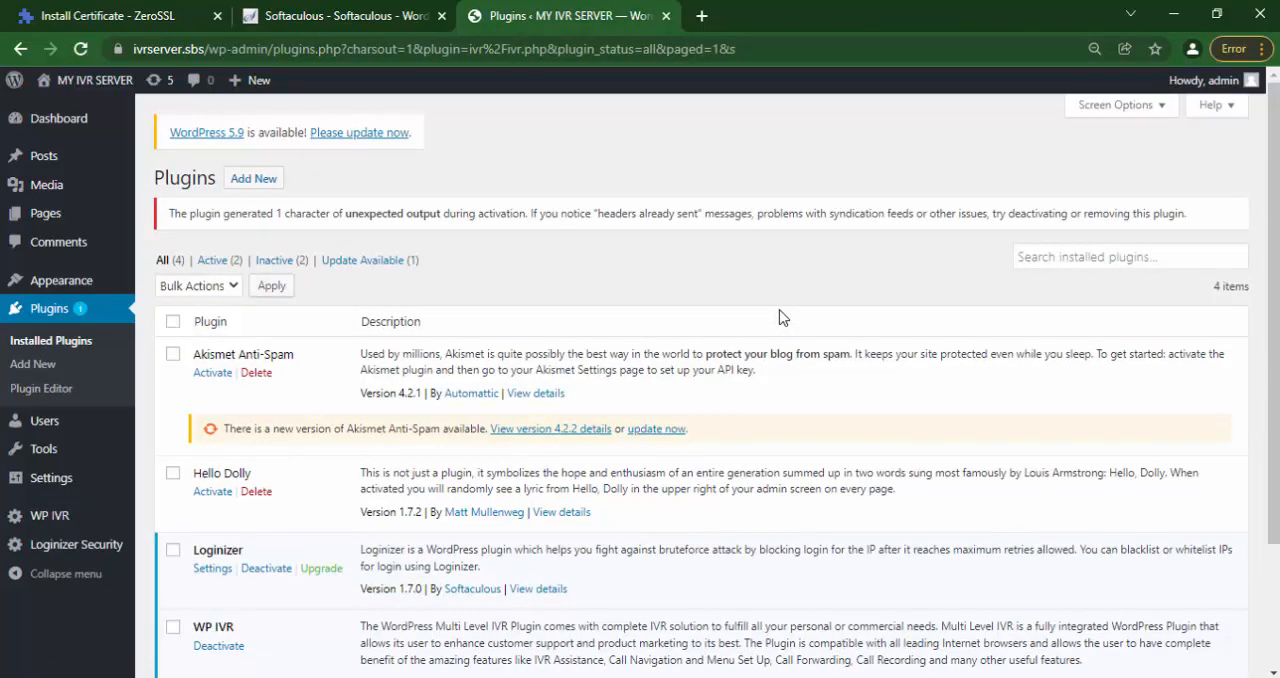
{"action": "mouse_move", "coordinate": [143, 523]}
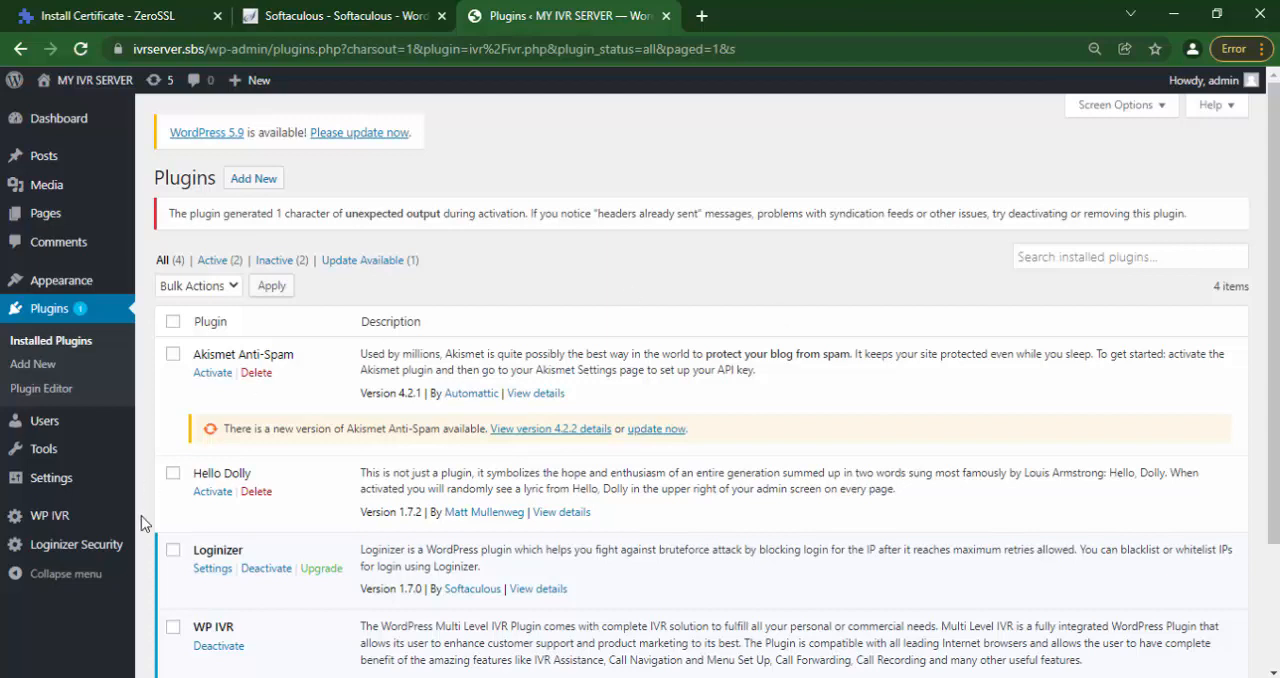
{"action": "mouse_move", "coordinate": [58, 242]}
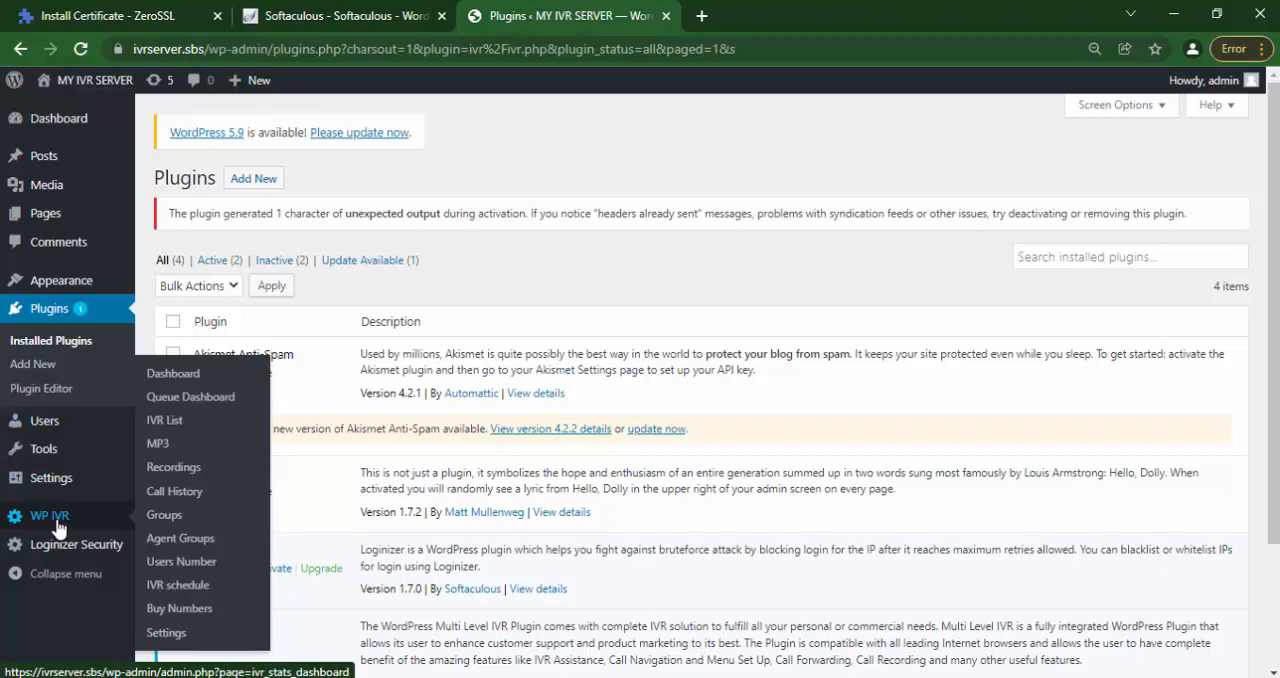
- View the WP IVR Dashboard's empty Call & SMS History chart, then open the plugin settings
{"action": "left_click", "coordinate": [172, 373]}
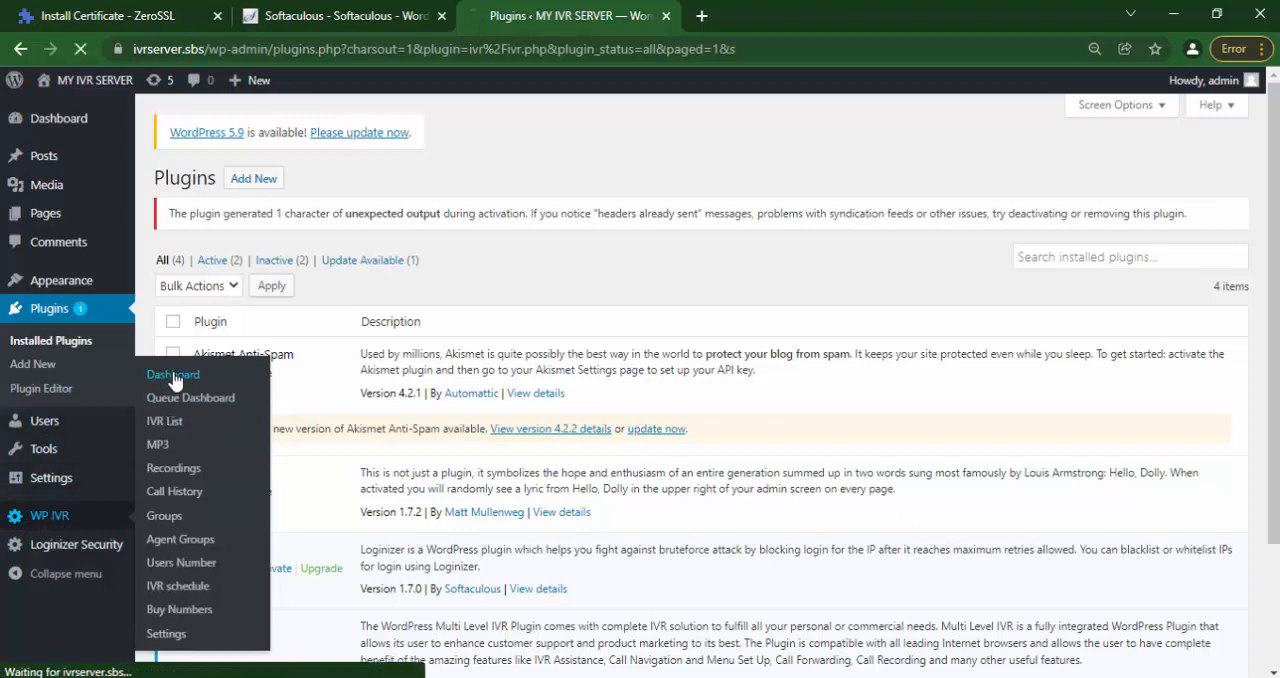
{"action": "left_click", "coordinate": [172, 374]}
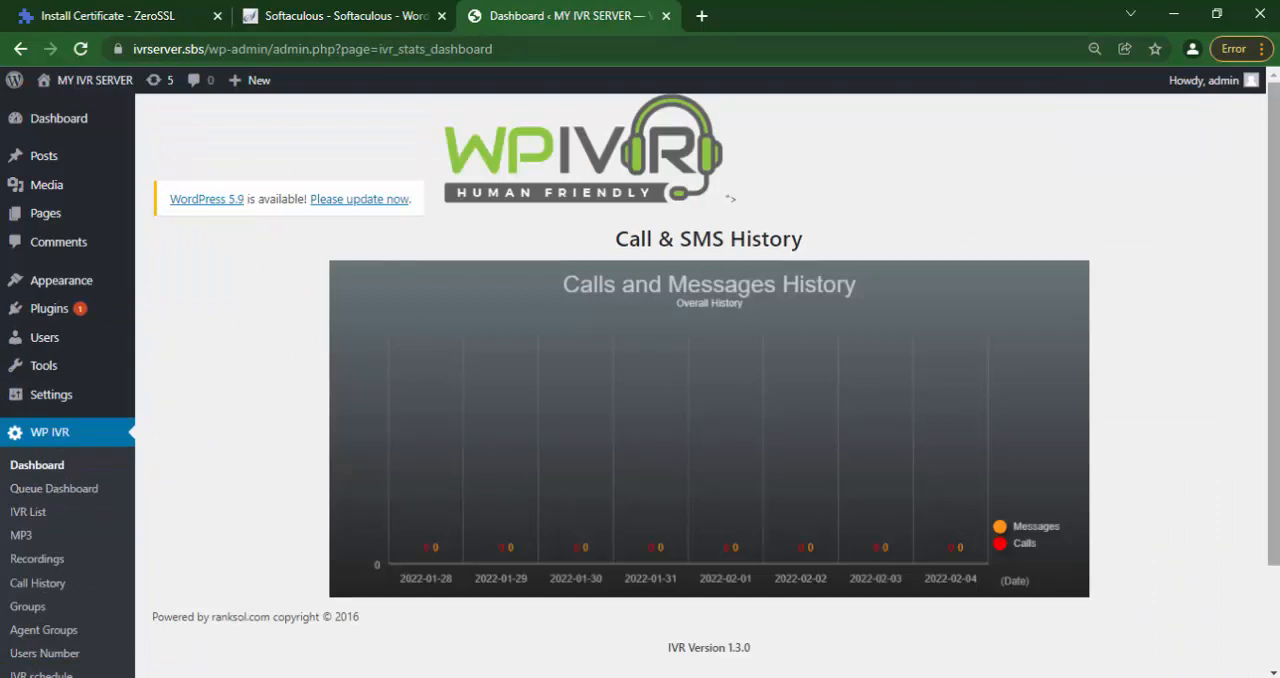
{"action": "scroll", "scroll_direction": "down", "scroll_amount": 3}
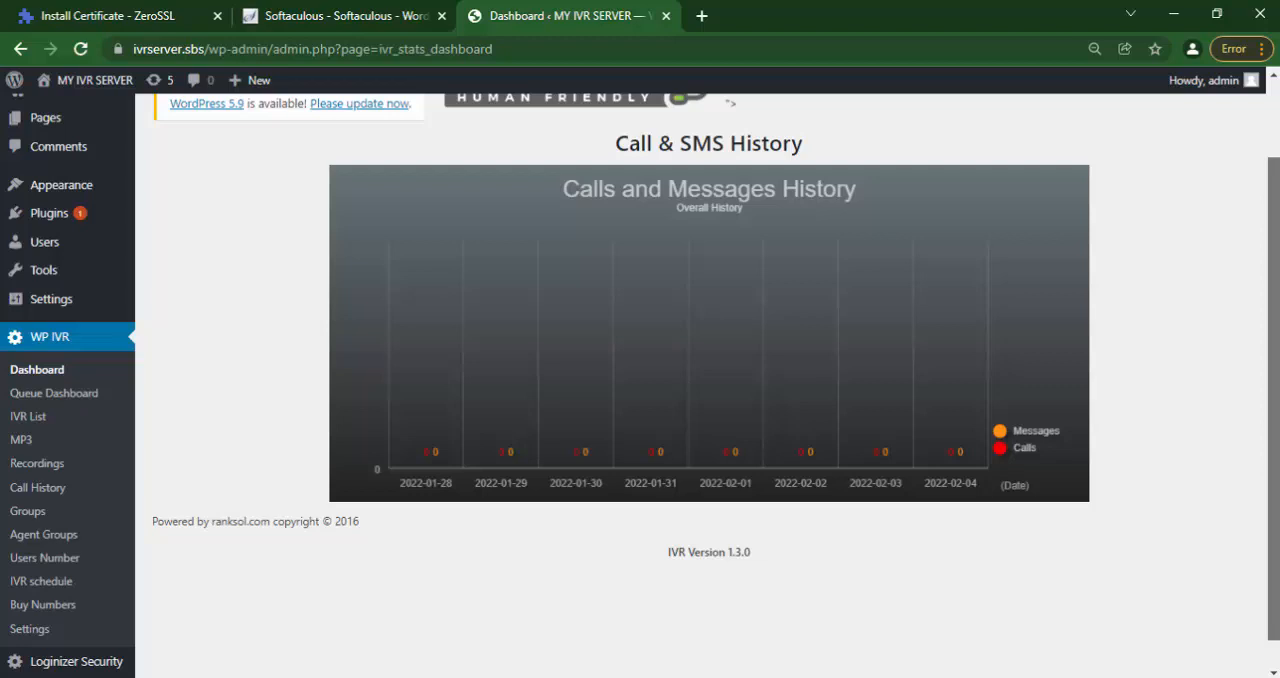
{"action": "scroll", "scroll_direction": "up", "scroll_amount": 3}
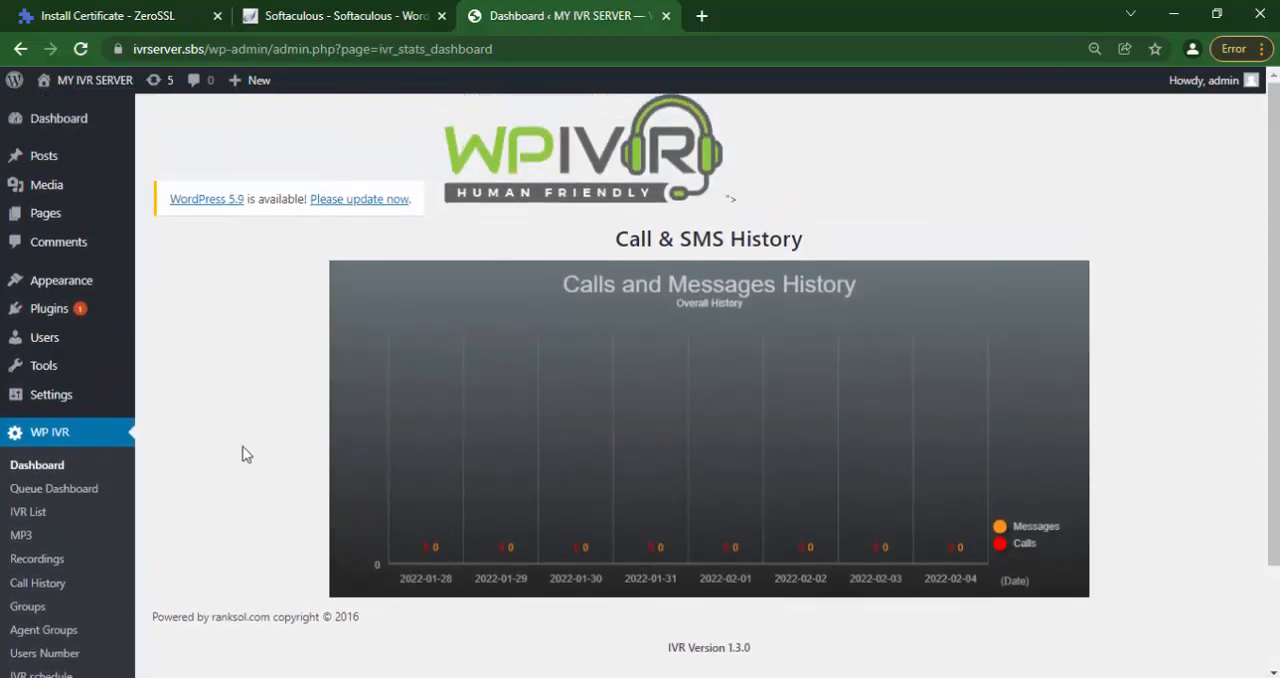
{"action": "mouse_move", "coordinate": [1116, 205]}
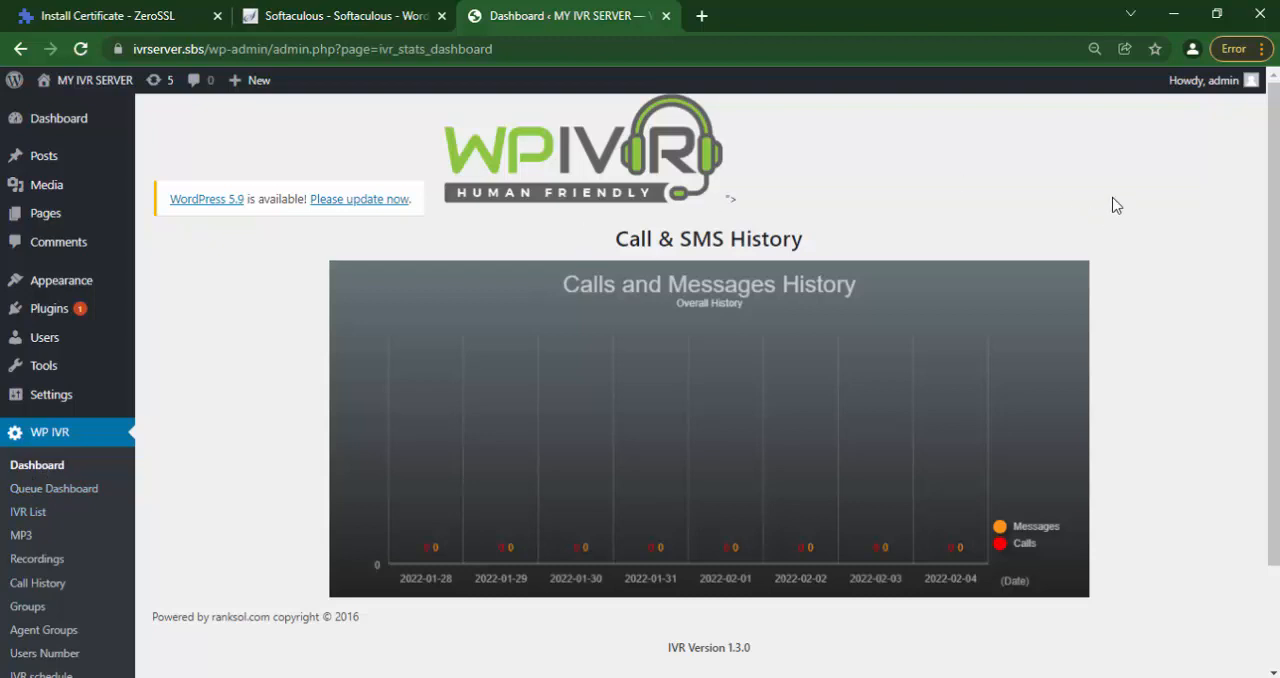
{"action": "scroll", "scroll_direction": "down", "scroll_amount": 3}
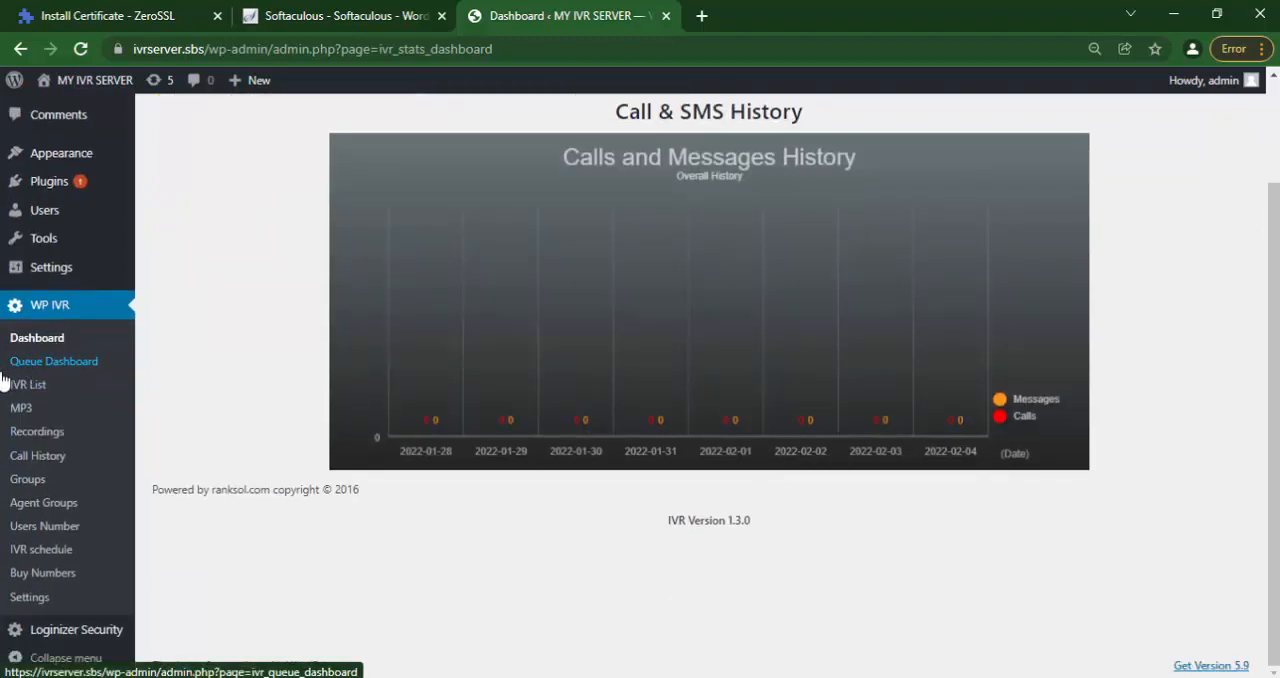
{"action": "mouse_move", "coordinate": [29, 385]}
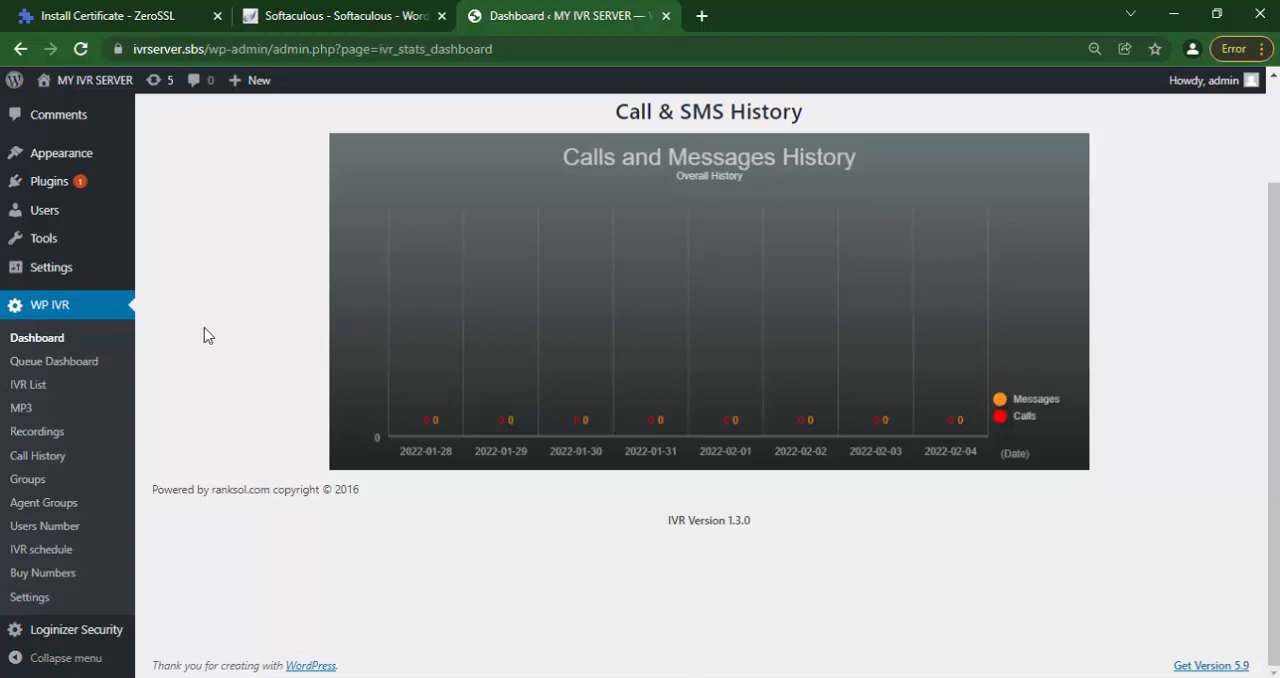
{"action": "mouse_move", "coordinate": [124, 364]}
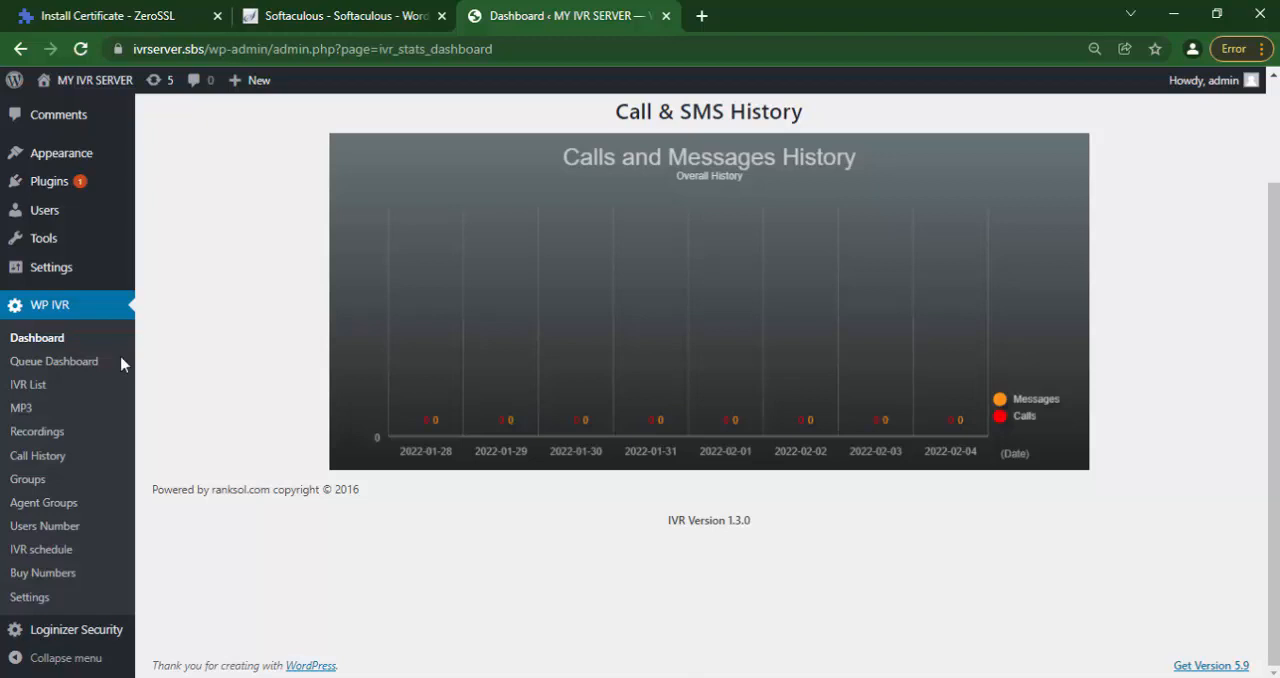
{"action": "left_click", "coordinate": [29, 597]}
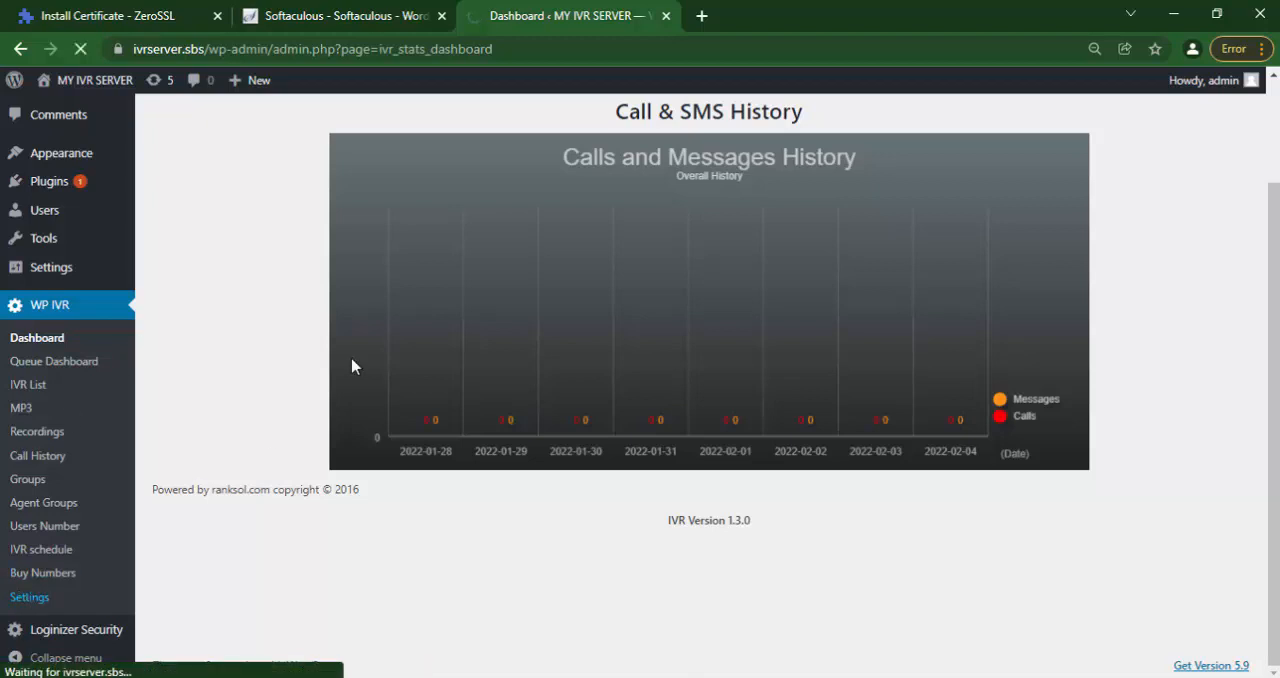
- Open WP IVR Settings and enter 'IVR Server' as the From Name
{"action": "left_click", "coordinate": [29, 597]}
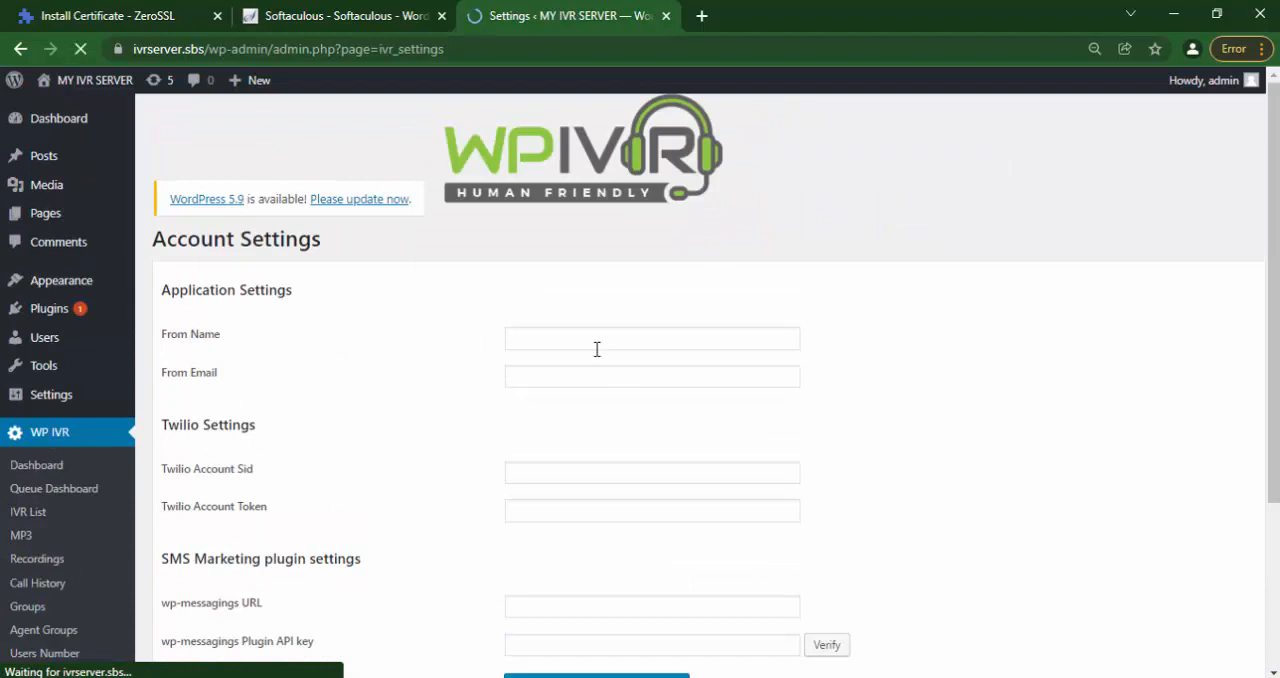
{"action": "scroll", "scroll_direction": "down", "scroll_amount": 3}
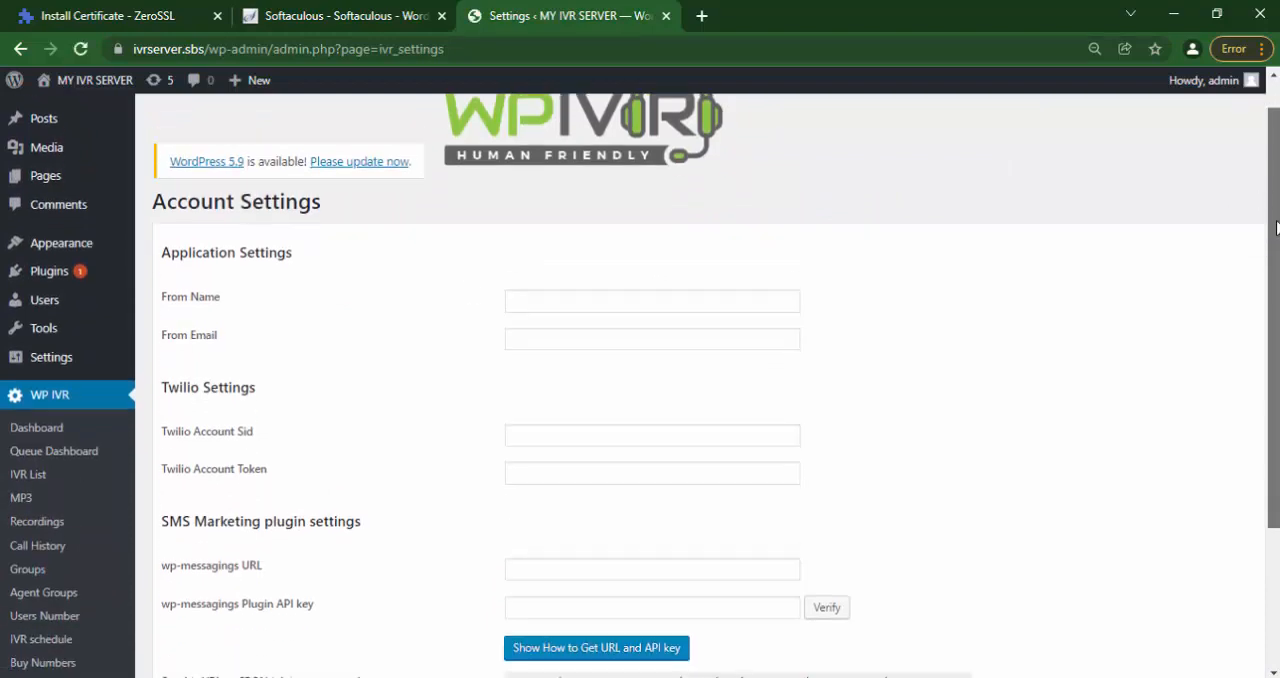
{"action": "scroll", "scroll_direction": "down", "scroll_amount": 3}
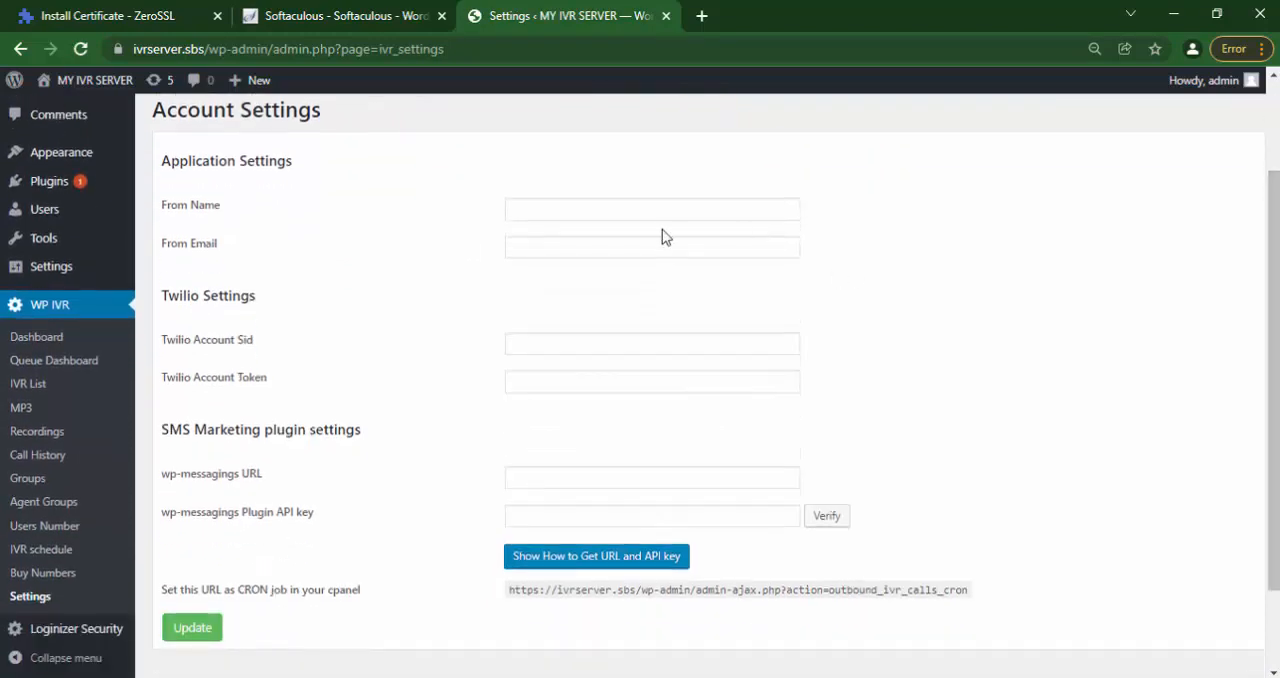
{"action": "left_click", "coordinate": [651, 208]}
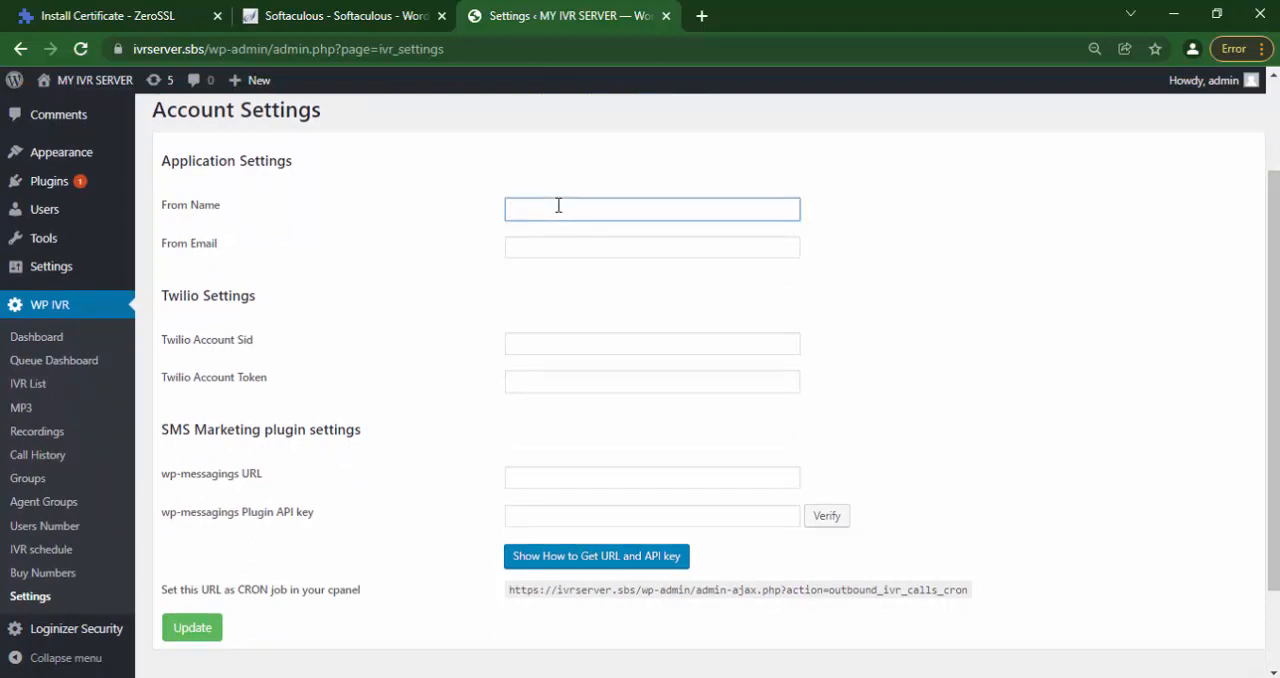
{"action": "type", "text": "IVR S"}
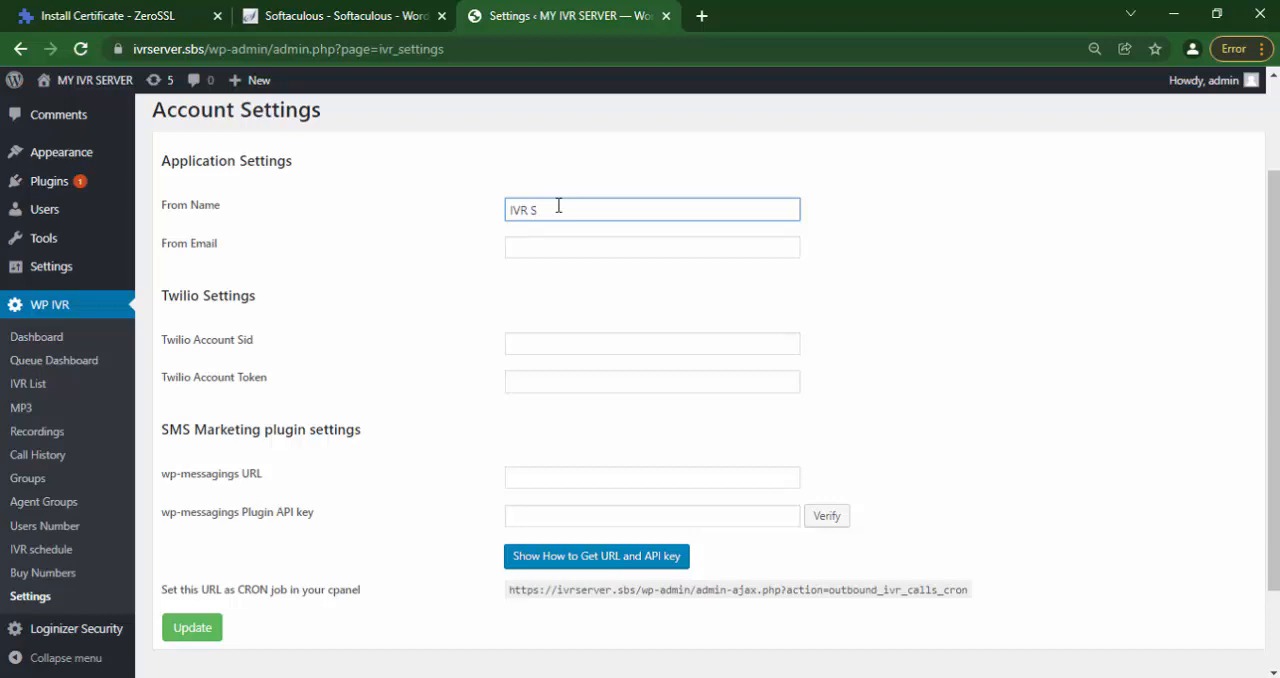
{"action": "type", "text": "erver"}
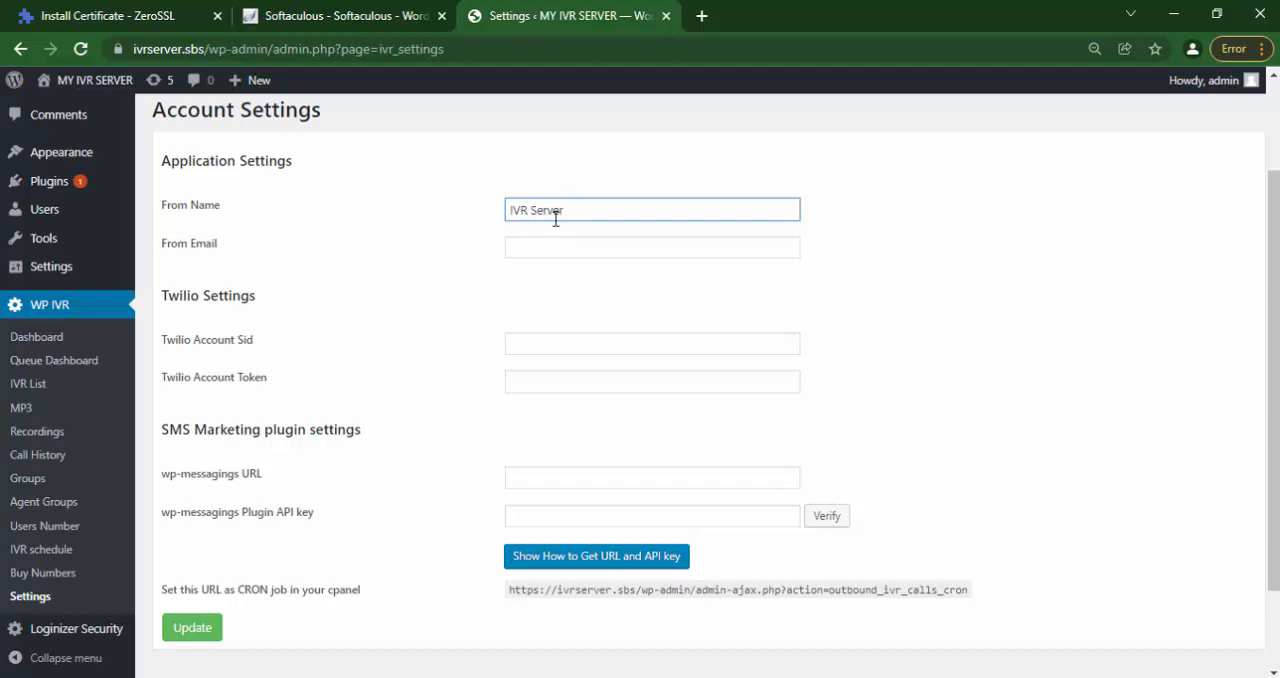
- Enter the sender address in From Email, then switch to the Twilio console
{"action": "left_click", "coordinate": [651, 247]}
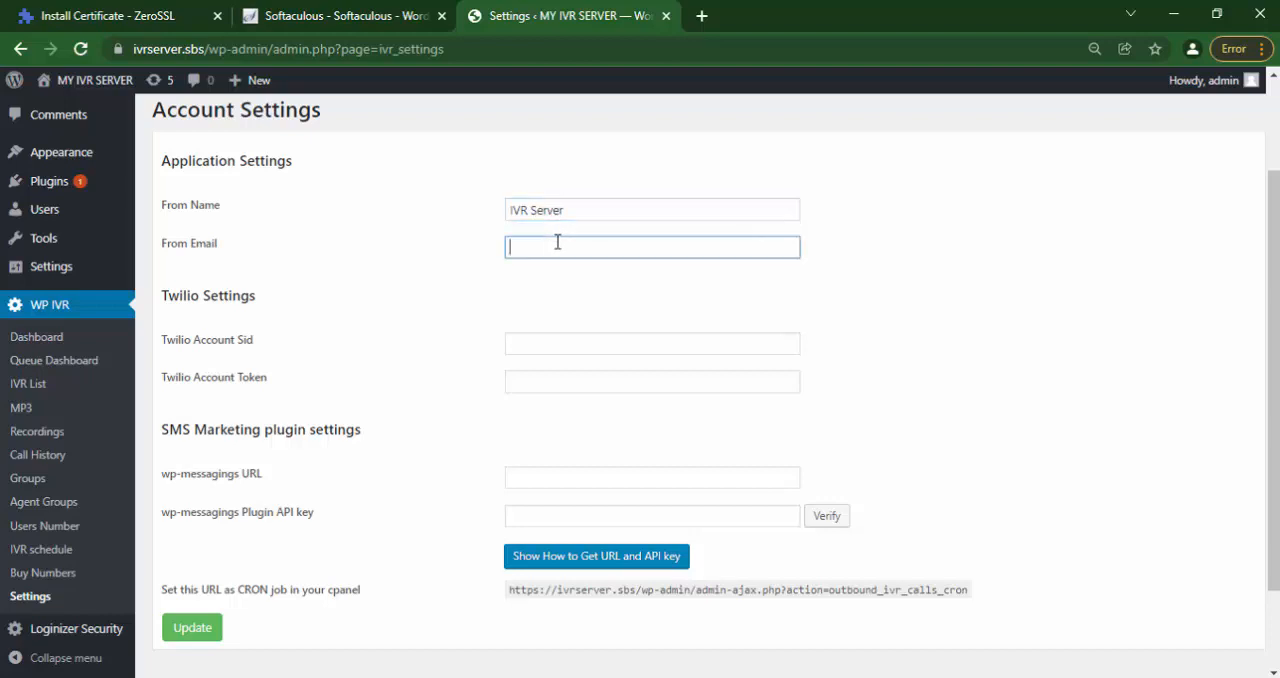
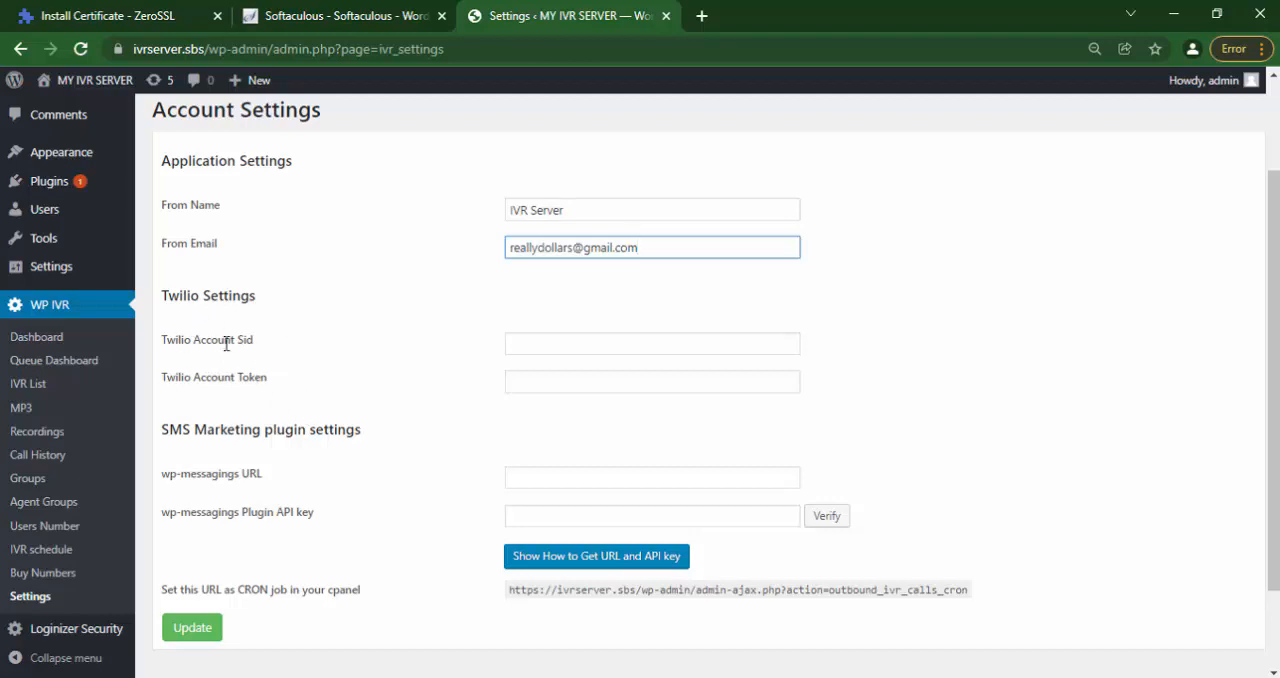
{"action": "mouse_move", "coordinate": [338, 361]}
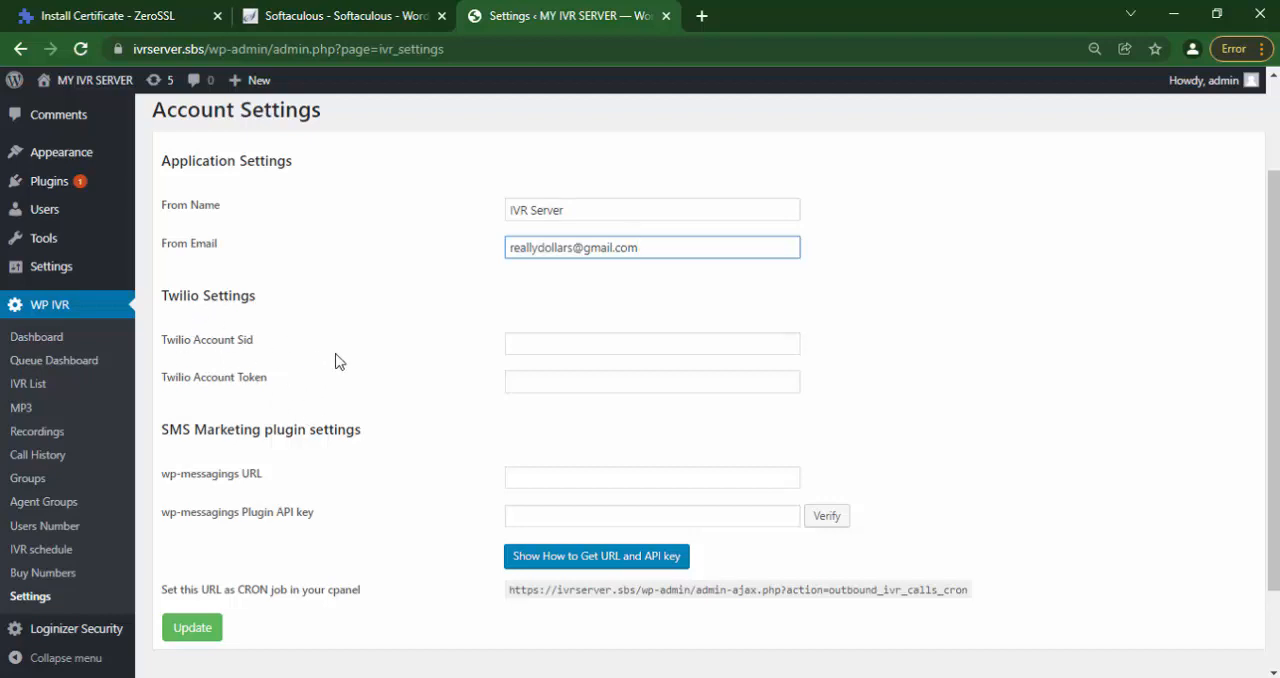
{"action": "mouse_move", "coordinate": [890, 351]}
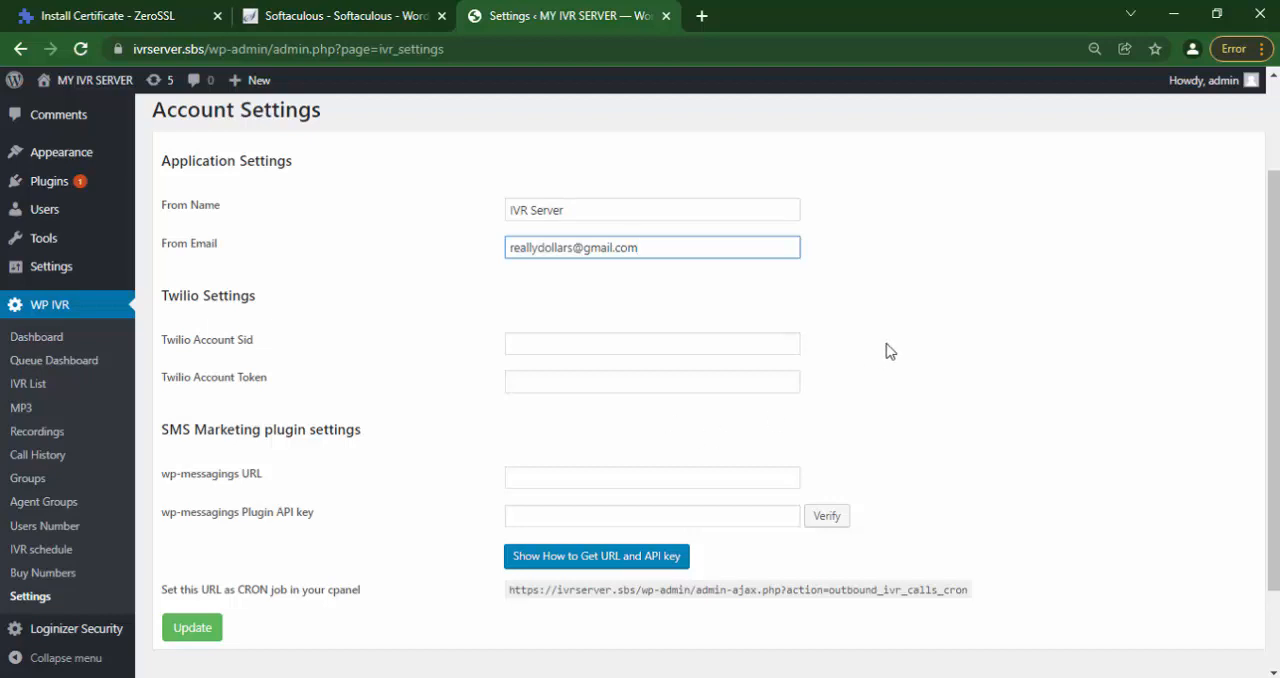
{"action": "left_click", "coordinate": [651, 247]}
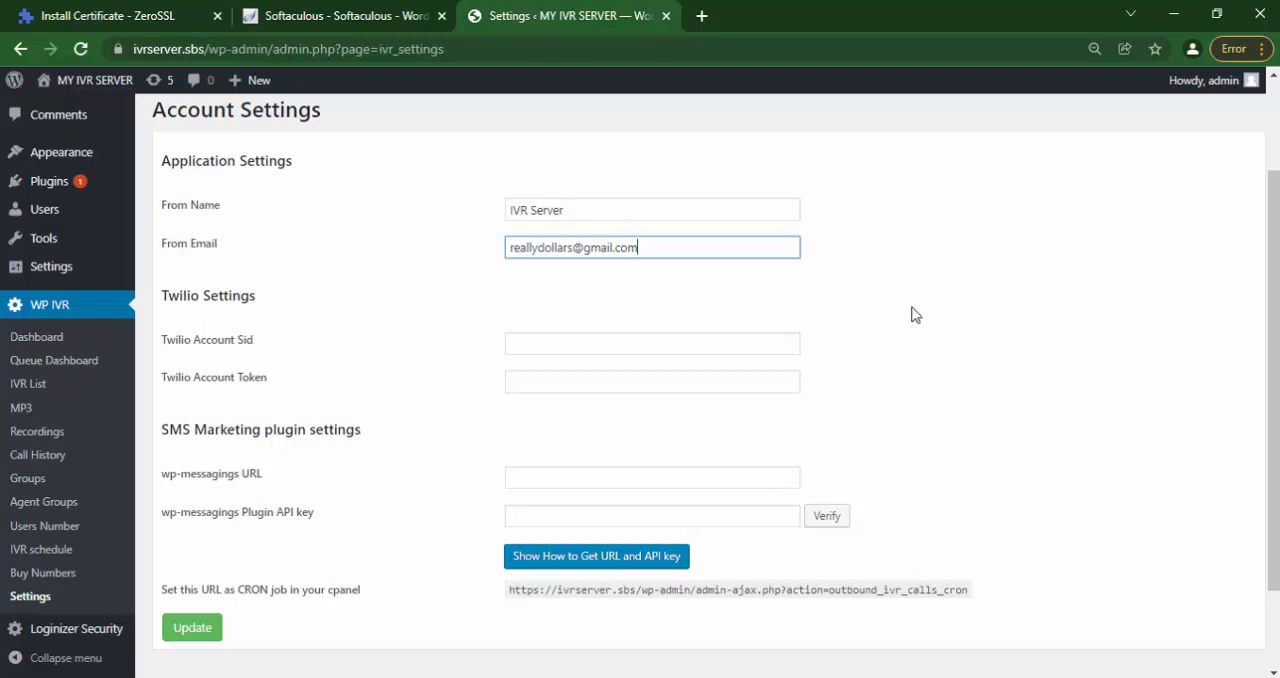
{"action": "mouse_move", "coordinate": [938, 426]}
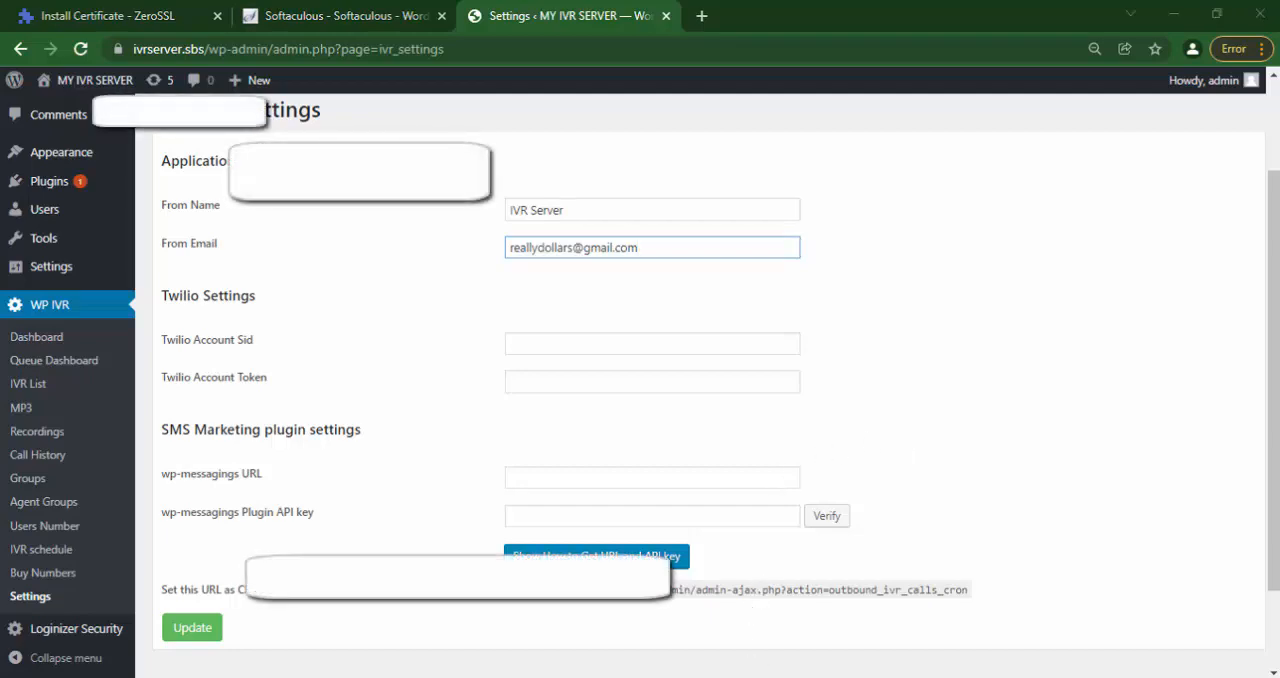
{"action": "left_click", "coordinate": [962, 15]}
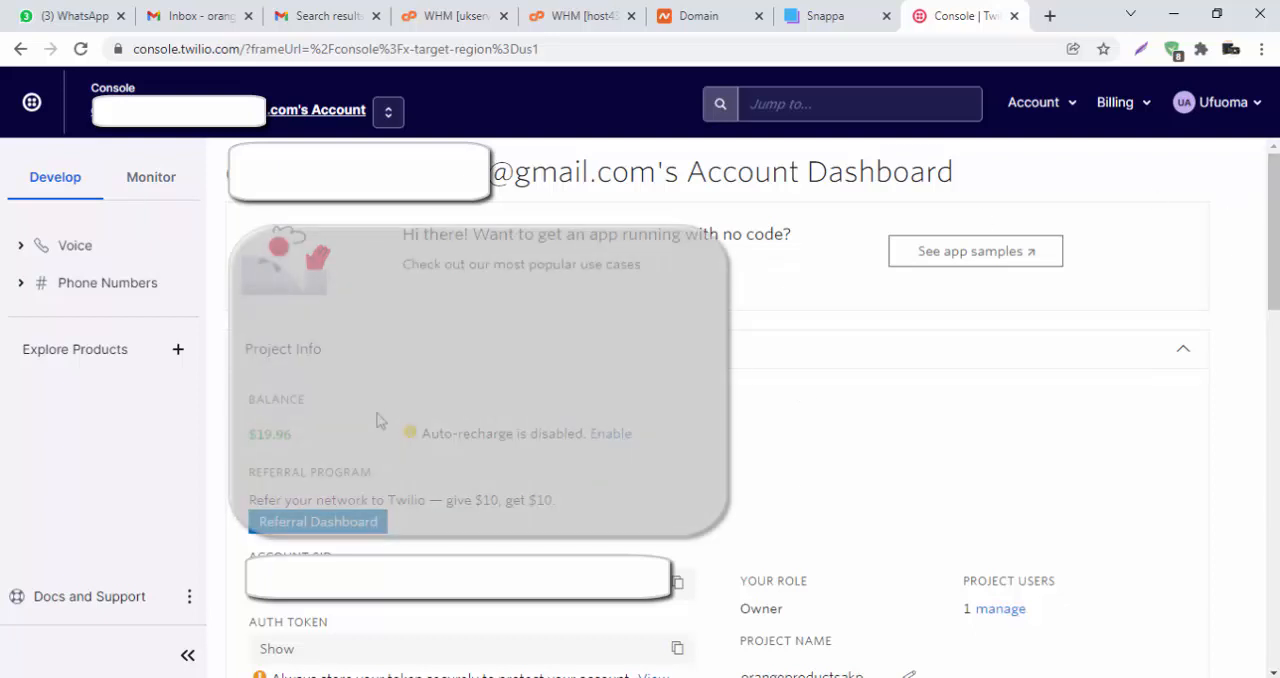
- Copy the Account SID and Auth Token from Twilio's Account Info, then minimize the console
{"action": "scroll", "scroll_direction": "down", "scroll_amount": 3}
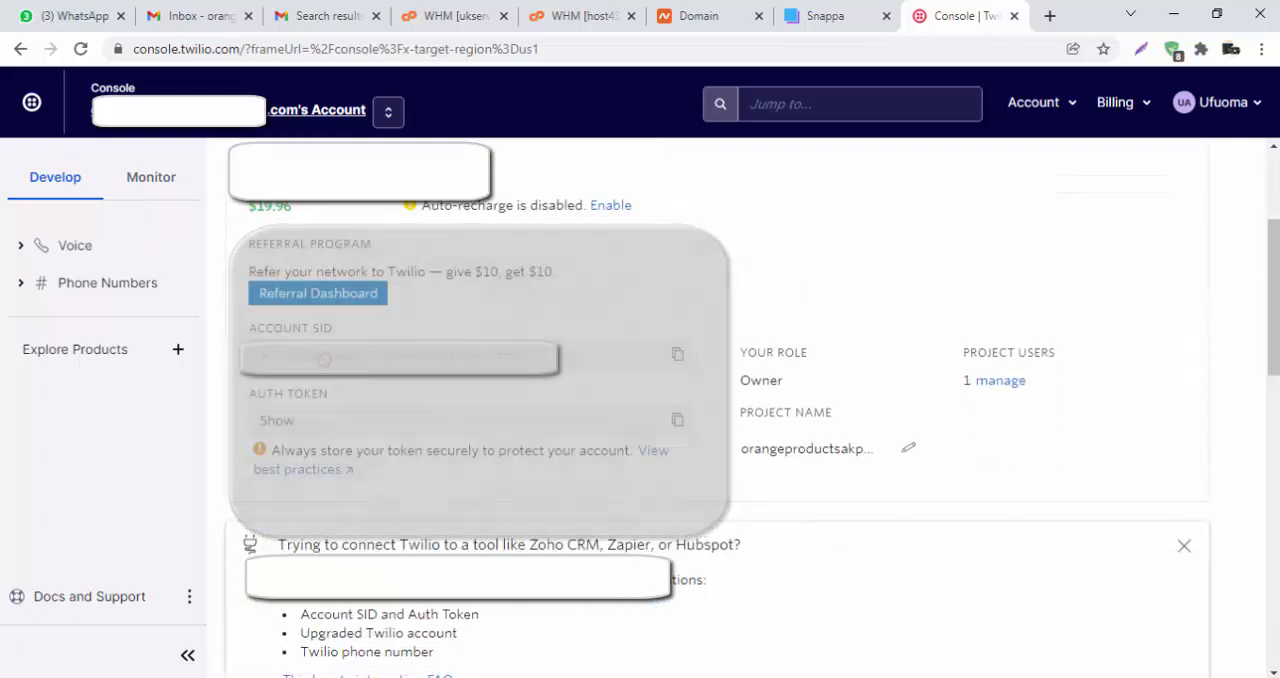
{"action": "left_click", "coordinate": [678, 355]}
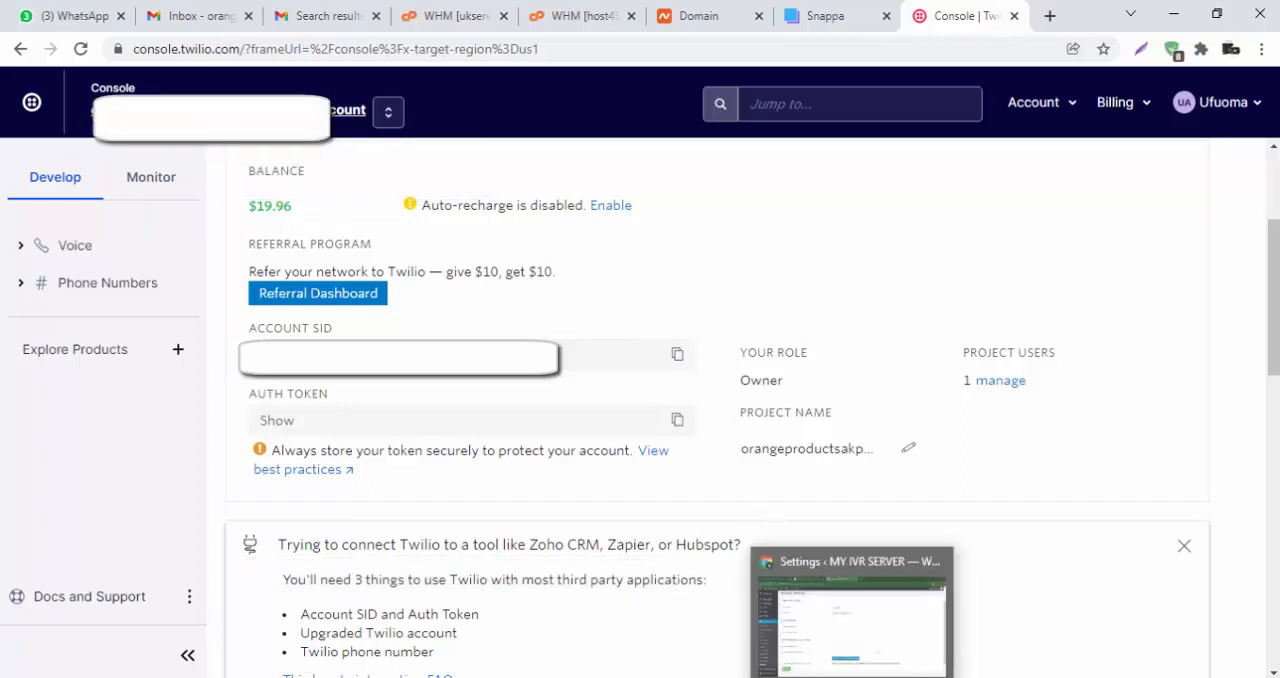
{"action": "left_click", "coordinate": [568, 15]}
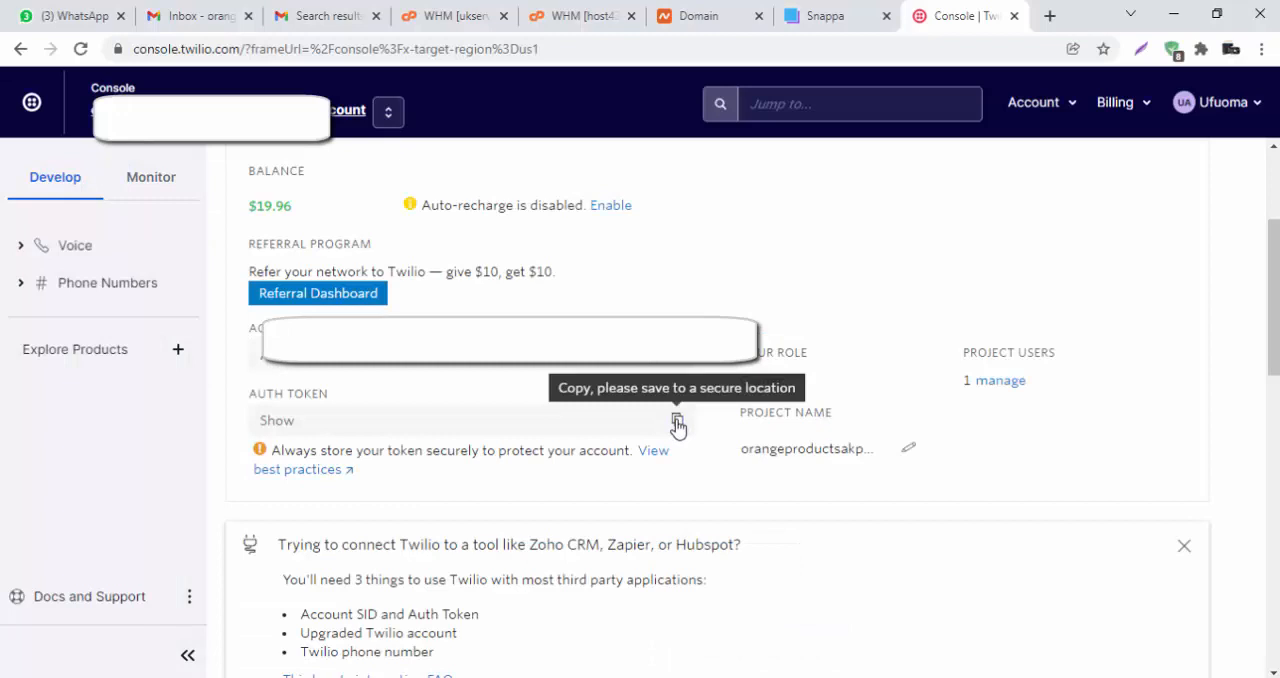
{"action": "left_click", "coordinate": [677, 419]}
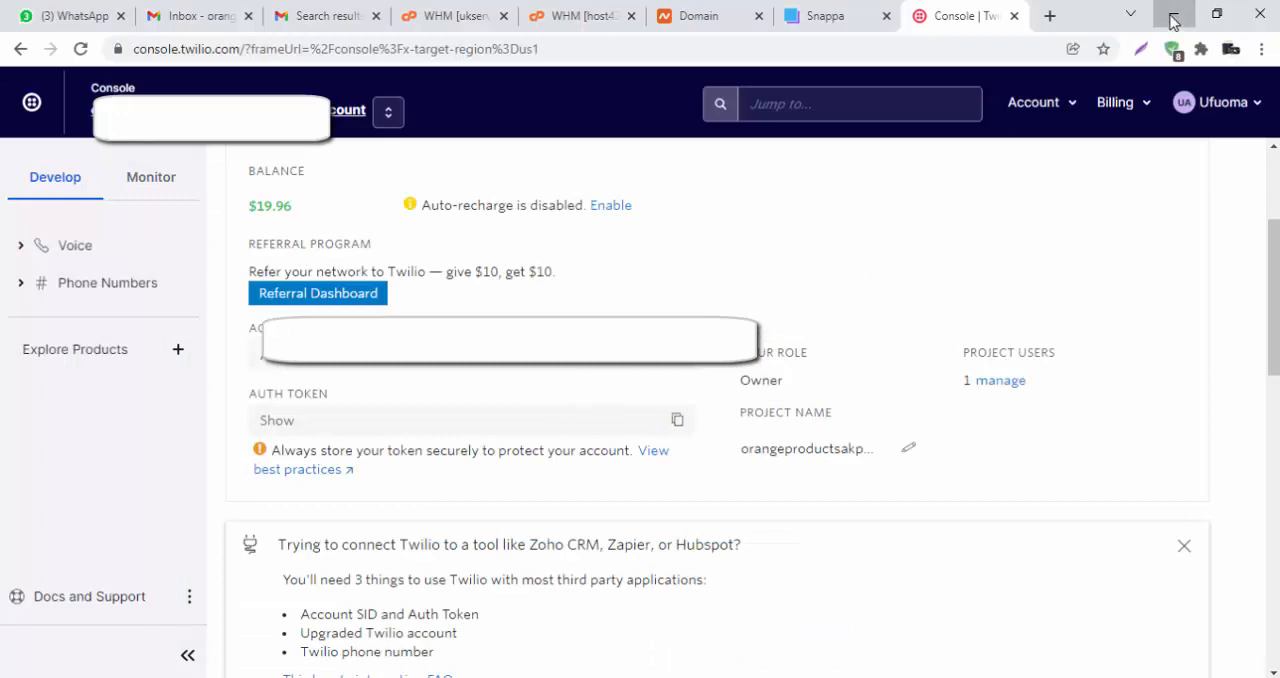
{"action": "left_click", "coordinate": [567, 15]}
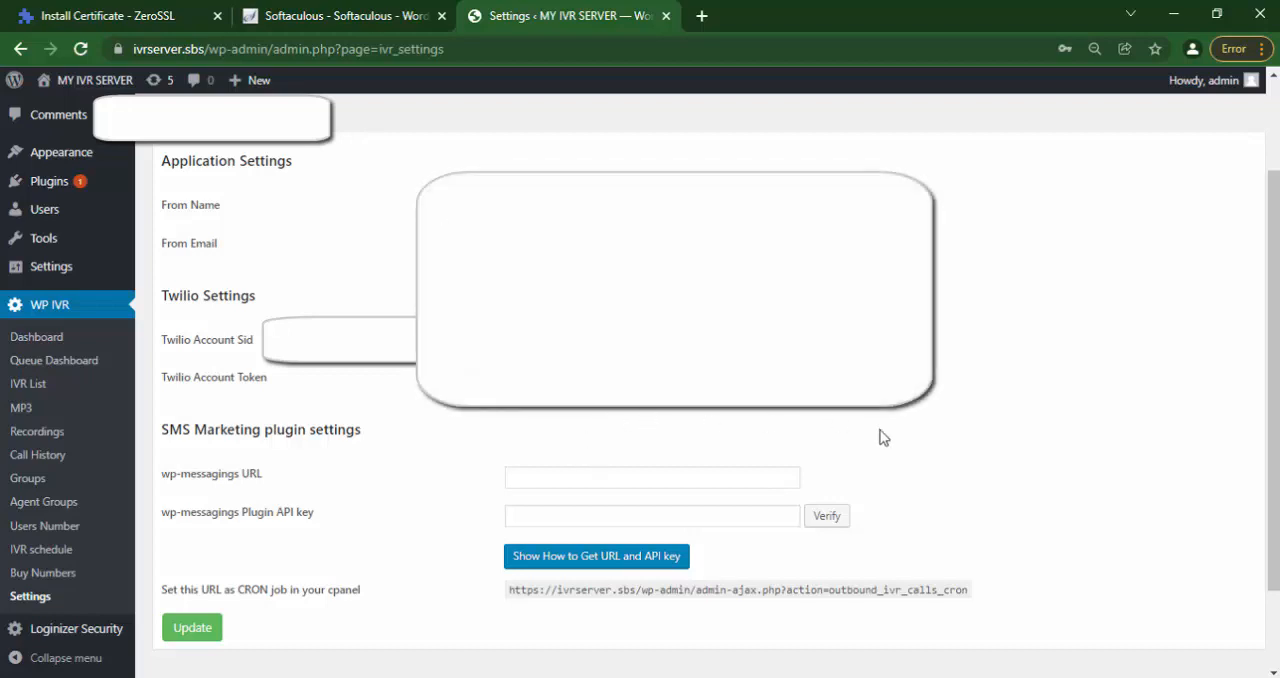
- Paste the Account SID and Auth Token under Twilio Settings and click Update
{"action": "scroll", "scroll_direction": "down", "scroll_amount": 3}
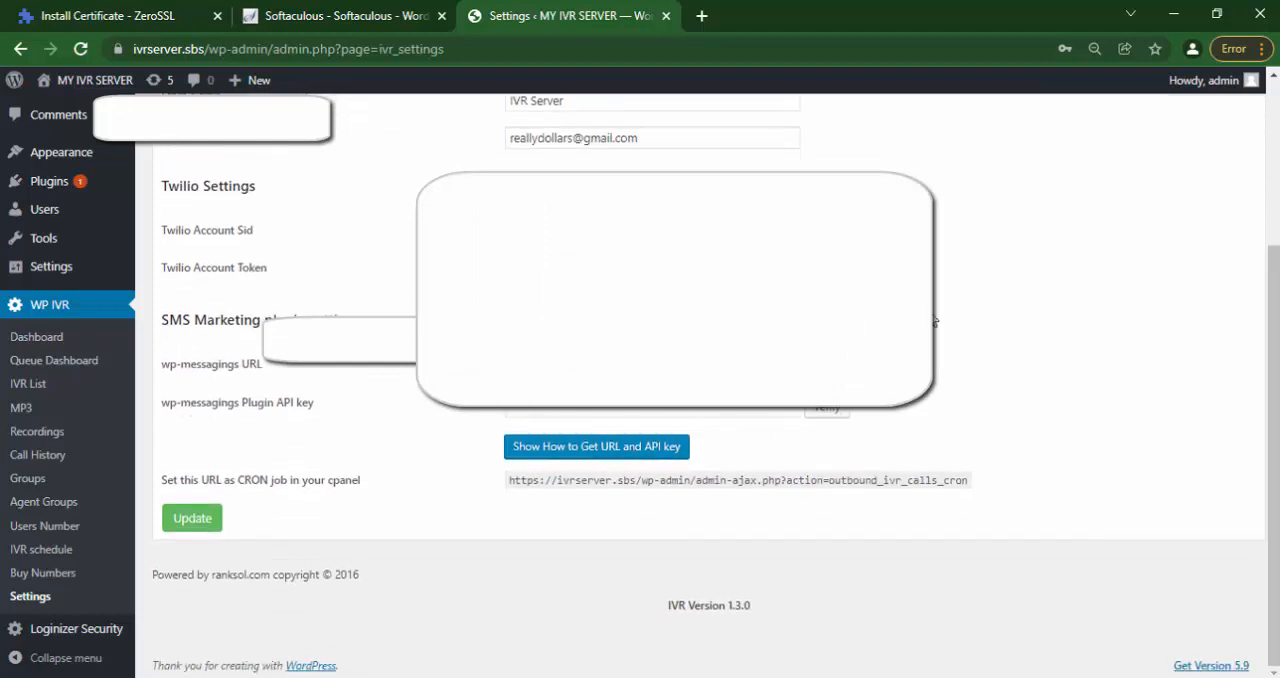
{"action": "mouse_move", "coordinate": [375, 420]}
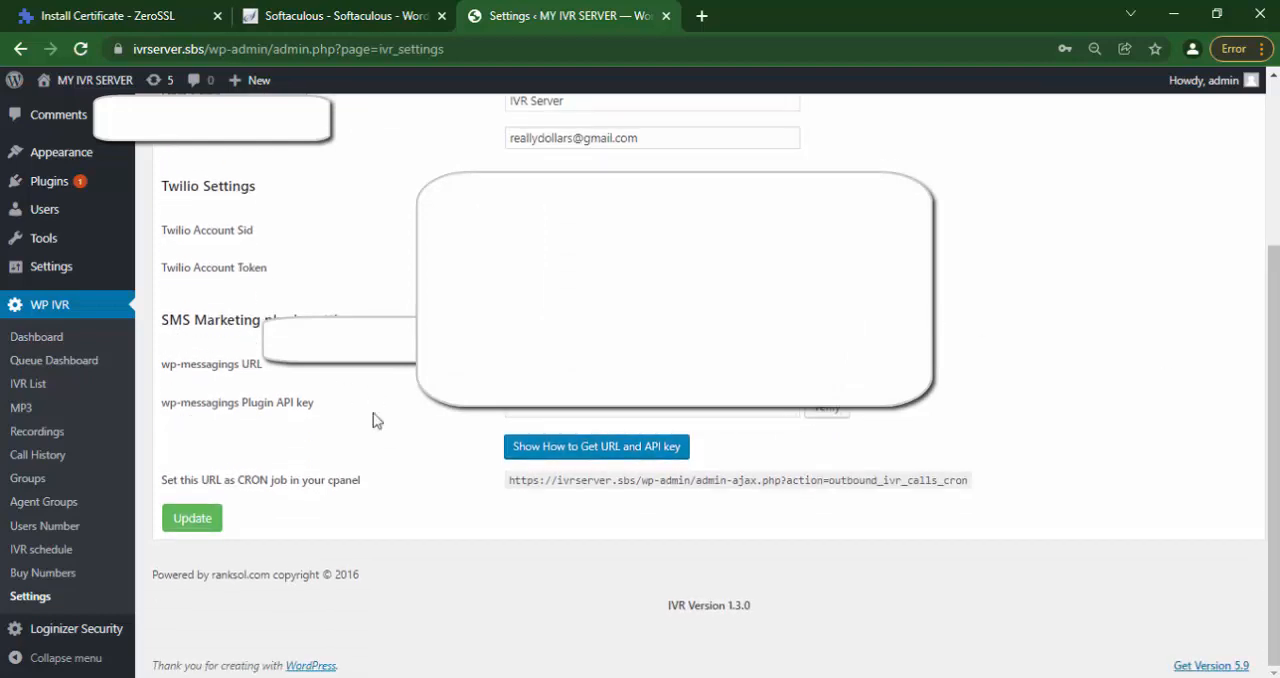
{"action": "mouse_move", "coordinate": [465, 415]}
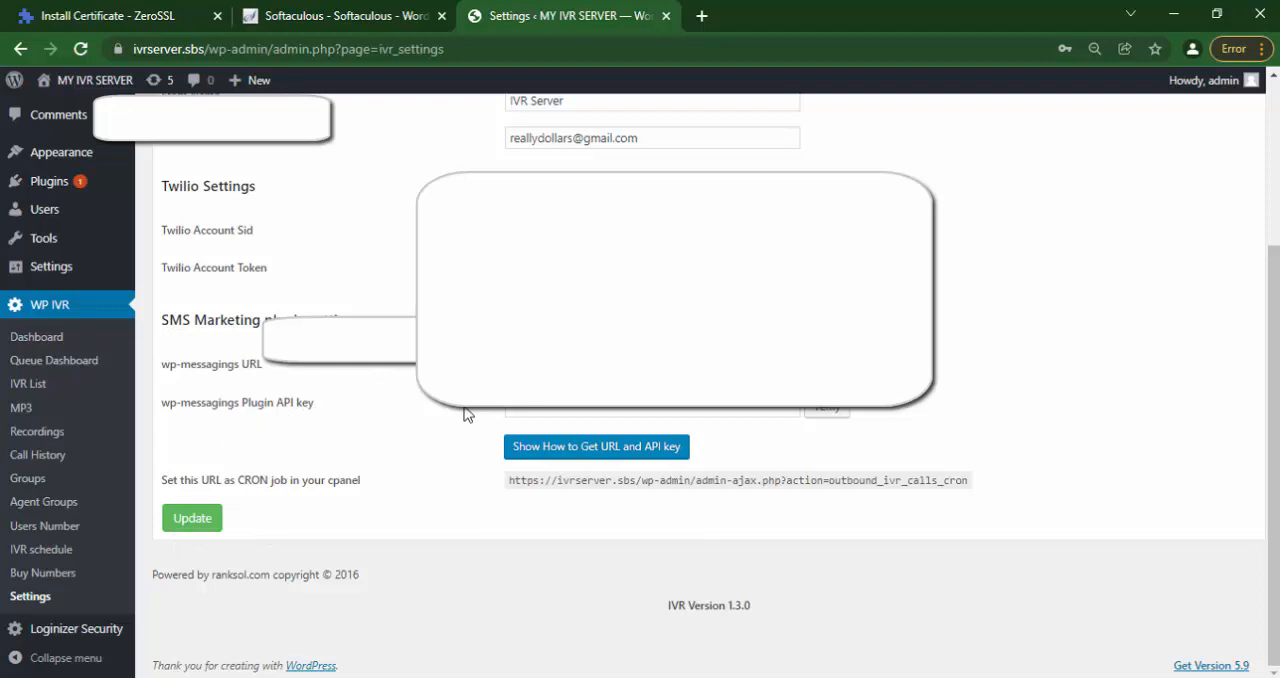
{"action": "mouse_move", "coordinate": [285, 463]}
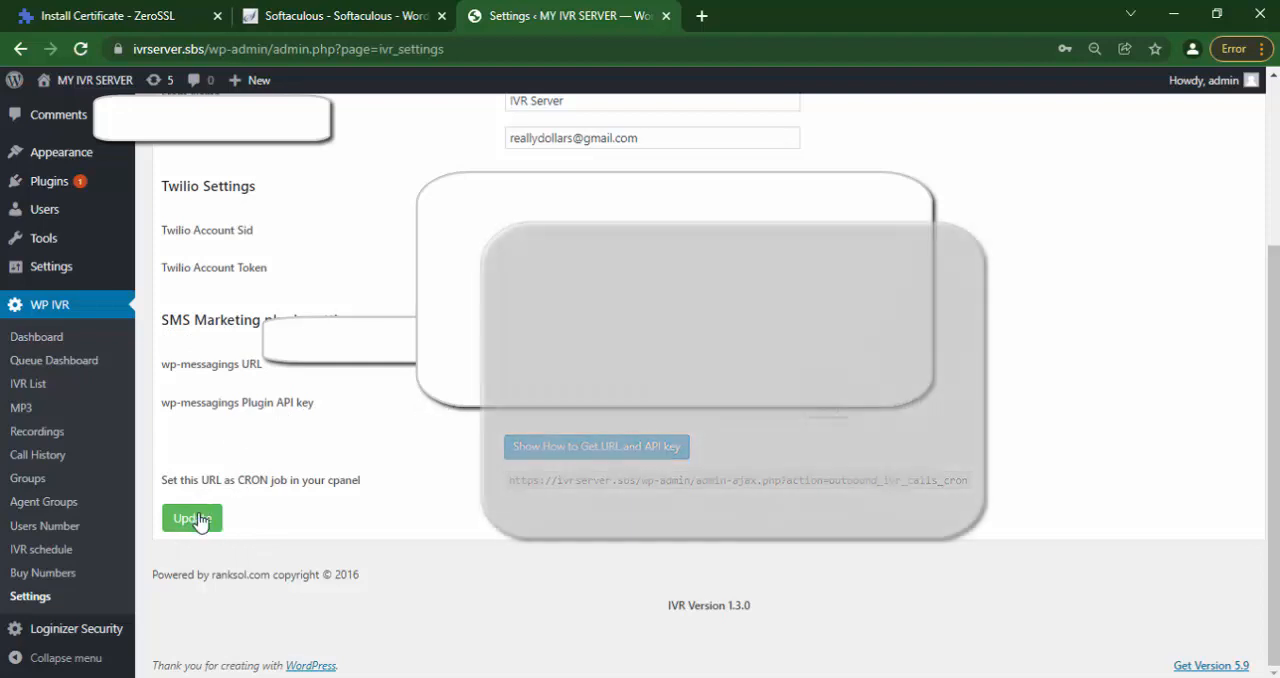
{"action": "left_click", "coordinate": [191, 518]}
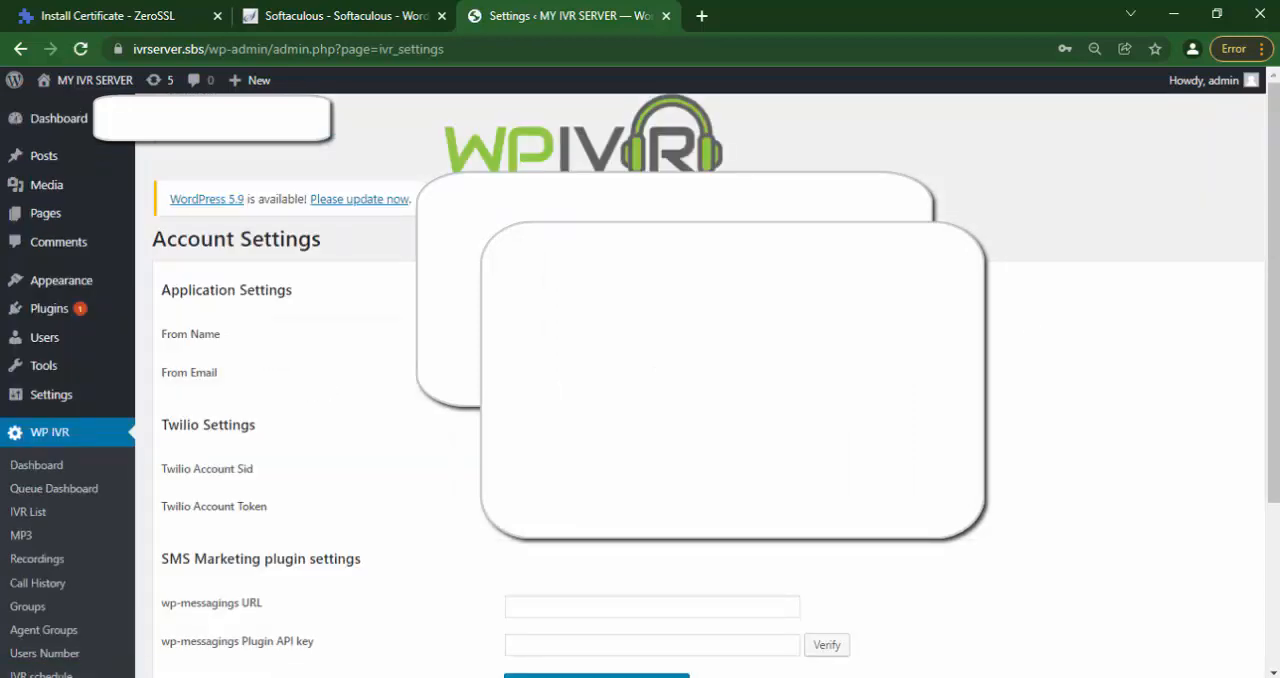
{"action": "scroll", "scroll_direction": "down", "scroll_amount": 3}
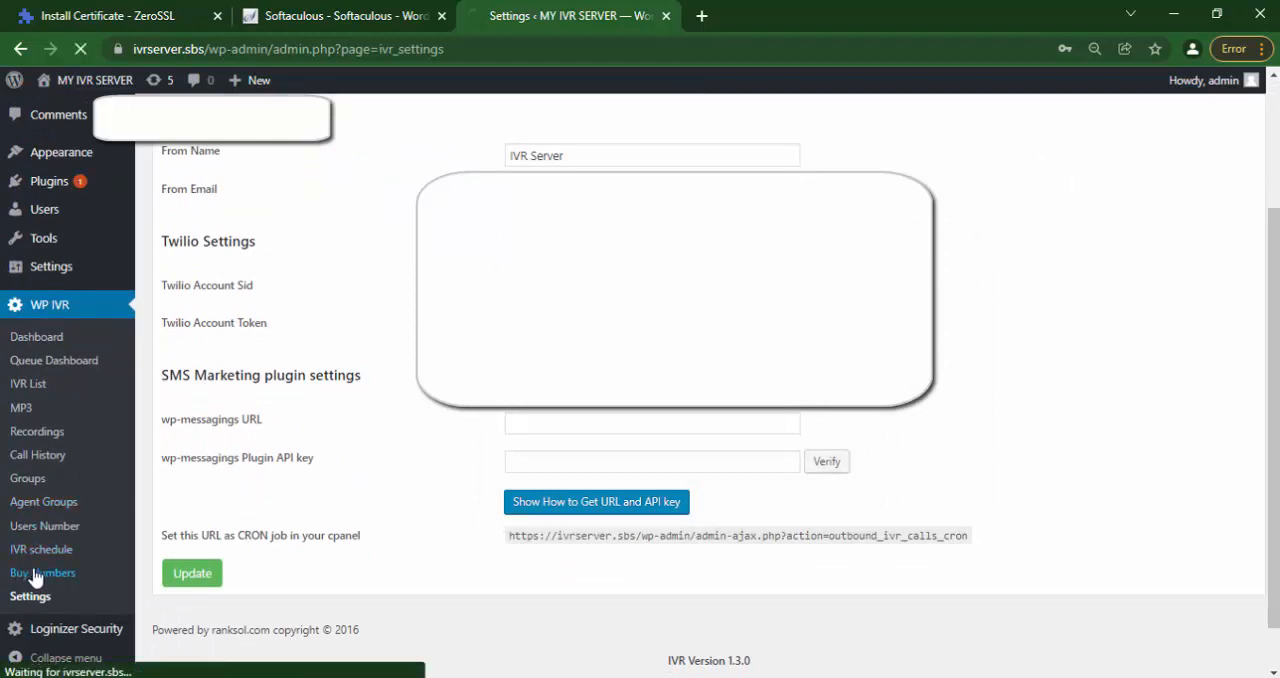
- On Buy Numbers, search by state for Hawaii numbers with area code 808
{"action": "left_click", "coordinate": [42, 572]}
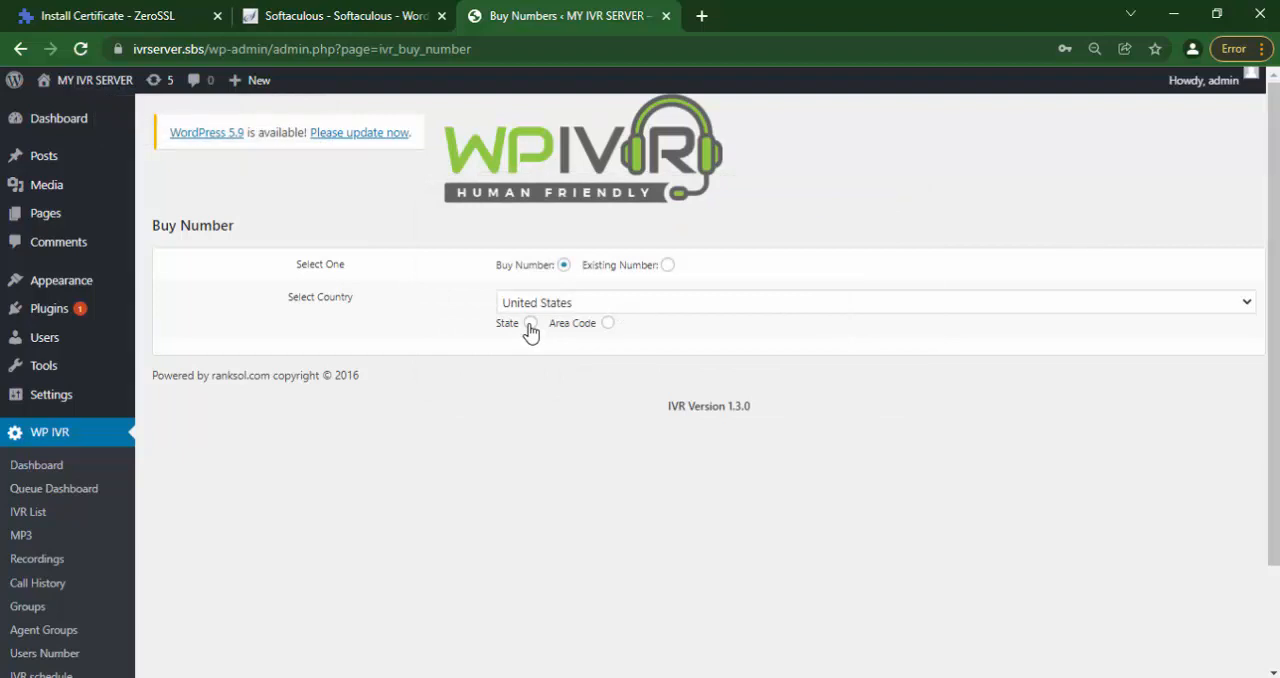
{"action": "left_click", "coordinate": [530, 322]}
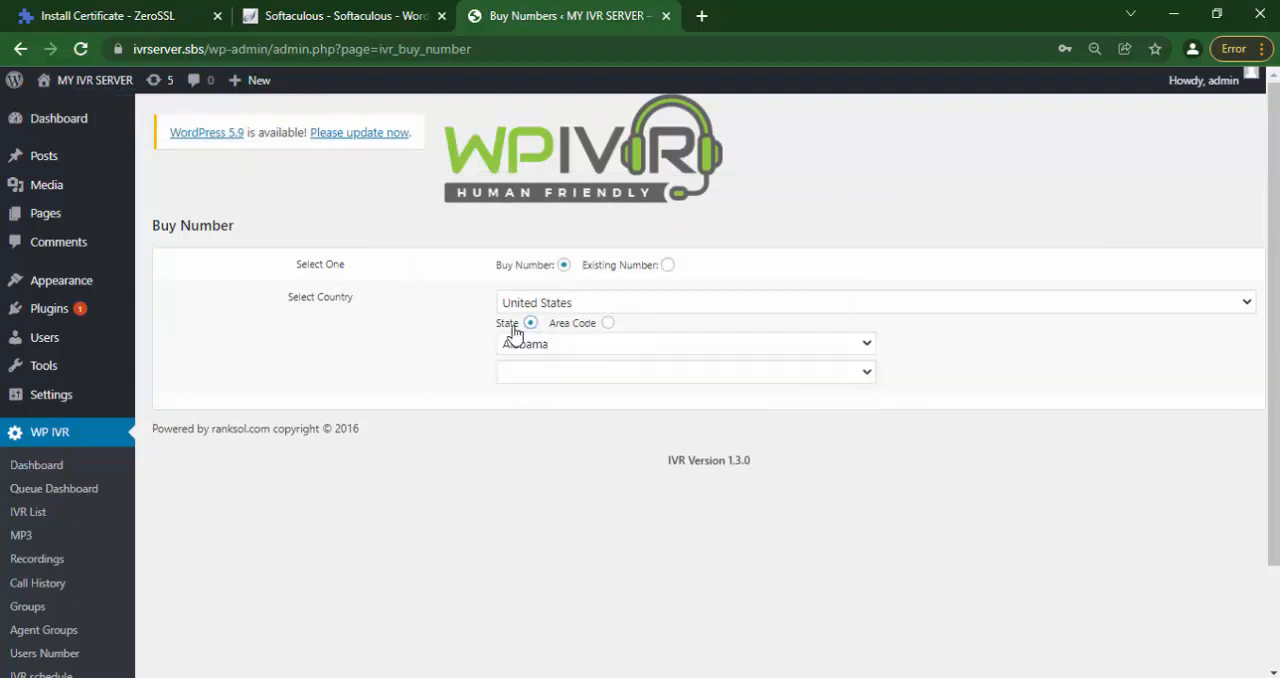
{"action": "left_click", "coordinate": [685, 343]}
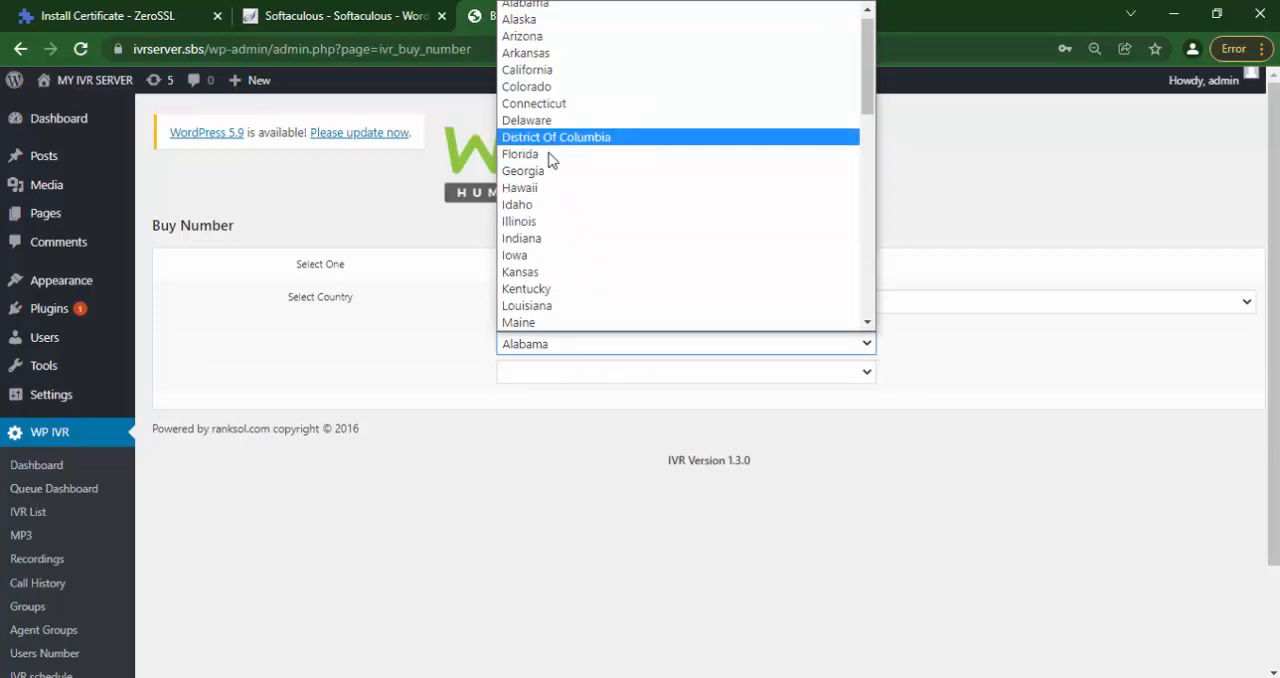
{"action": "left_click", "coordinate": [518, 188]}
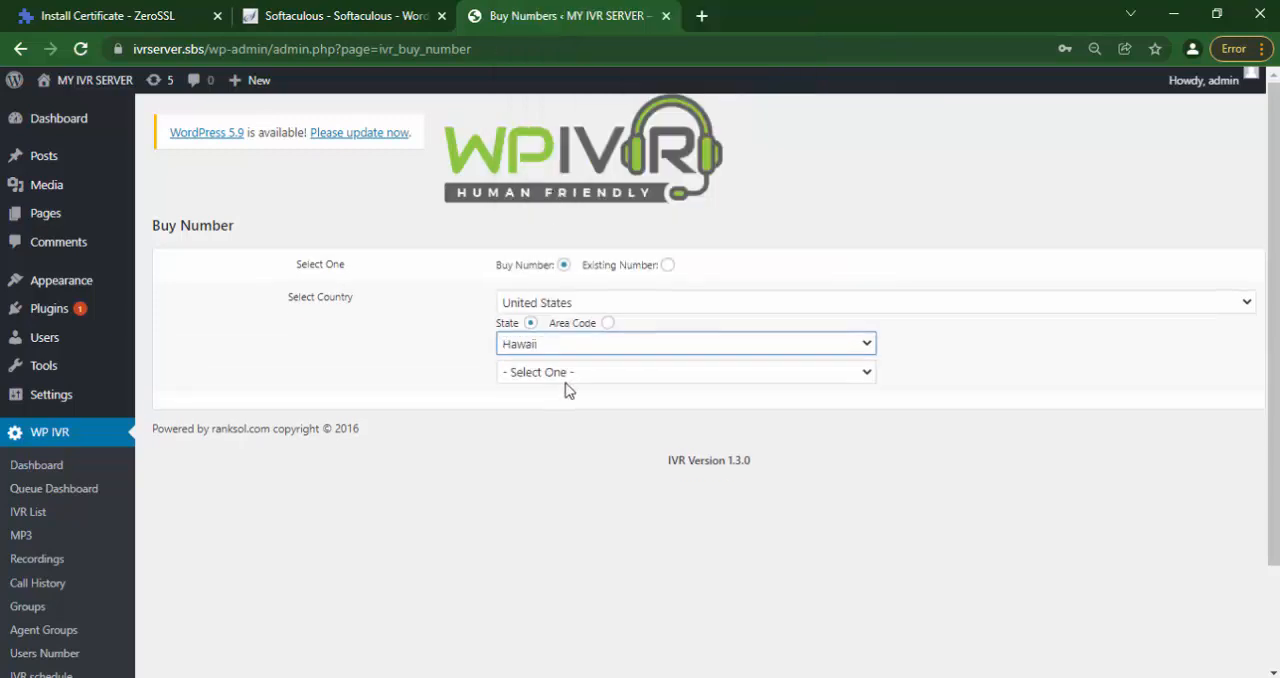
{"action": "left_click", "coordinate": [685, 371]}
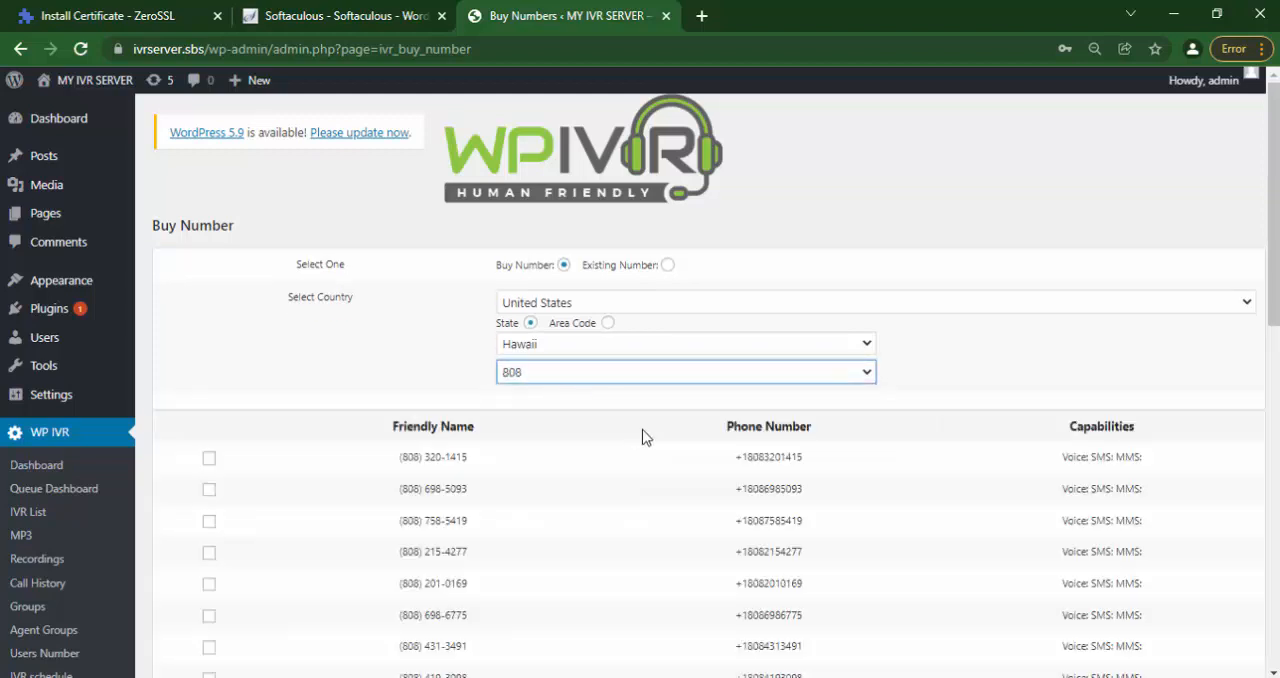
{"action": "scroll", "scroll_direction": "down", "scroll_amount": 3}
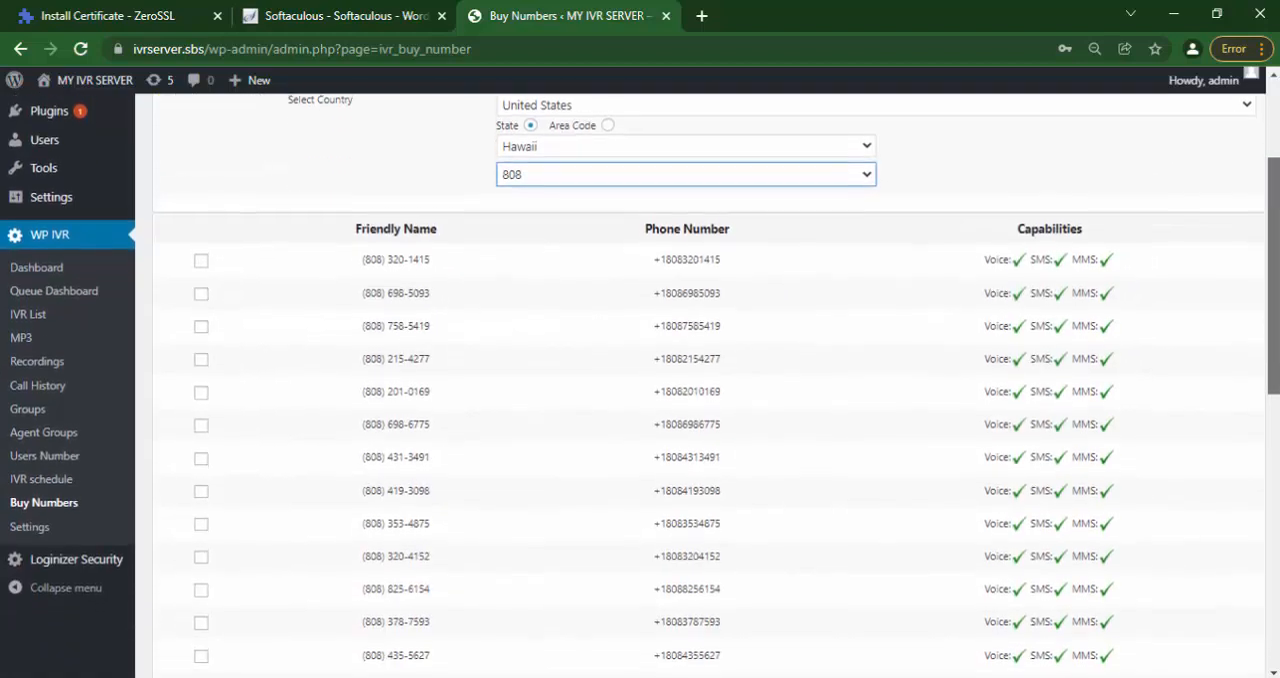
{"action": "scroll", "scroll_direction": "down", "scroll_amount": 3}
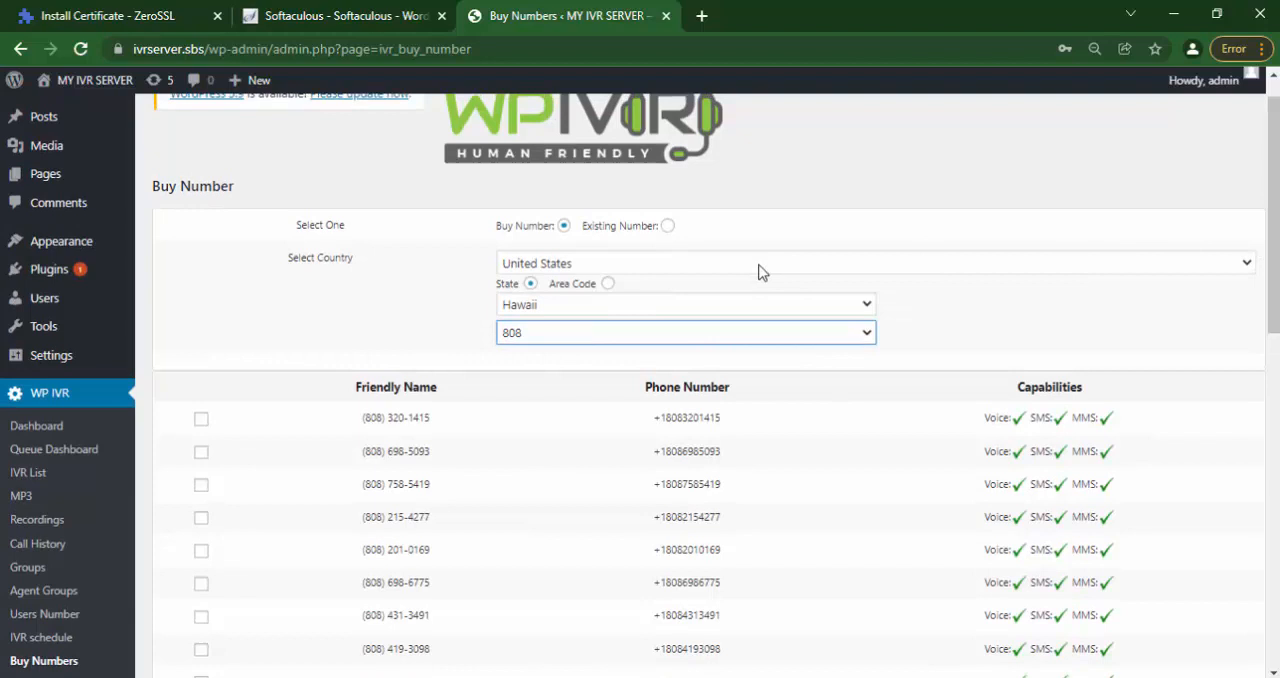
{"action": "mouse_move", "coordinate": [207, 430]}
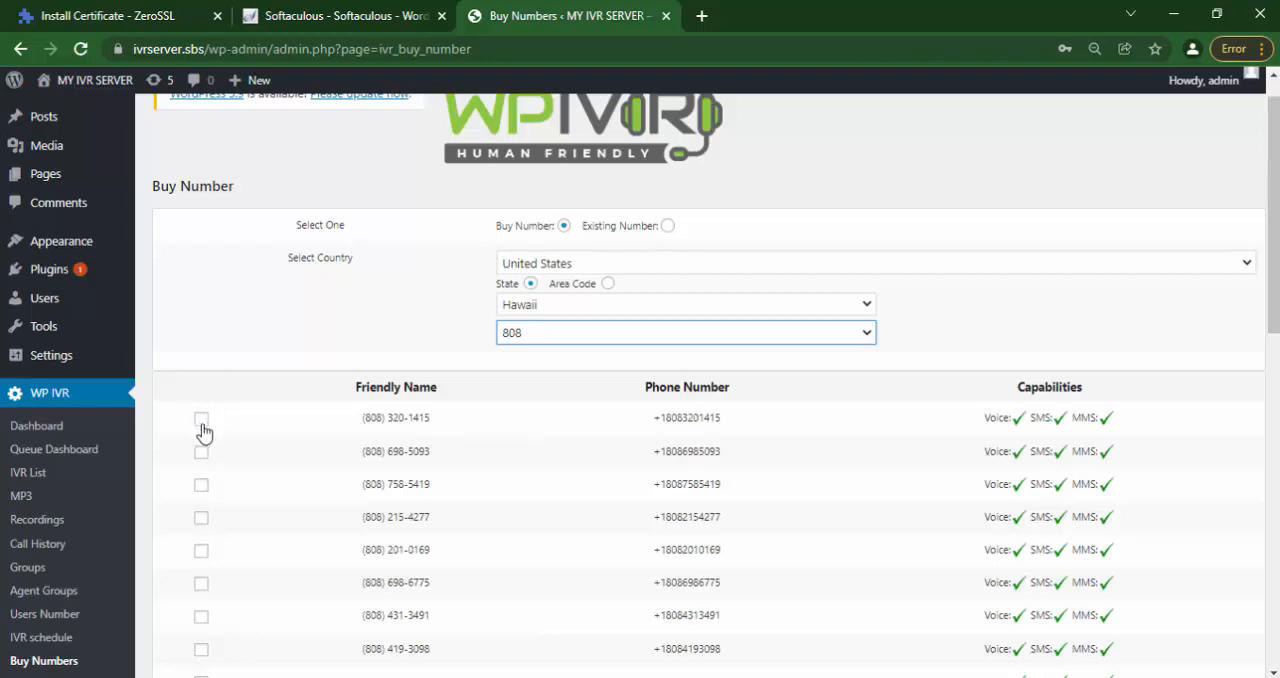
{"action": "left_click", "coordinate": [201, 418]}
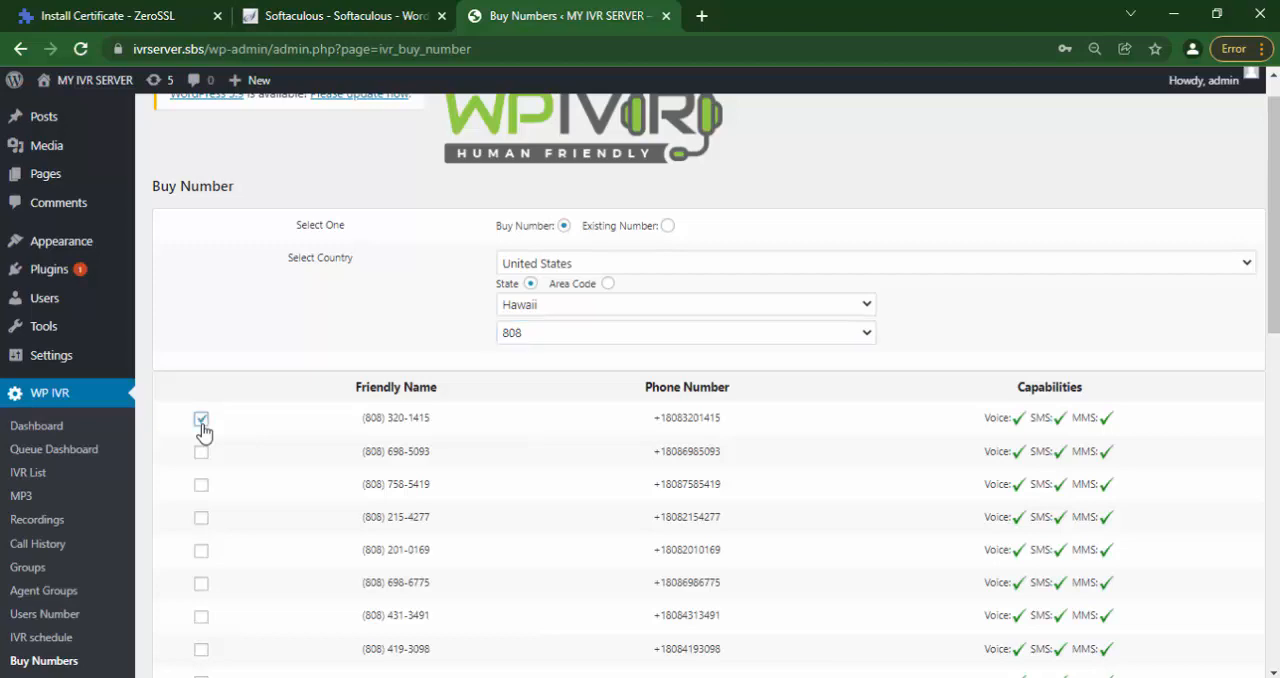
{"action": "scroll", "scroll_direction": "down", "scroll_amount": 3}
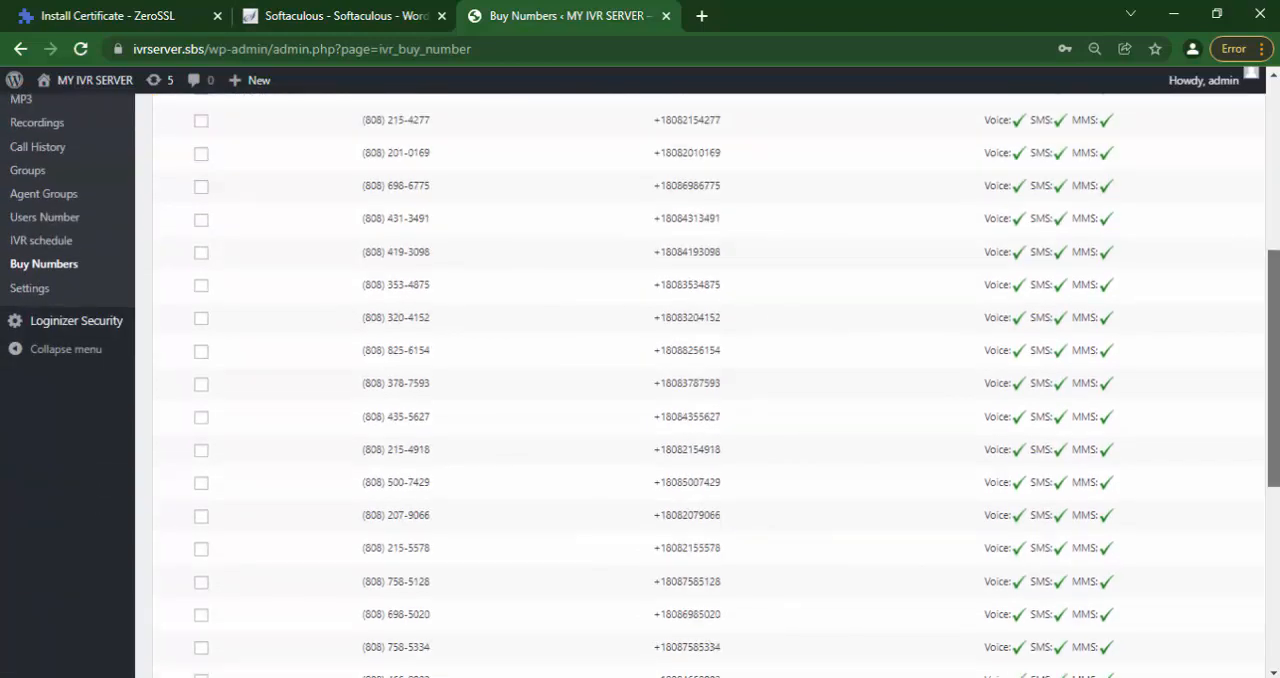
{"action": "scroll", "scroll_direction": "down", "scroll_amount": 3}
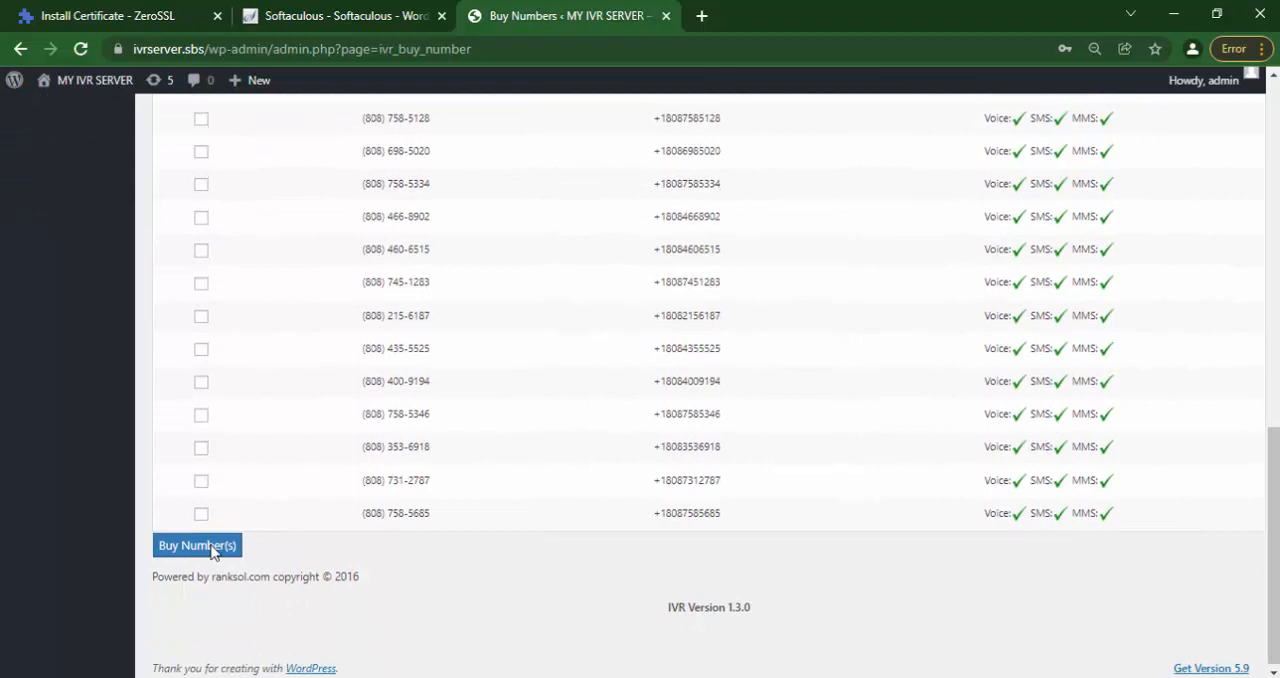
{"action": "left_click", "coordinate": [197, 545]}
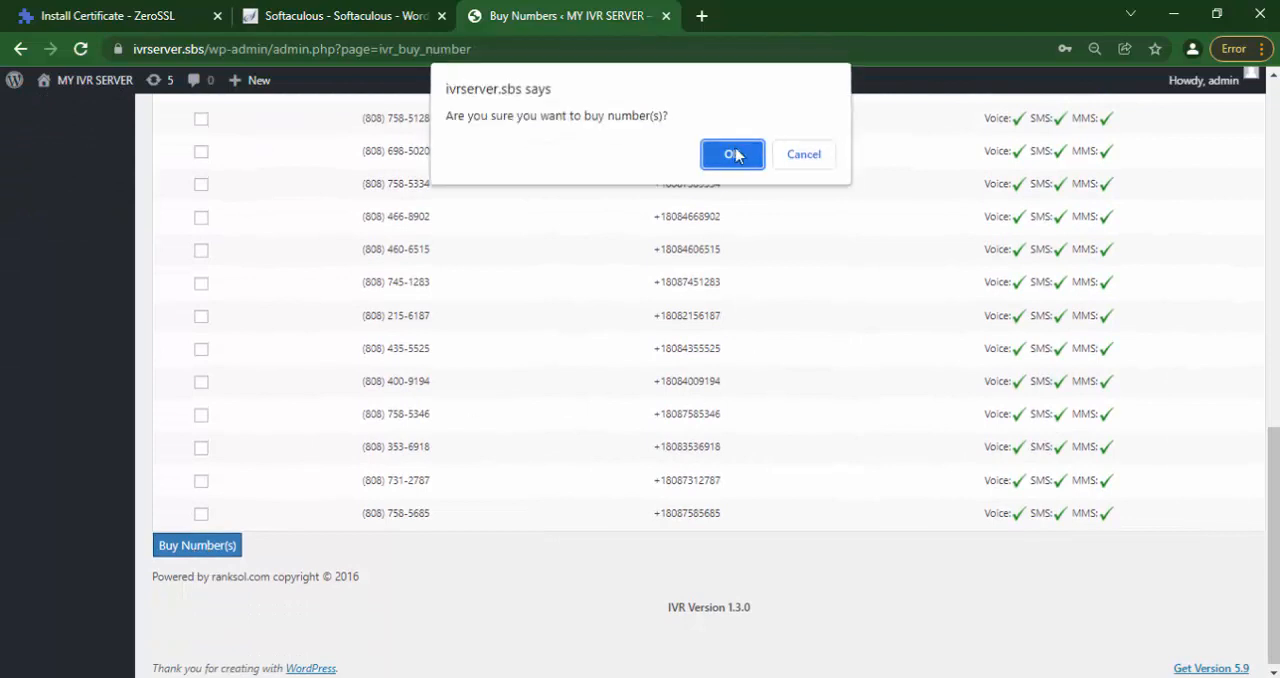
{"action": "left_click", "coordinate": [732, 154]}
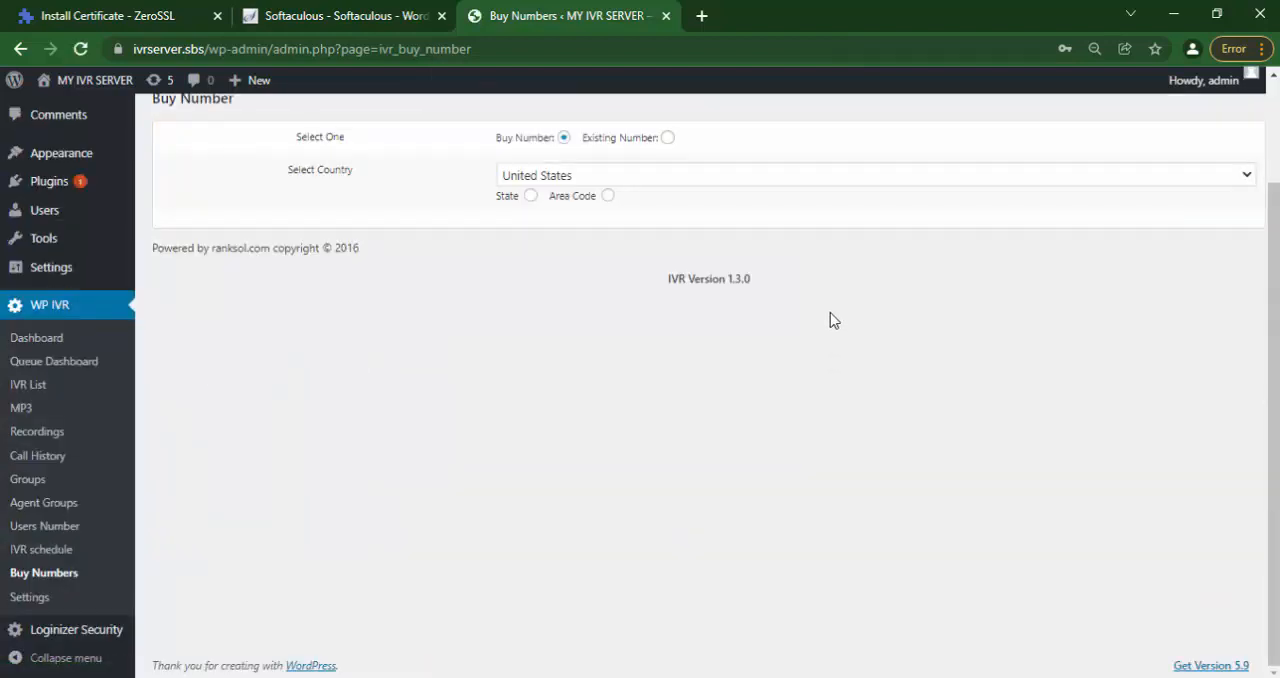
{"action": "mouse_move", "coordinate": [1088, 308]}
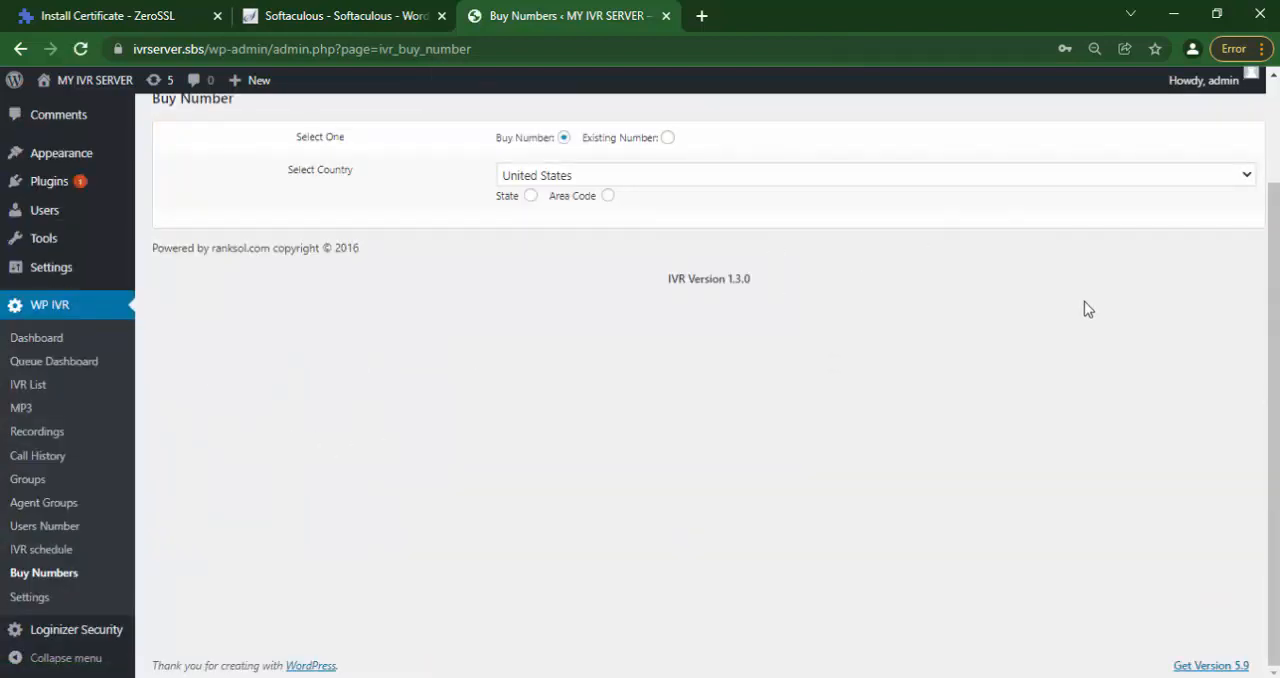
{"action": "mouse_move", "coordinate": [510, 208]}
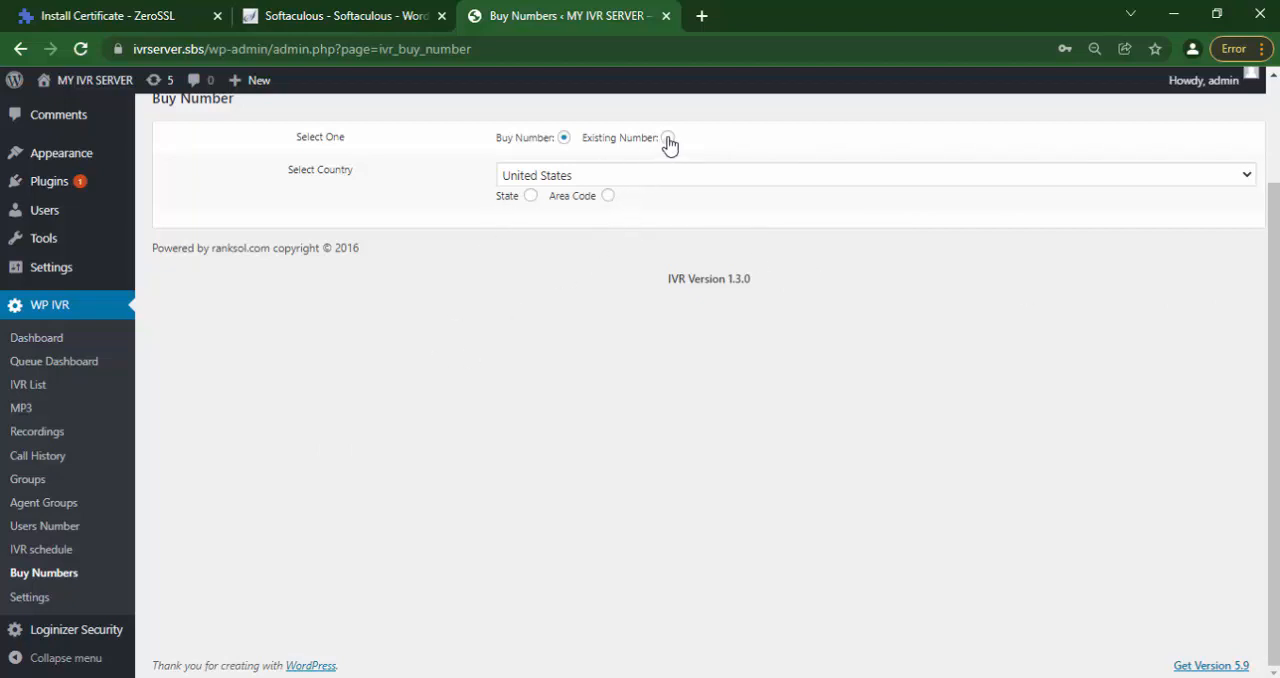
{"action": "left_click", "coordinate": [668, 138]}
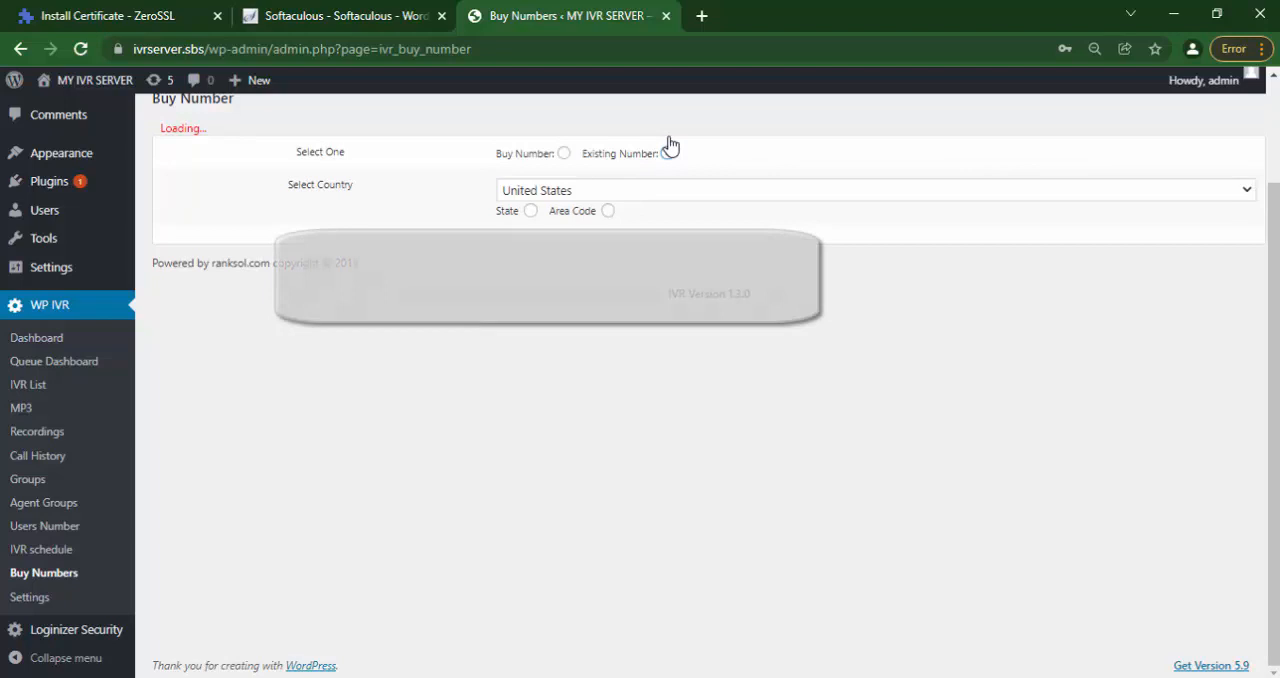
{"action": "left_click", "coordinate": [607, 137]}
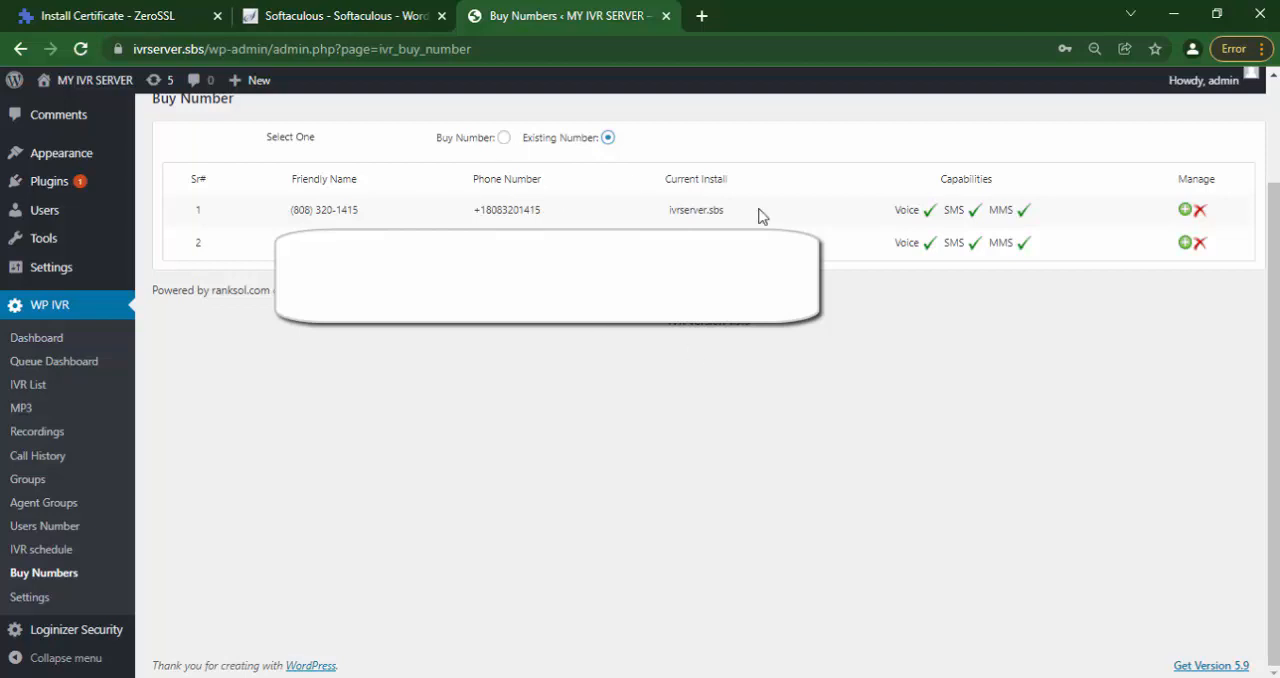
{"action": "mouse_move", "coordinate": [647, 217]}
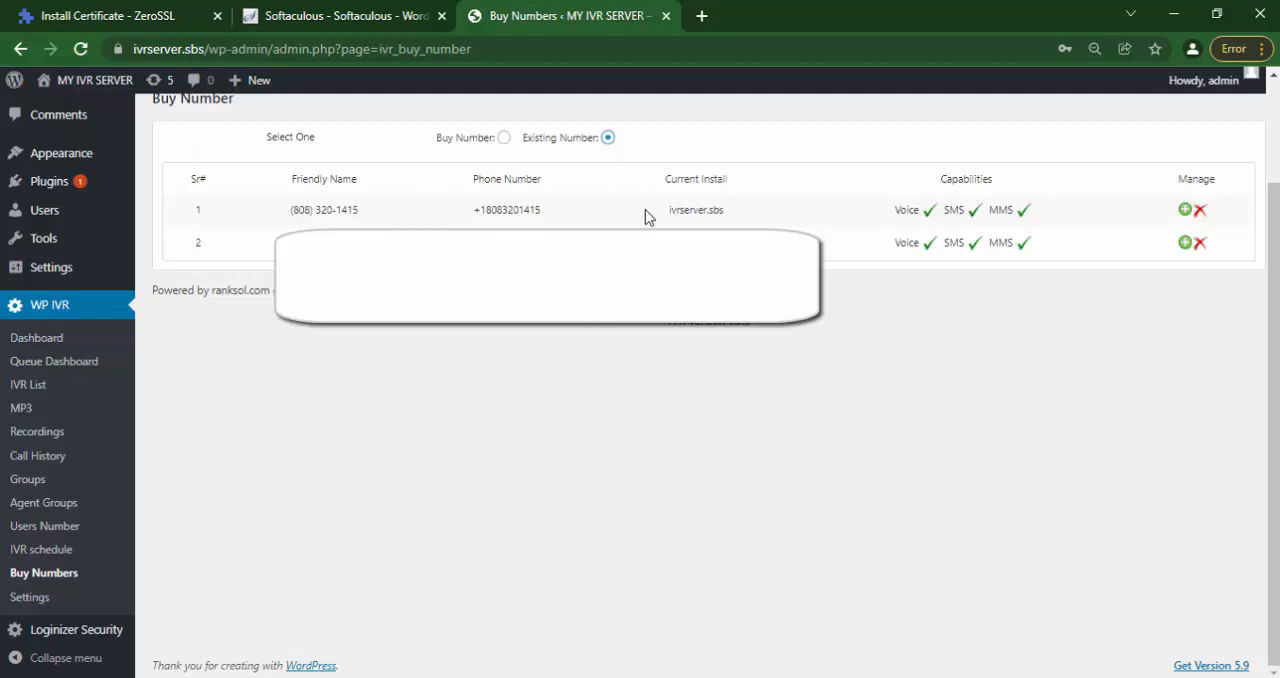
{"action": "mouse_move", "coordinate": [615, 213]}
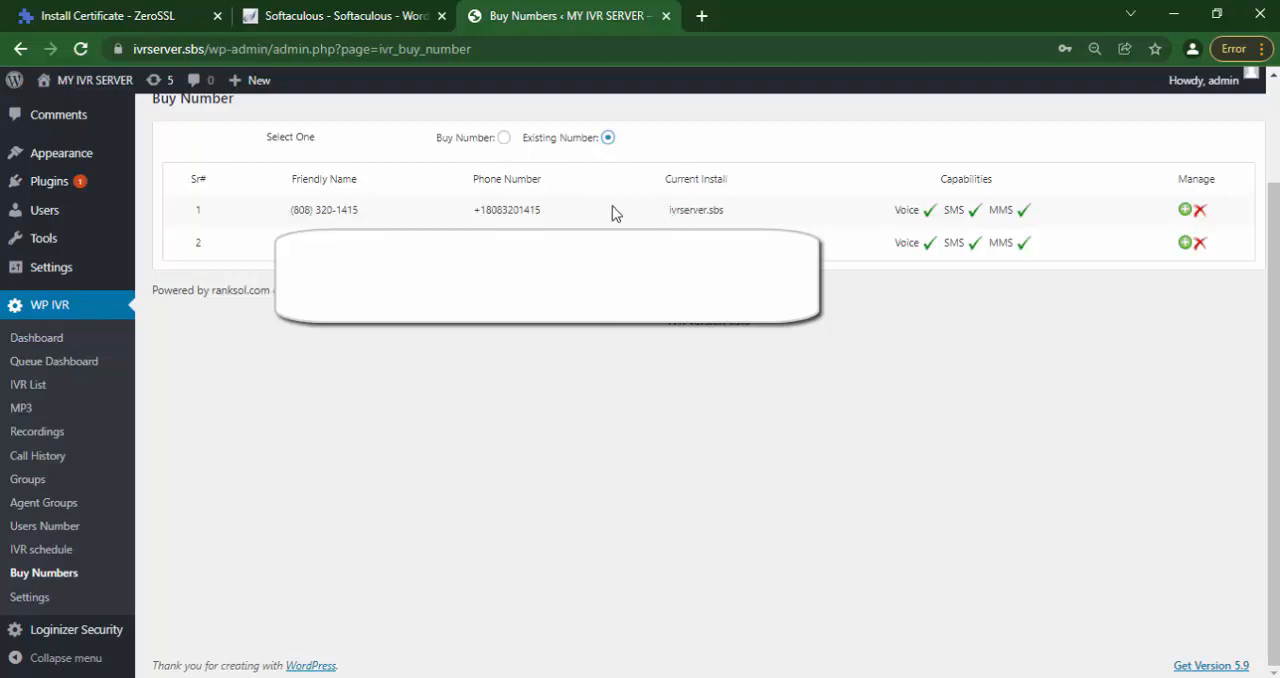
{"action": "mouse_move", "coordinate": [588, 216]}
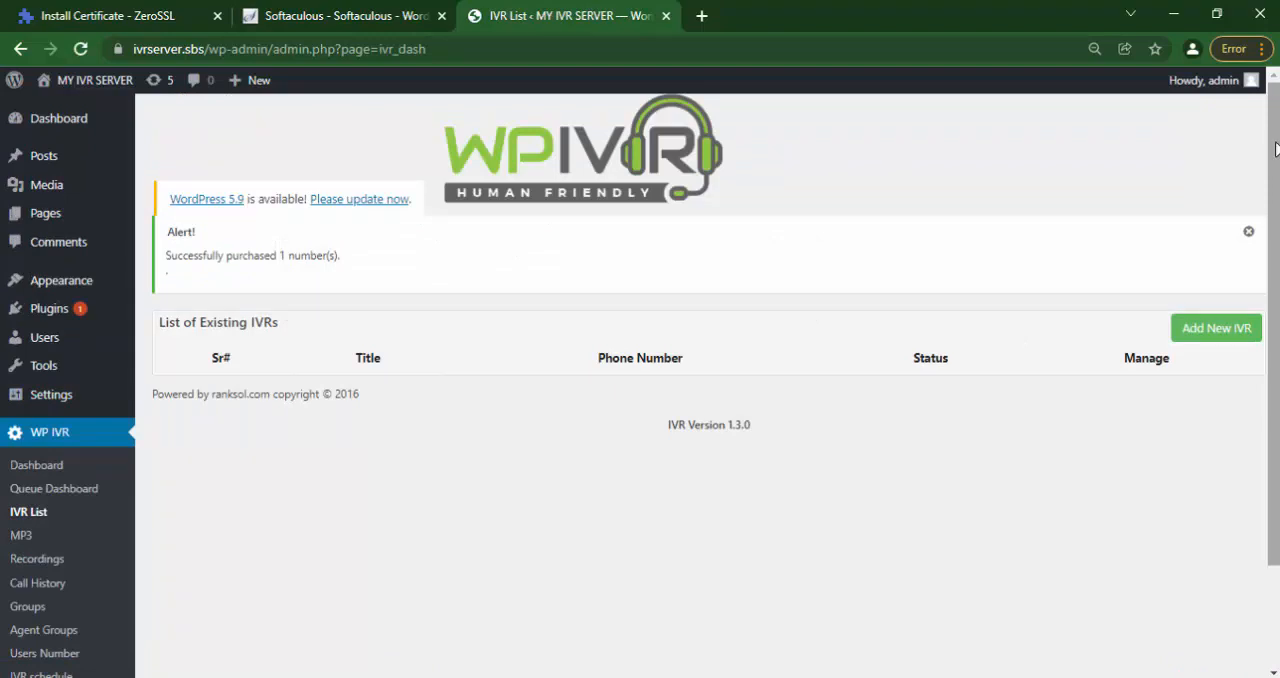
- Start a new IVR and title it 'Richard Kim Logistics'
{"action": "scroll", "scroll_direction": "down", "scroll_amount": 3}
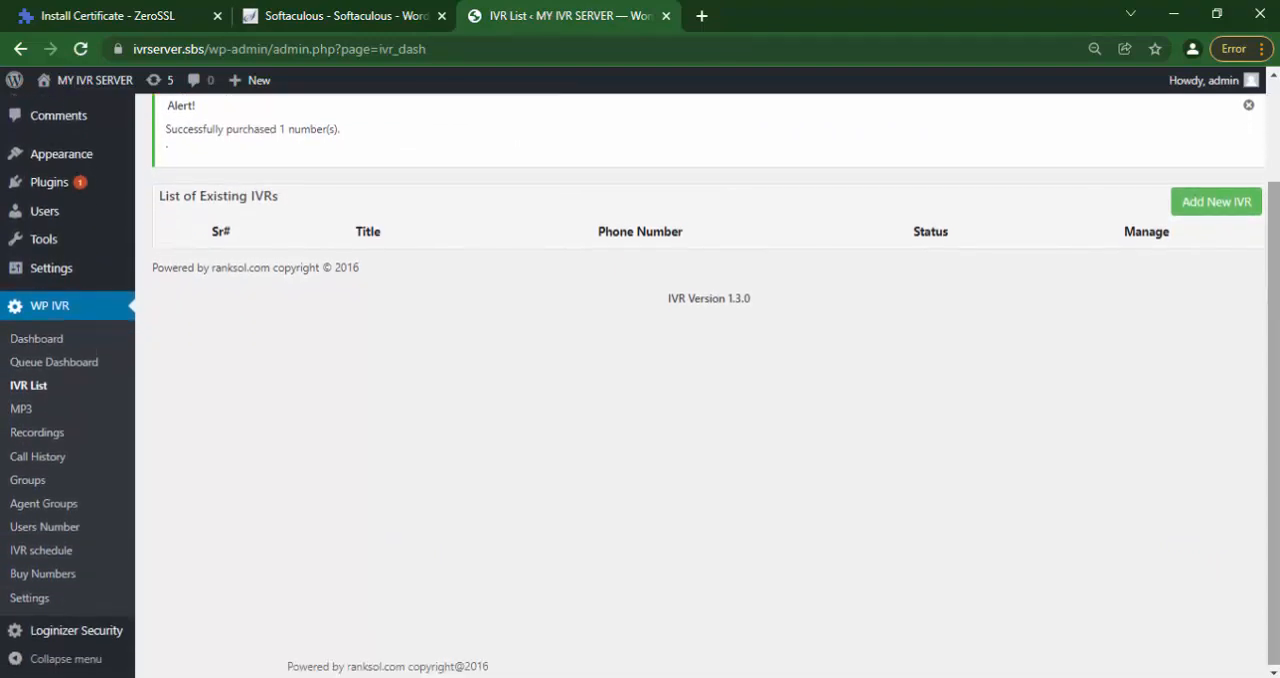
{"action": "mouse_move", "coordinate": [1272, 250]}
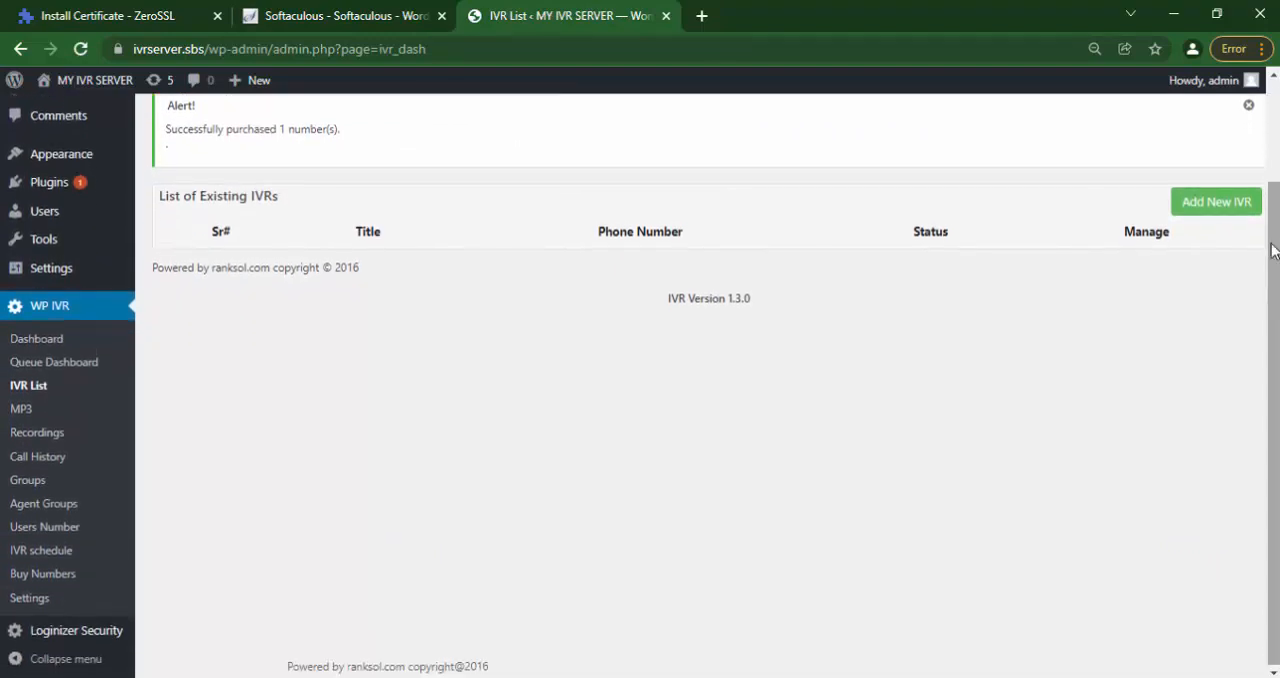
{"action": "left_click", "coordinate": [1216, 201]}
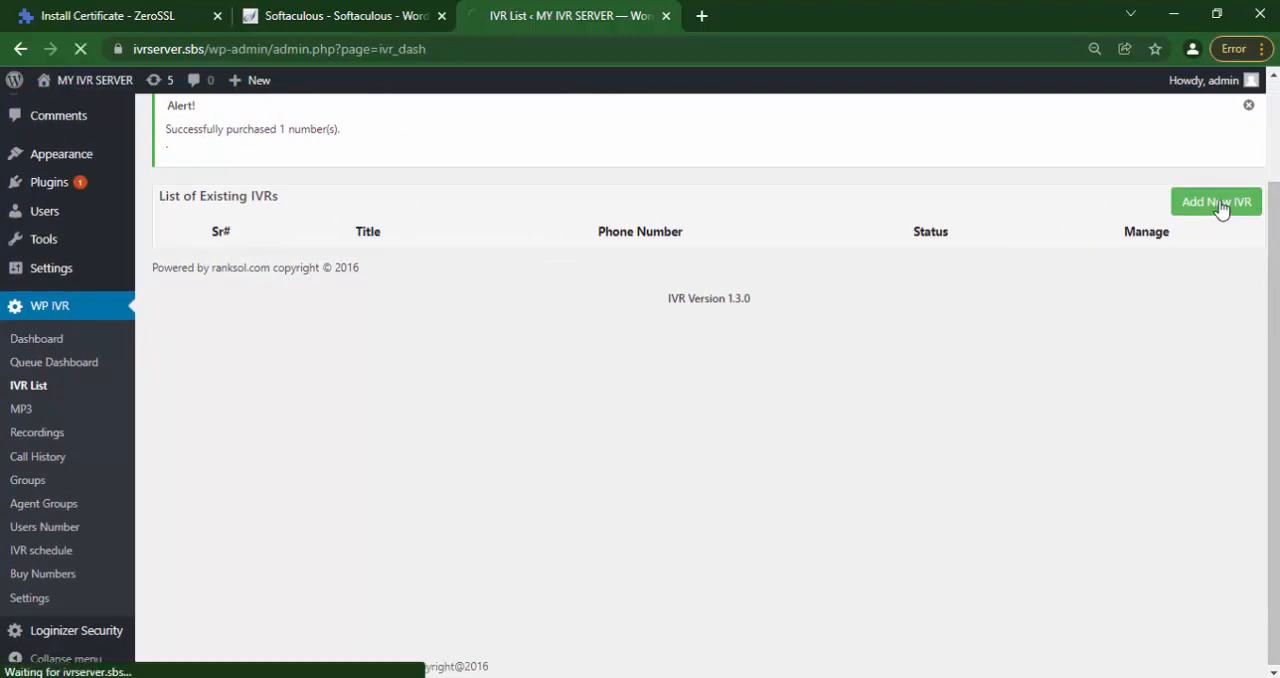
{"action": "left_click", "coordinate": [1216, 201]}
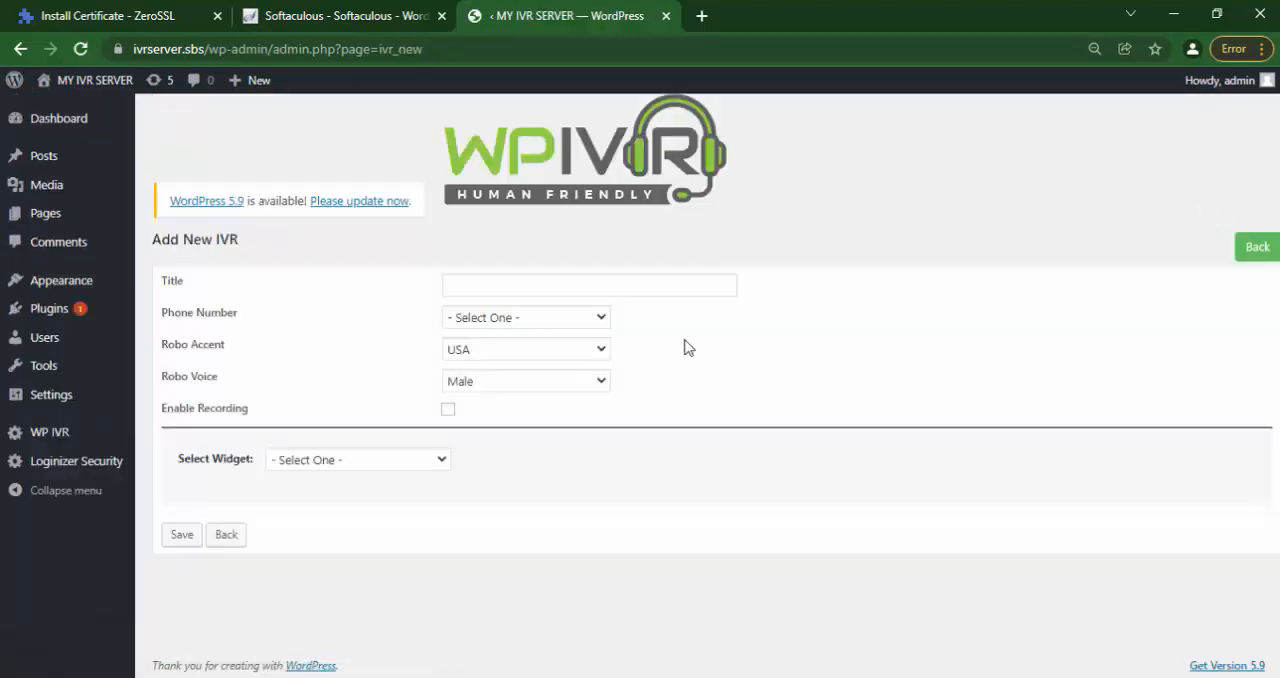
{"action": "left_click", "coordinate": [588, 285]}
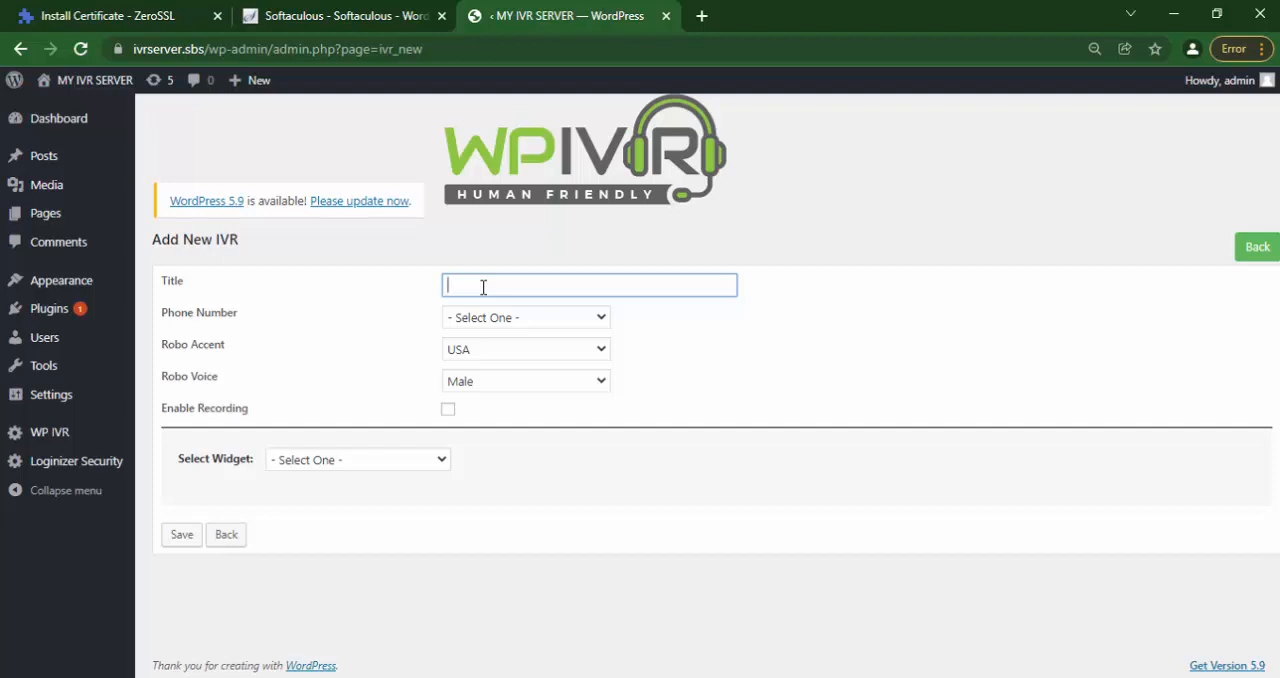
{"action": "type", "text": "Chis"}
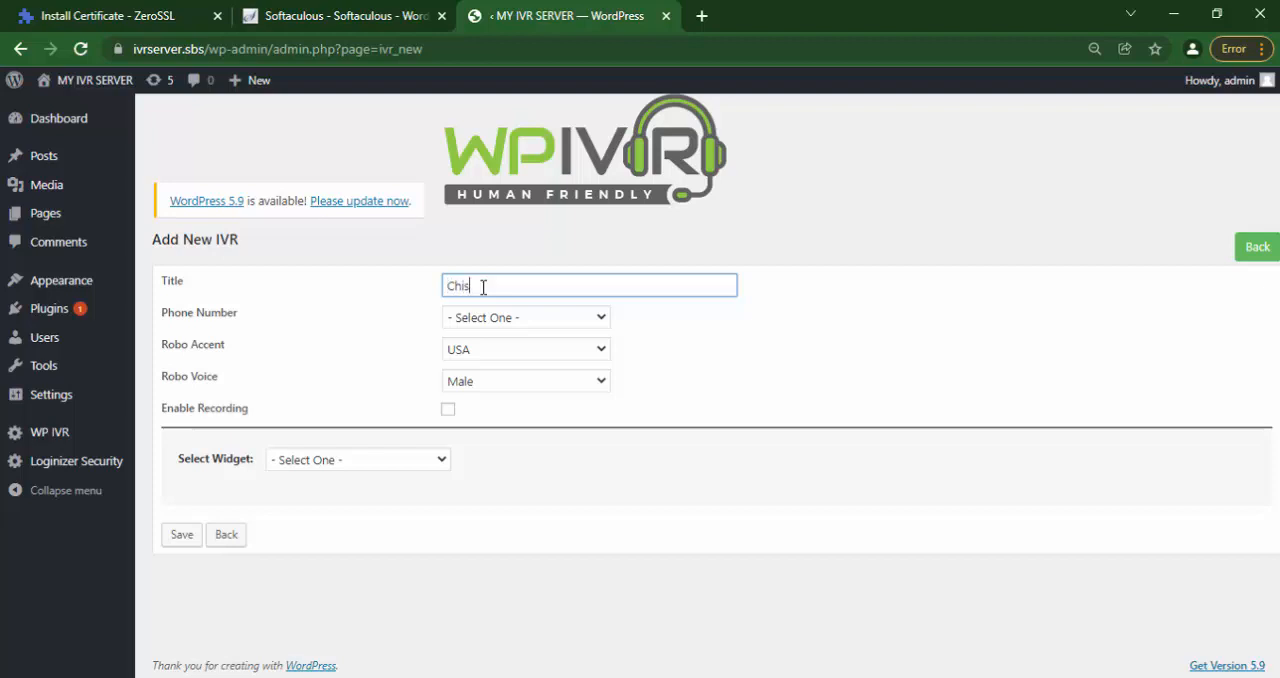
{"action": "type", "text": "Legi"}
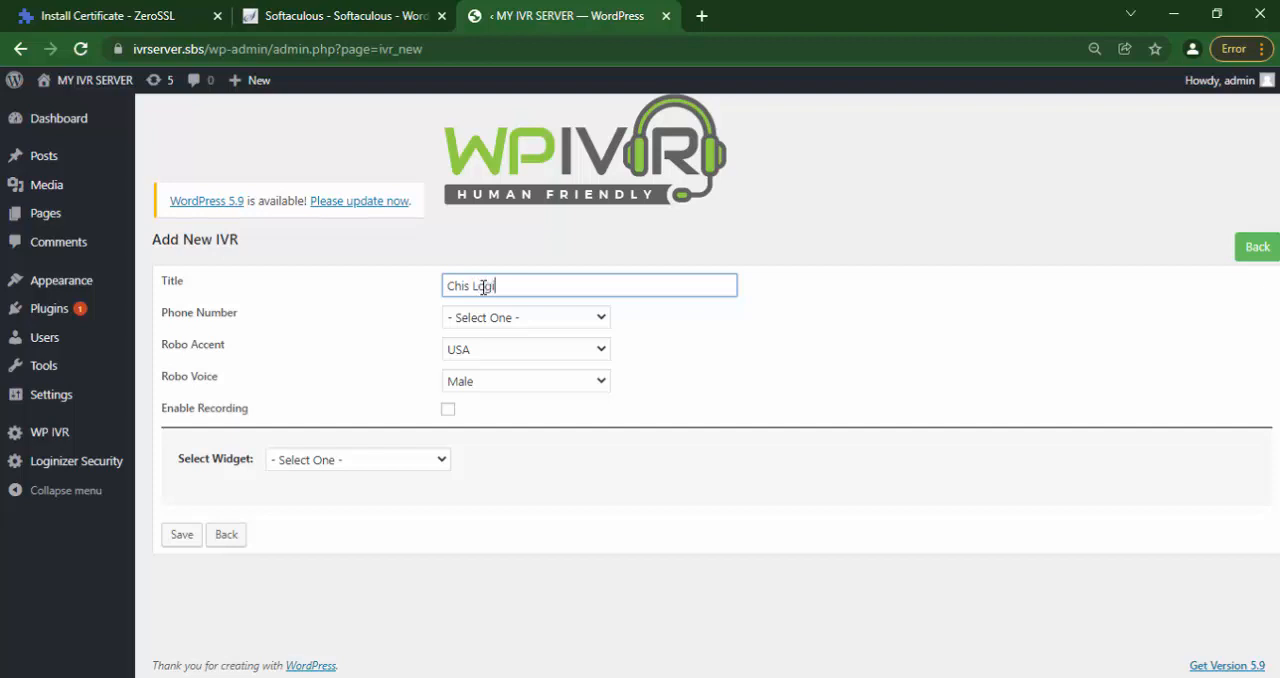
{"action": "type", "text": "ogistics"}
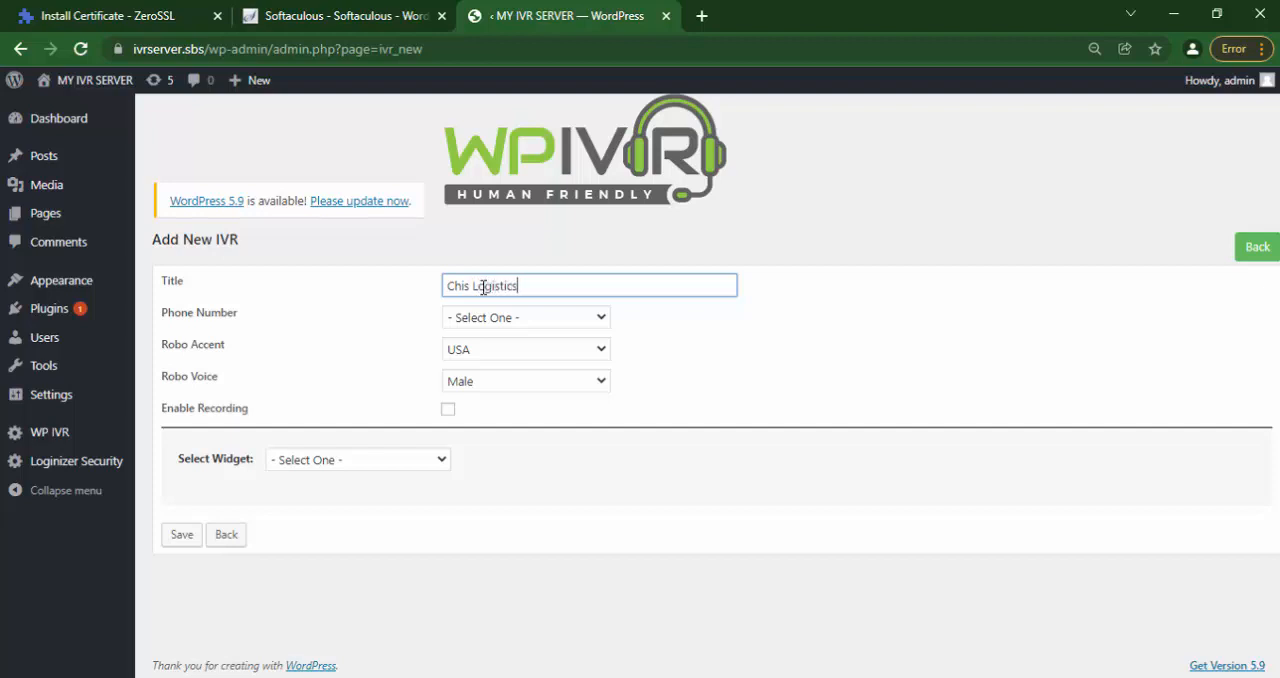
{"action": "key", "text": "Backspace"}
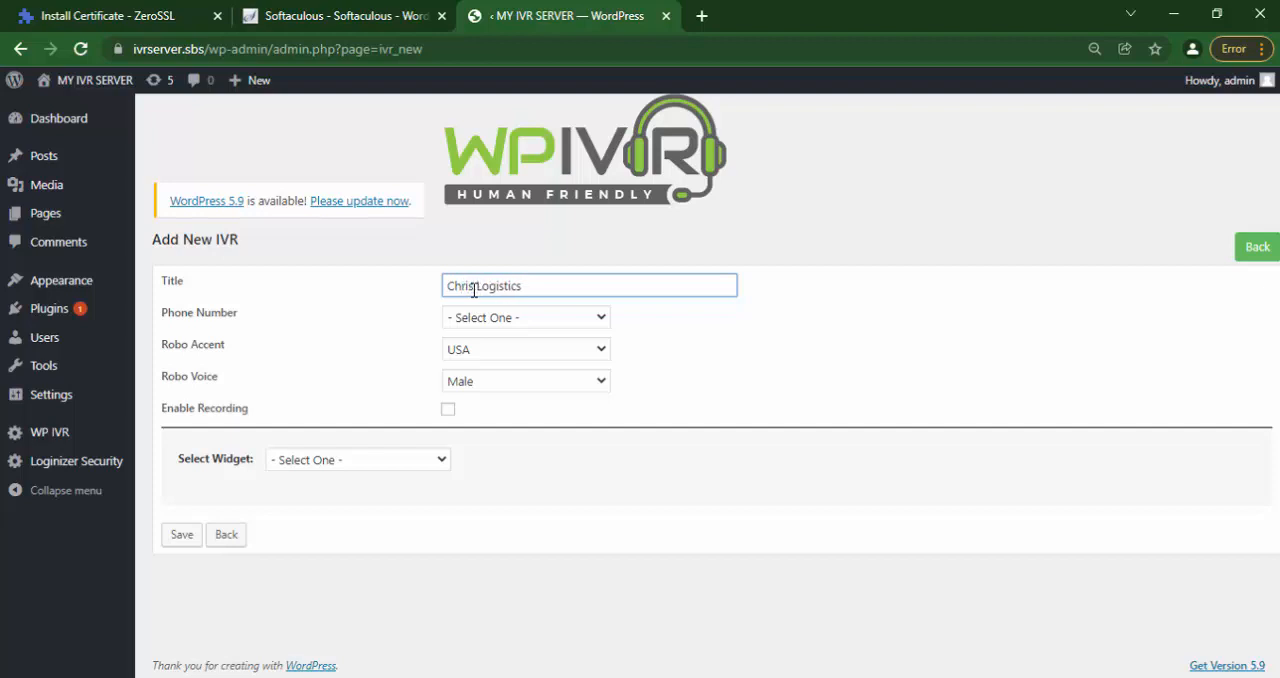
{"action": "key", "text": "Backspace"}
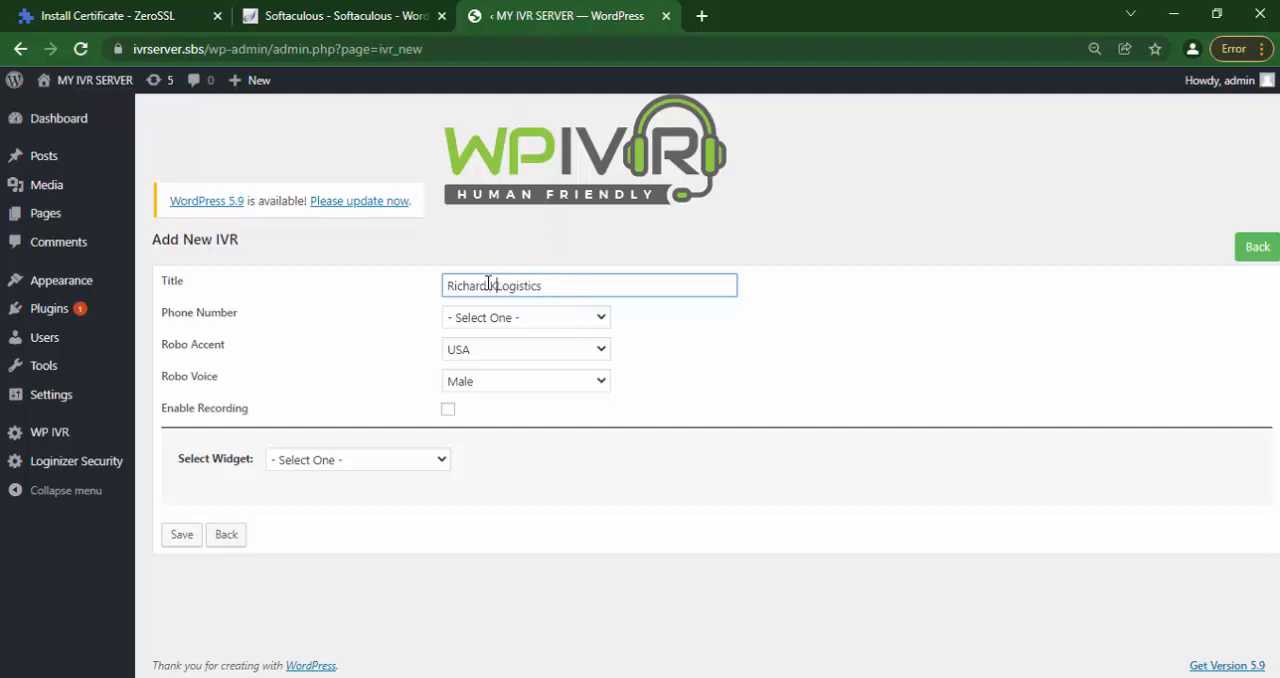
{"action": "type", "text": "Kim"}
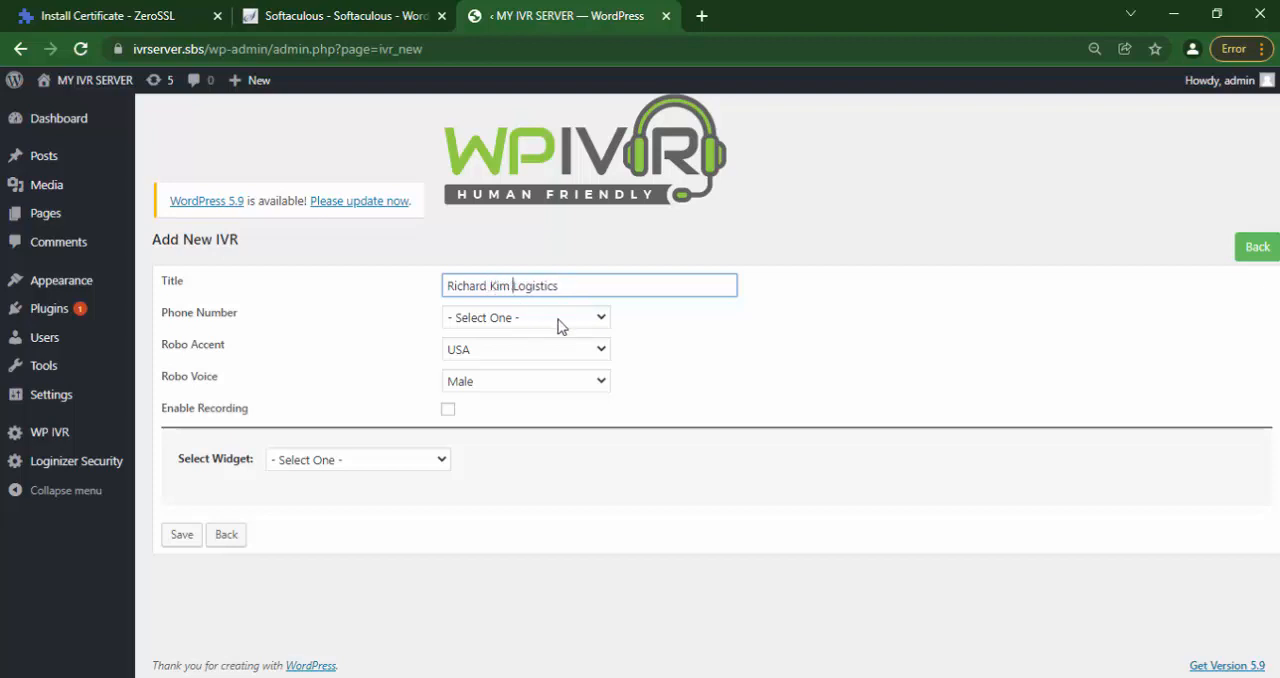
{"action": "left_click", "coordinate": [525, 317]}
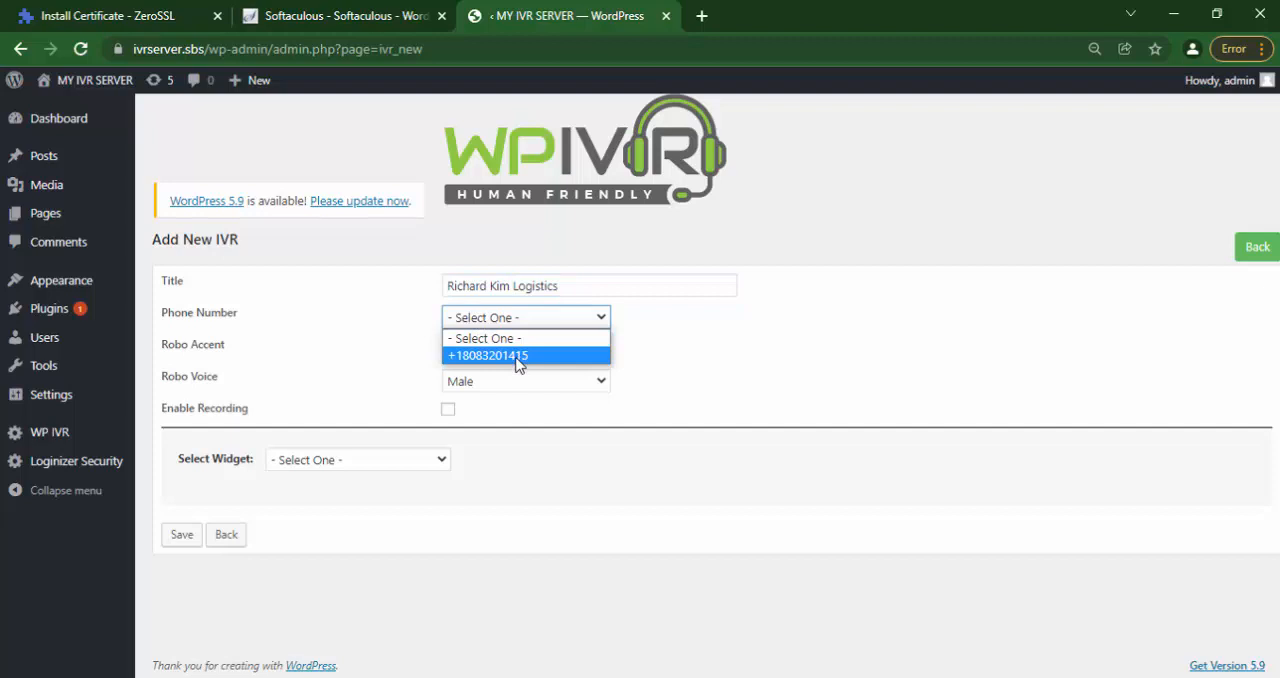
{"action": "left_click", "coordinate": [488, 355]}
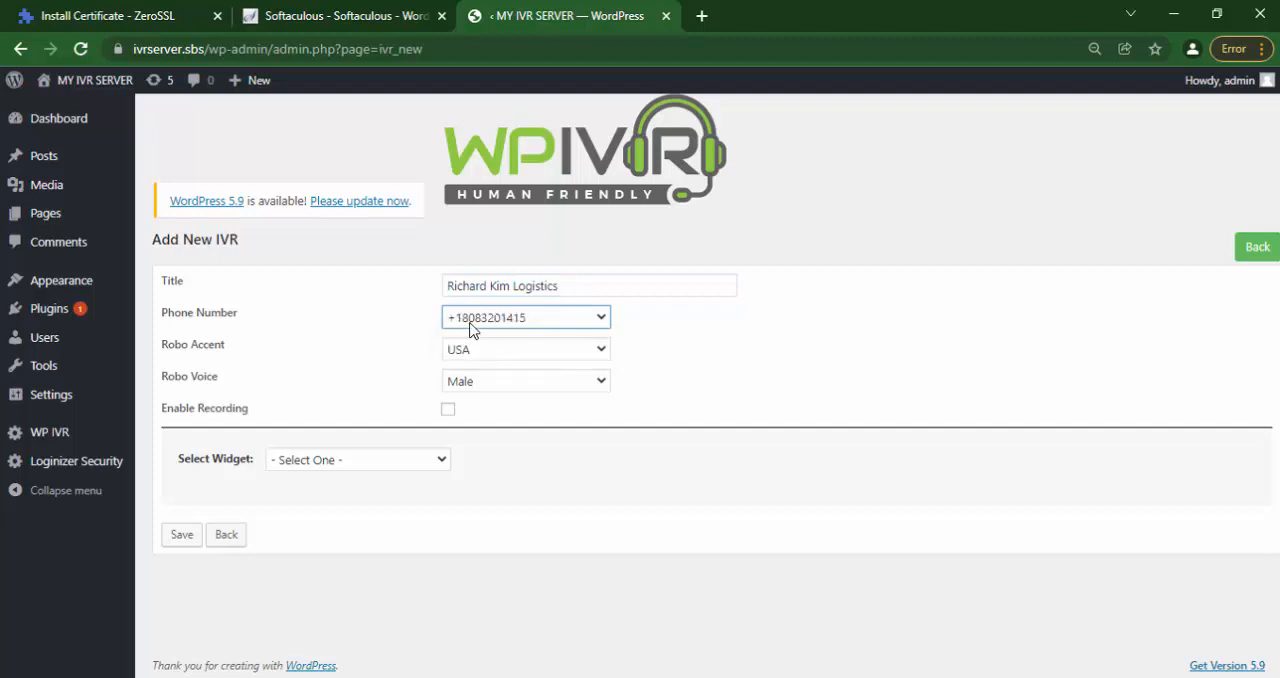
{"action": "mouse_move", "coordinate": [490, 373]}
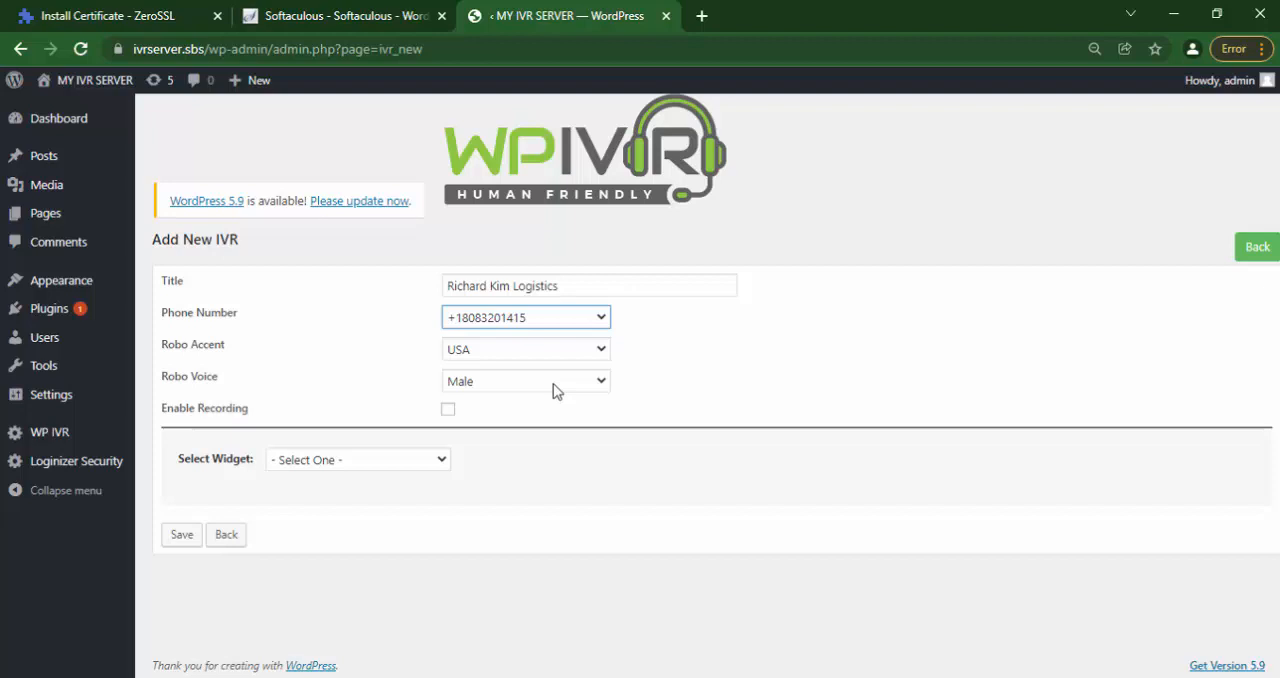
{"action": "left_click", "coordinate": [524, 380]}
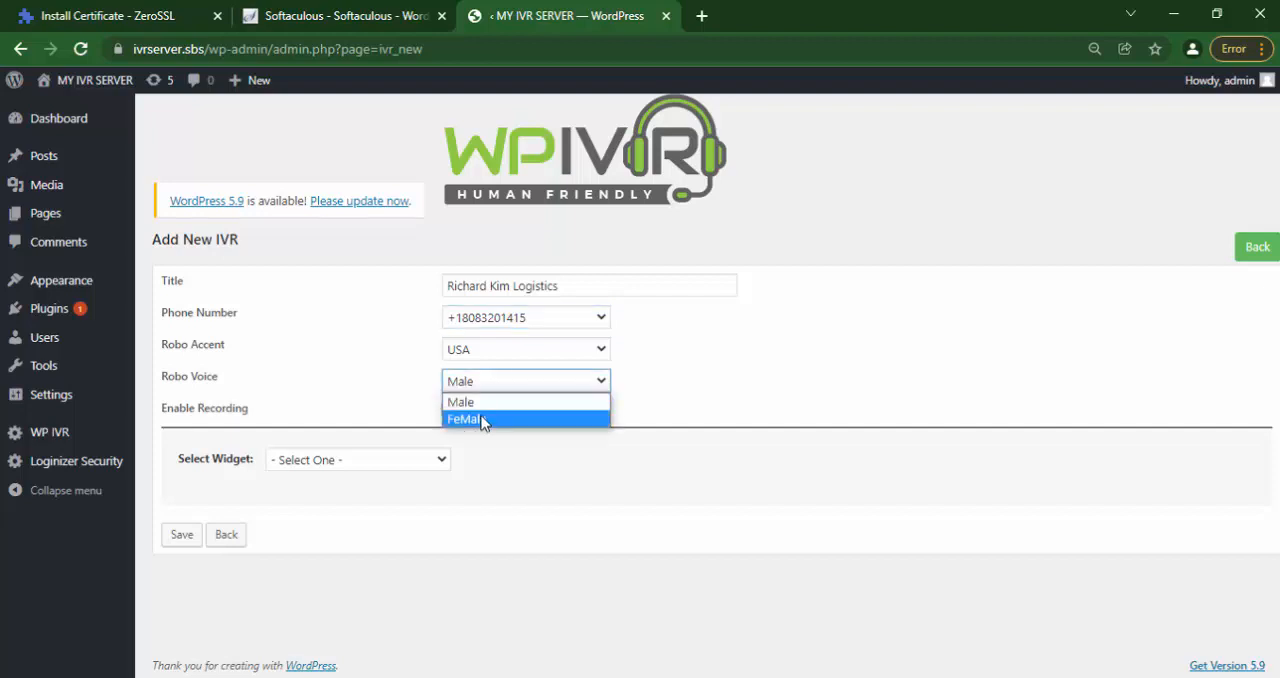
{"action": "left_click", "coordinate": [468, 419]}
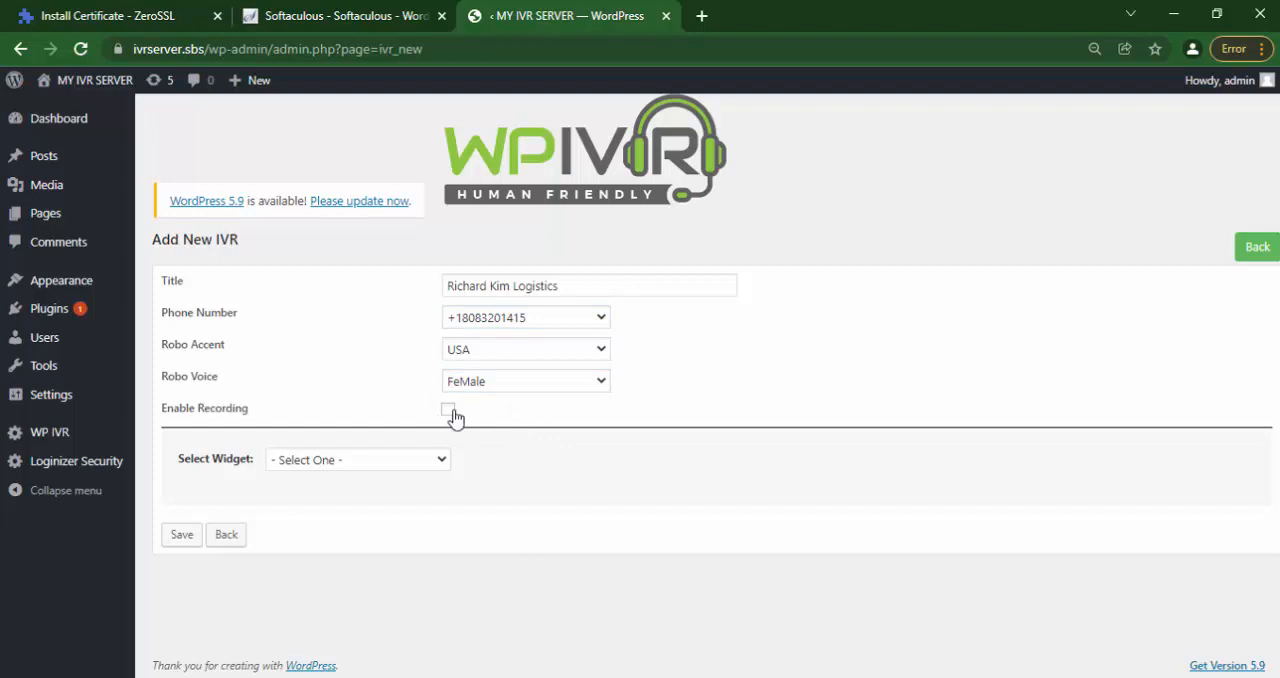
{"action": "left_click", "coordinate": [452, 409]}
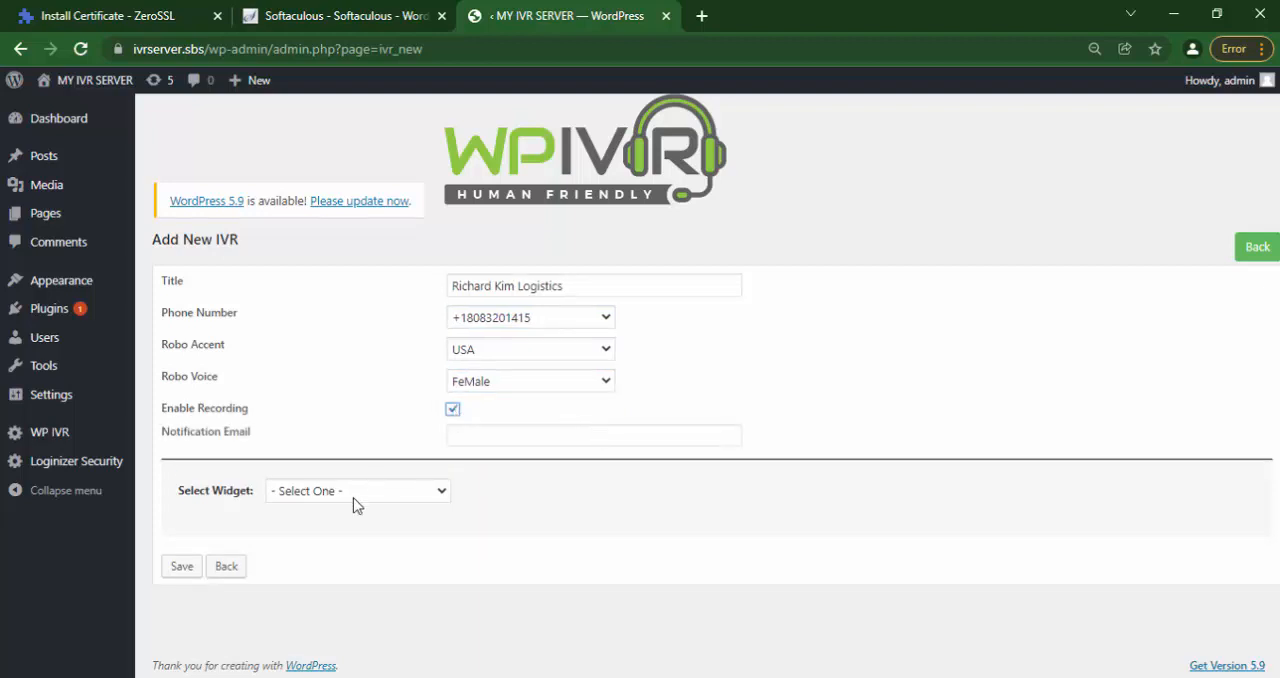
{"action": "left_click", "coordinate": [593, 434]}
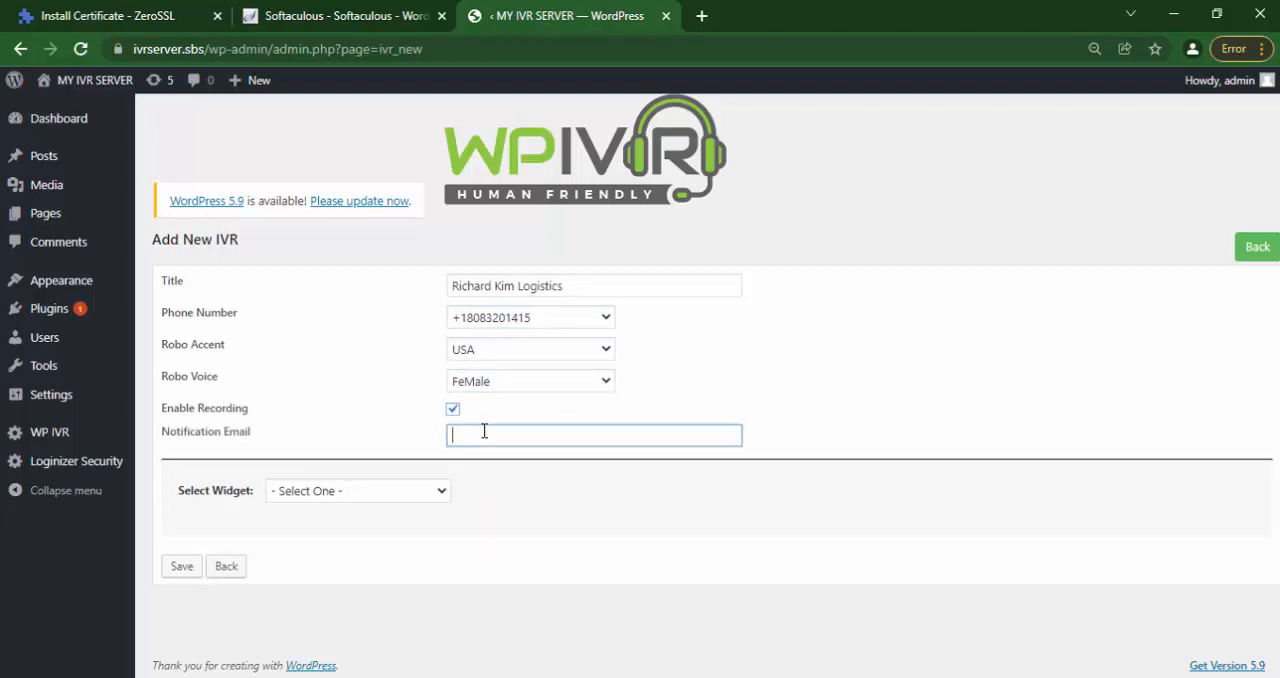
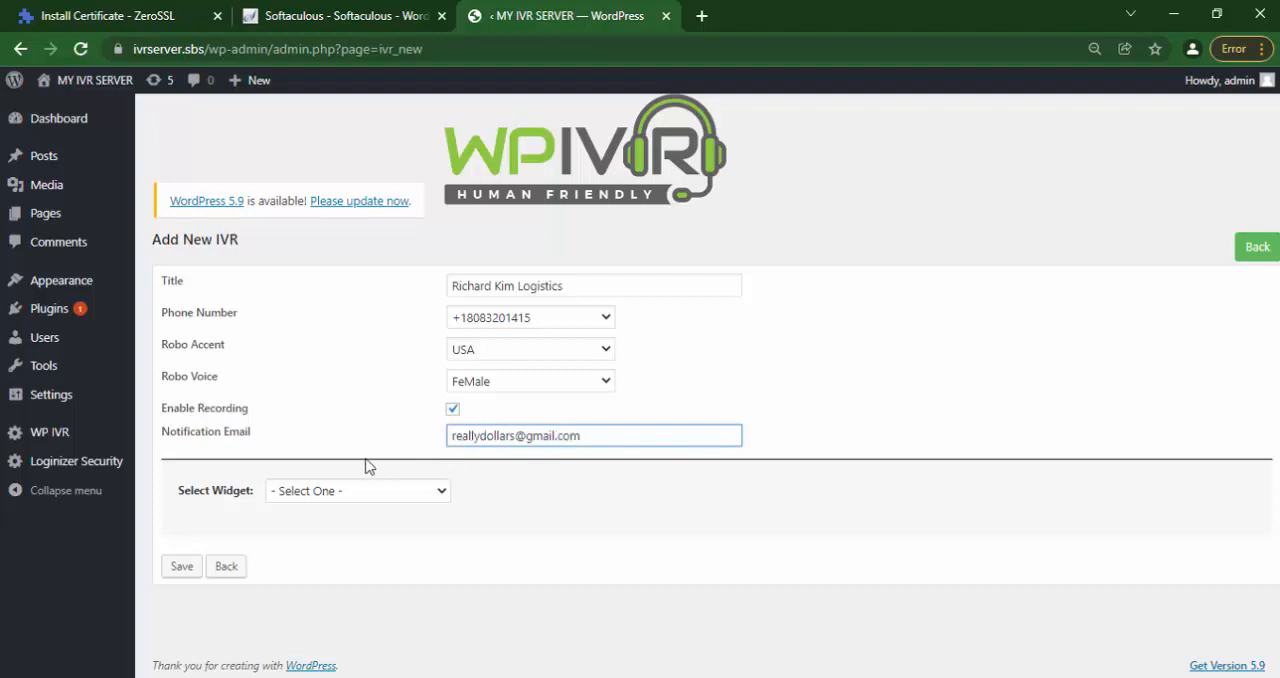
{"action": "left_click", "coordinate": [356, 490]}
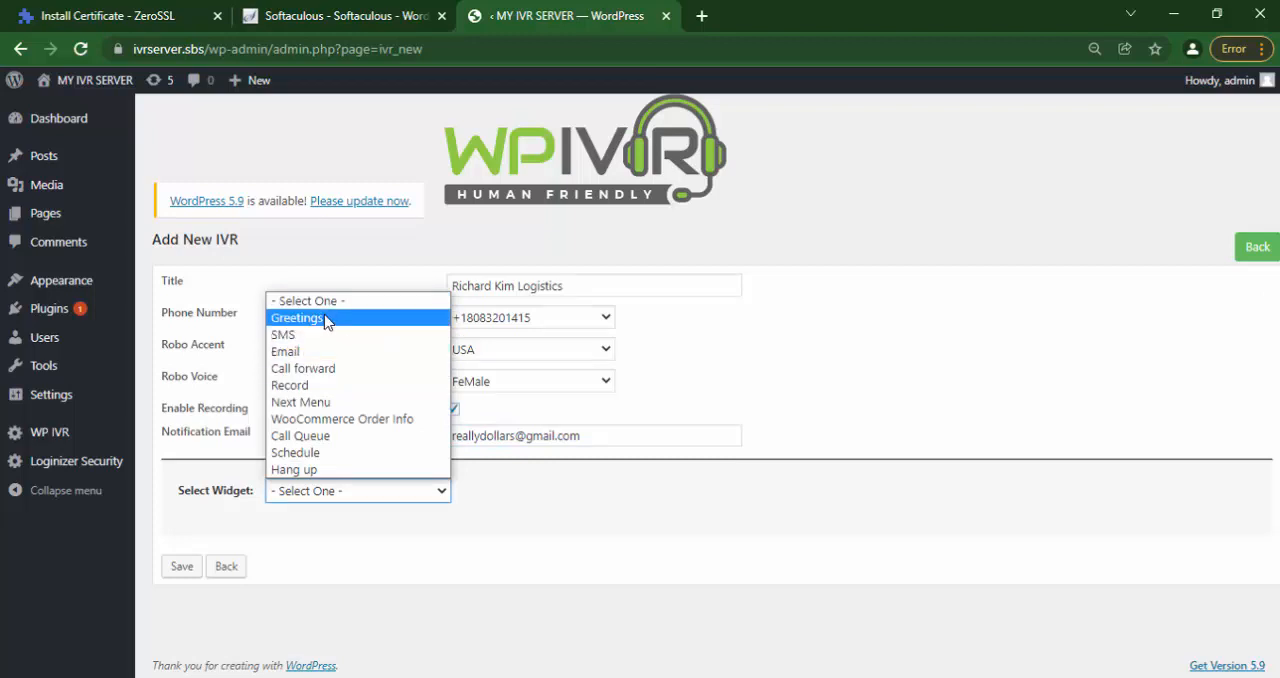
- Add a Greetings widget reading 'Welcome to Richard Kim Logistics, we are happy to have you as a customer'
{"action": "left_click", "coordinate": [297, 317]}
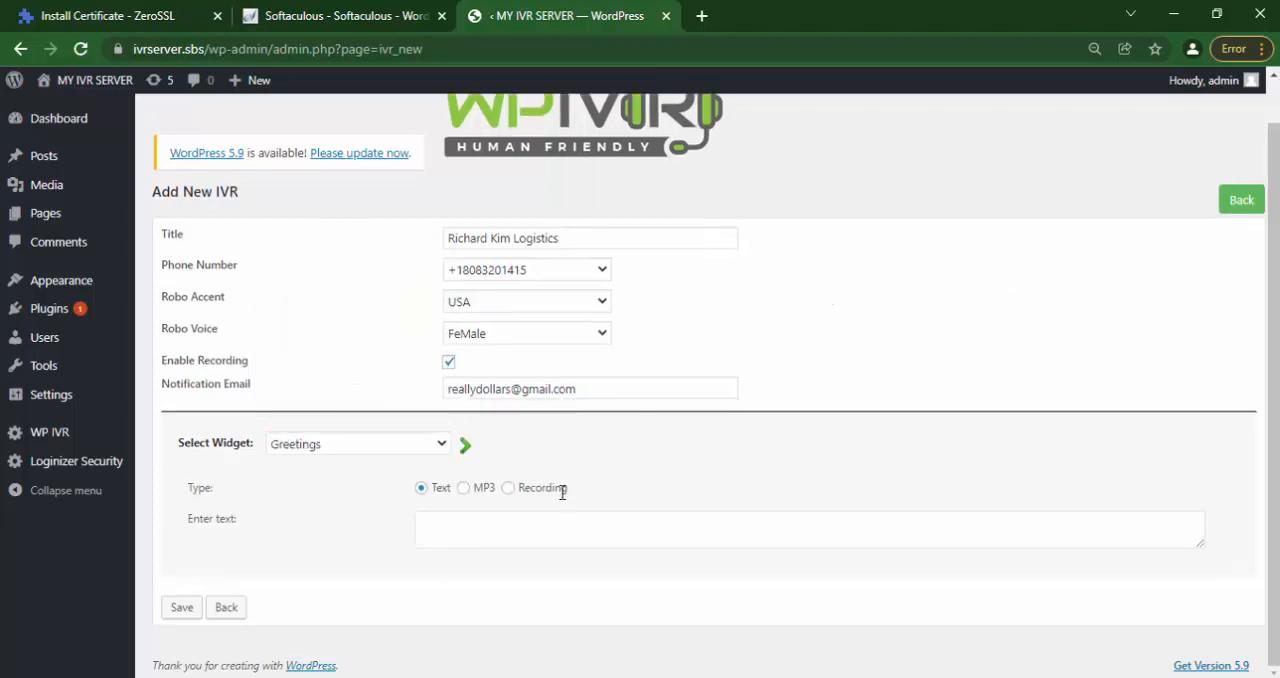
{"action": "left_click", "coordinate": [700, 528]}
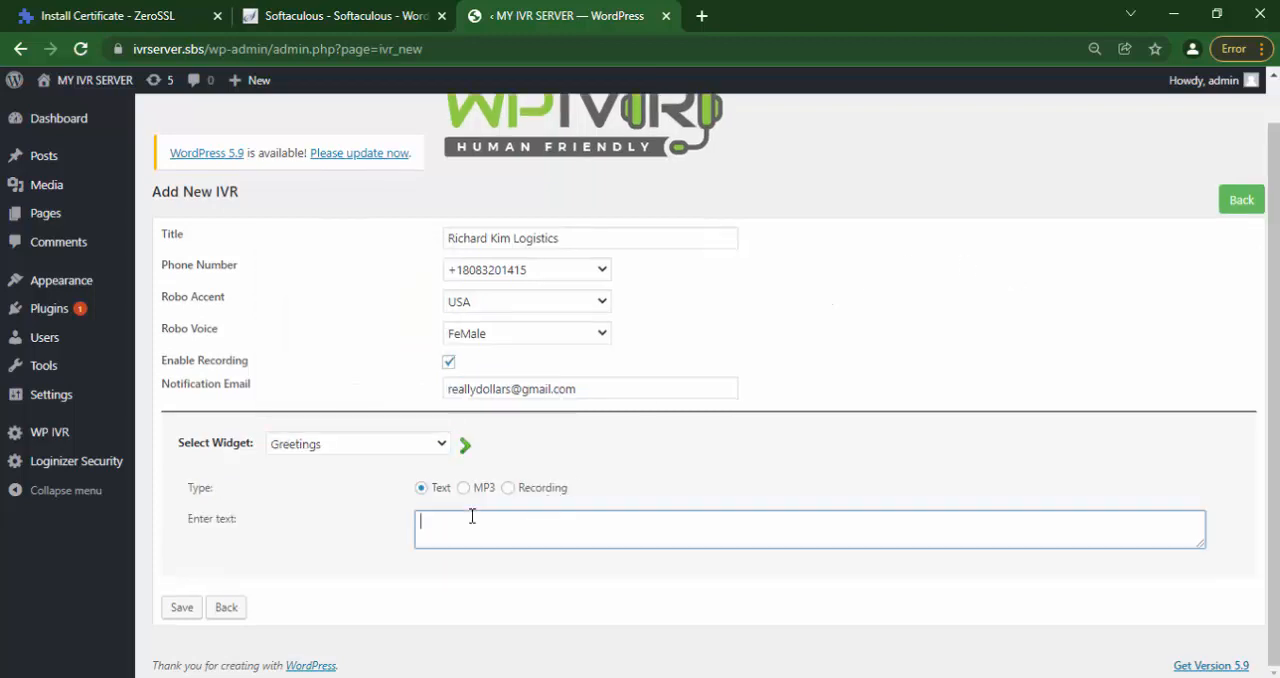
{"action": "type", "text": "Welcome"}
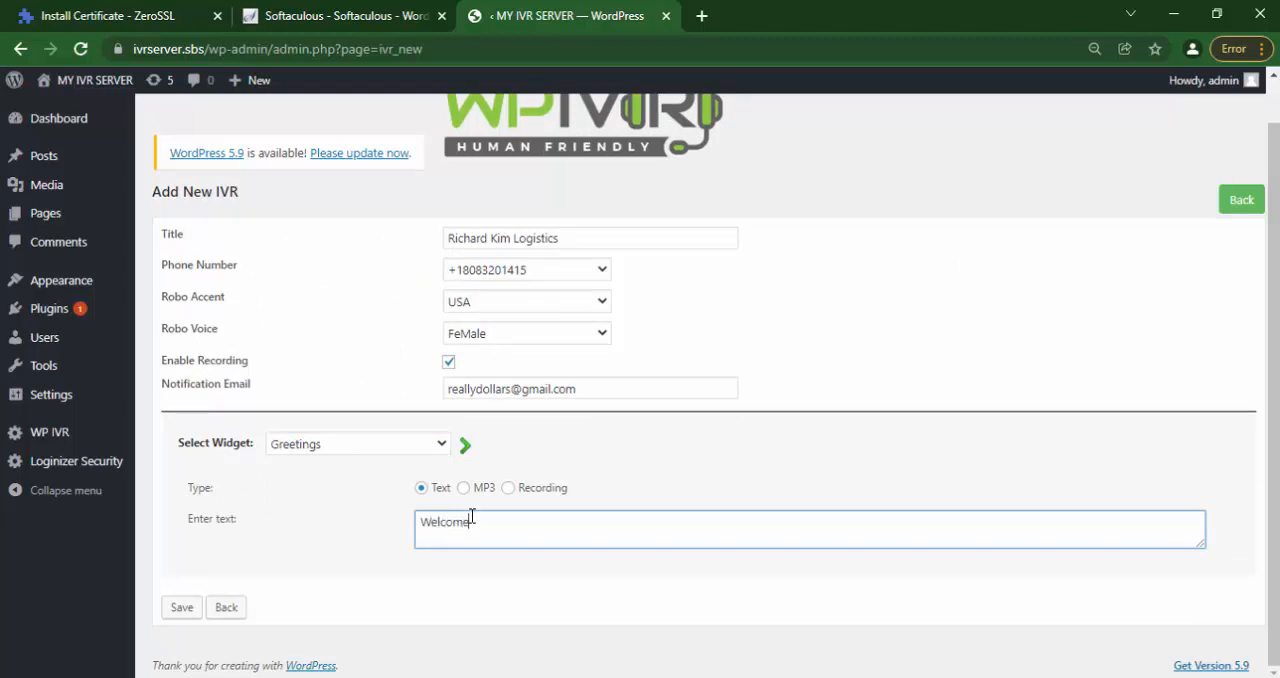
{"action": "type", "text": "to richard kim"}
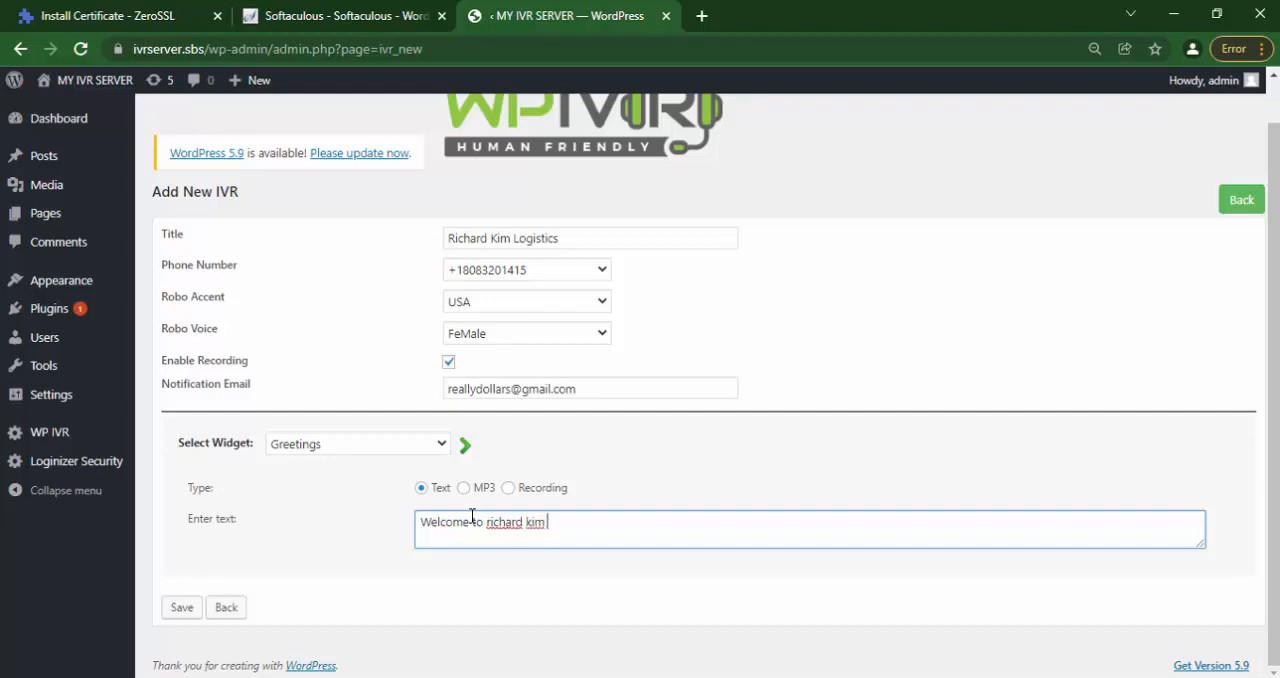
{"action": "type", "text": "logistics"}
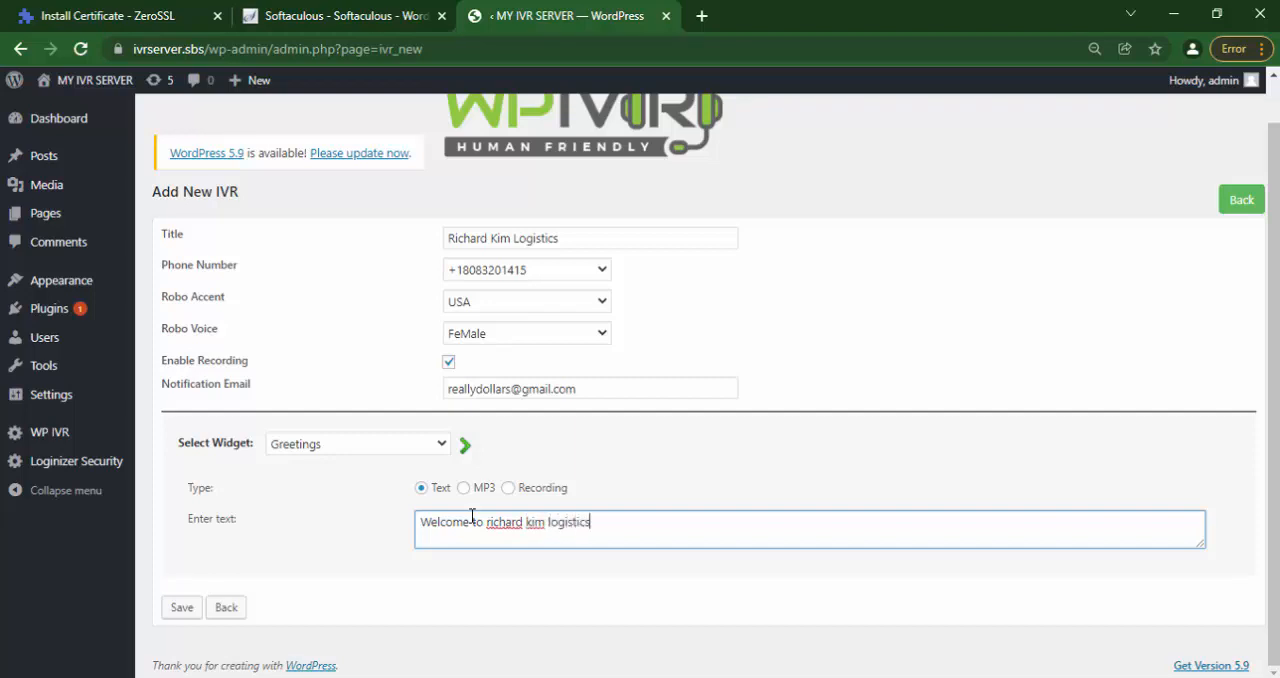
{"action": "type", "text": ", we love"}
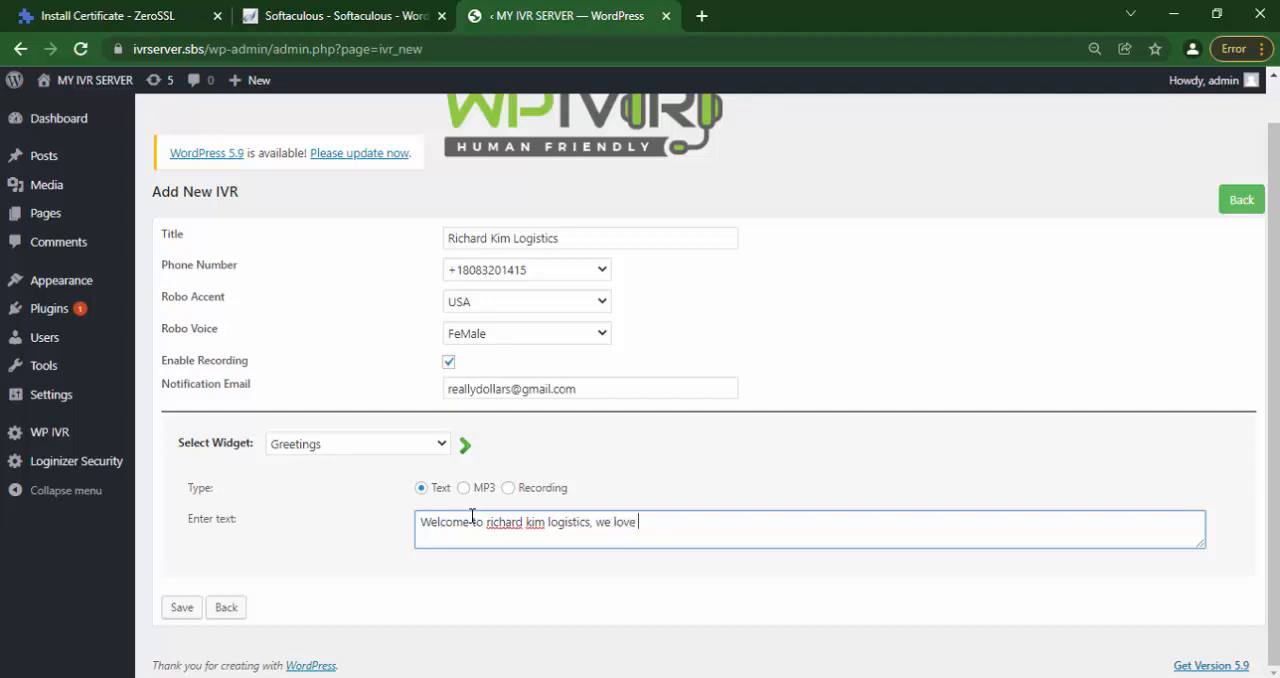
{"action": "type", "text": "are"}
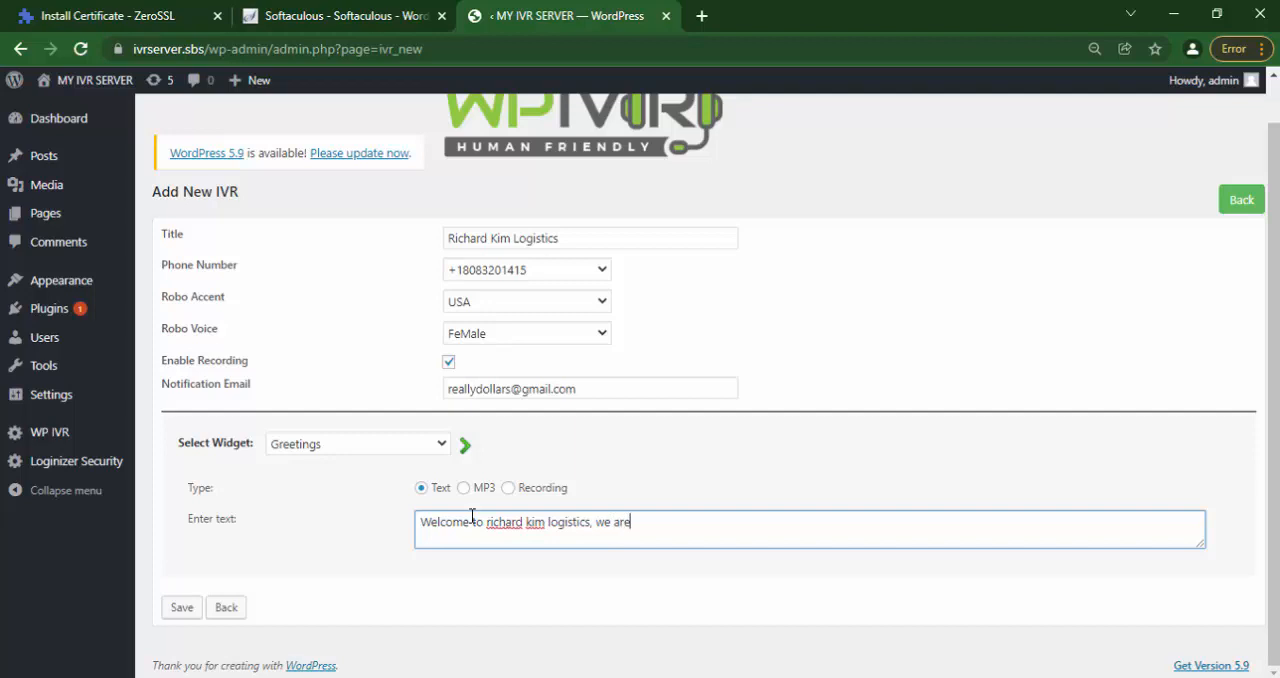
{"action": "type", "text": "happy to have you as a"}
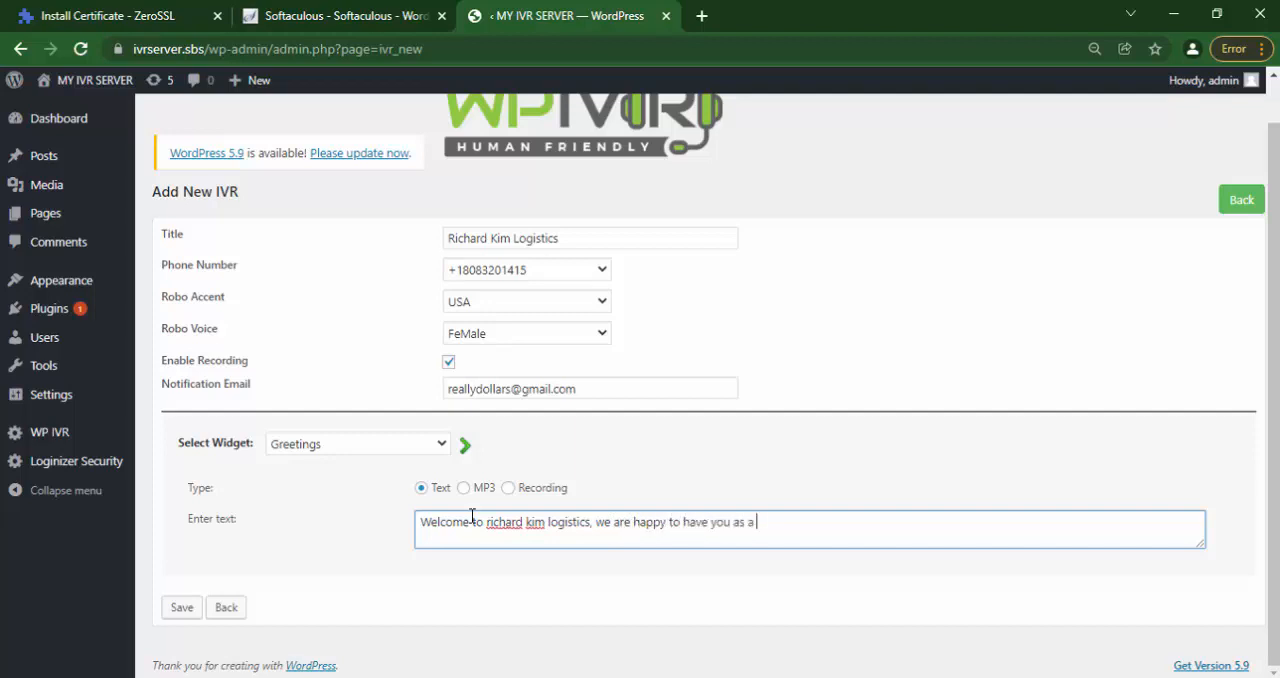
{"action": "type", "text": "customer"}
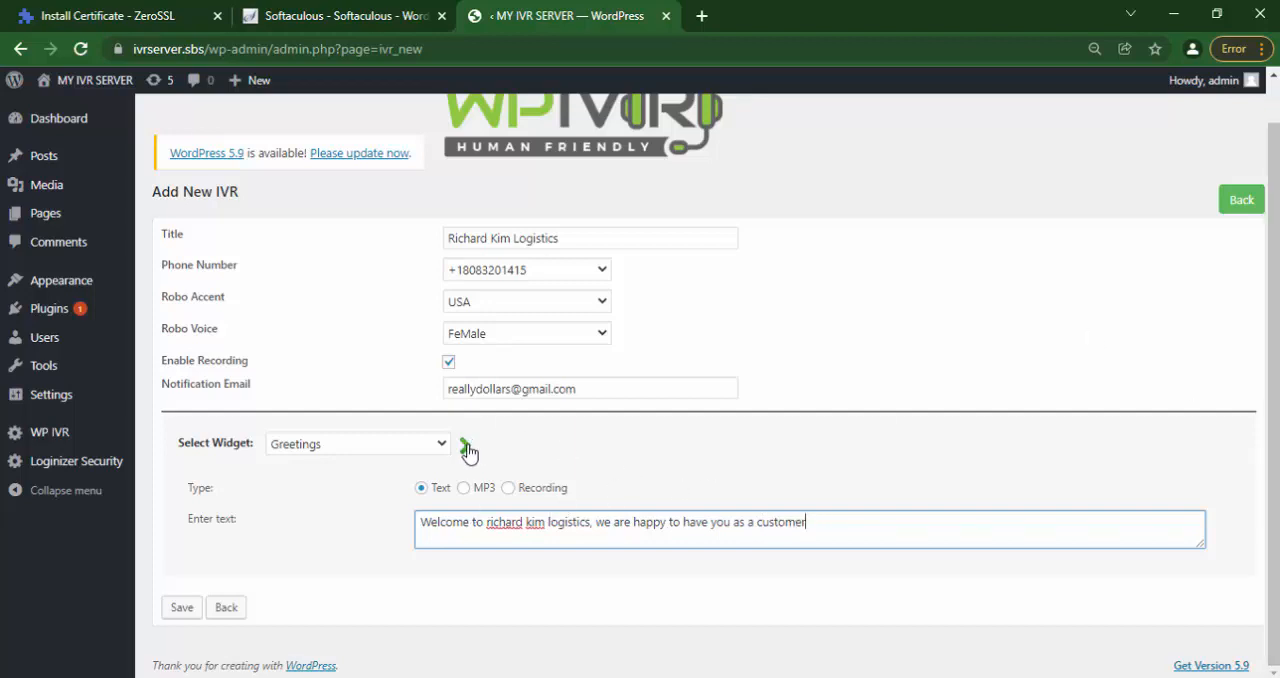
- Add a text Next Menu: press 1 for account information, press 2 for a customer agent
{"action": "left_click", "coordinate": [465, 444]}
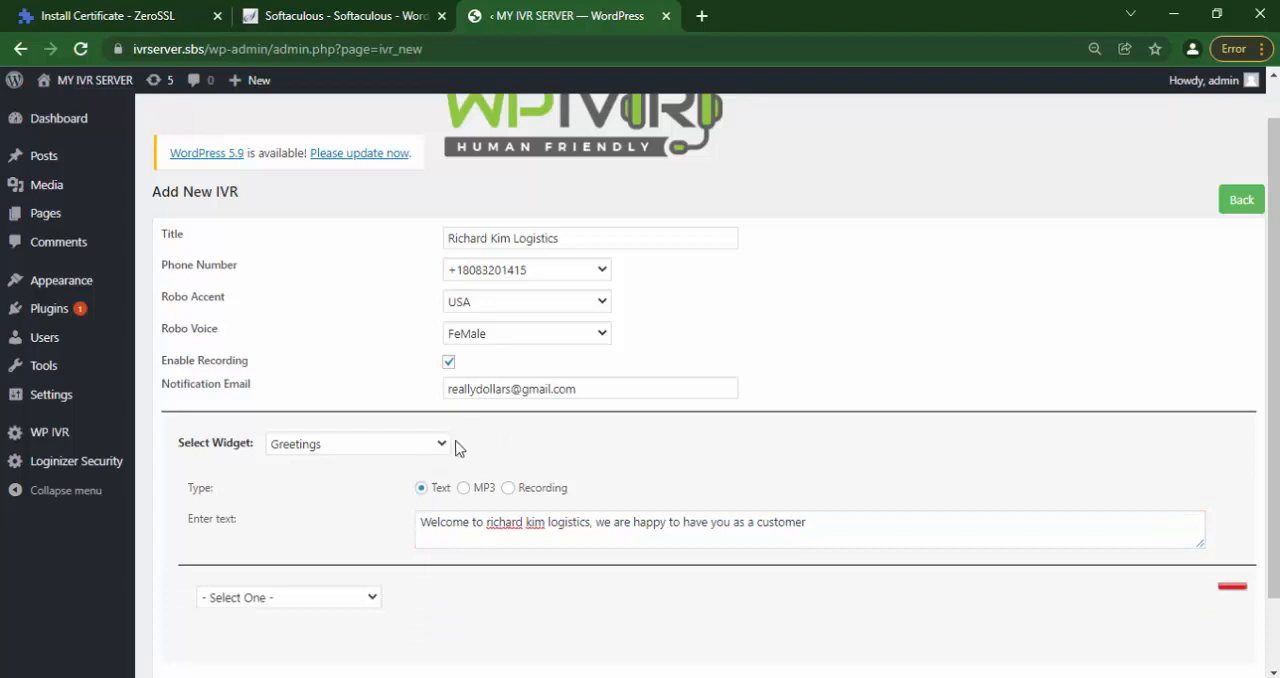
{"action": "left_click", "coordinate": [288, 597]}
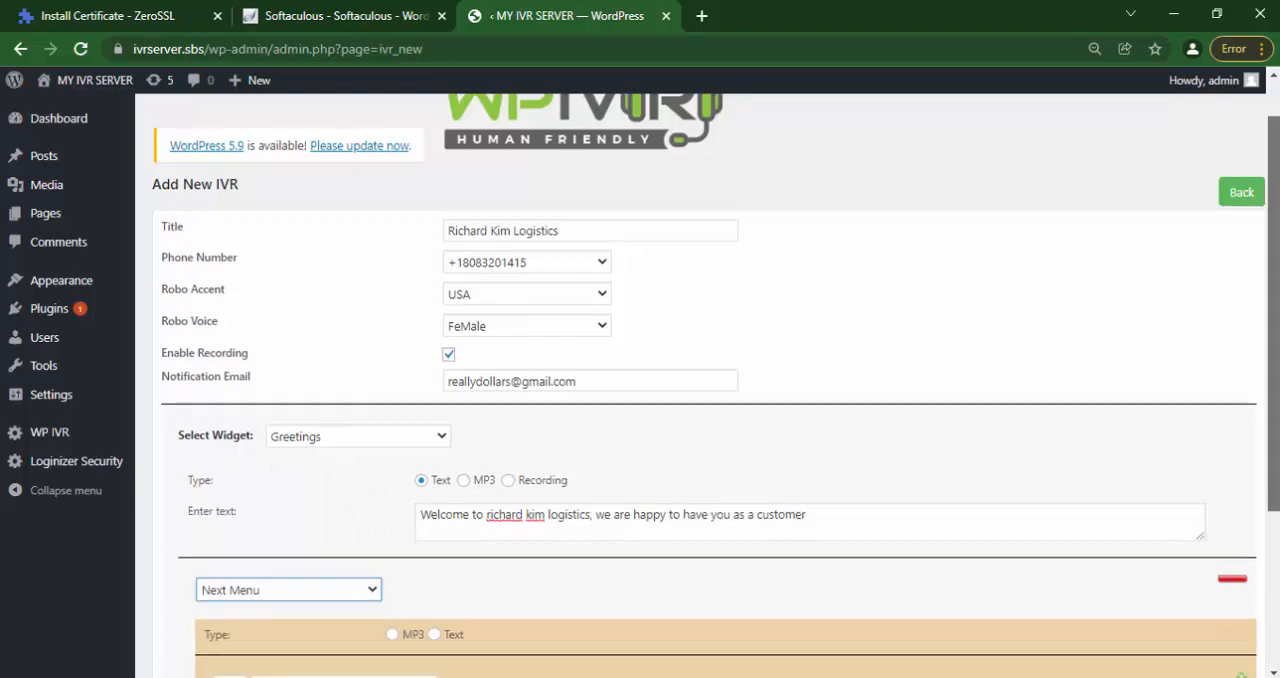
{"action": "scroll", "scroll_direction": "down", "scroll_amount": 3}
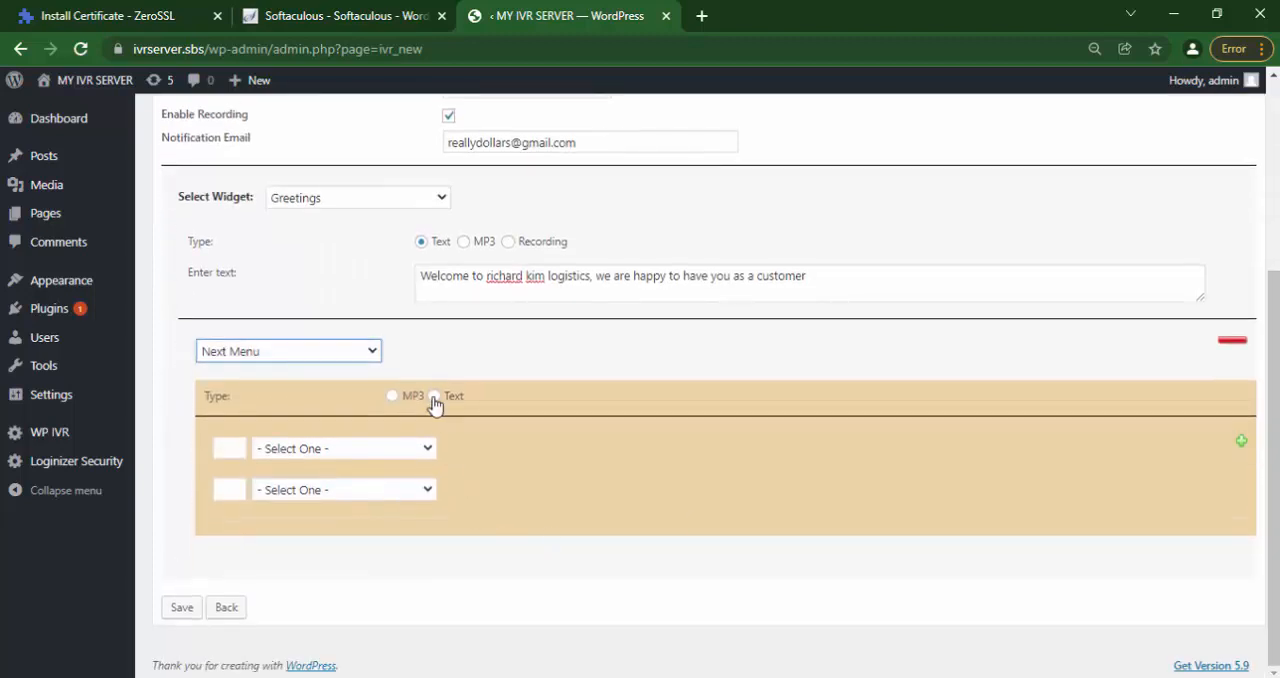
{"action": "left_click", "coordinate": [434, 396]}
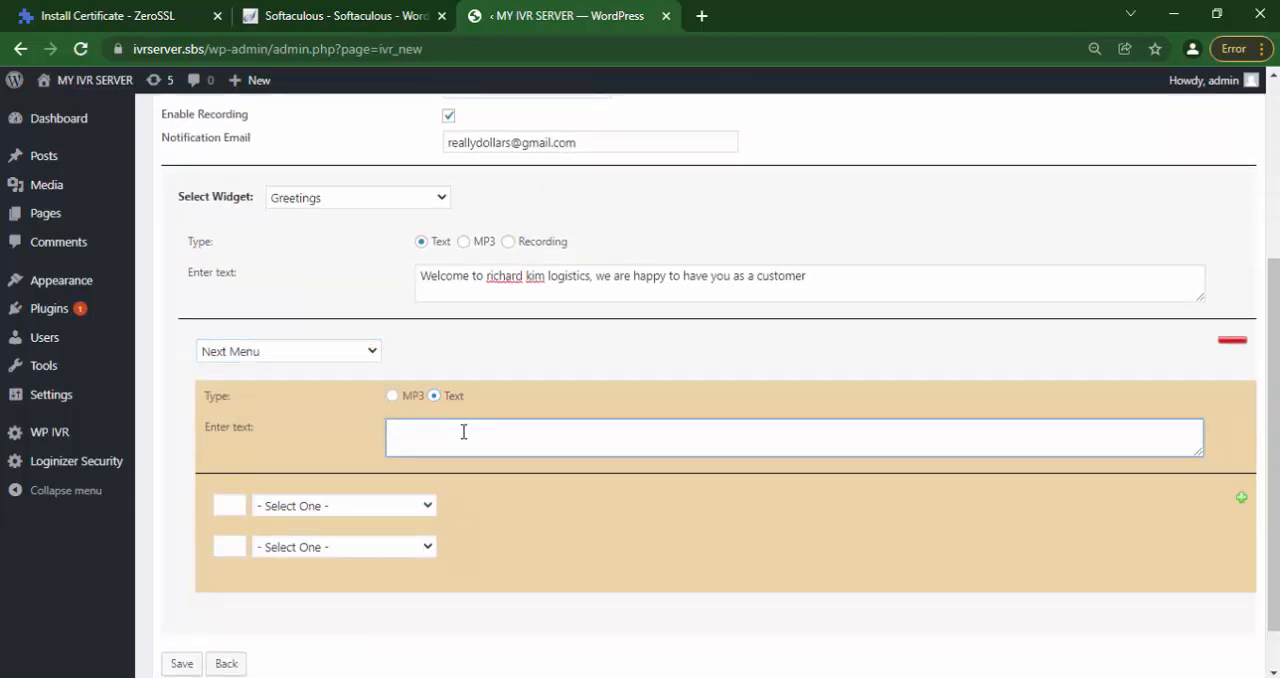
{"action": "type", "text": "For account for"}
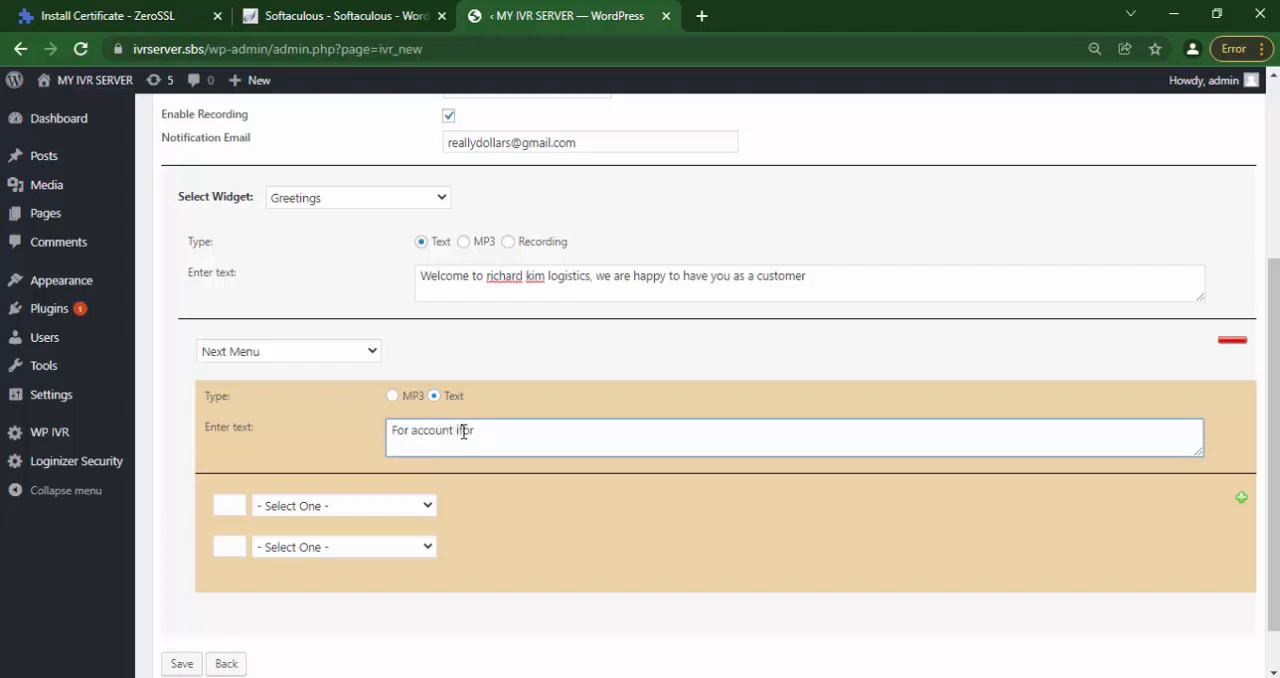
{"action": "key", "text": "Backspace"}
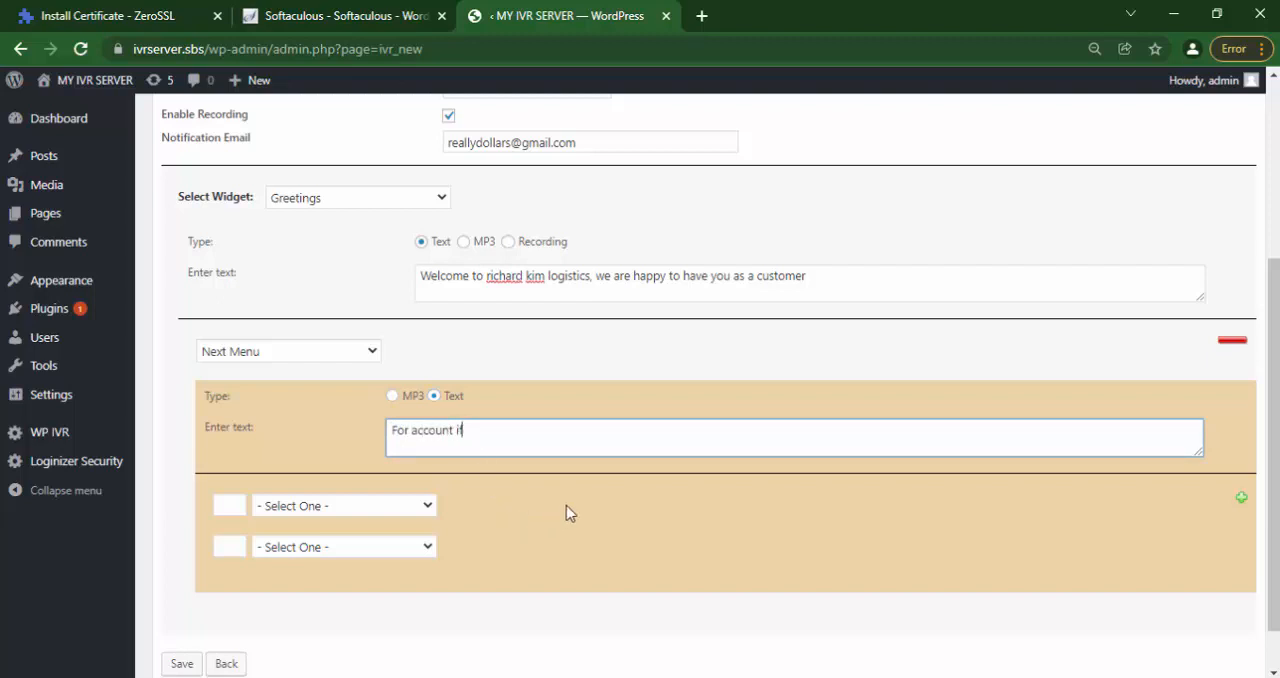
{"action": "type", "text": "nformation"}
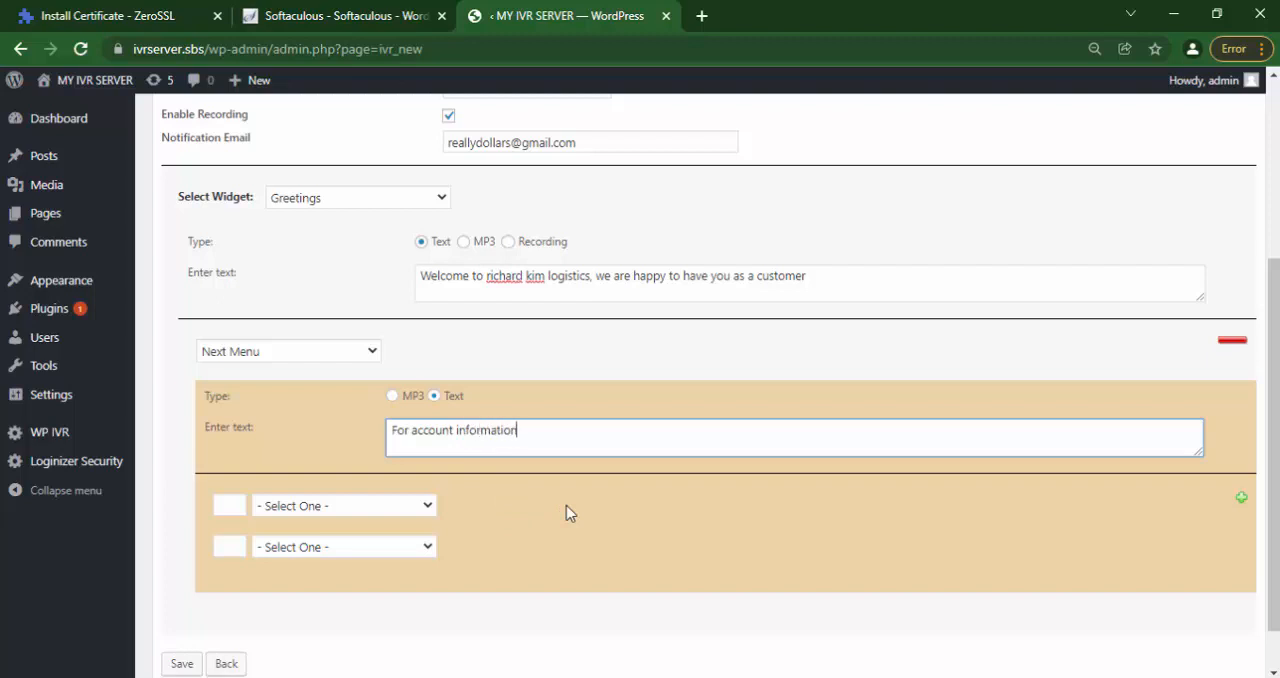
{"action": "type", "text": "peak with a cu"}
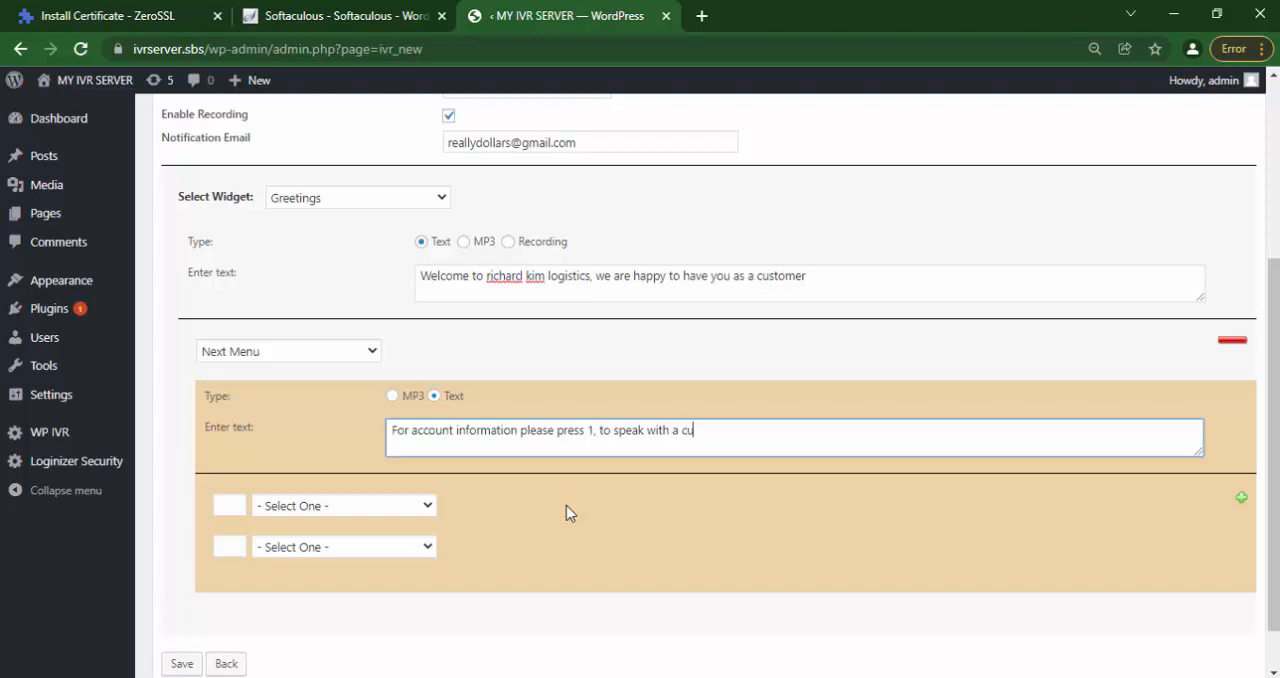
{"action": "type", "text": "stomer agent"}
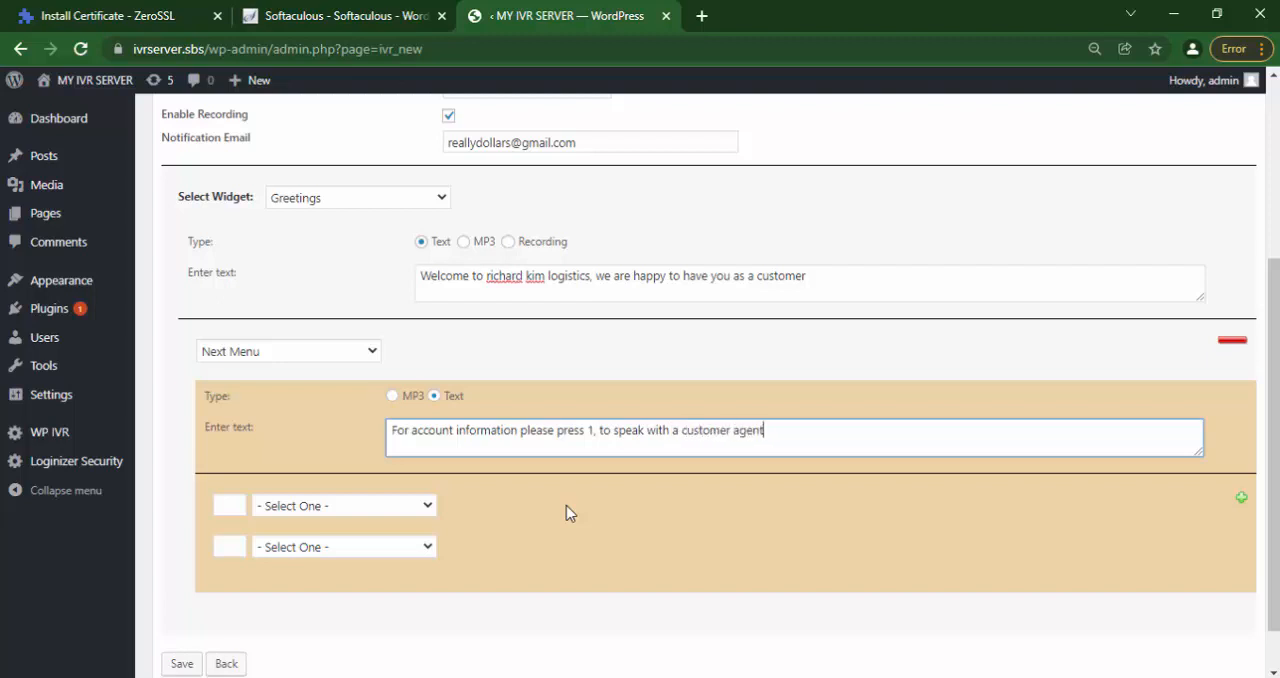
{"action": "type", "text": "please press"}
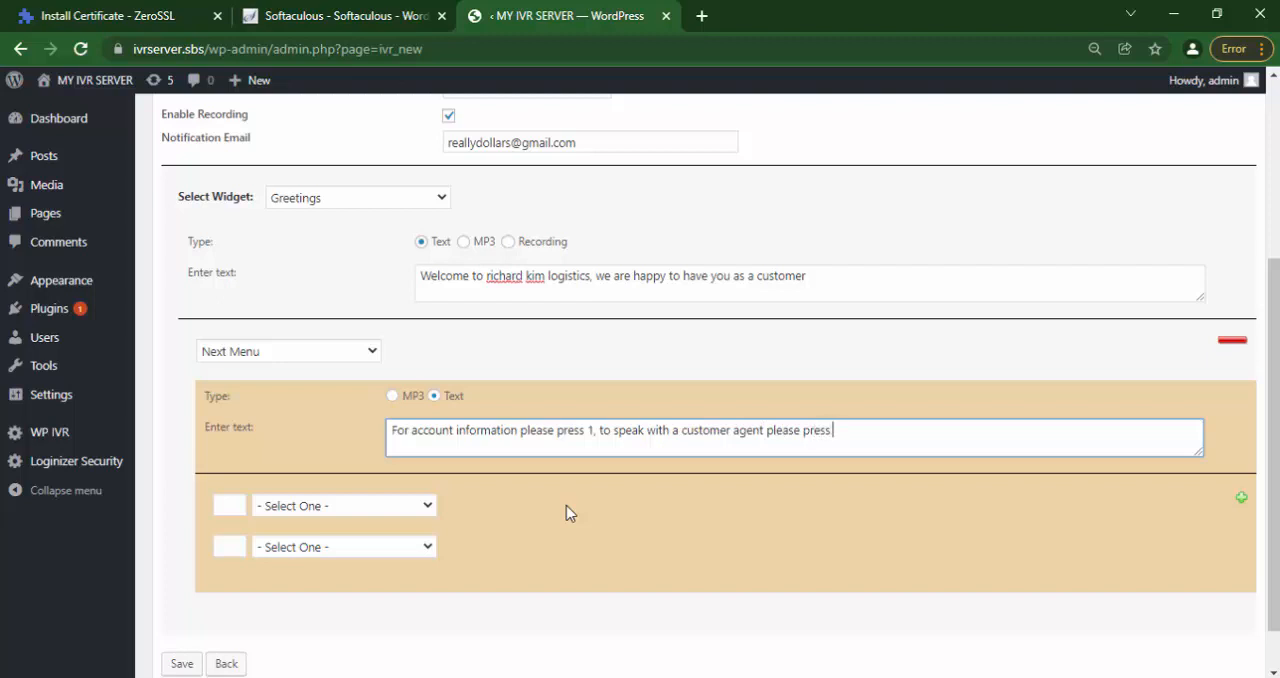
{"action": "type", "text": "2"}
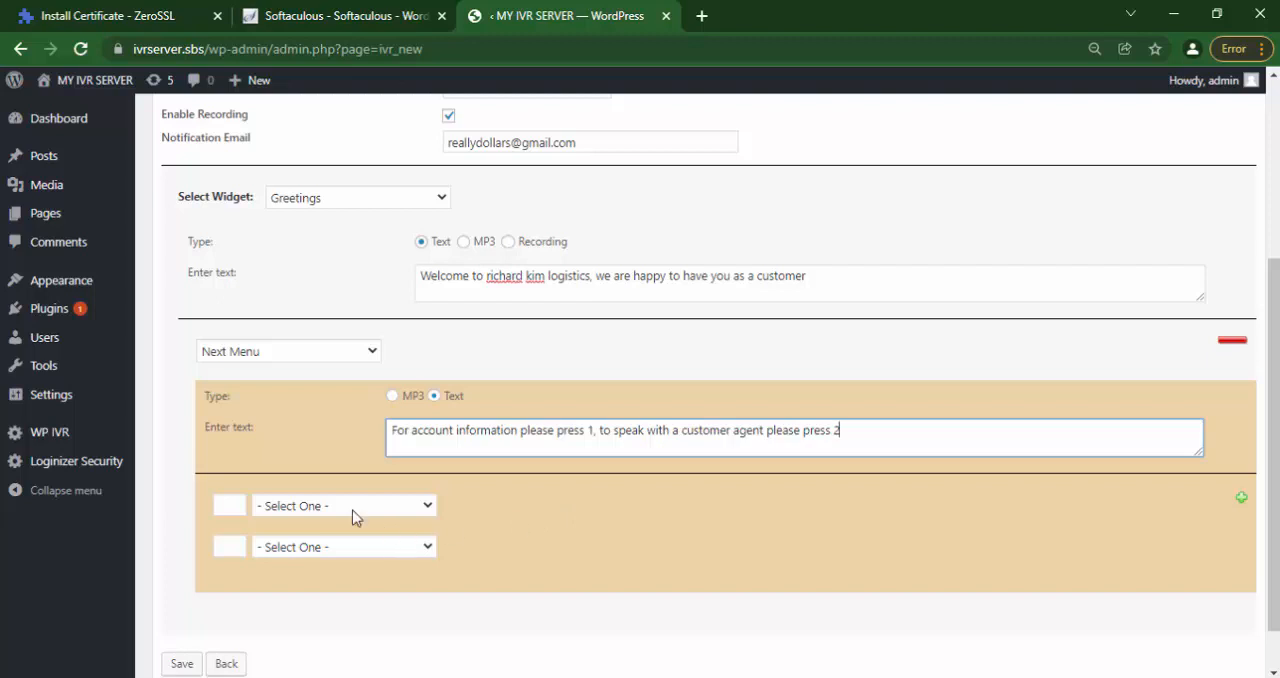
- Map key 1 to a text Greetings saying 'Please provide your account username'
{"action": "left_click", "coordinate": [228, 505]}
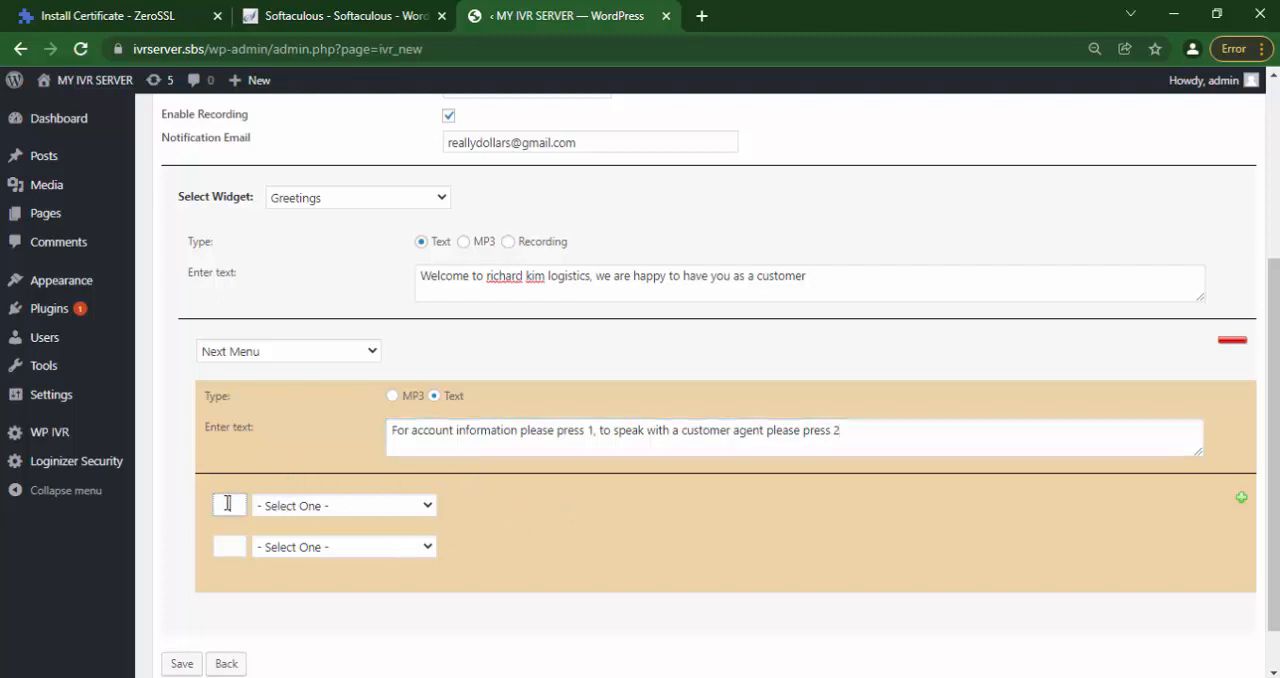
{"action": "type", "text": "1"}
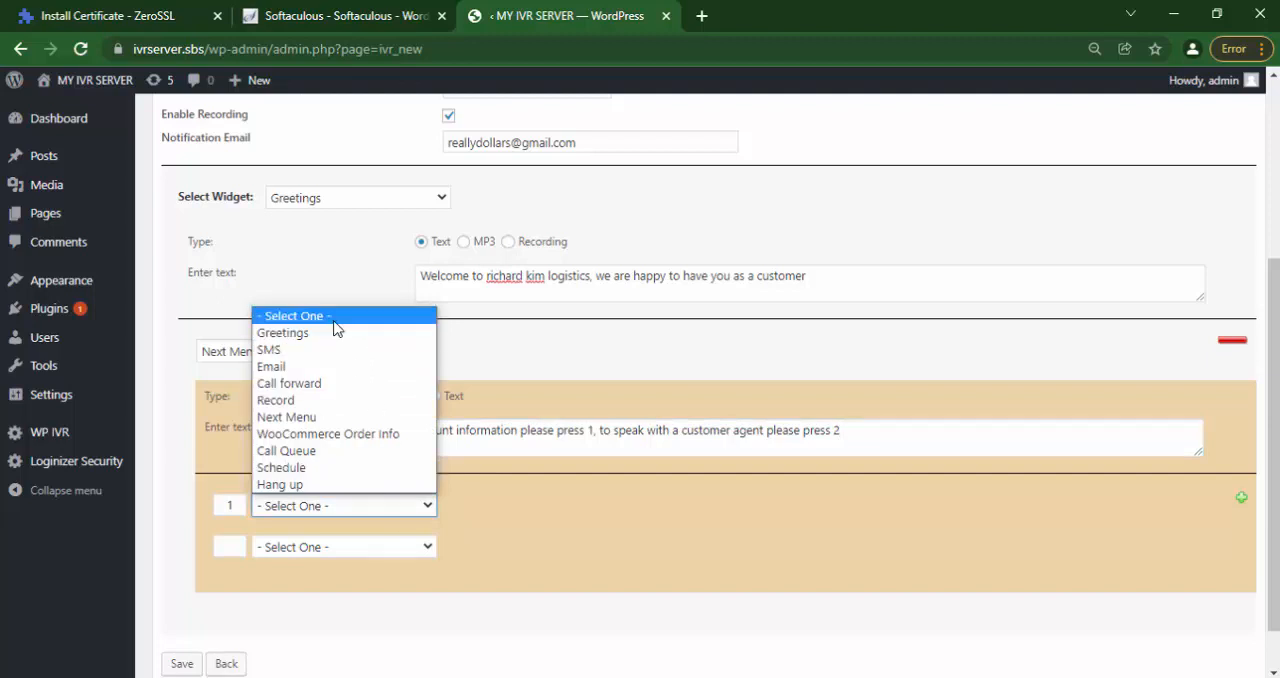
{"action": "left_click", "coordinate": [282, 332]}
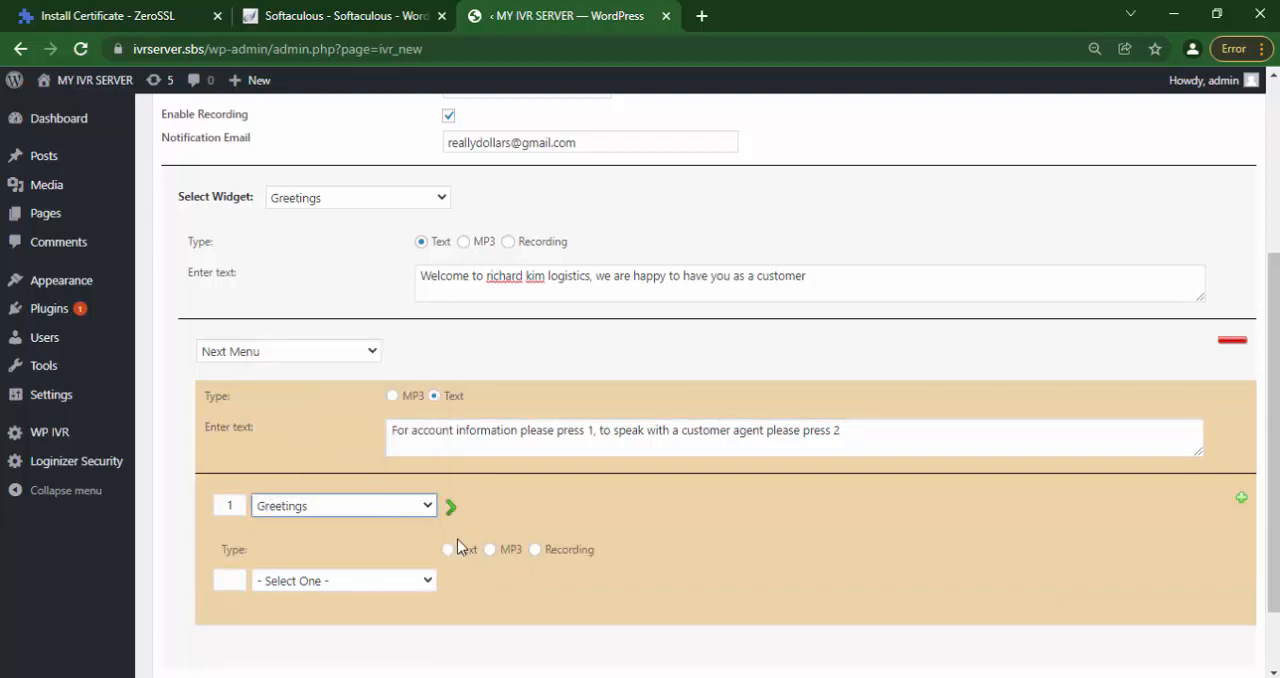
{"action": "left_click", "coordinate": [447, 549]}
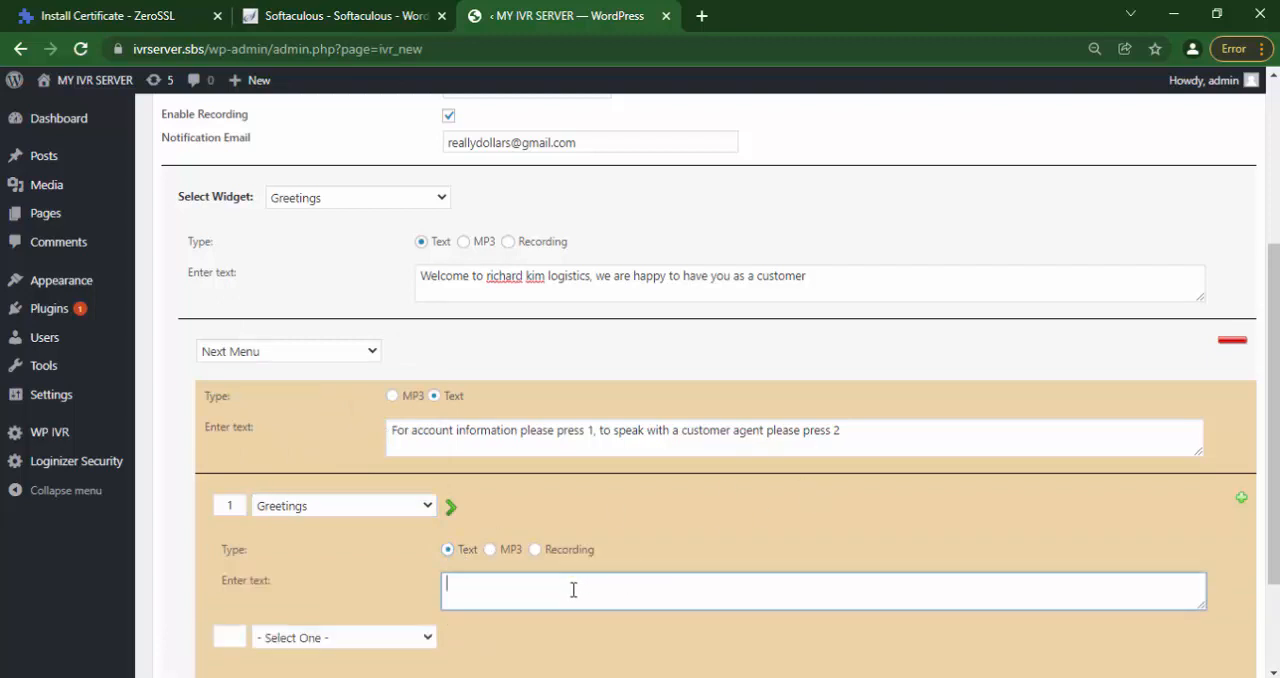
{"action": "type", "text": "Please"}
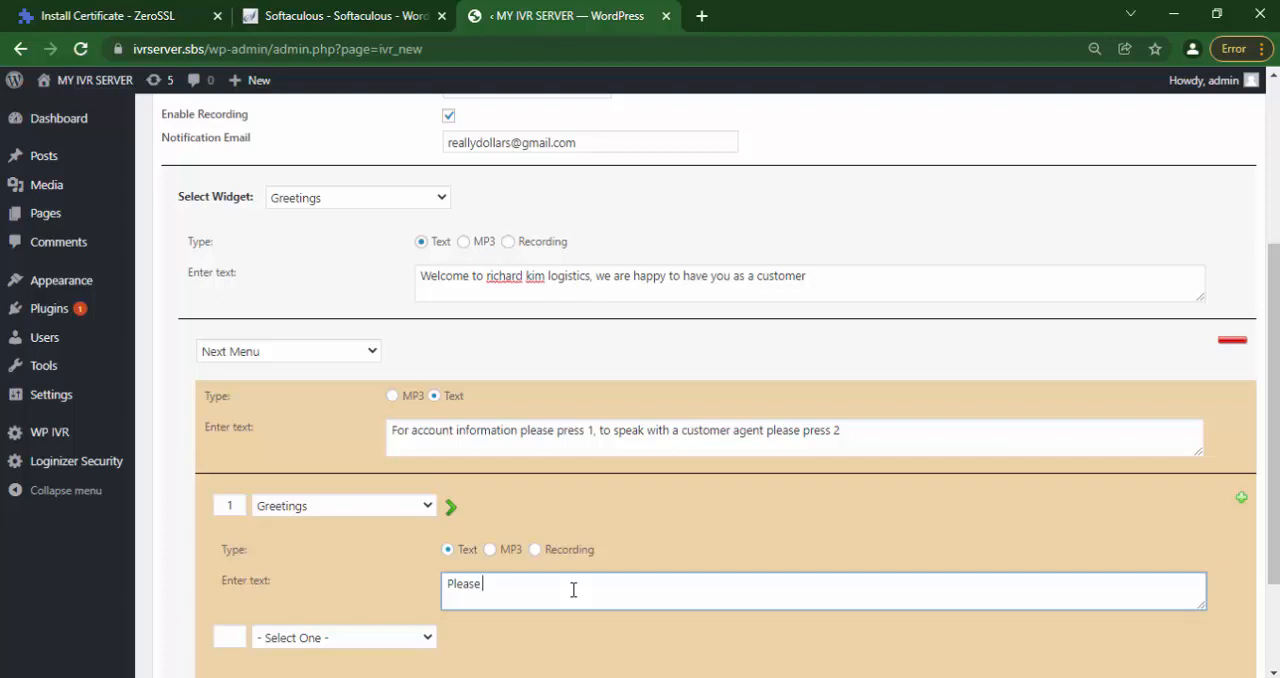
{"action": "type", "text": "provide"}
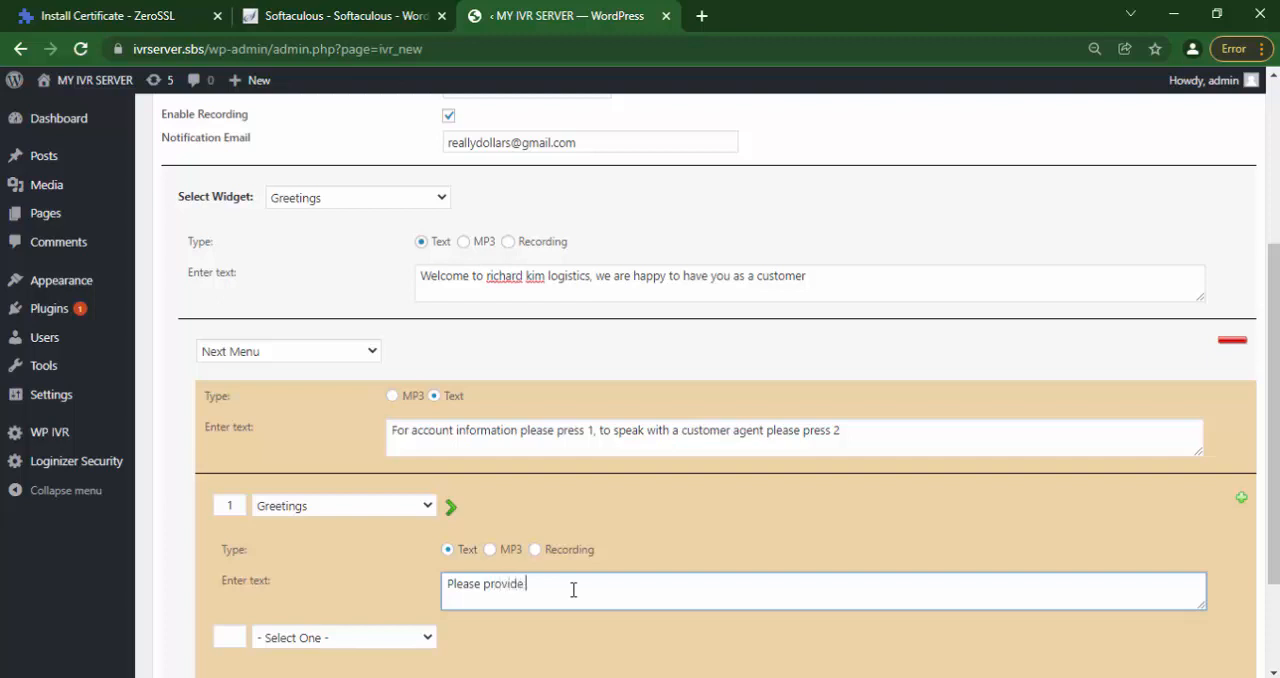
{"action": "type", "text": "your account d"}
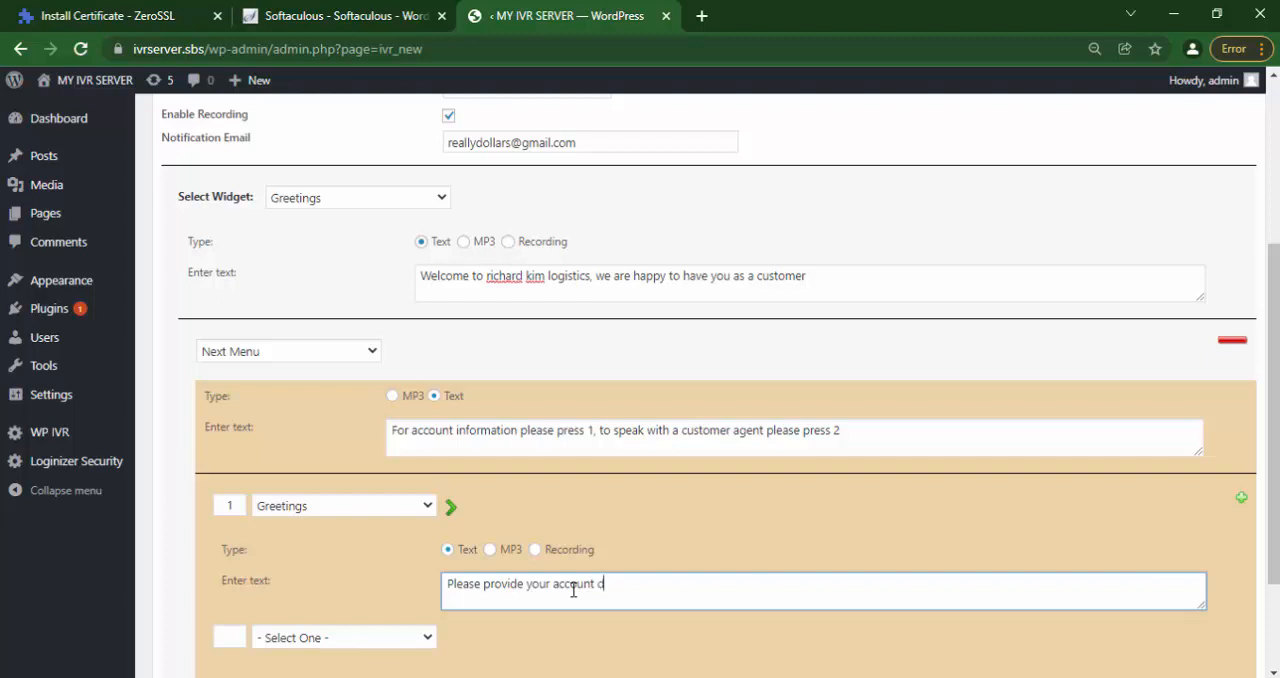
{"action": "key", "text": "backspace"}
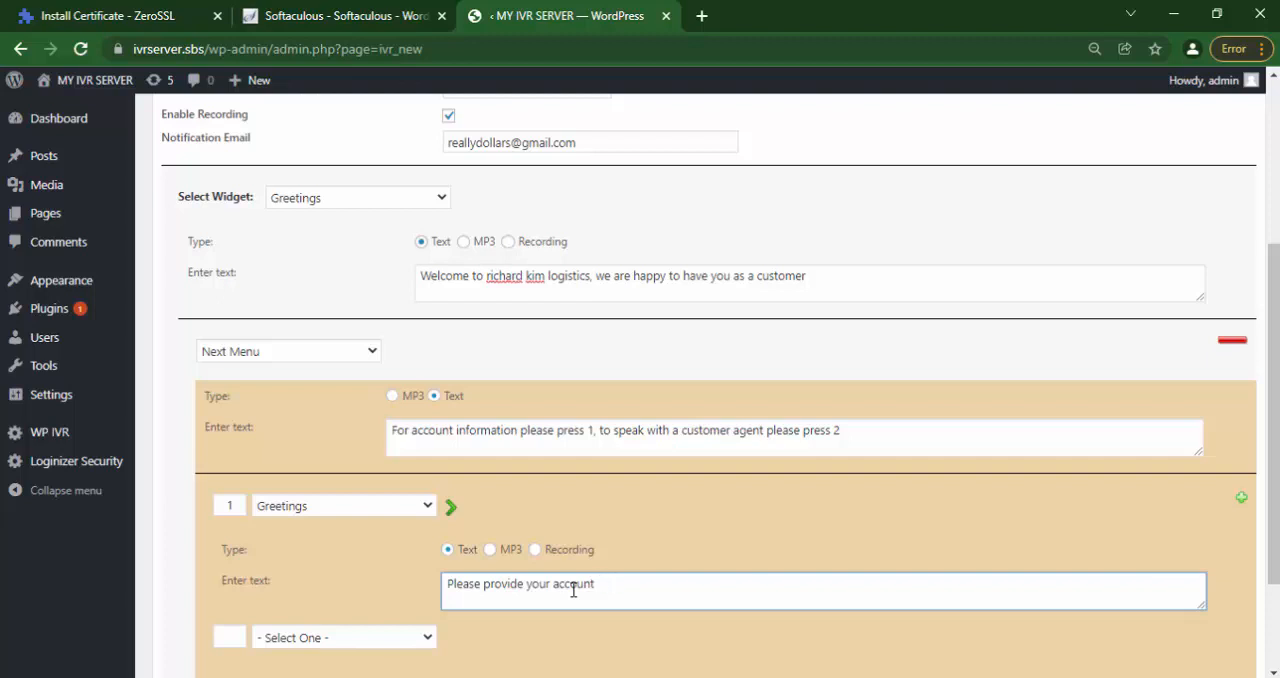
{"action": "type", "text": "username"}
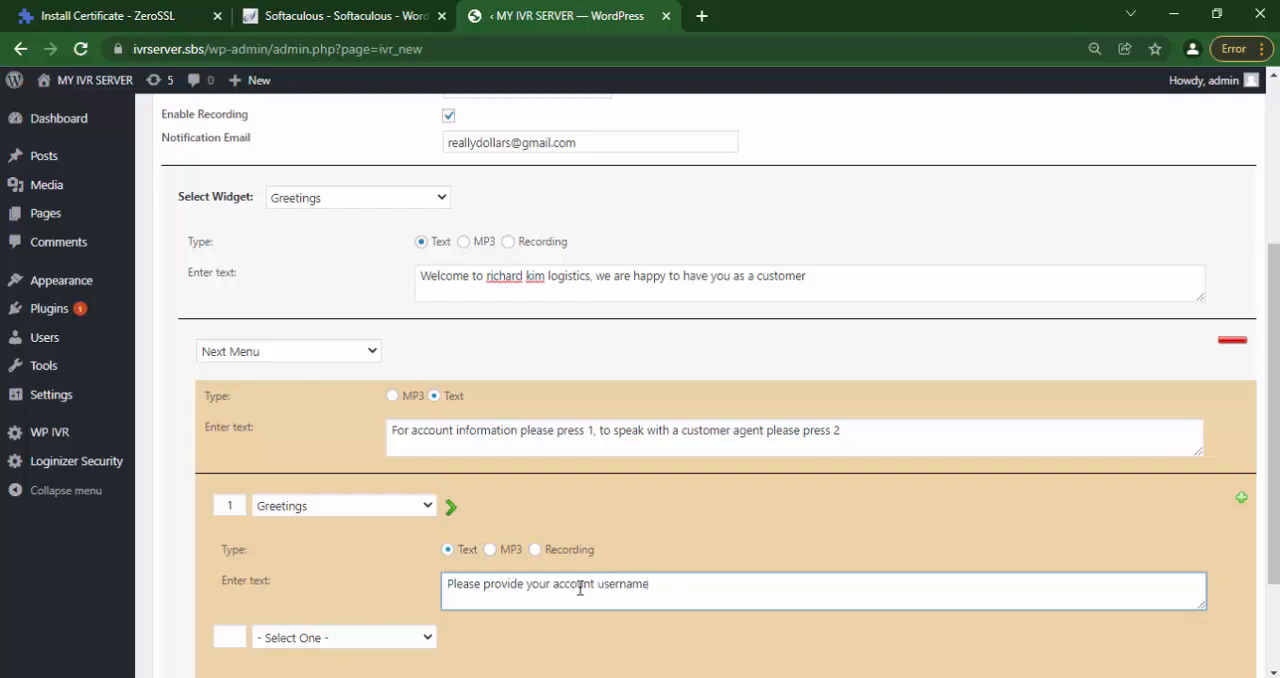
{"action": "scroll", "scroll_direction": "down", "scroll_amount": 3}
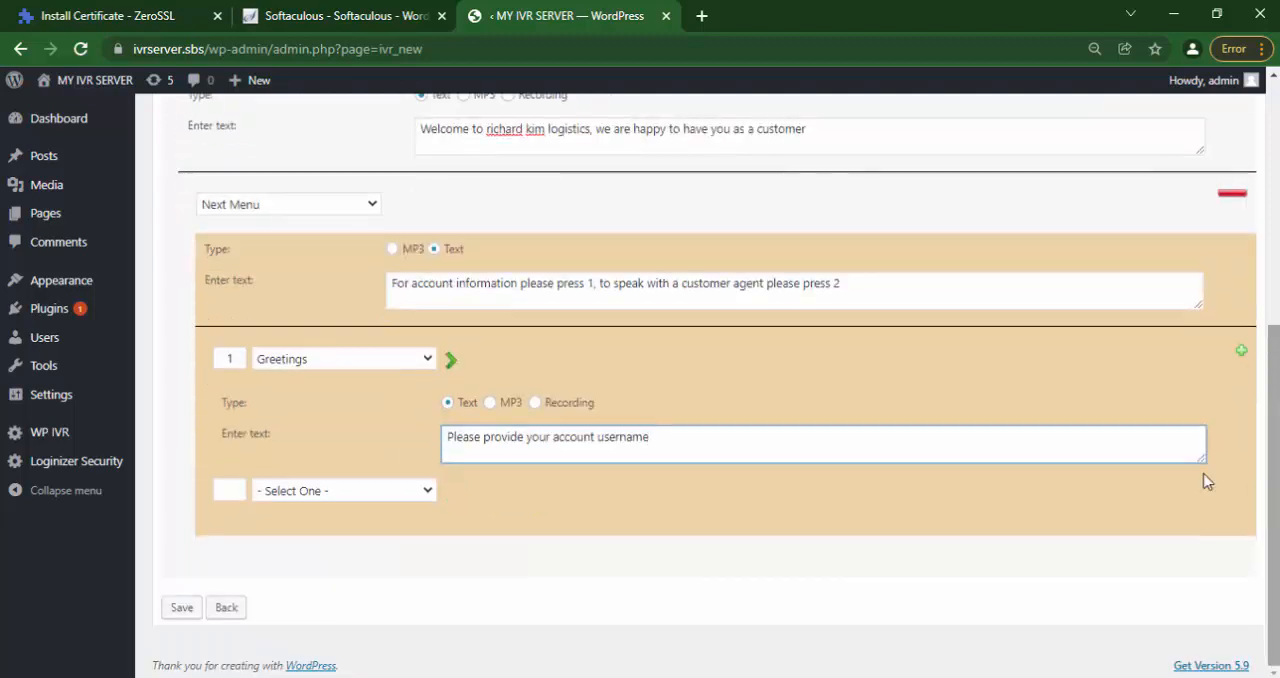
{"action": "left_click", "coordinate": [610, 437]}
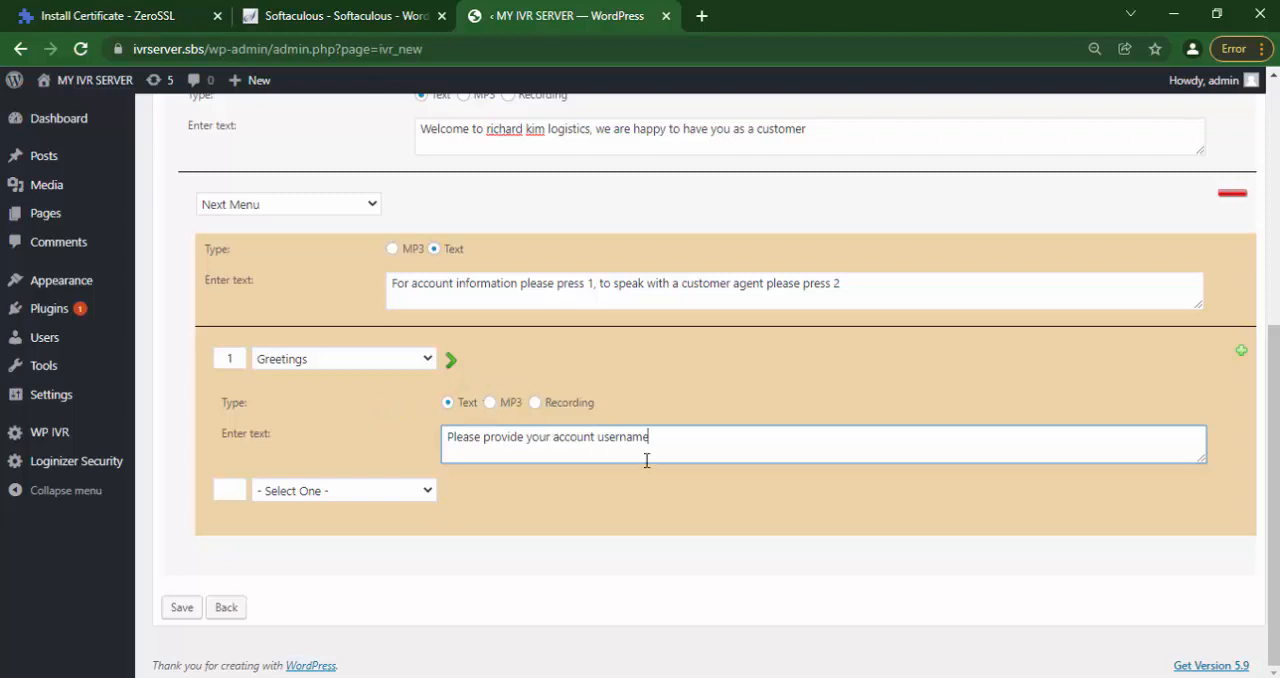
{"action": "mouse_move", "coordinate": [467, 388]}
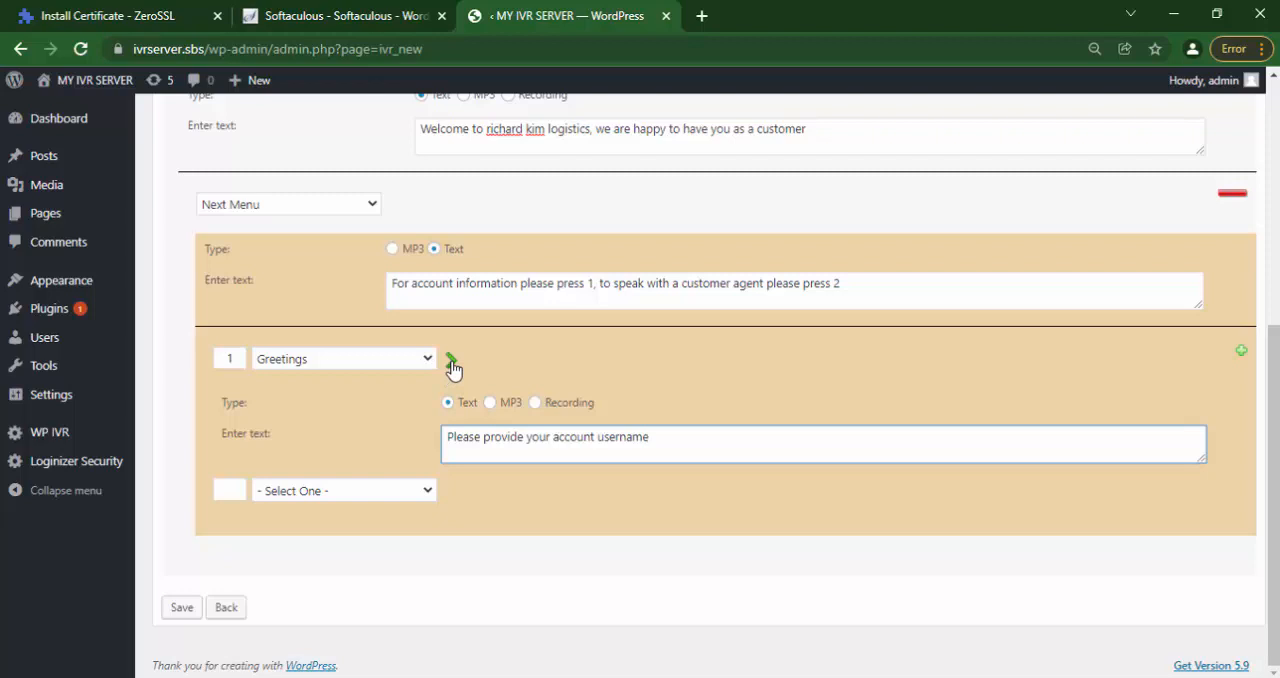
- Add then delete an extra step under option 1, and select the second key box
{"action": "left_click", "coordinate": [454, 362]}
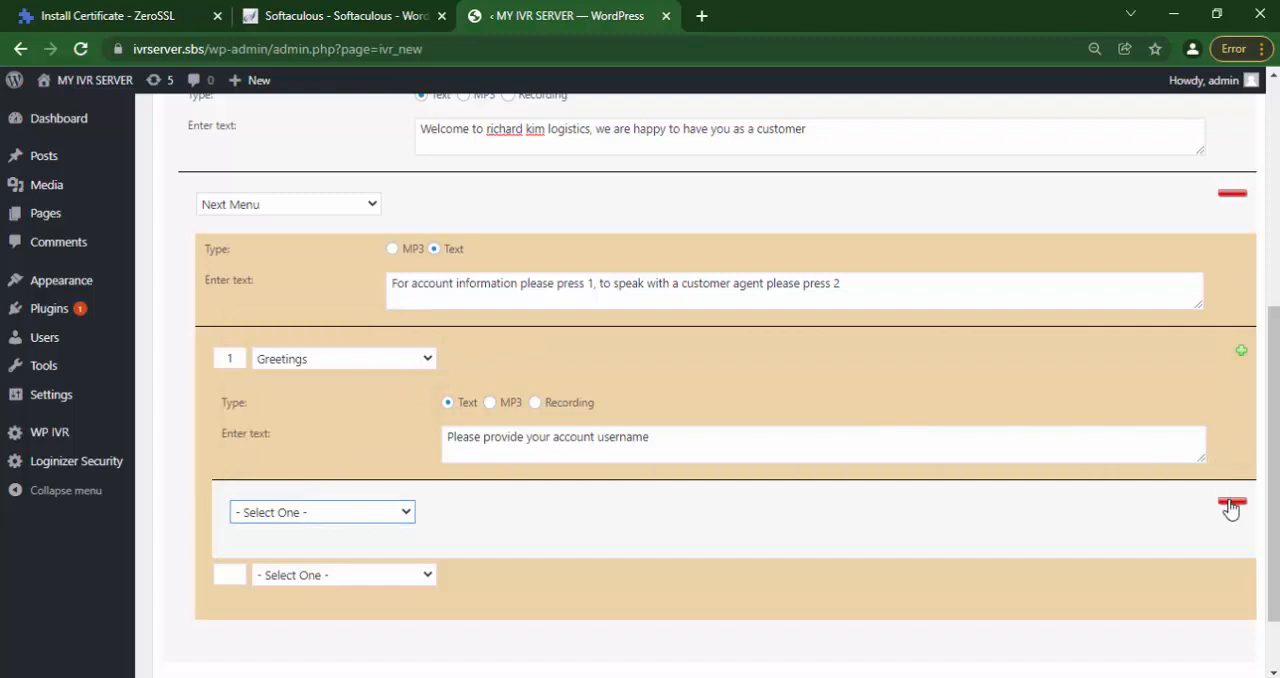
{"action": "left_click", "coordinate": [1231, 505]}
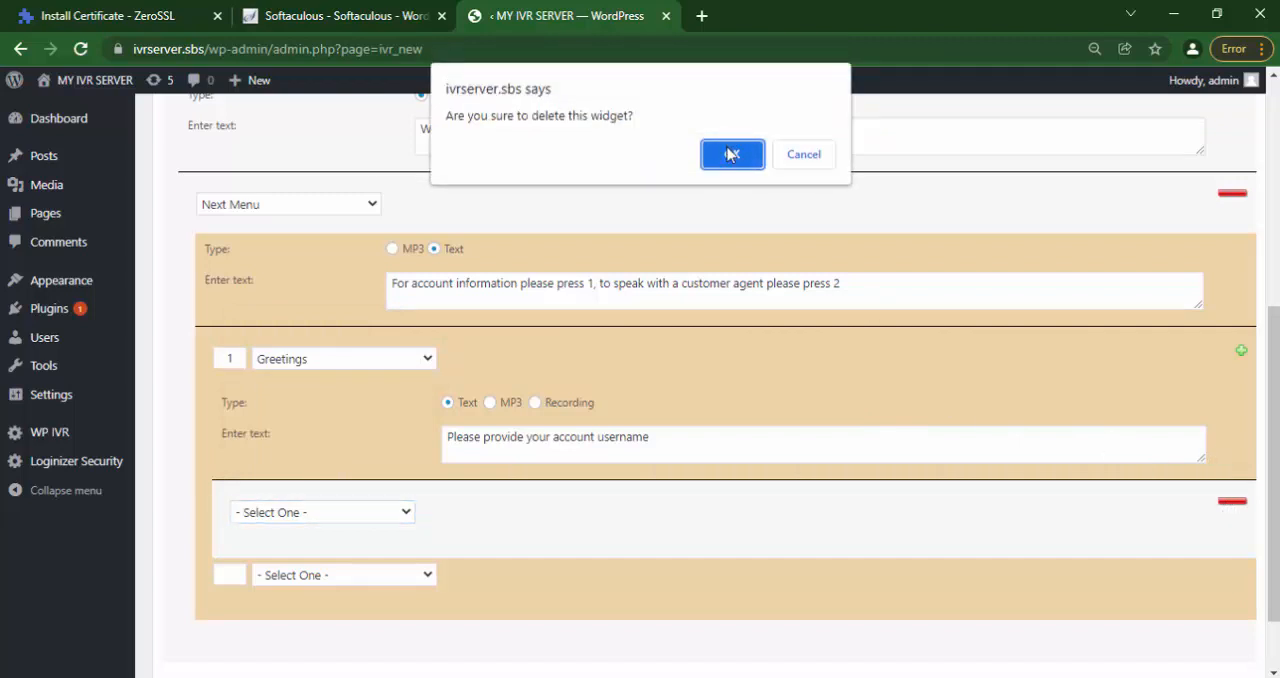
{"action": "left_click", "coordinate": [731, 154]}
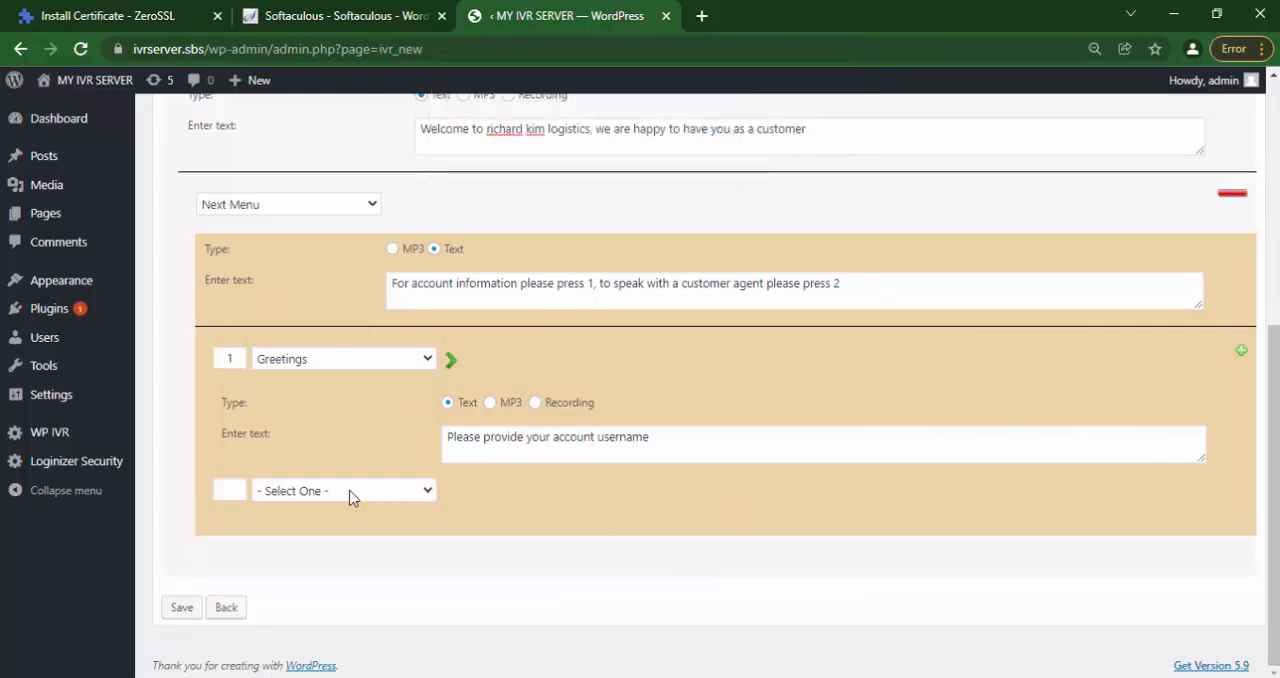
{"action": "left_click", "coordinate": [229, 490]}
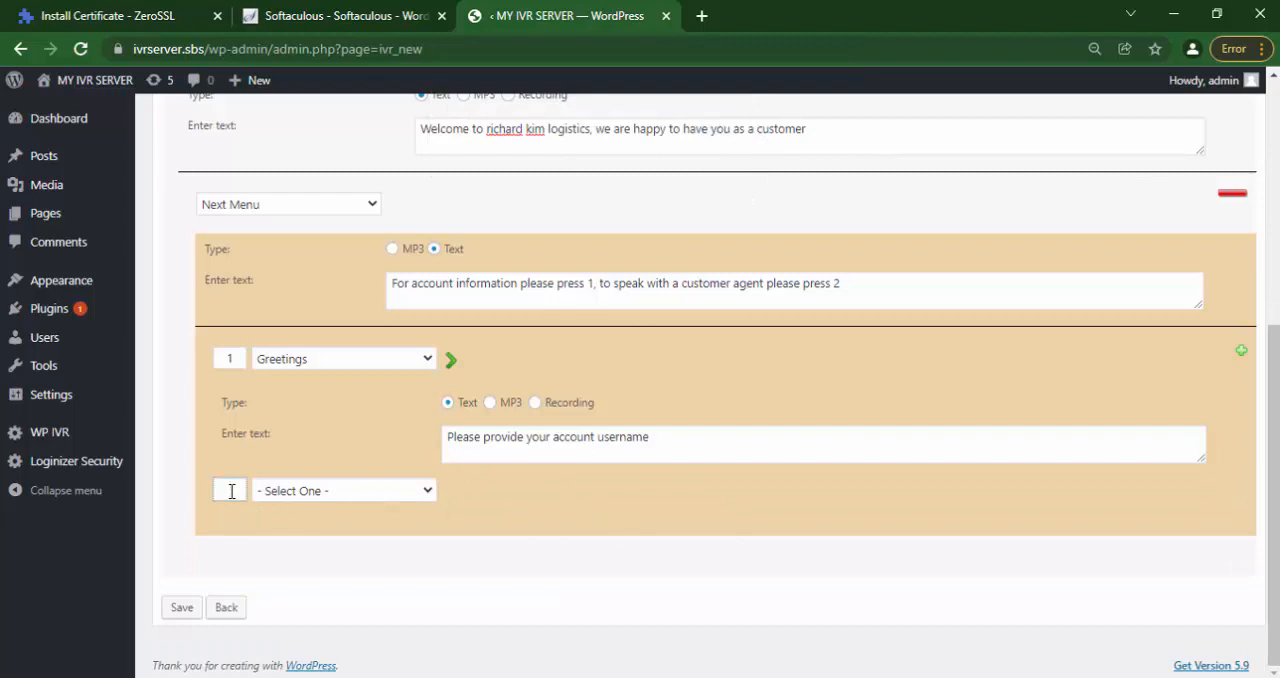
- Set keypress 2 to play a Greetings response of type Text
{"action": "type", "text": "2"}
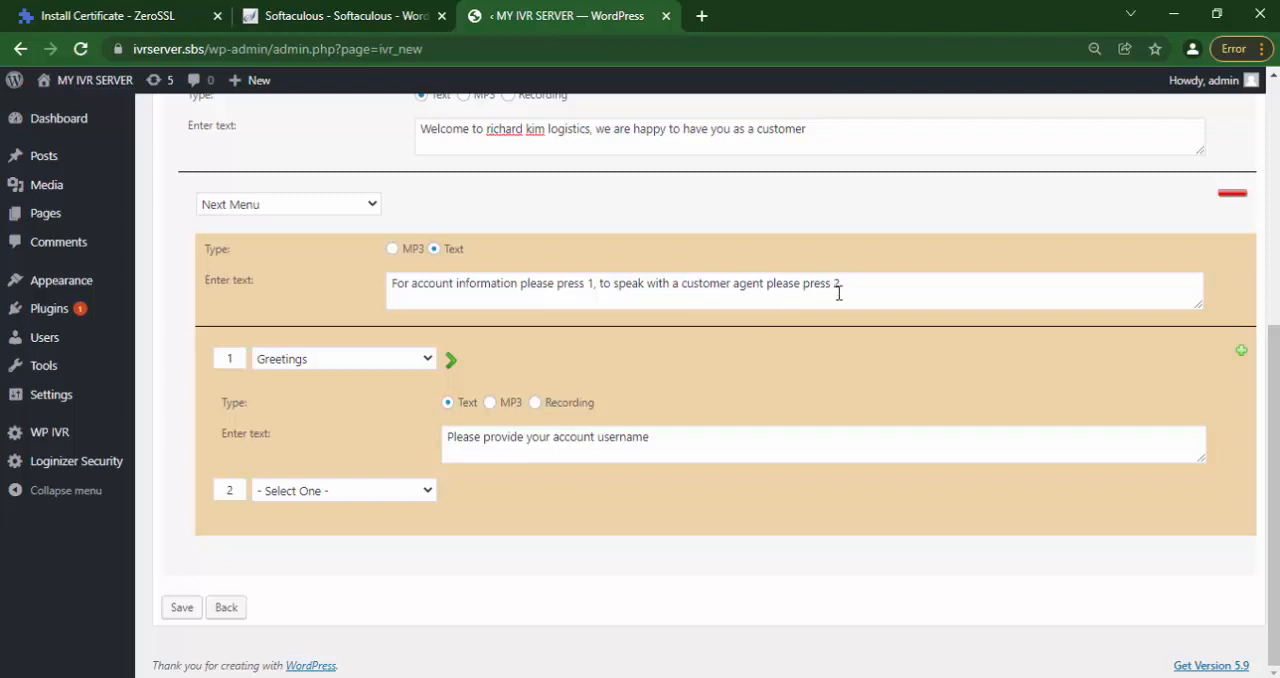
{"action": "mouse_move", "coordinate": [387, 494]}
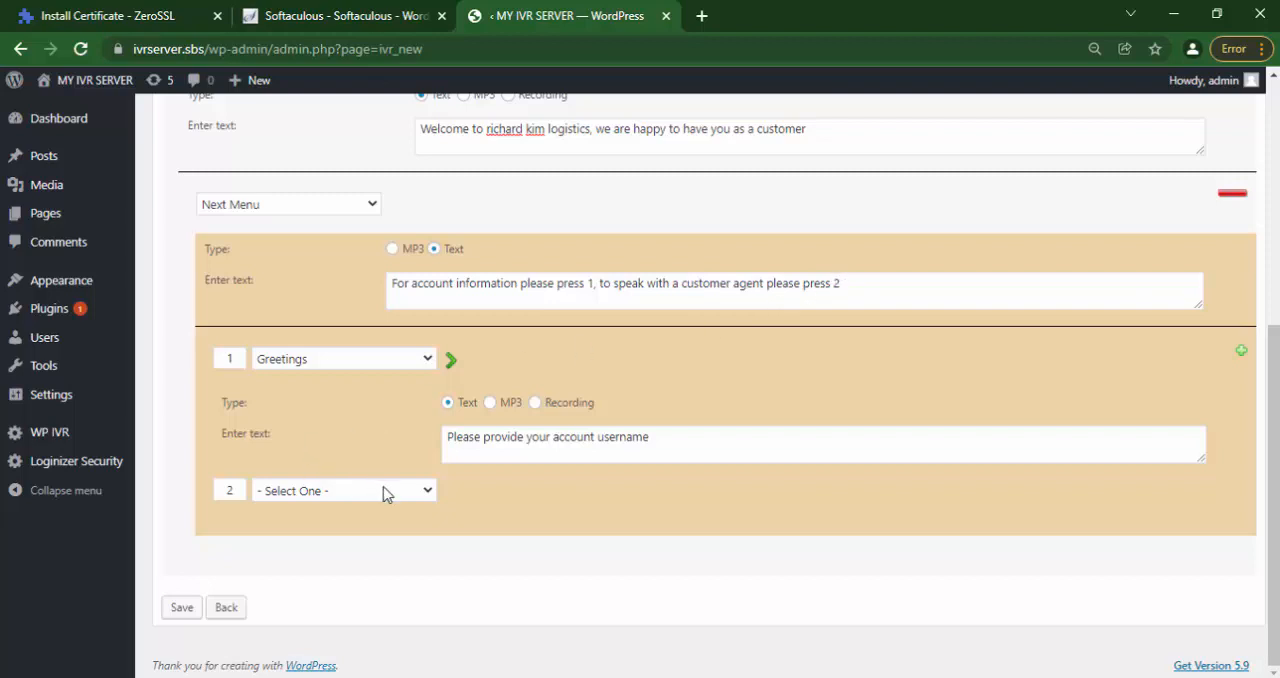
{"action": "left_click", "coordinate": [343, 490]}
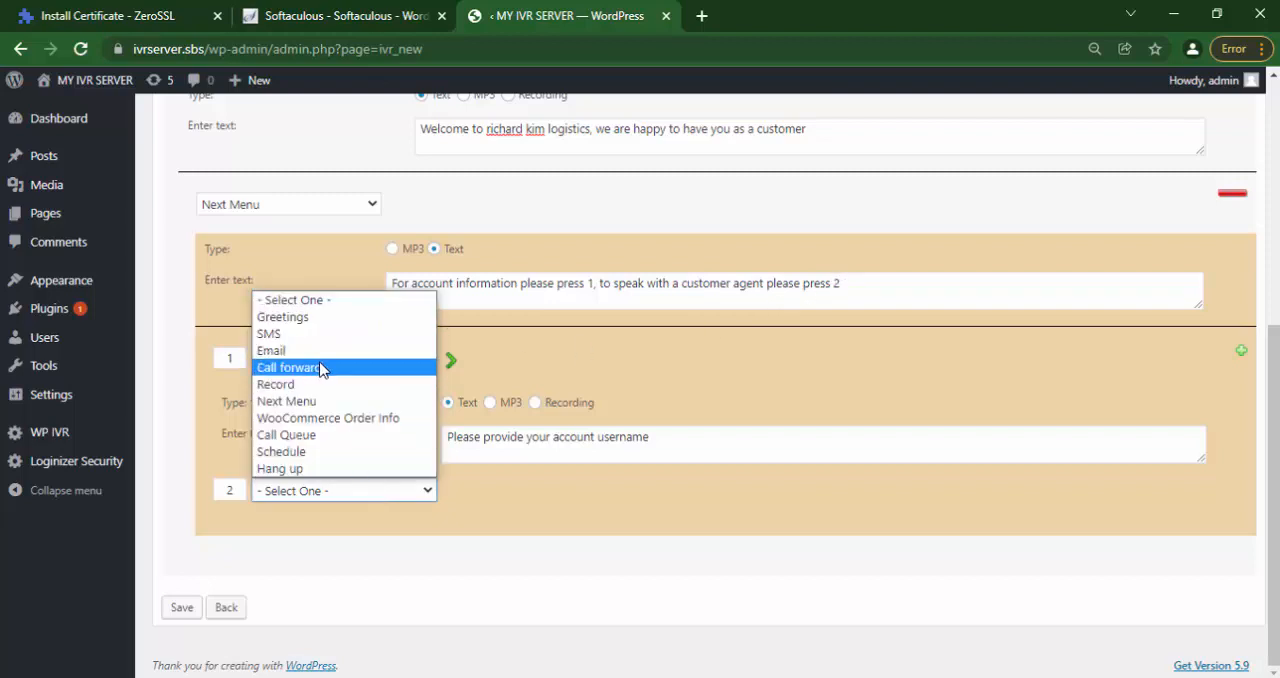
{"action": "left_click", "coordinate": [282, 316]}
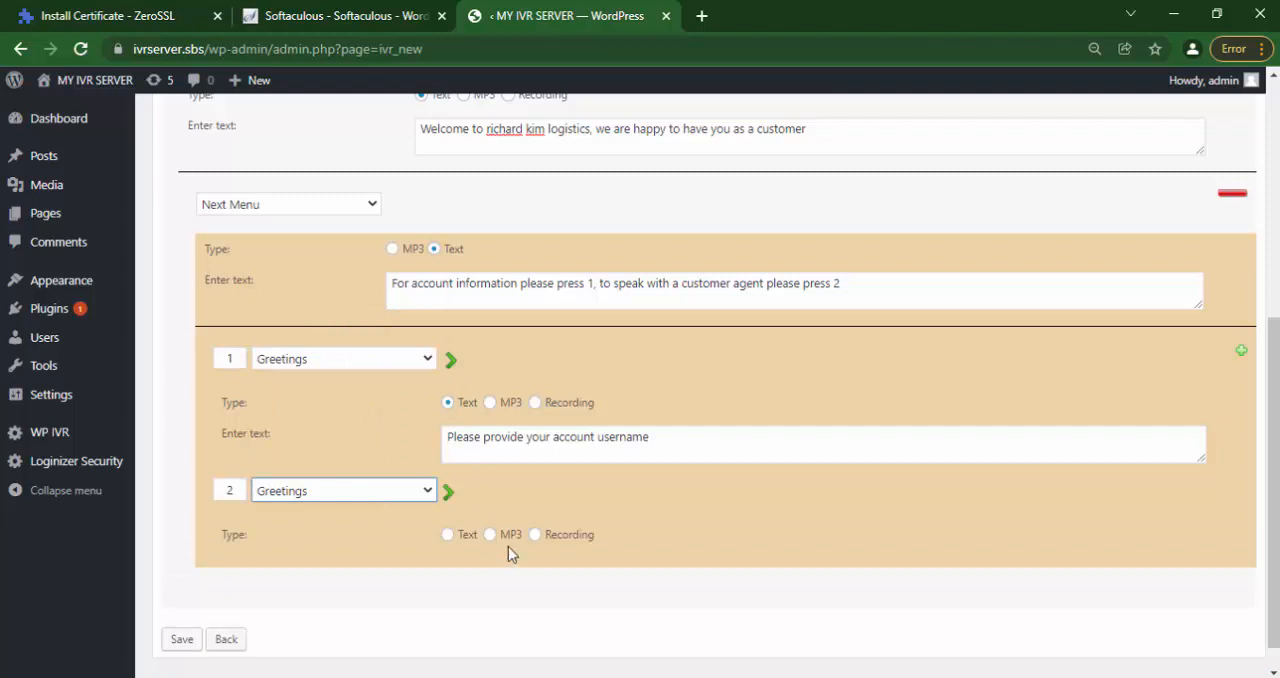
{"action": "left_click", "coordinate": [447, 534]}
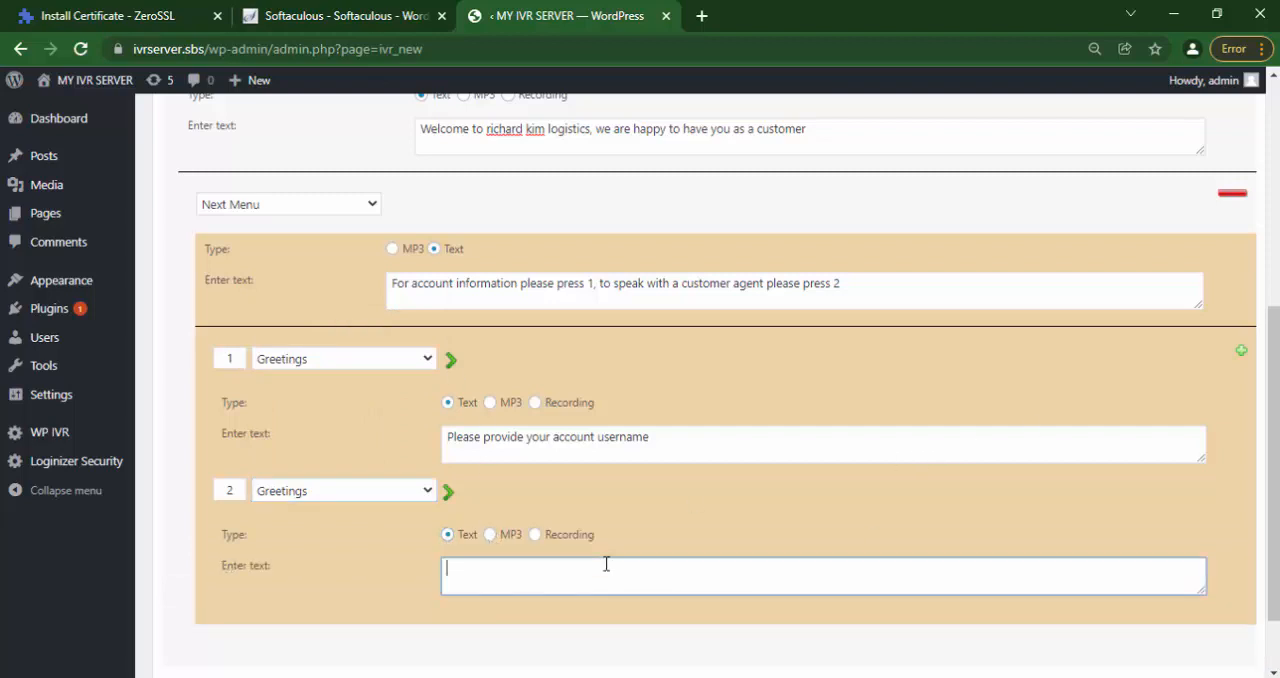
- Enter the greeting text: all agents are busy, please hold for the next agent
{"action": "type", "text": "Thank for"}
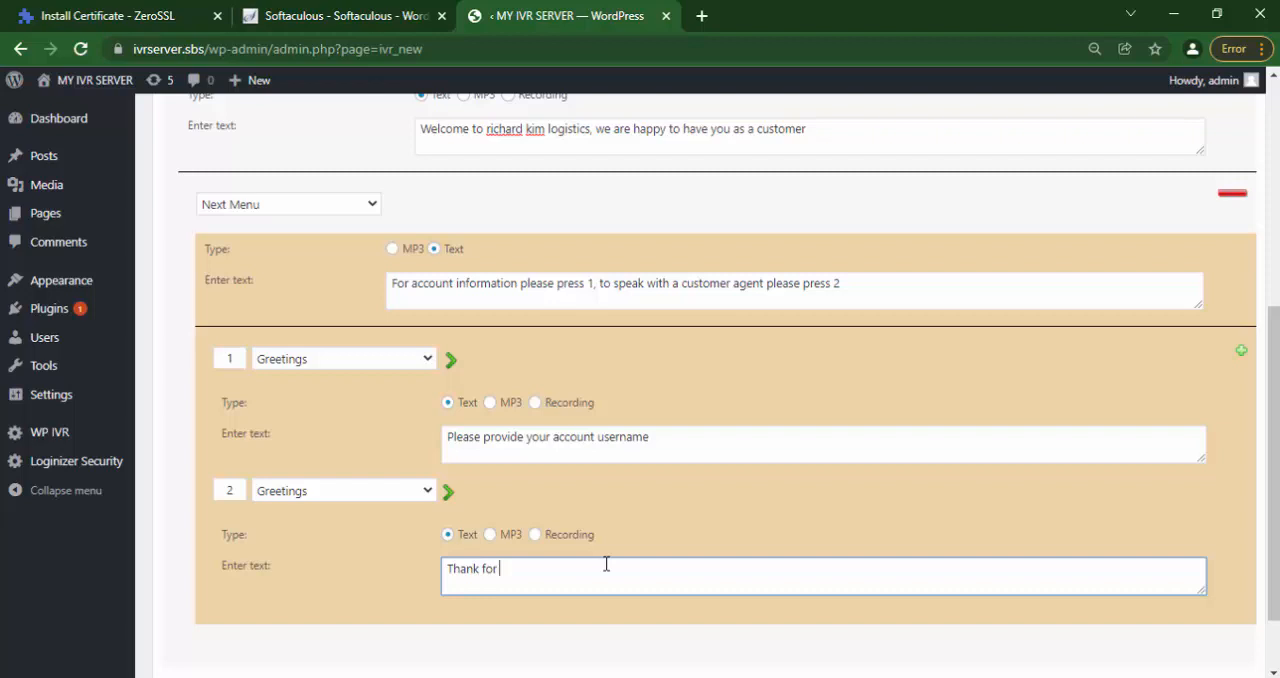
{"action": "type", "text": "calling,"}
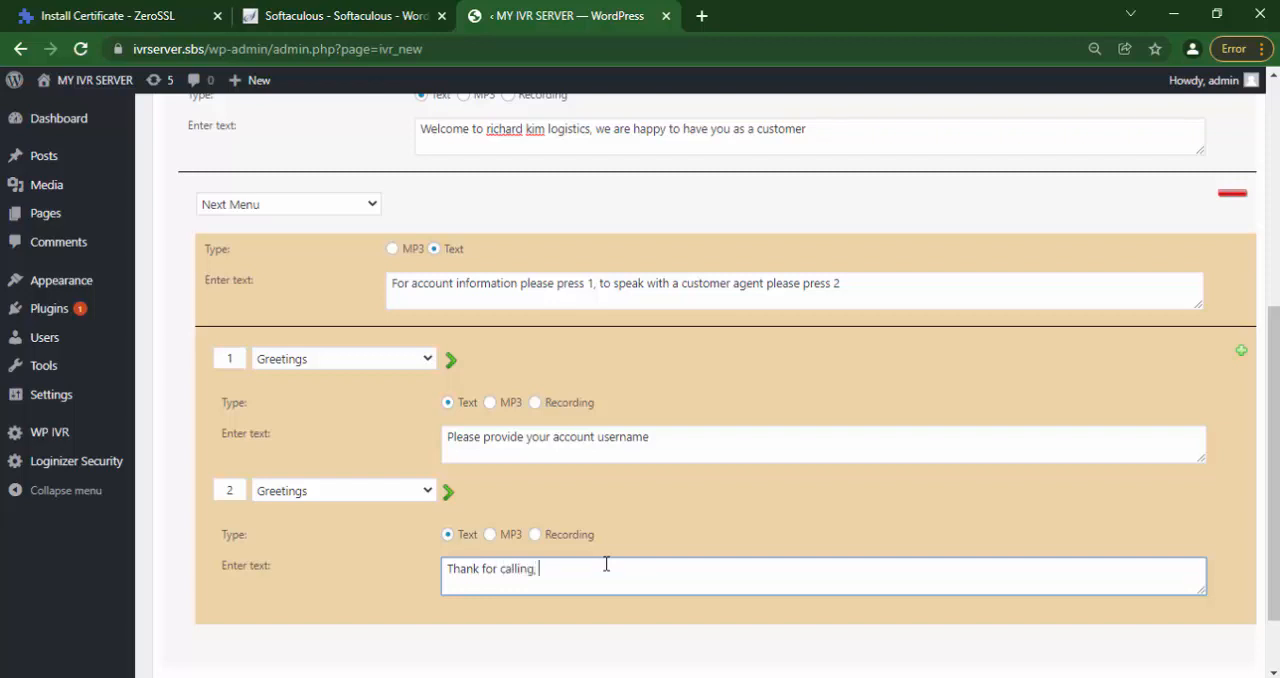
{"action": "type", "text": "all"}
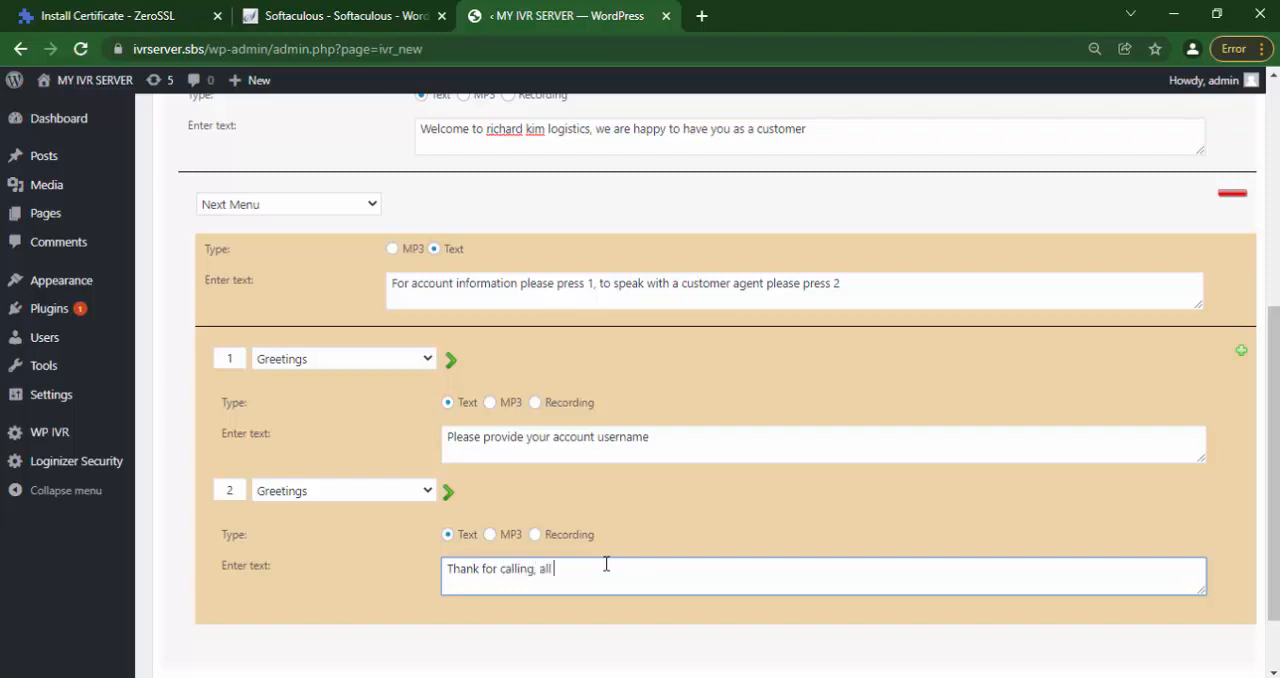
{"action": "type", "text": "our agents are currently busy,"}
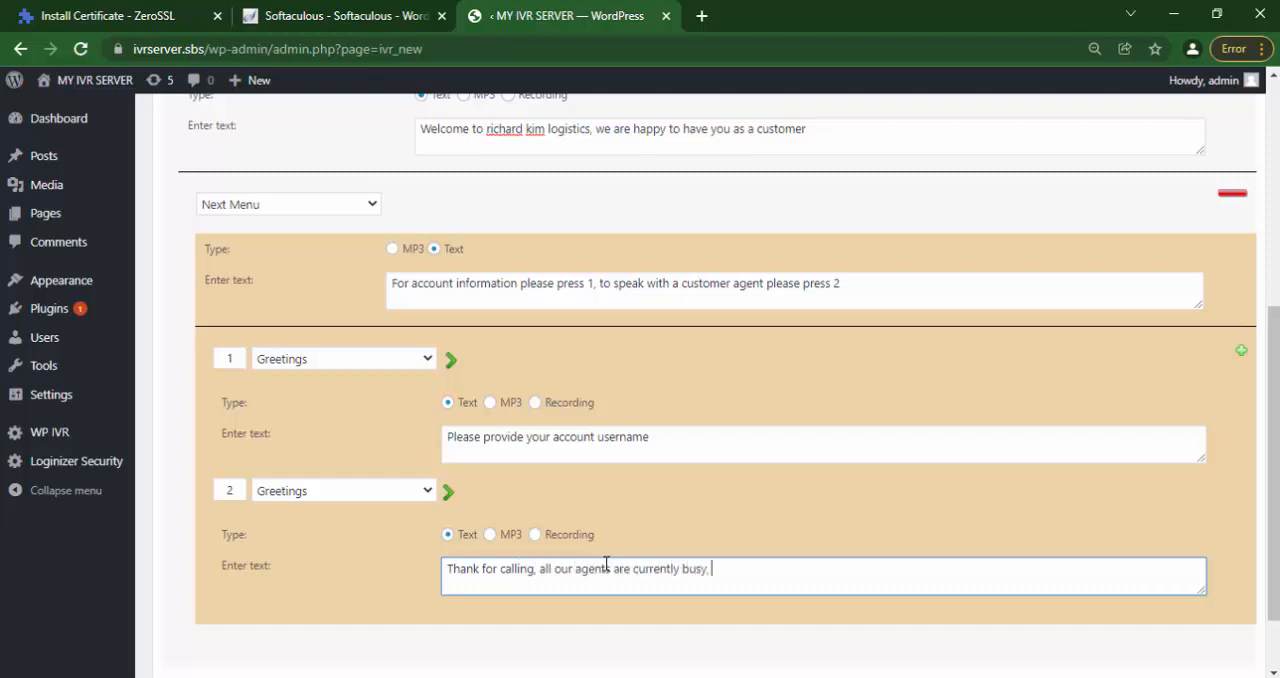
{"action": "type", "text": "please"}
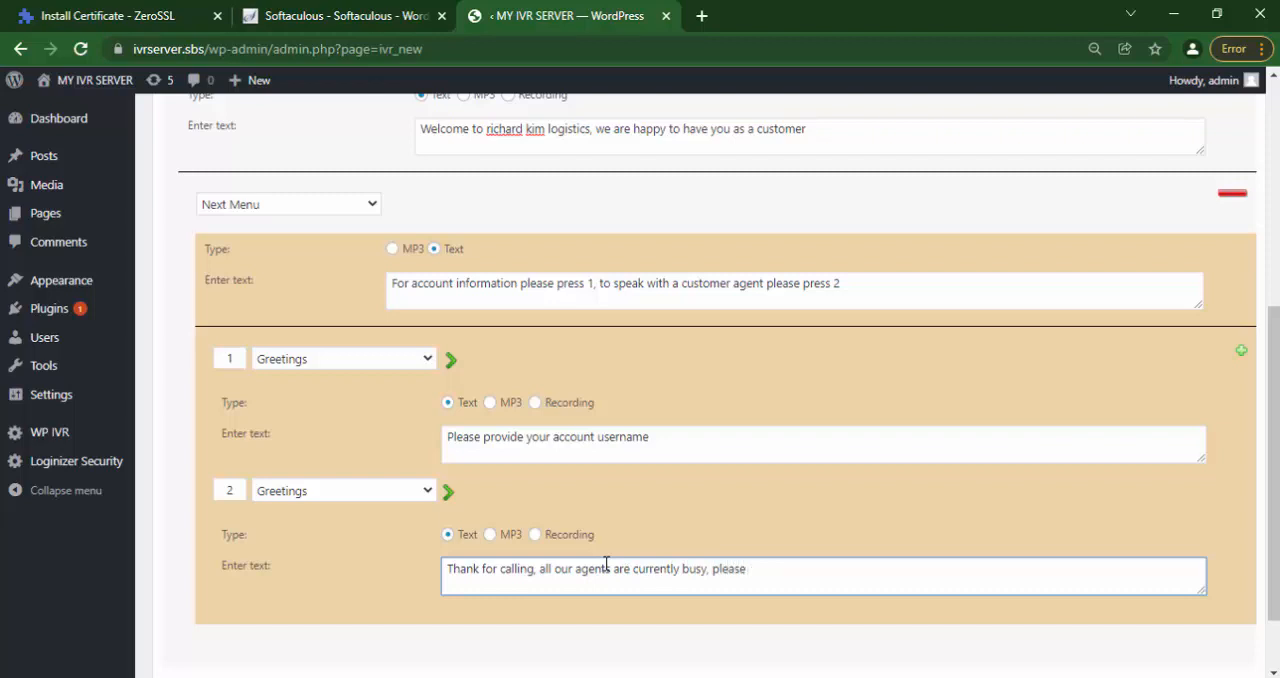
{"action": "type", "text": "hold while"}
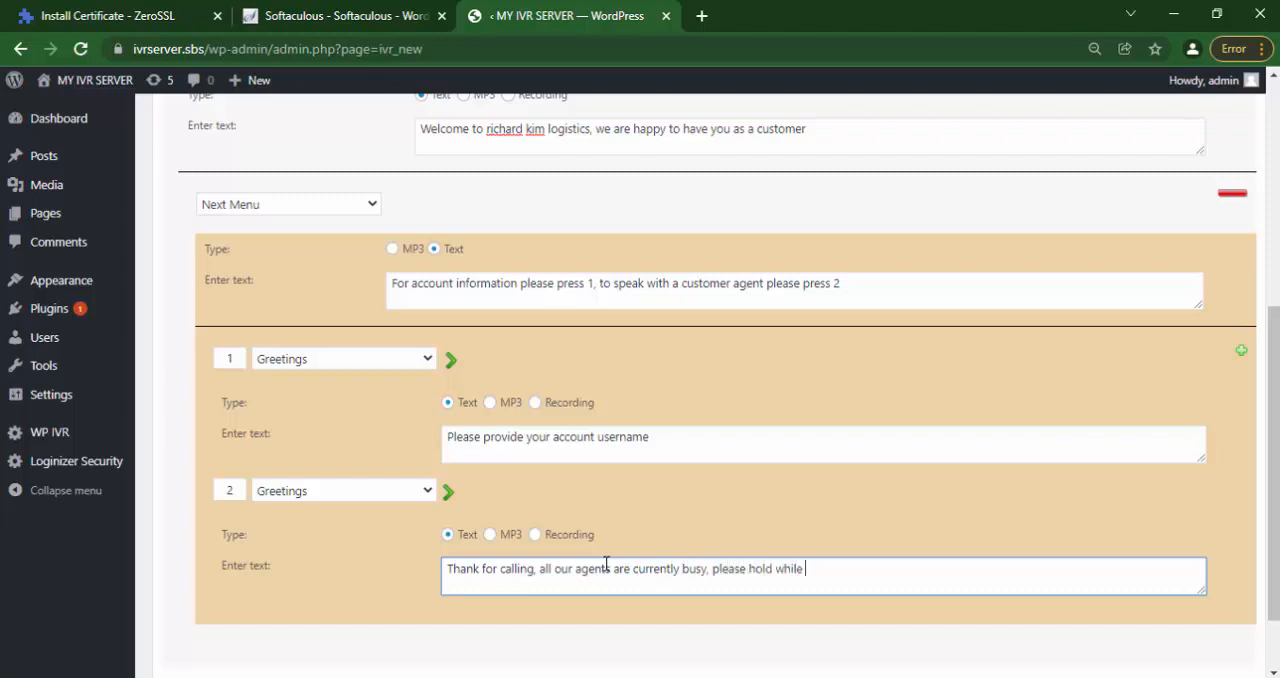
{"action": "type", "text": "we get you the next availabl"}
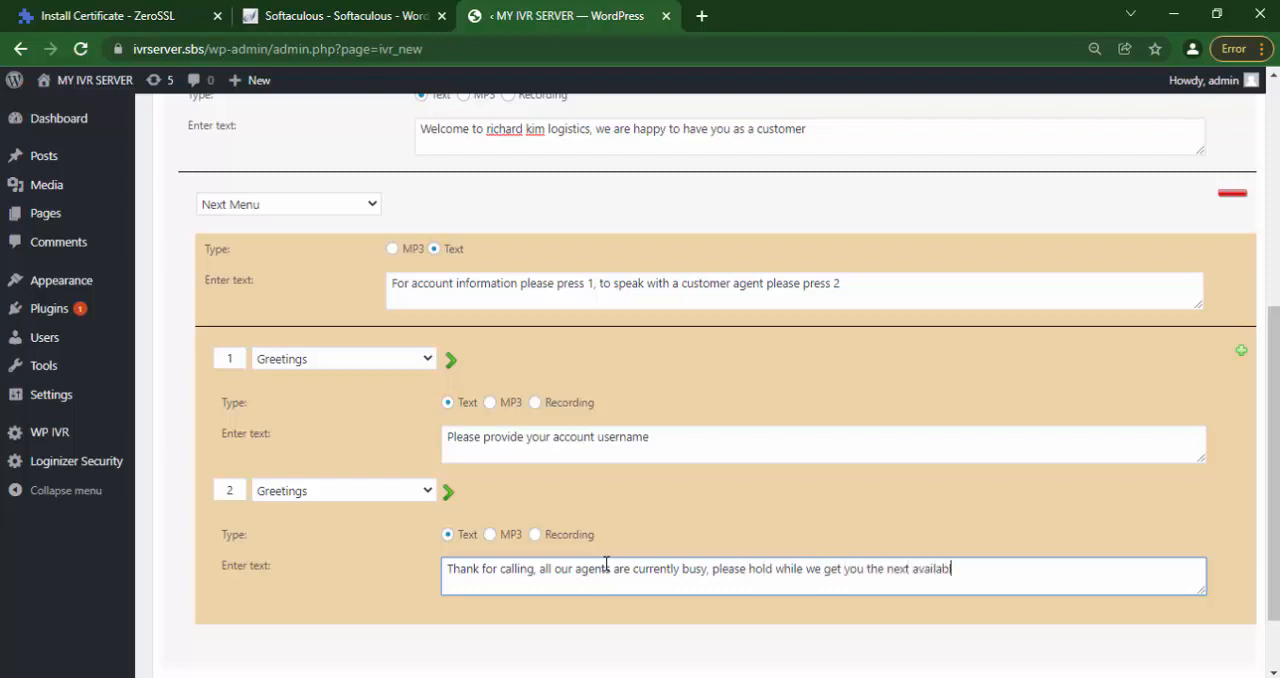
{"action": "type", "text": "e agent"}
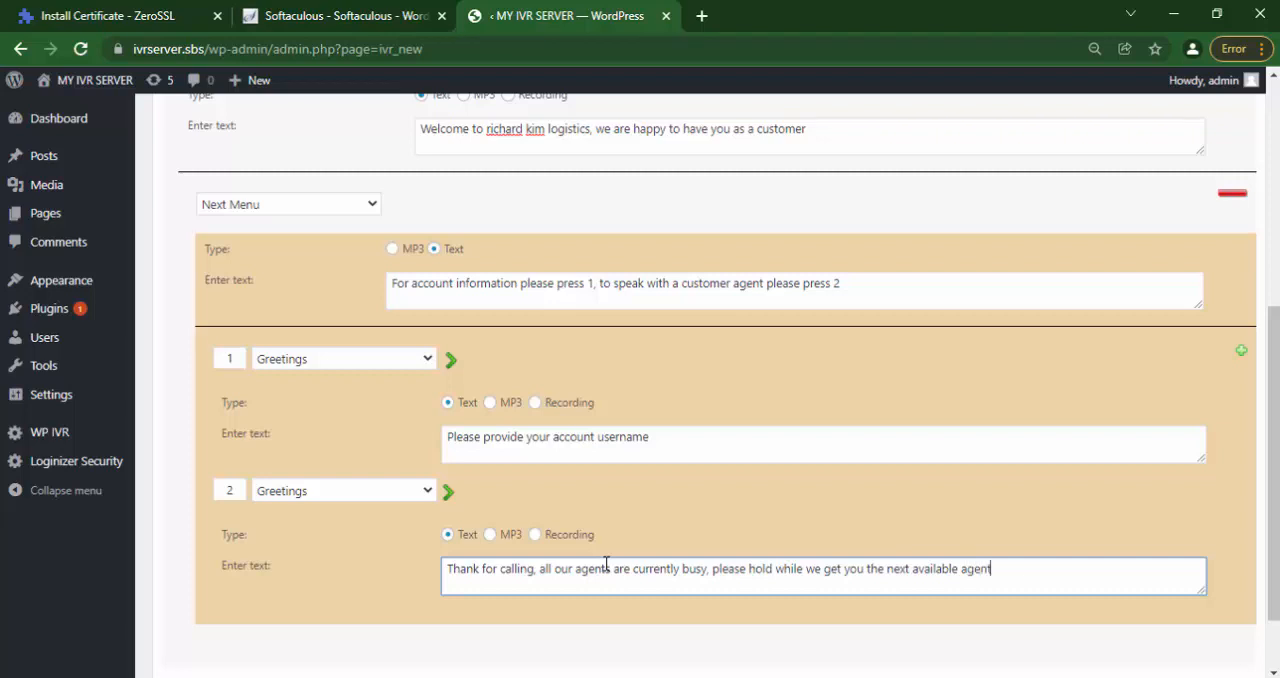
{"action": "scroll", "scroll_direction": "down", "scroll_amount": 3}
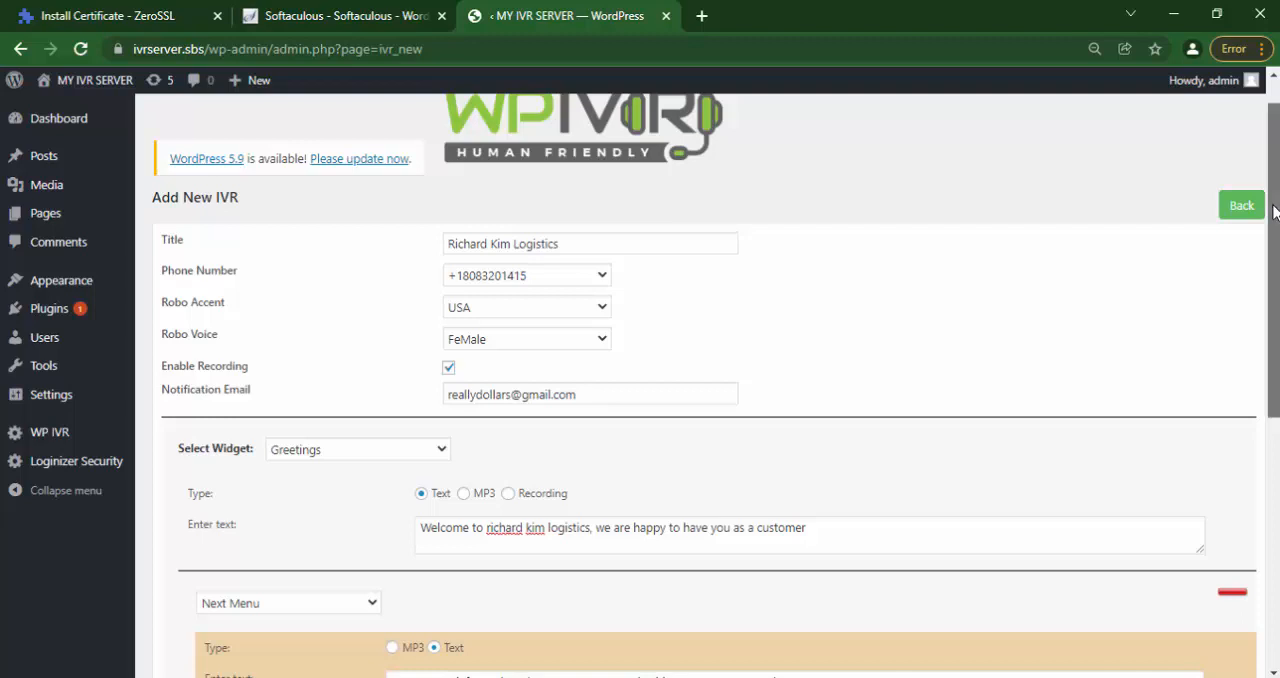
{"action": "scroll", "scroll_direction": "down", "scroll_amount": 3}
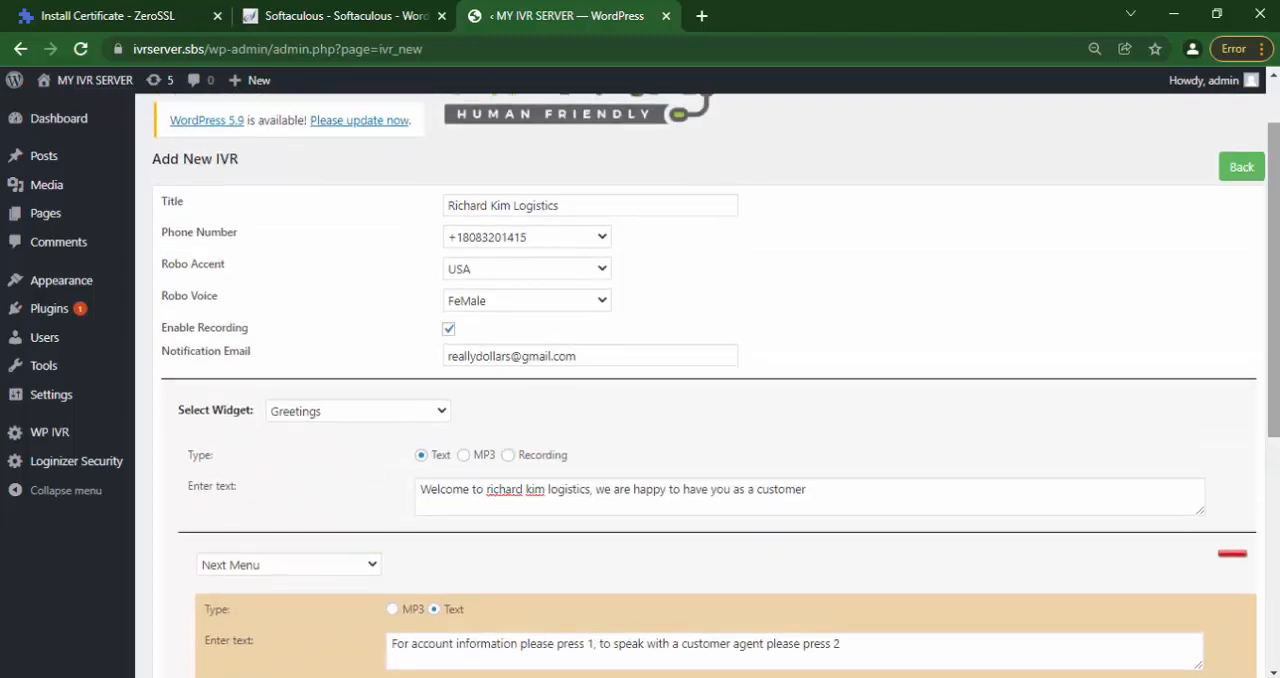
{"action": "scroll", "scroll_direction": "down", "scroll_amount": 3}
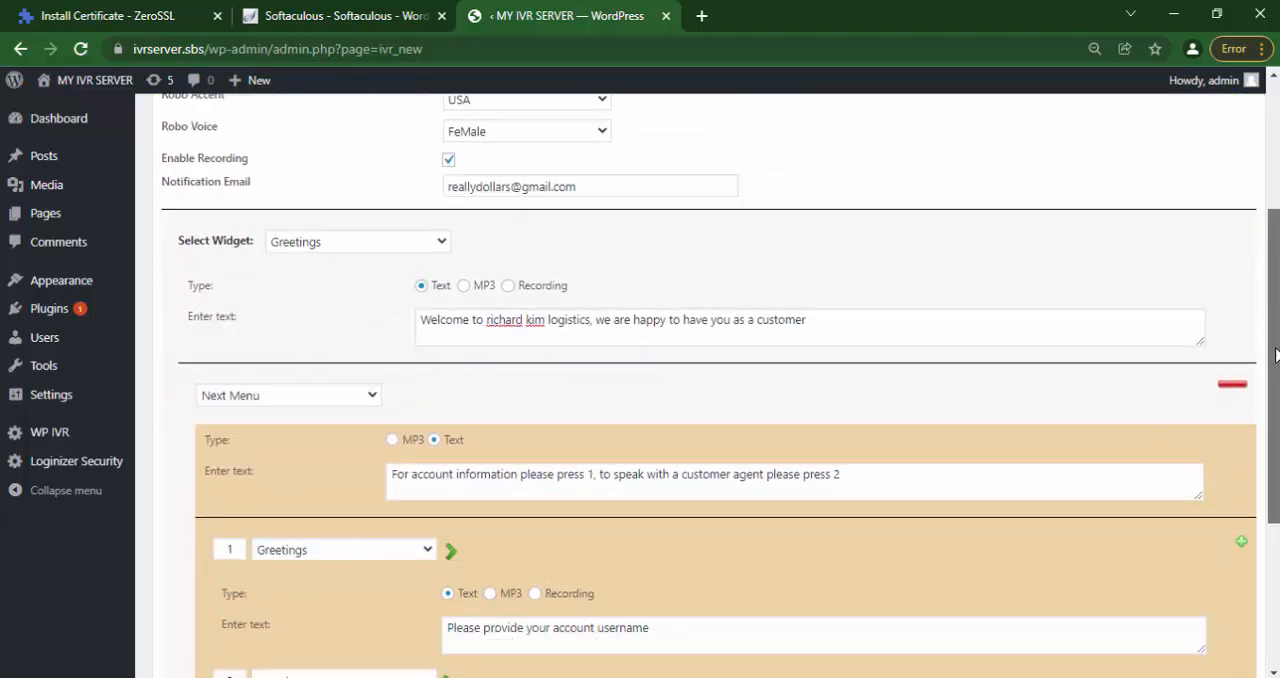
{"action": "scroll", "scroll_direction": "down", "scroll_amount": 3}
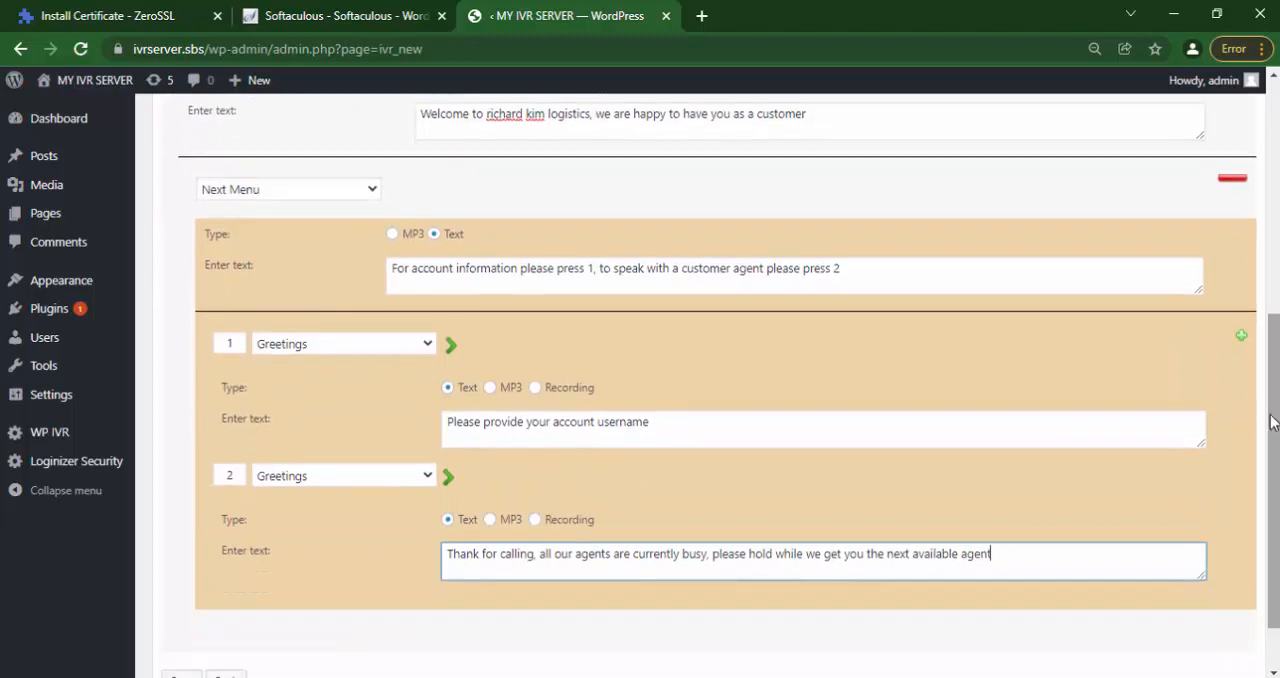
{"action": "left_click", "coordinate": [288, 189]}
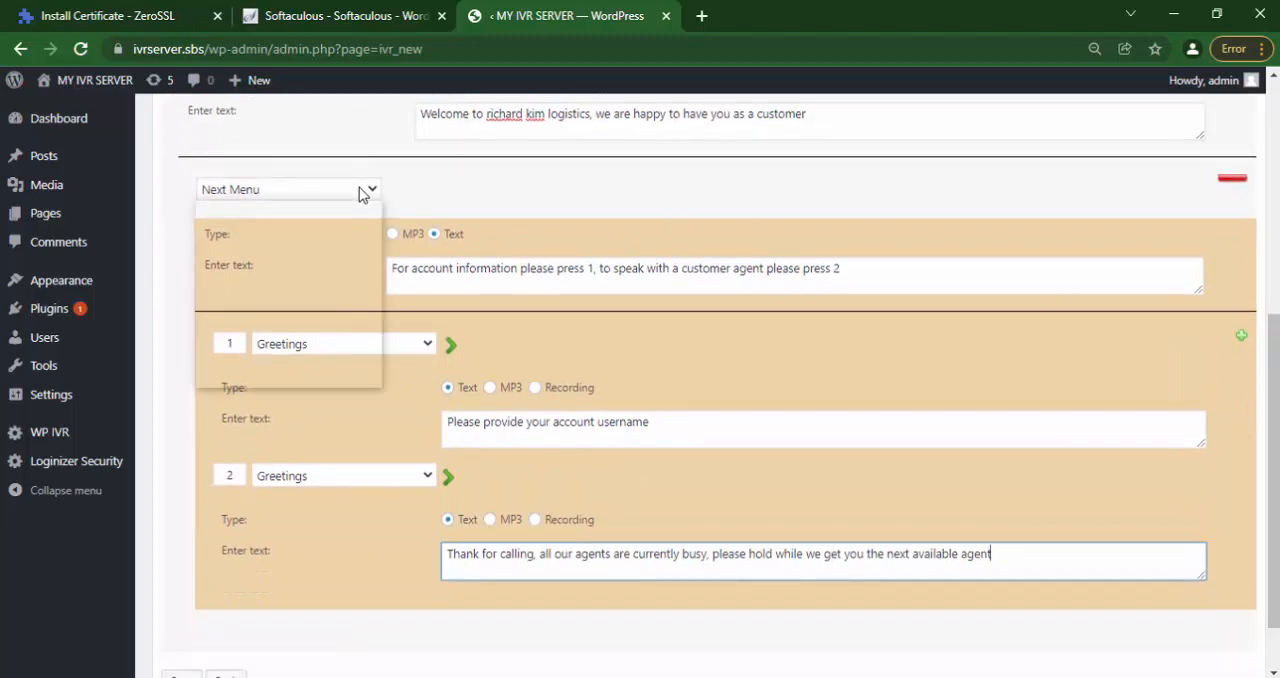
{"action": "left_click", "coordinate": [287, 189]}
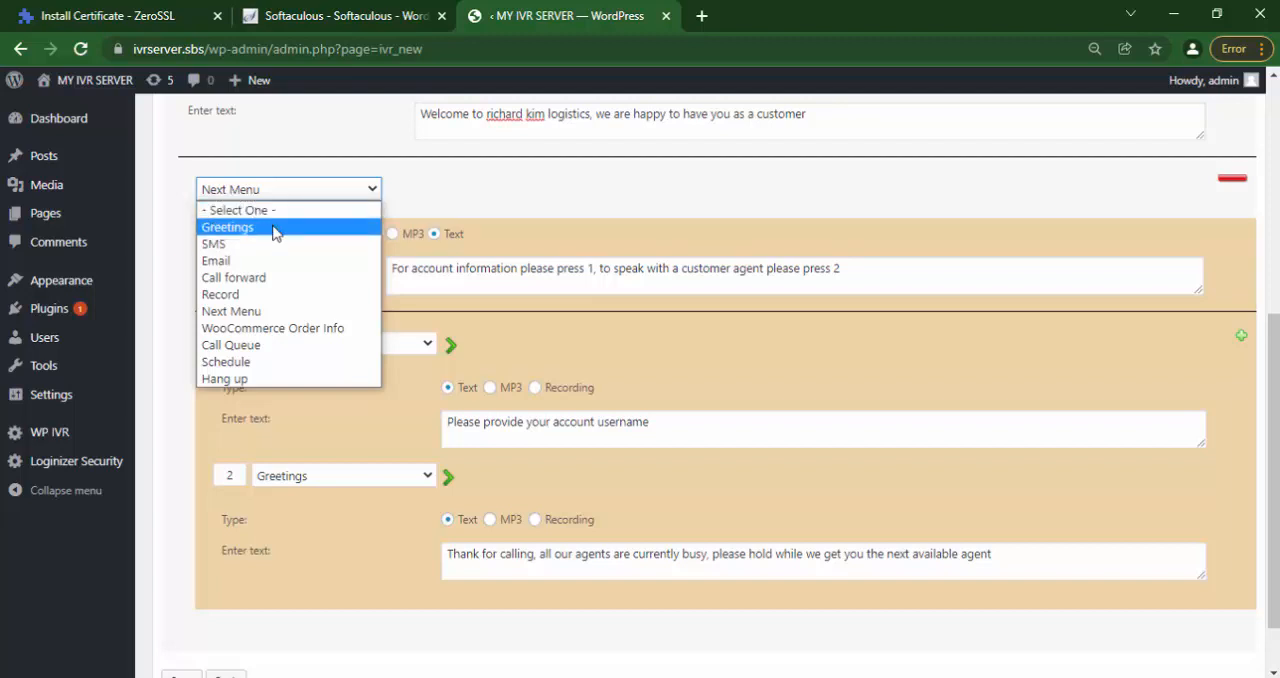
{"action": "mouse_move", "coordinate": [234, 244]}
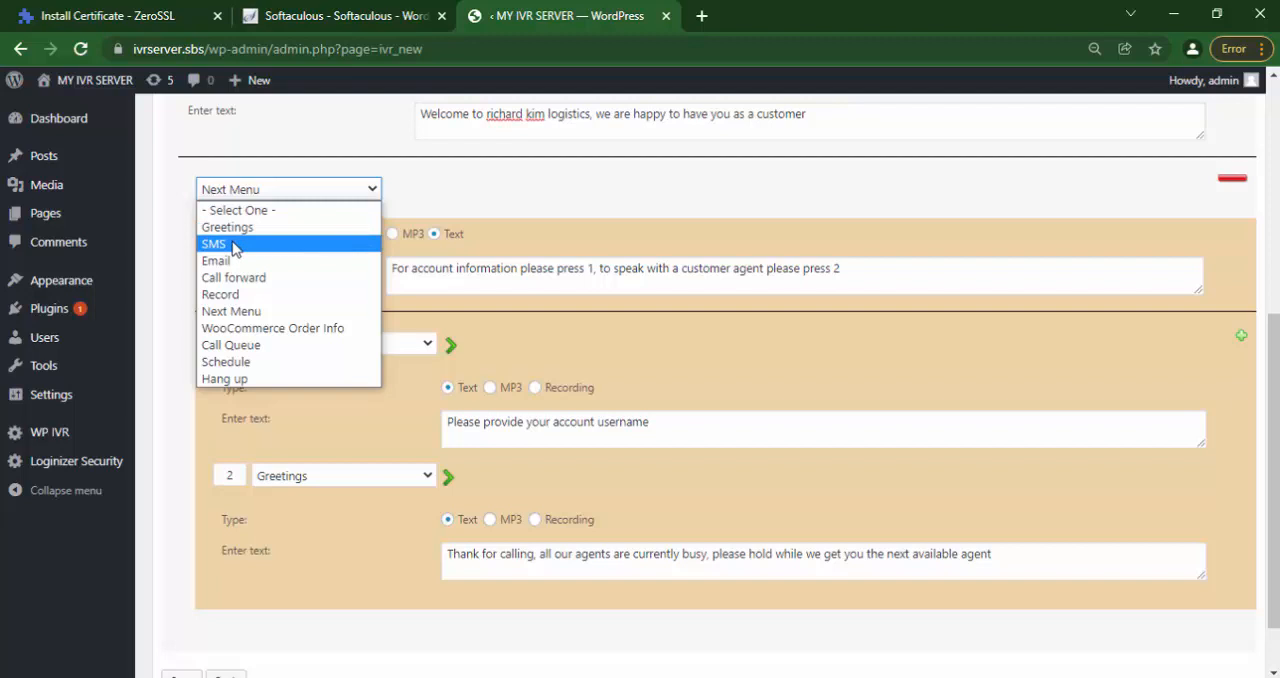
{"action": "mouse_move", "coordinate": [216, 260]}
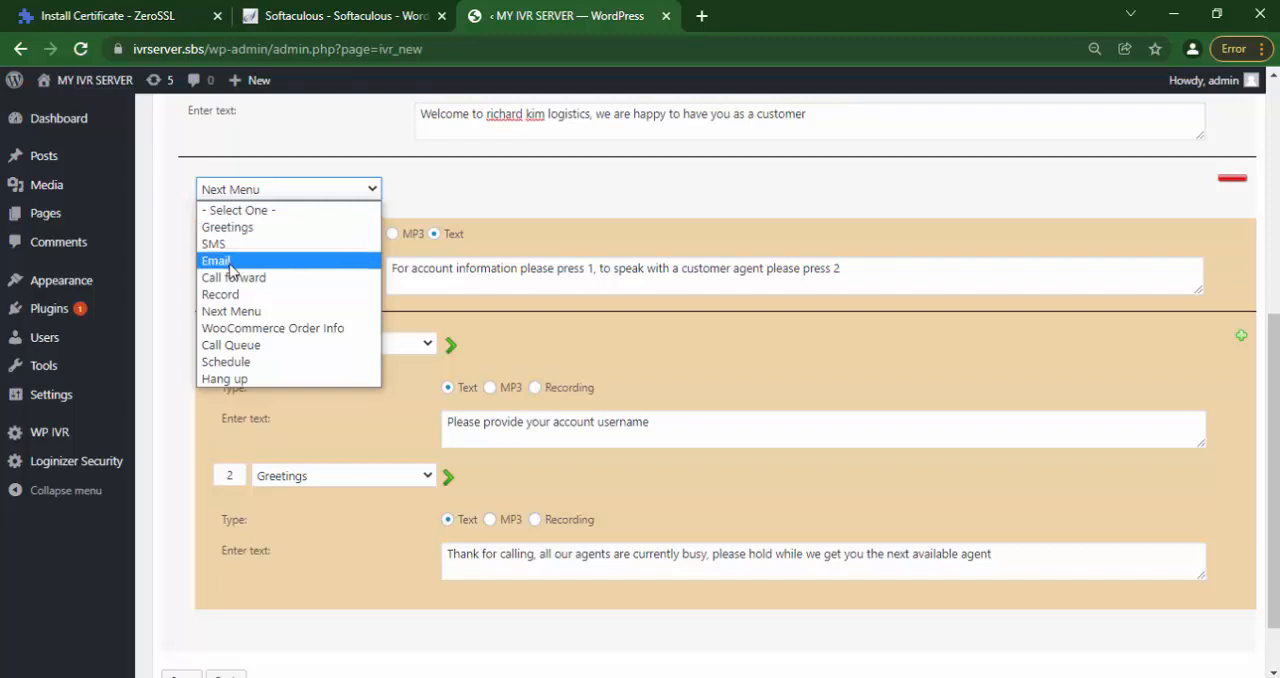
{"action": "mouse_move", "coordinate": [233, 277]}
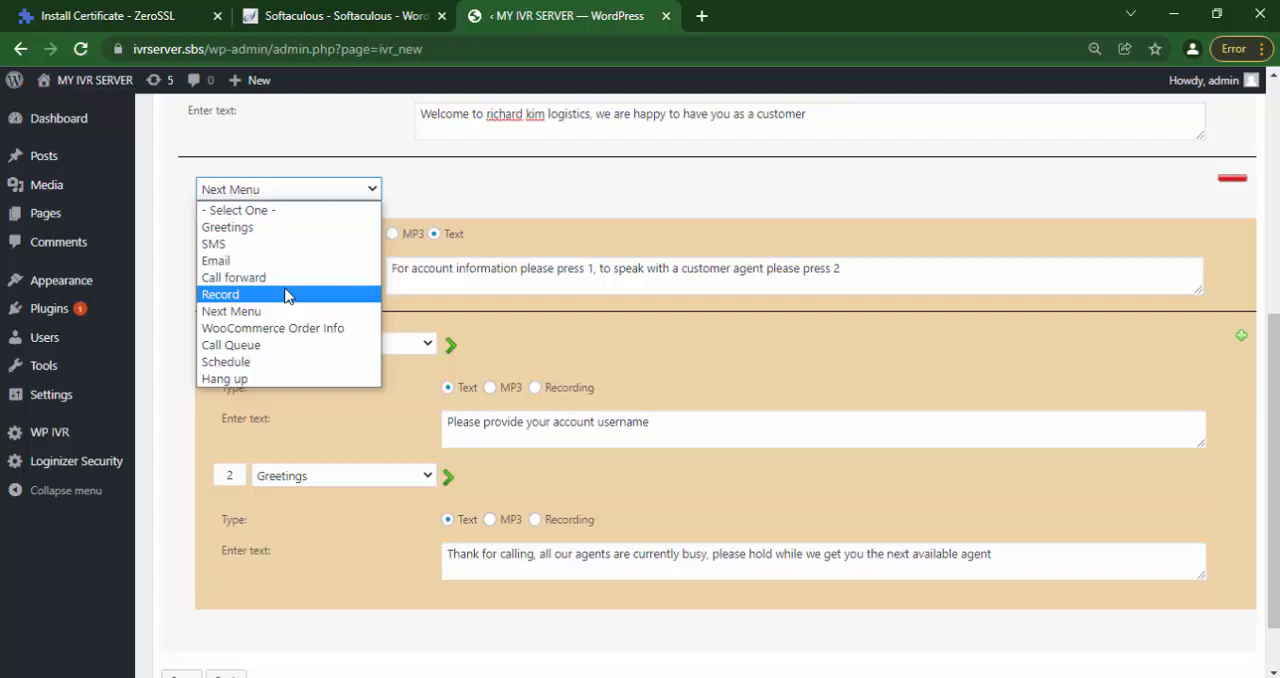
{"action": "mouse_move", "coordinate": [231, 311]}
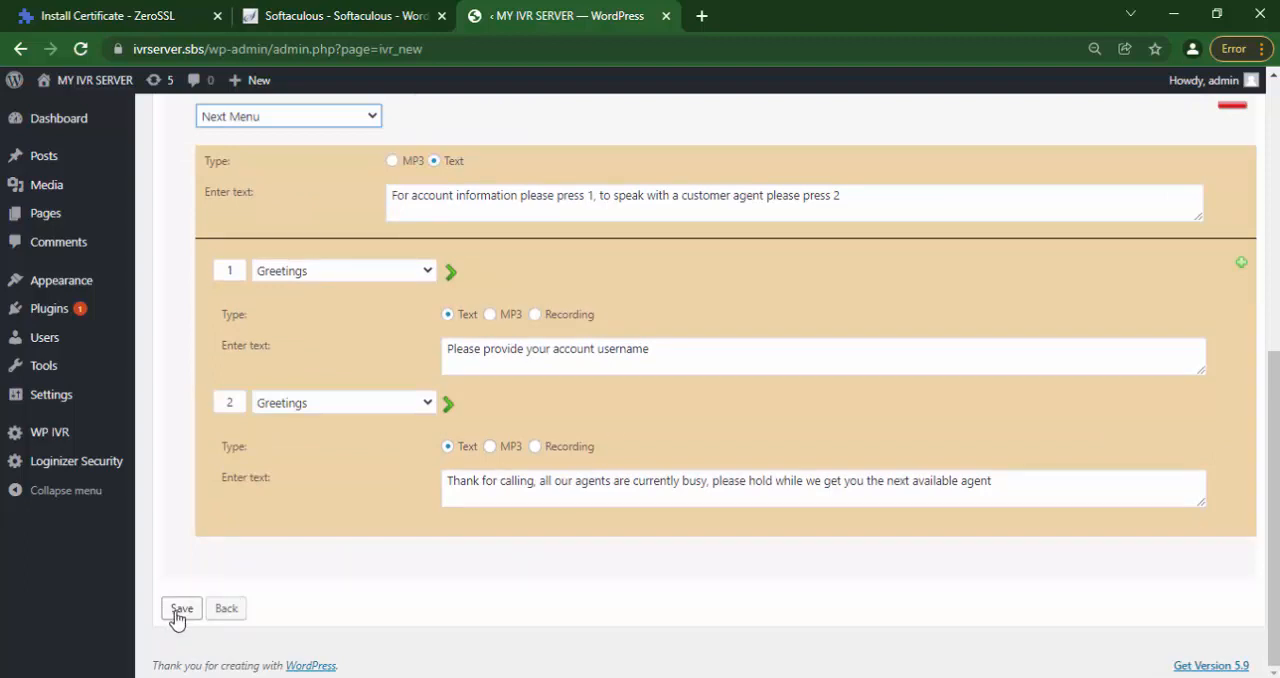
- Save the Richard Kim Logistics IVR from the Add New IVR form
{"action": "left_click", "coordinate": [181, 608]}
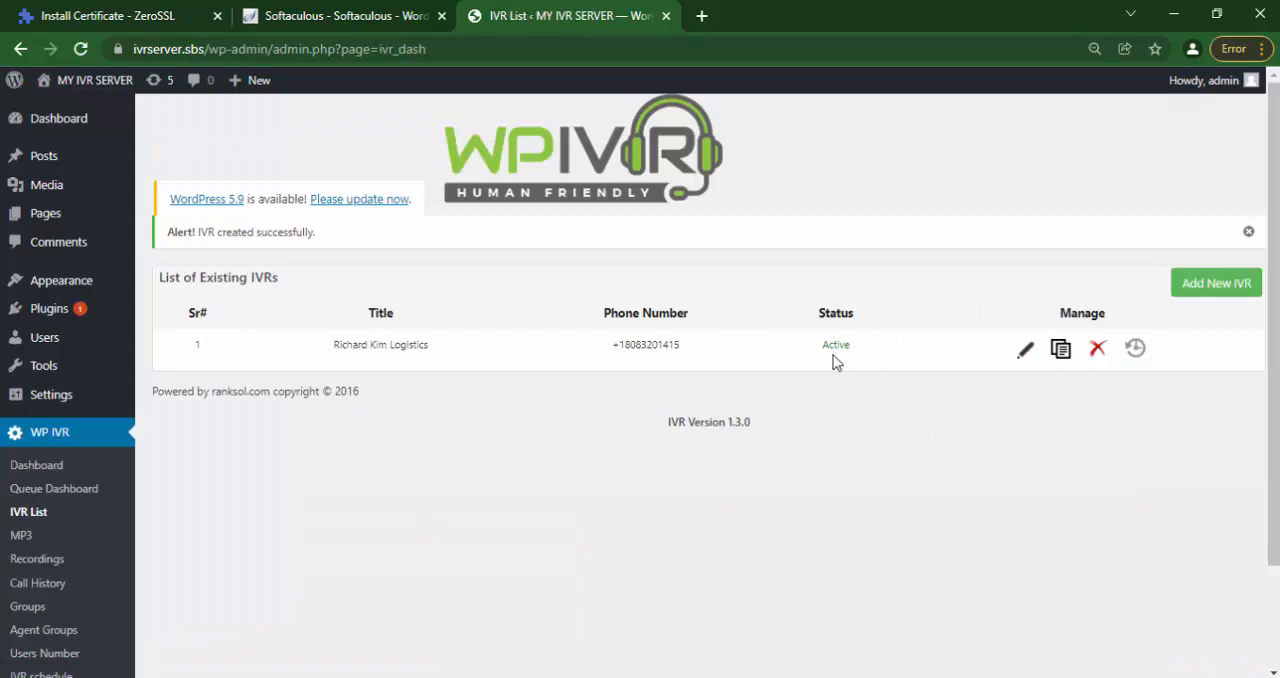
{"action": "mouse_move", "coordinate": [627, 360]}
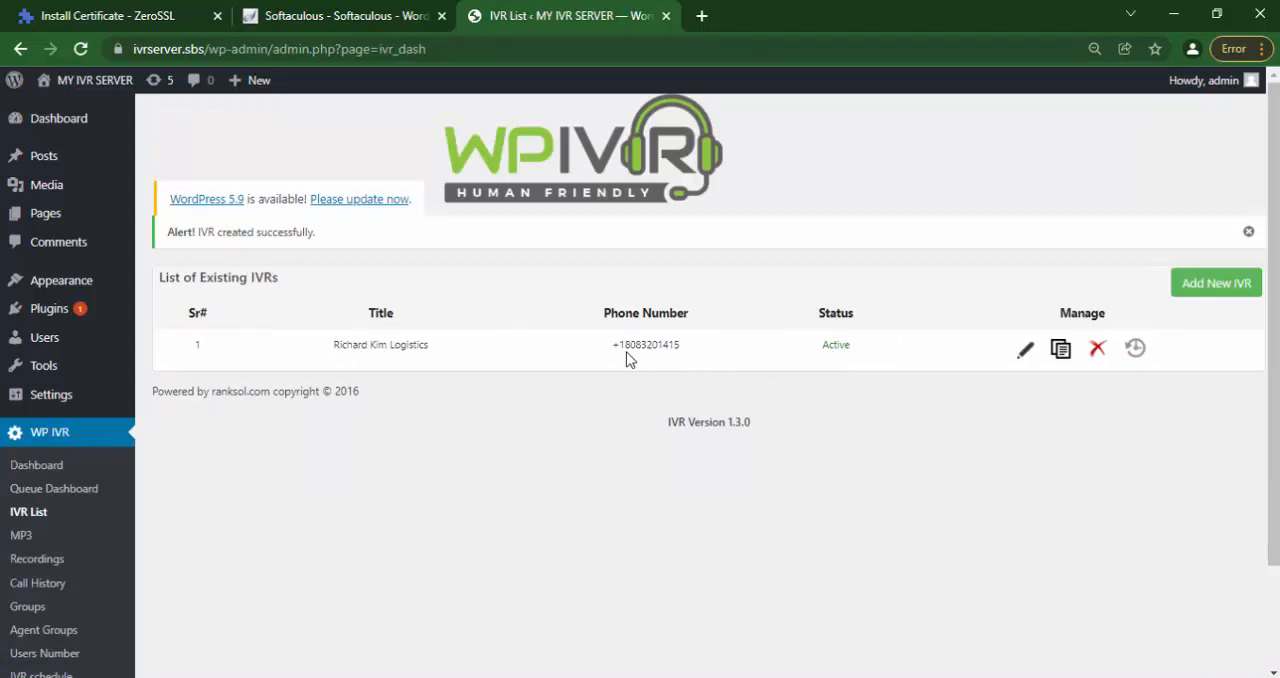
{"action": "mouse_move", "coordinate": [519, 353]}
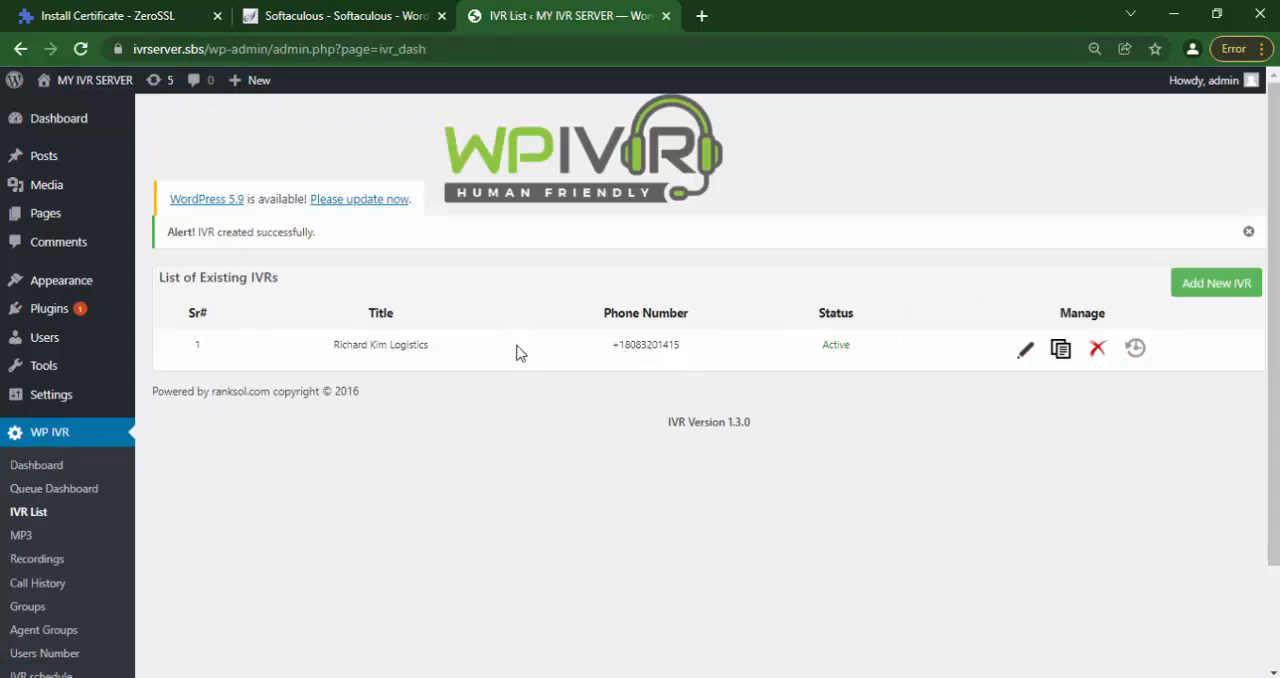
{"action": "mouse_move", "coordinate": [500, 405]}
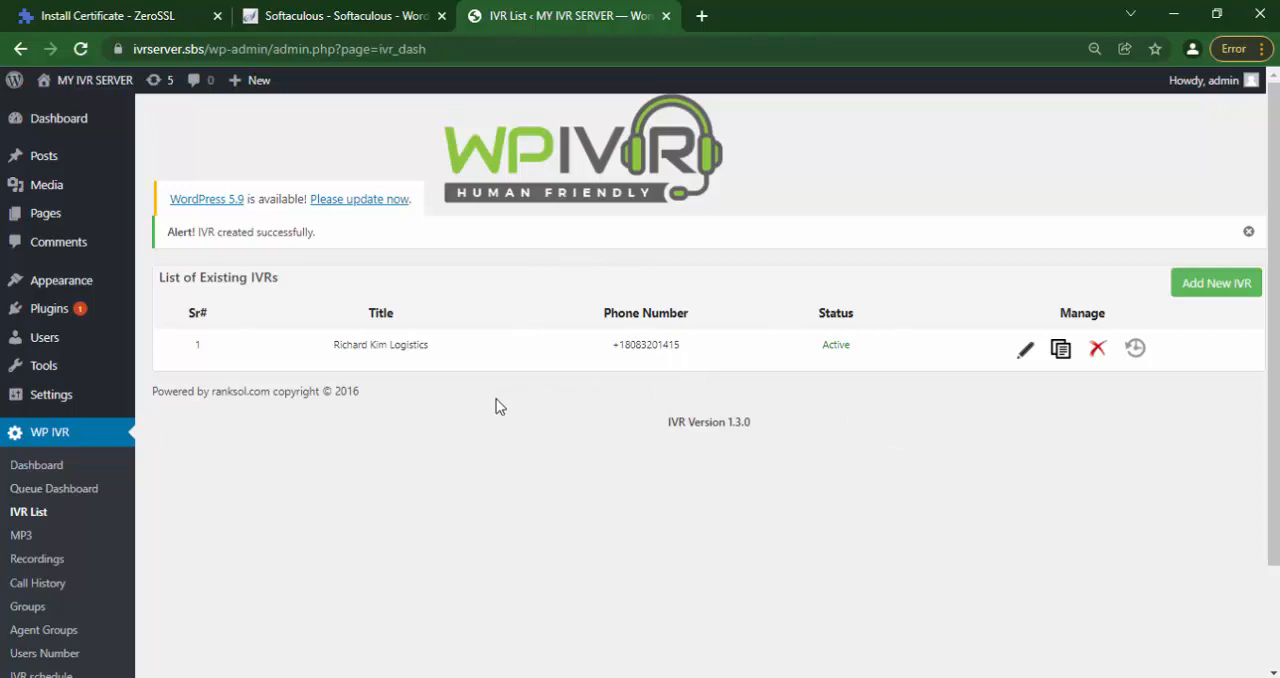
{"action": "mouse_move", "coordinate": [675, 505]}
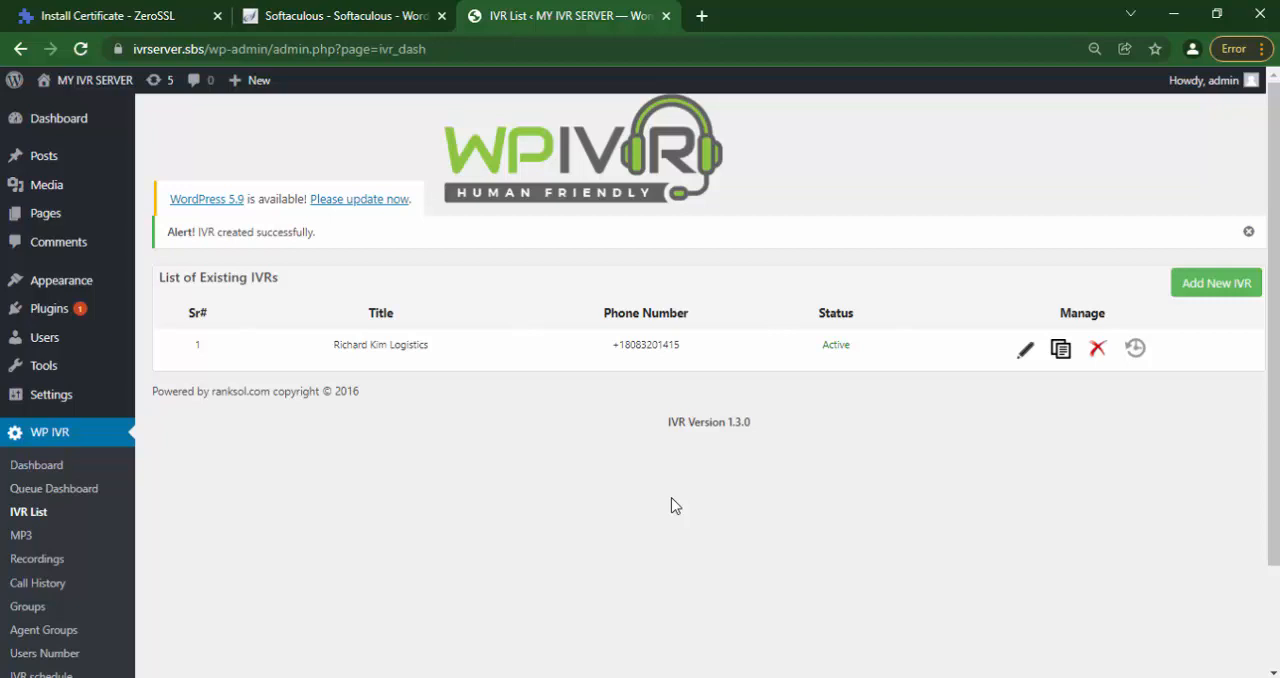
{"action": "mouse_move", "coordinate": [657, 437]}
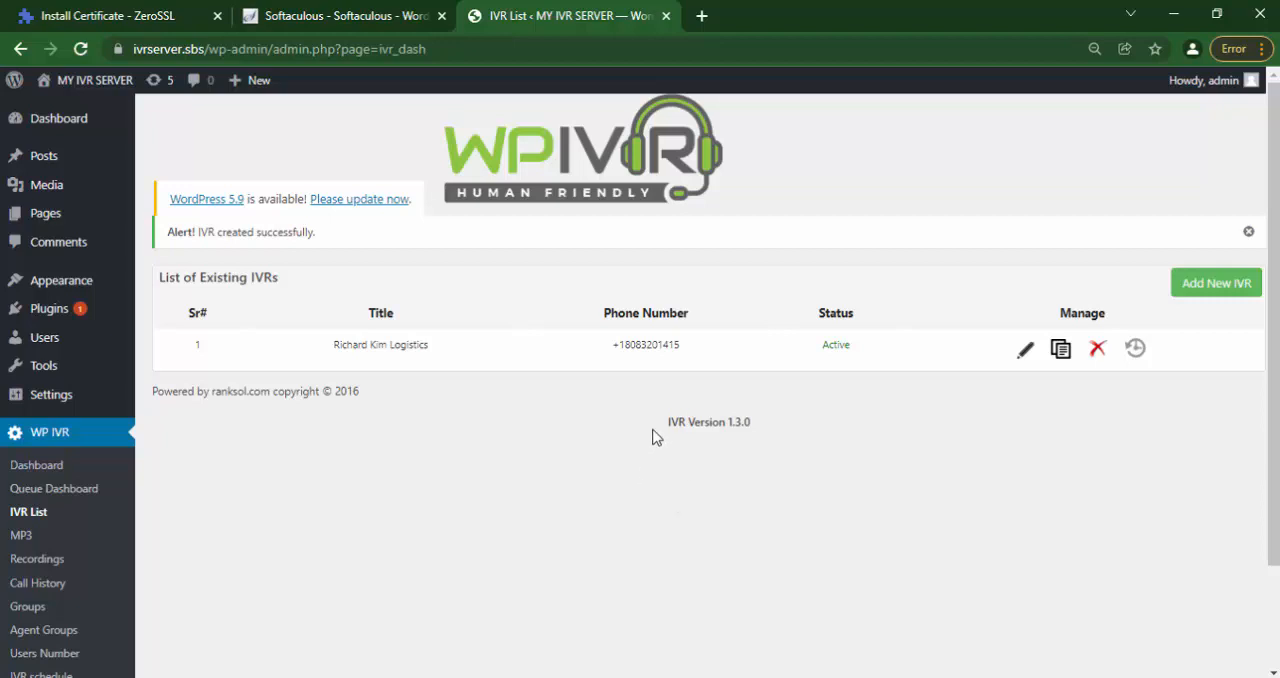